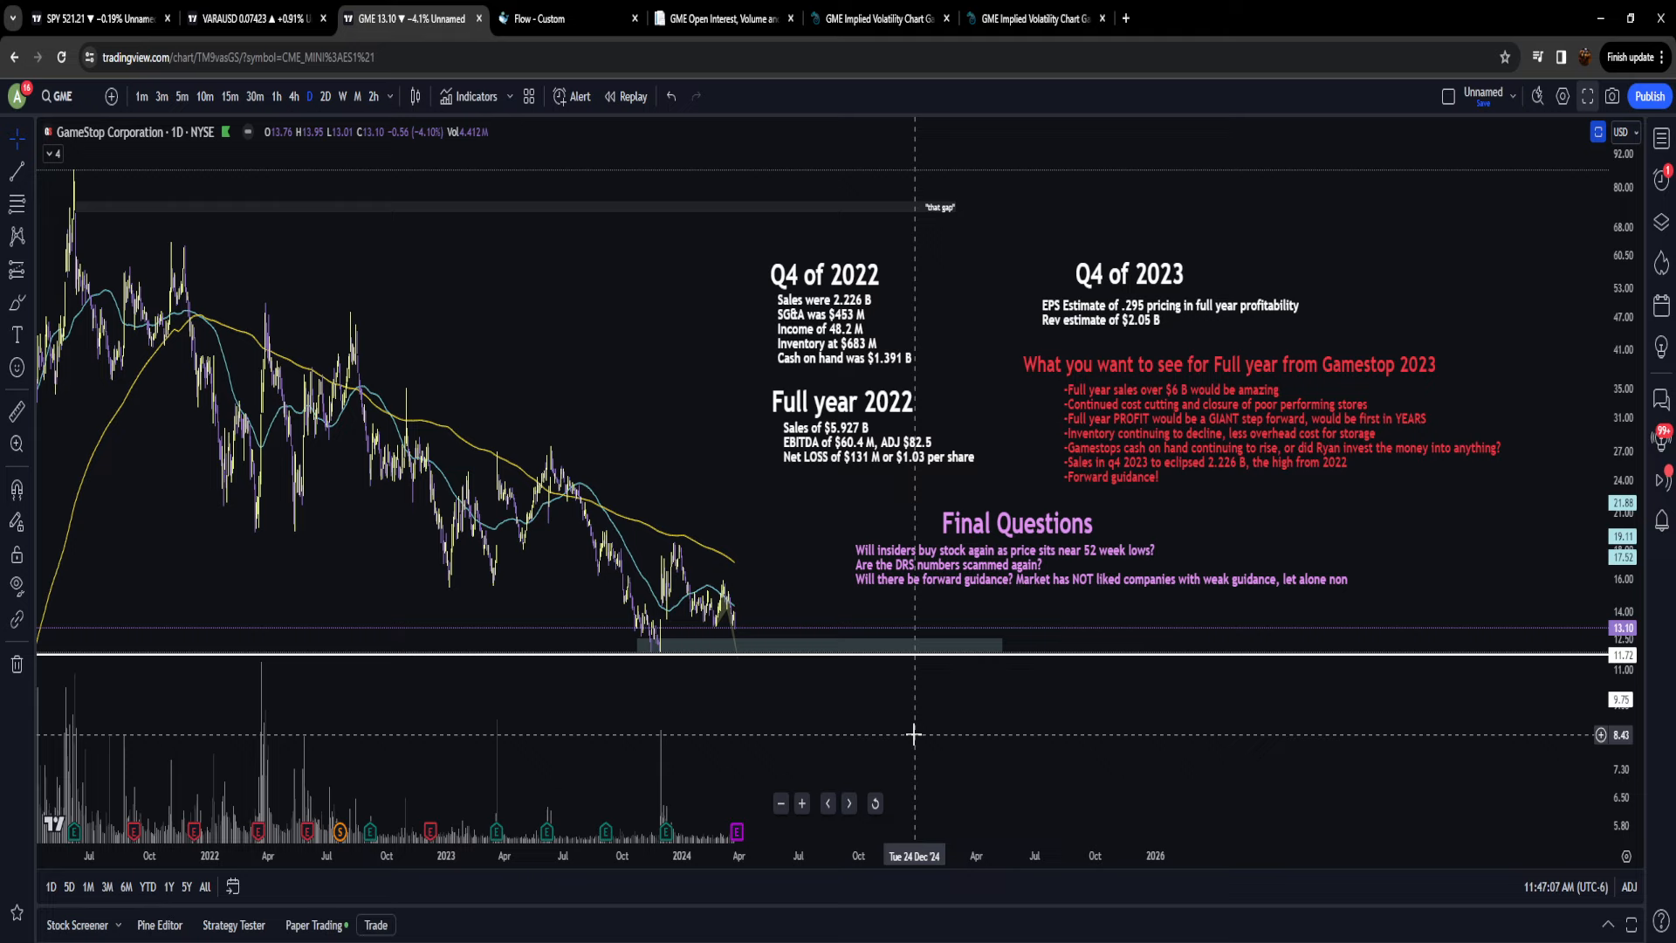
{"action": "mouse_move", "coordinate": [908, 731]}
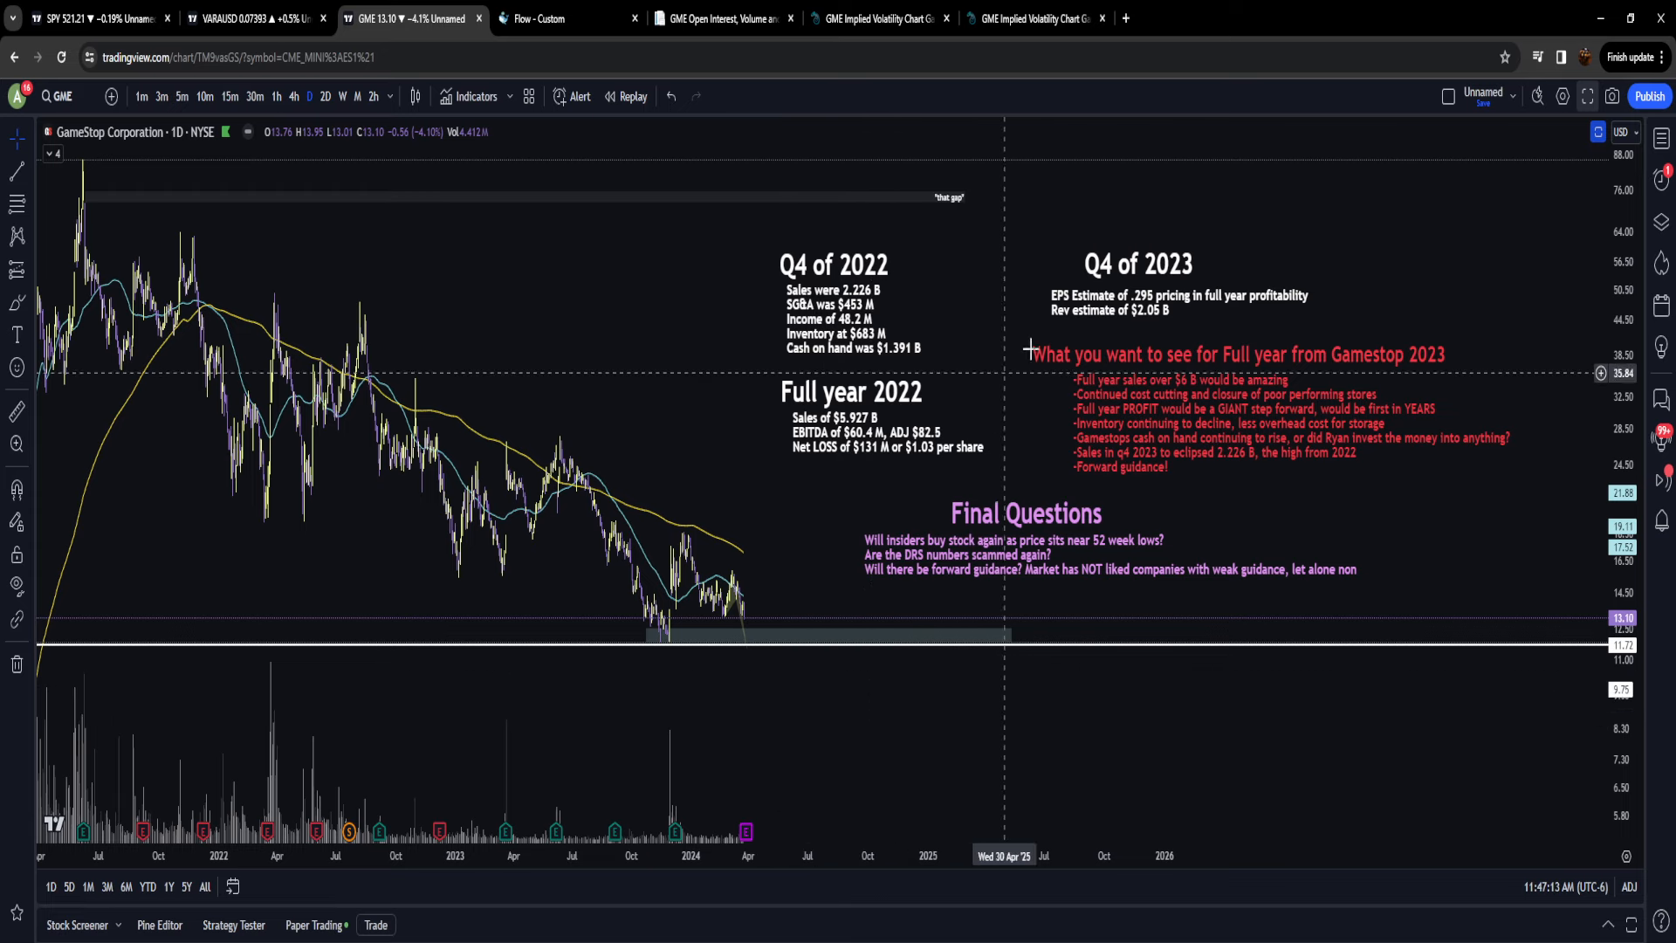
{"action": "mouse_move", "coordinate": [796, 699]}
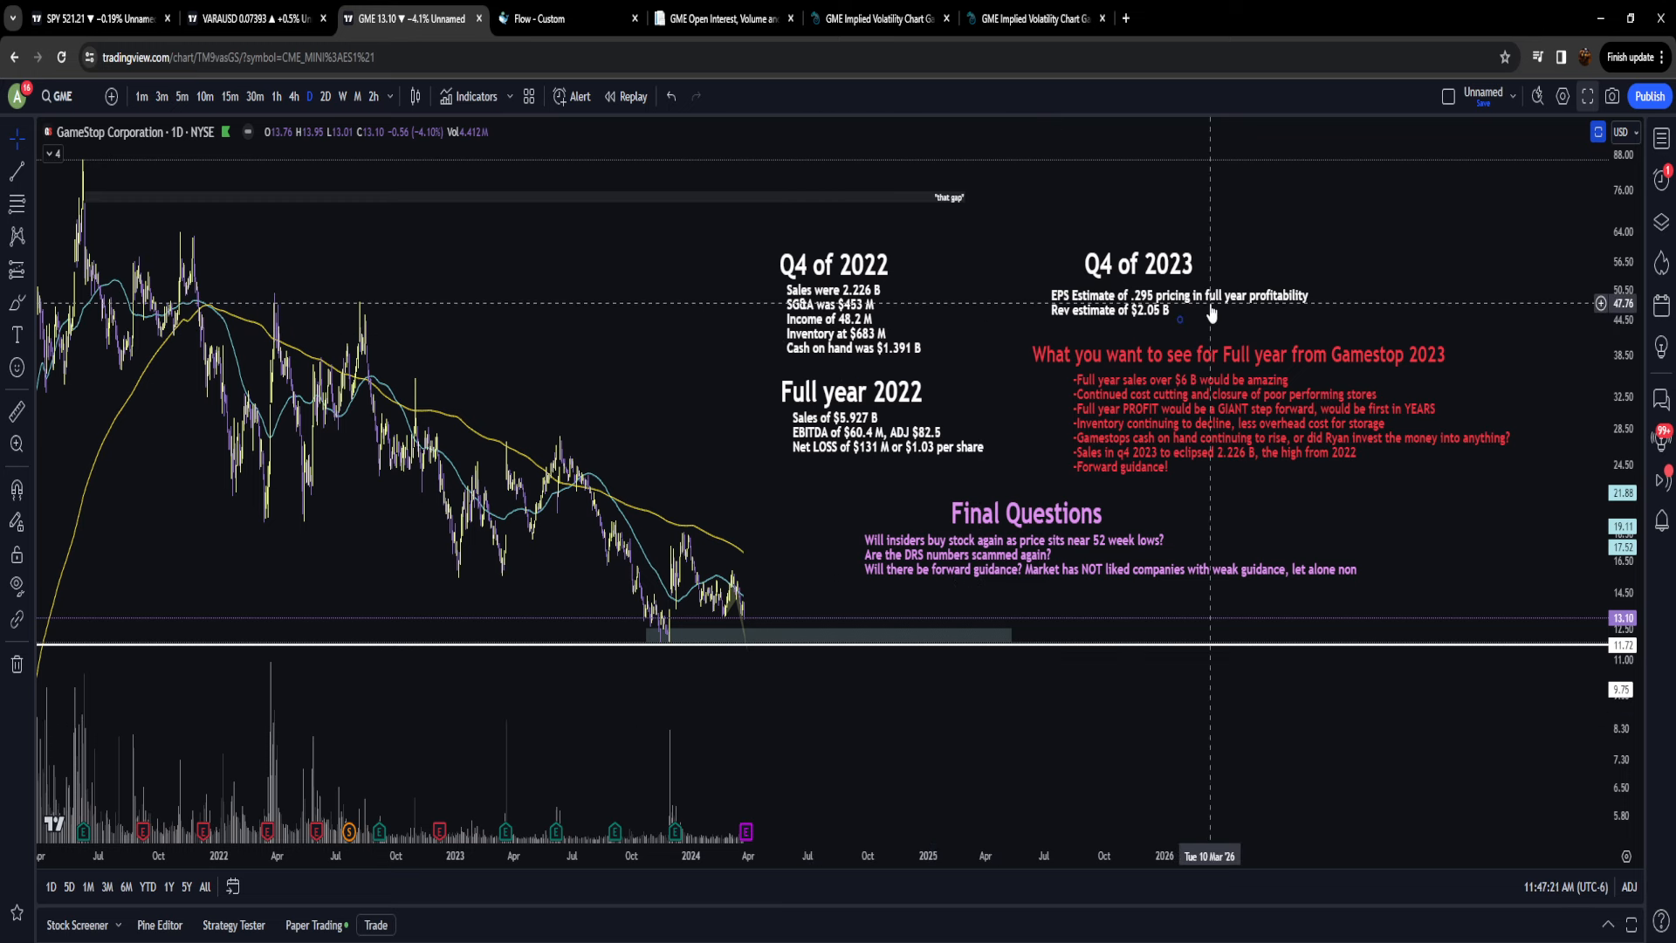
{"action": "mouse_move", "coordinate": [929, 603]}
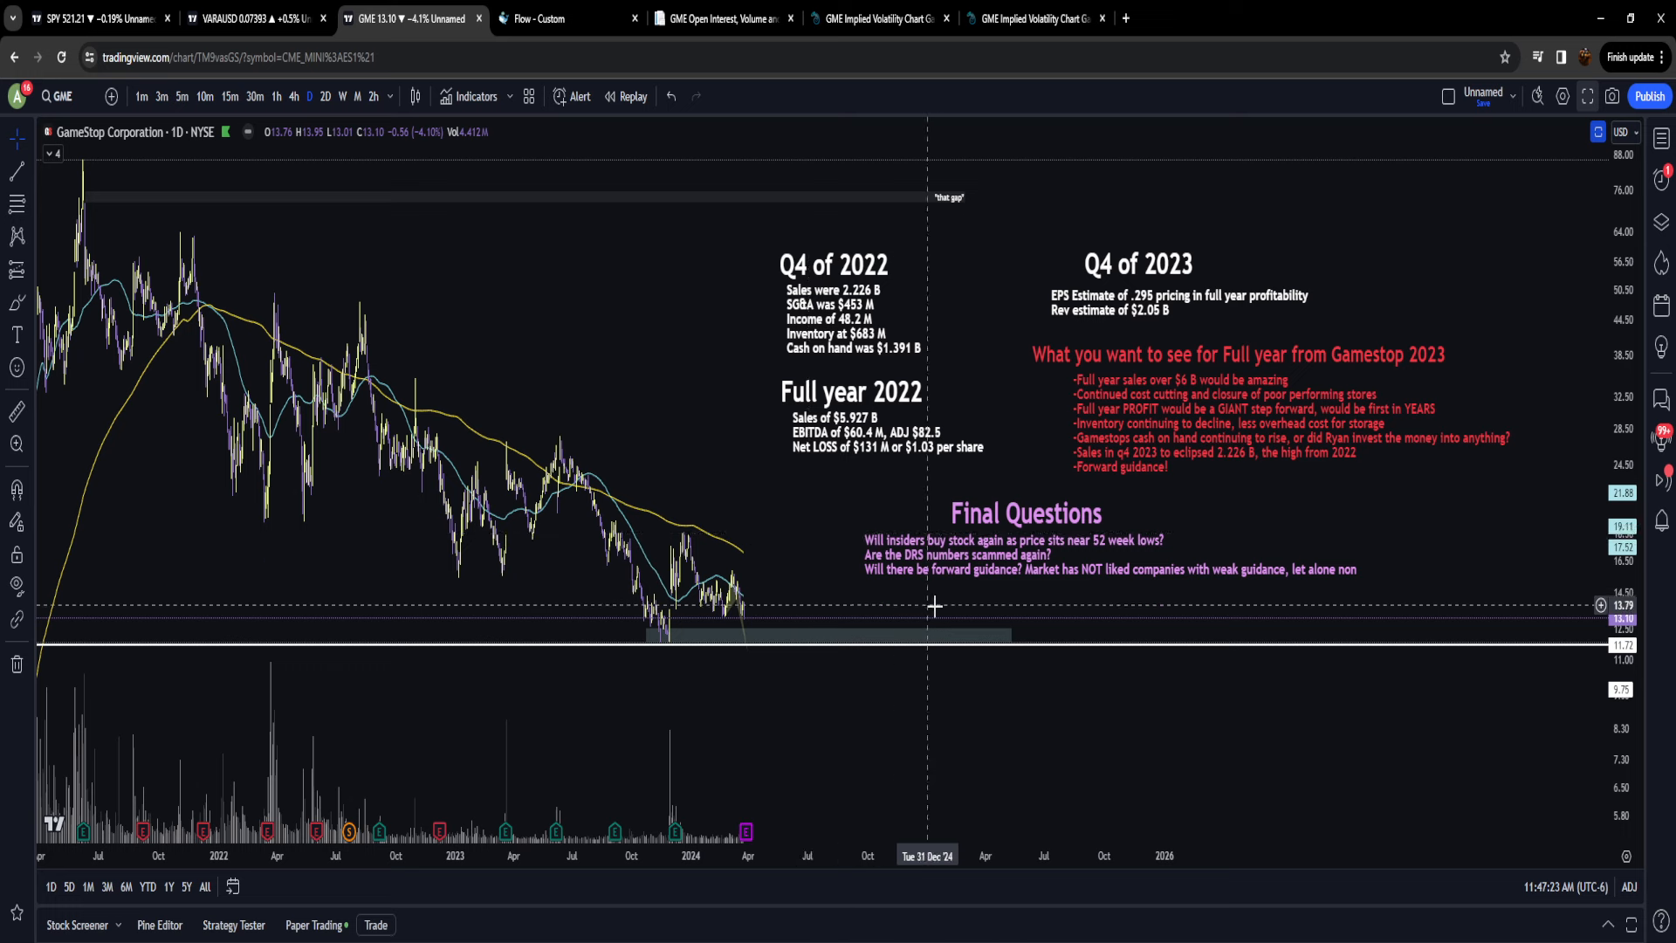
{"action": "mouse_move", "coordinate": [1400, 510]}
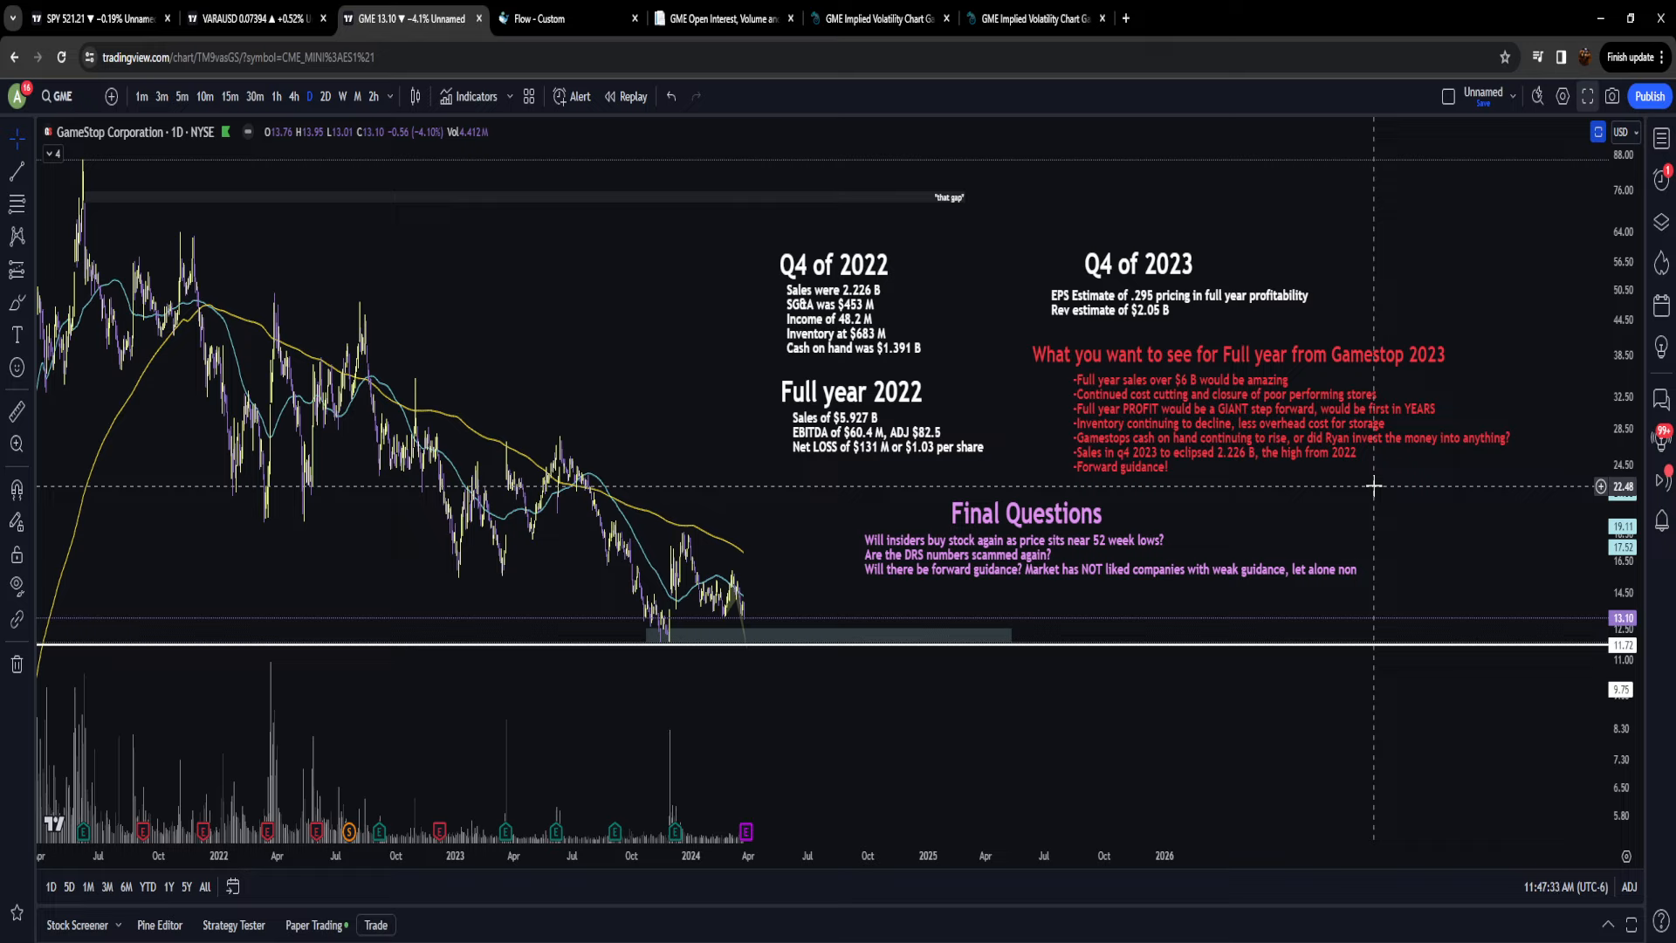
{"action": "mouse_move", "coordinate": [1355, 499]}
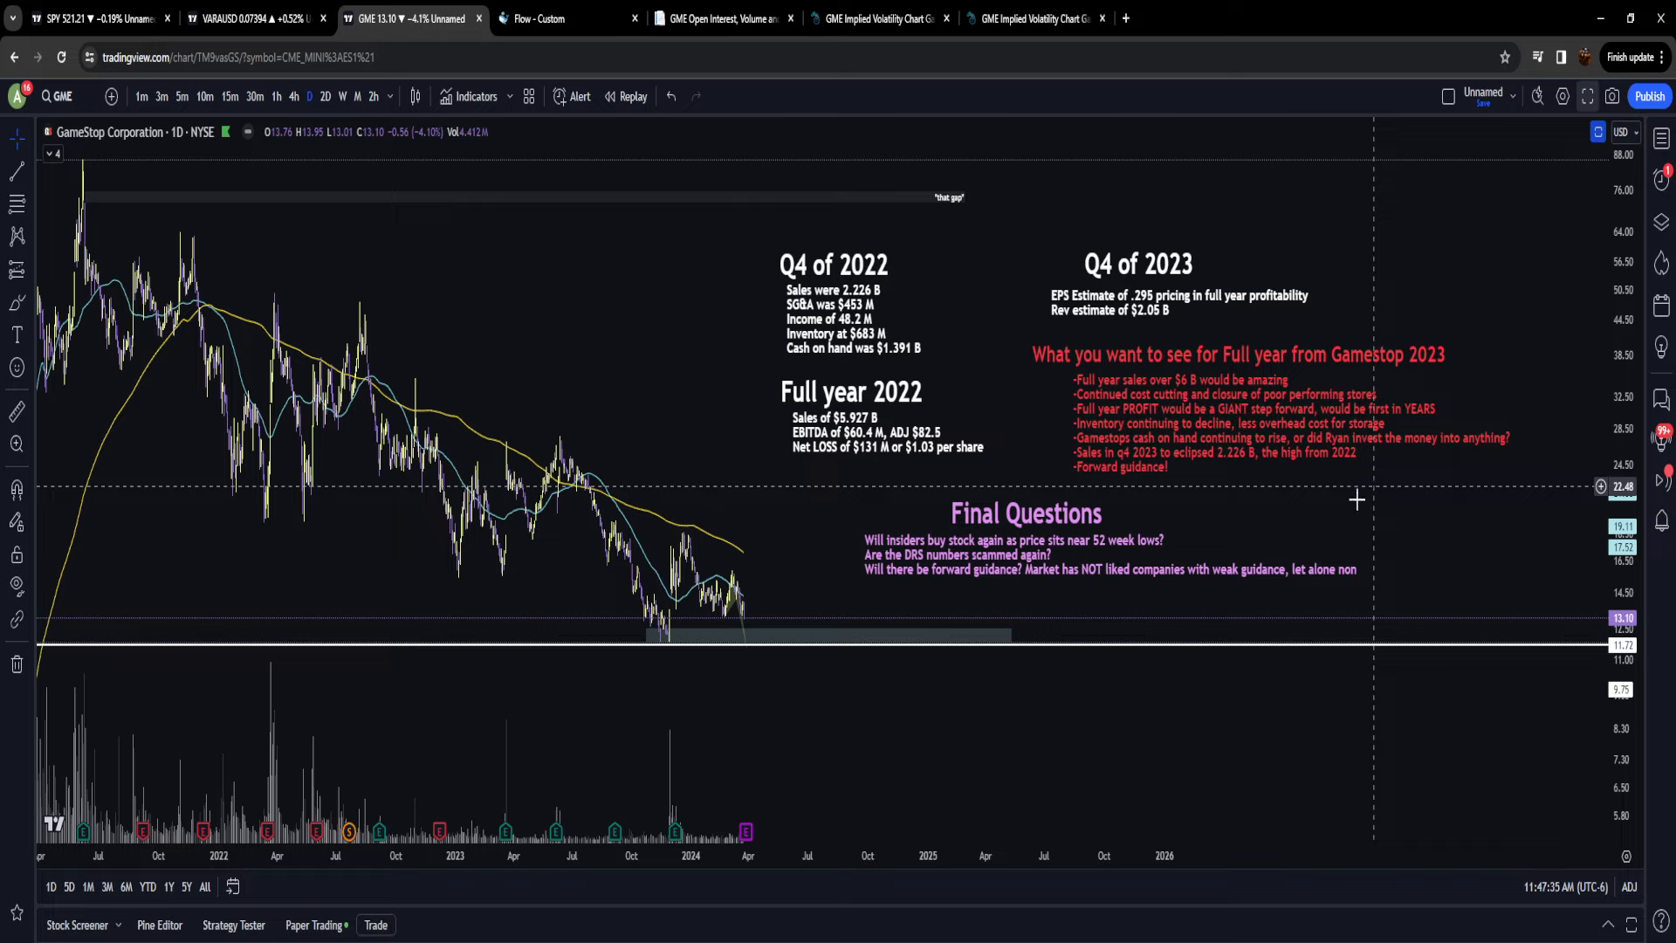
{"action": "mouse_move", "coordinate": [855, 278]}
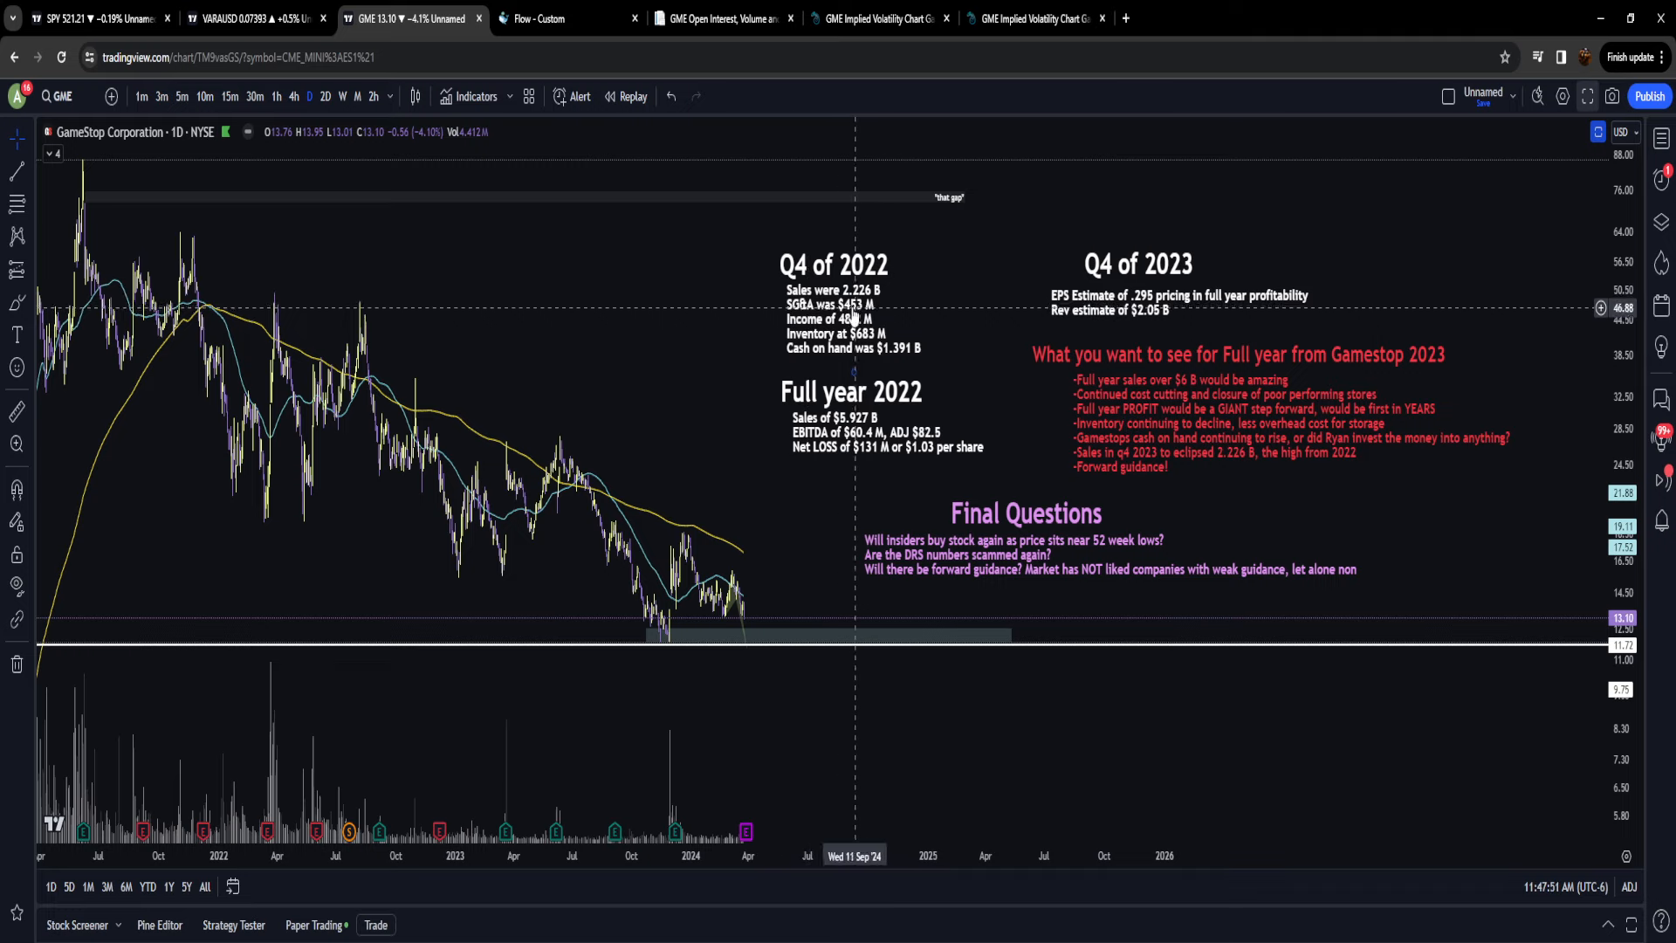
{"action": "mouse_move", "coordinate": [817, 295]}
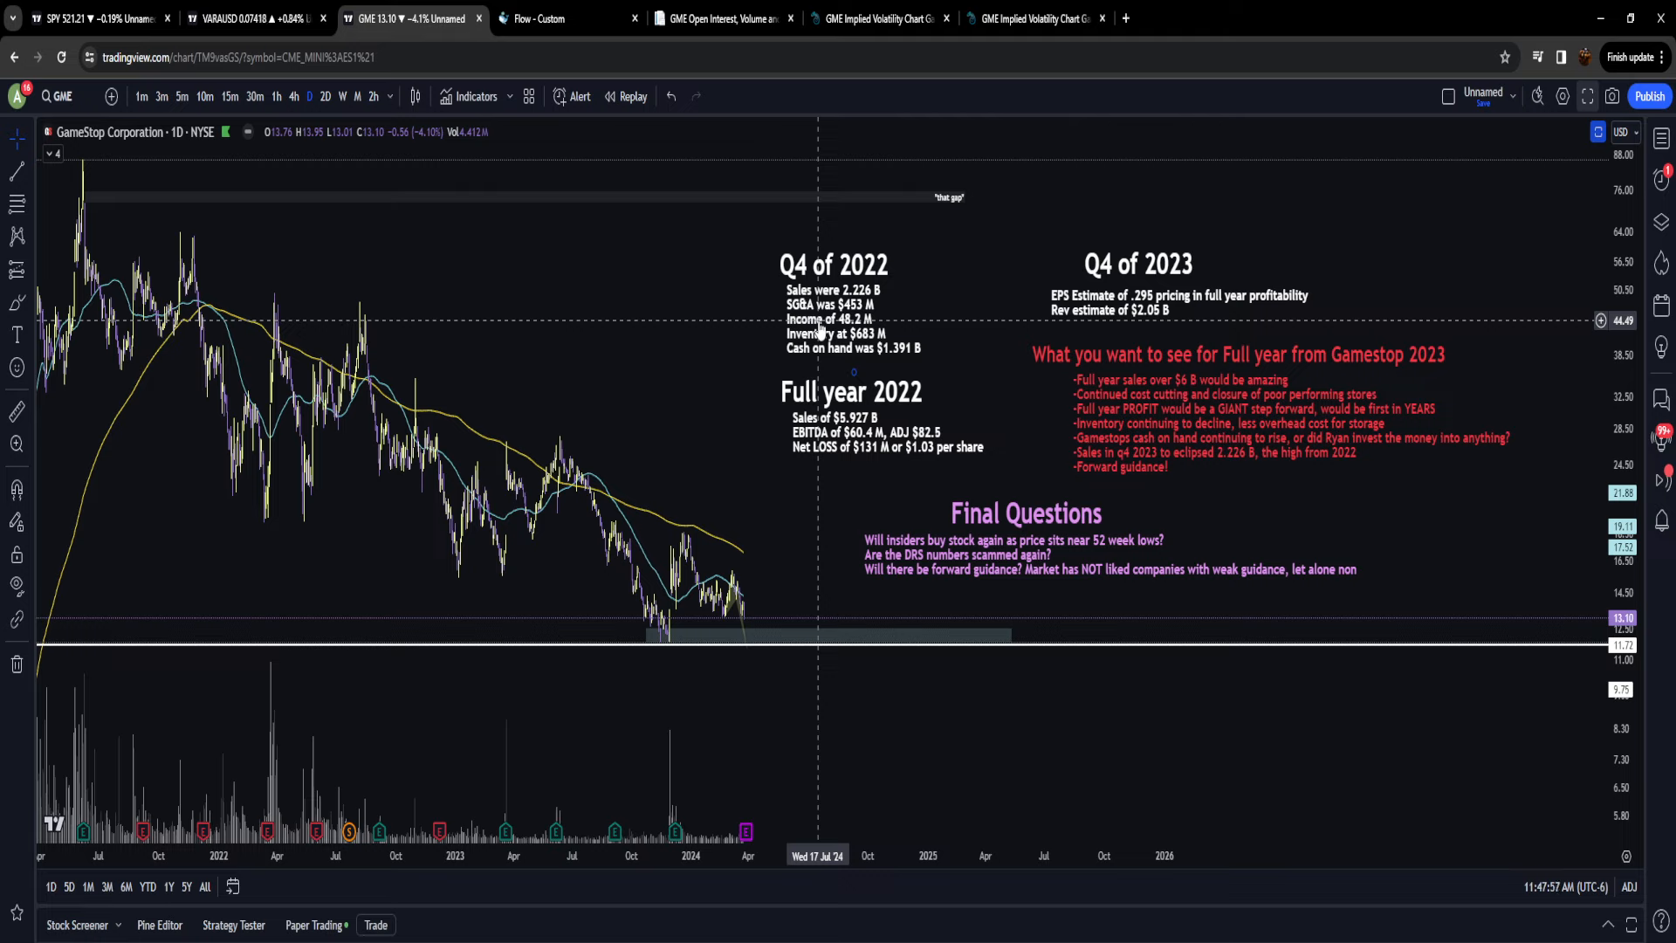
{"action": "mouse_move", "coordinate": [852, 311]}
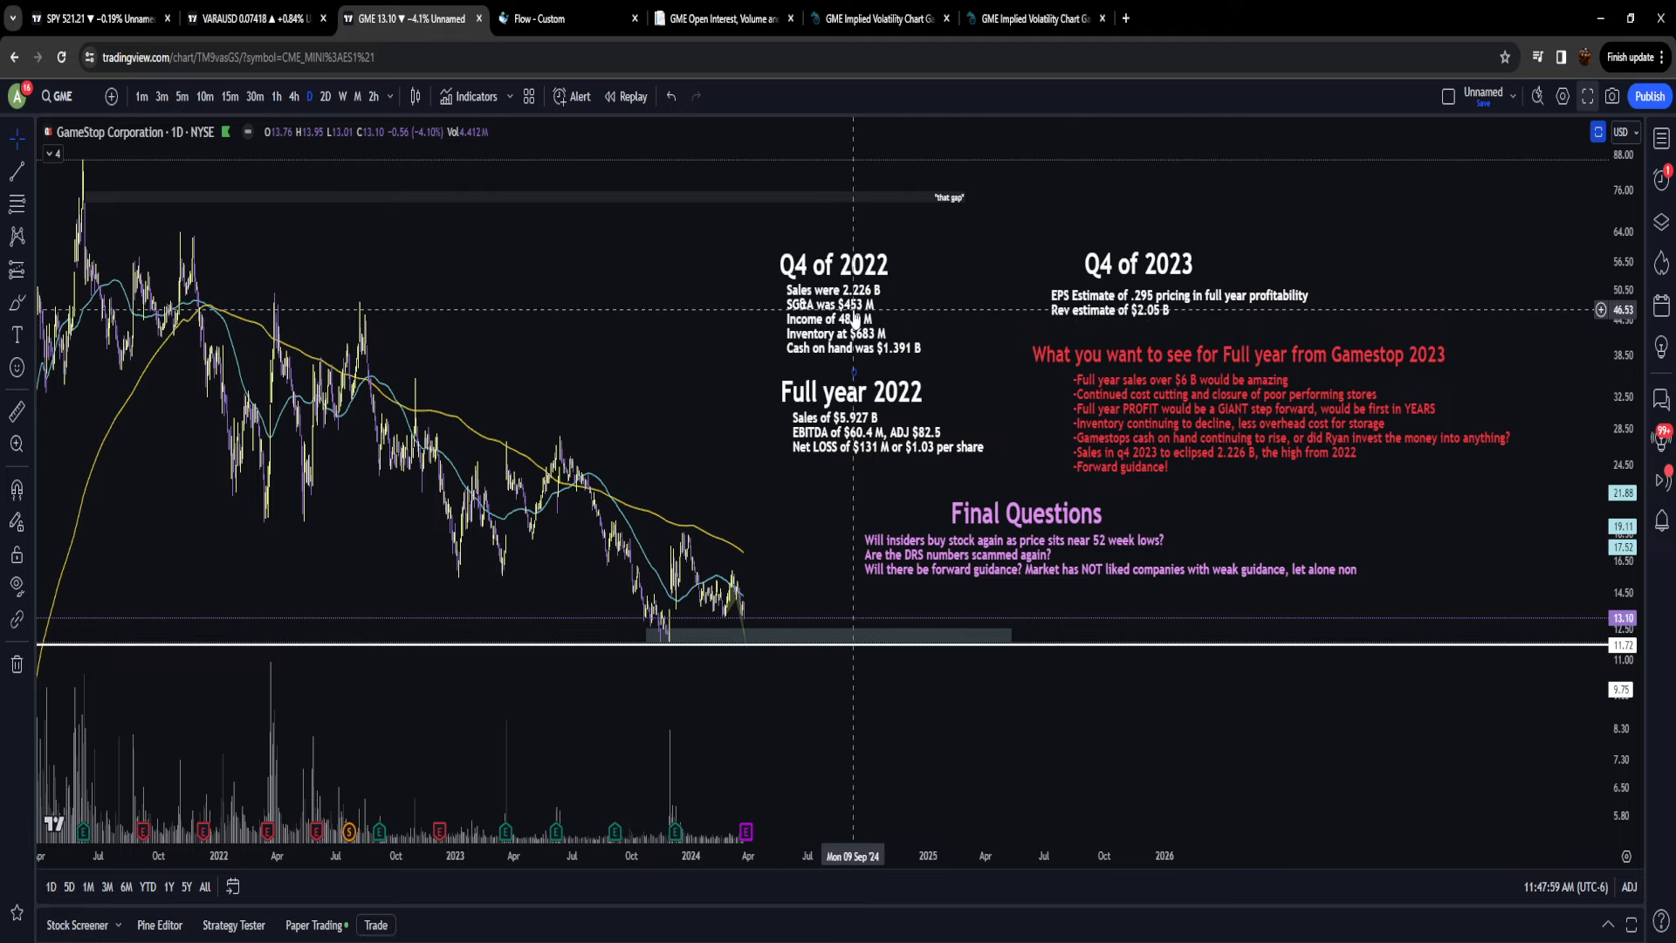
{"action": "mouse_move", "coordinate": [852, 321]}
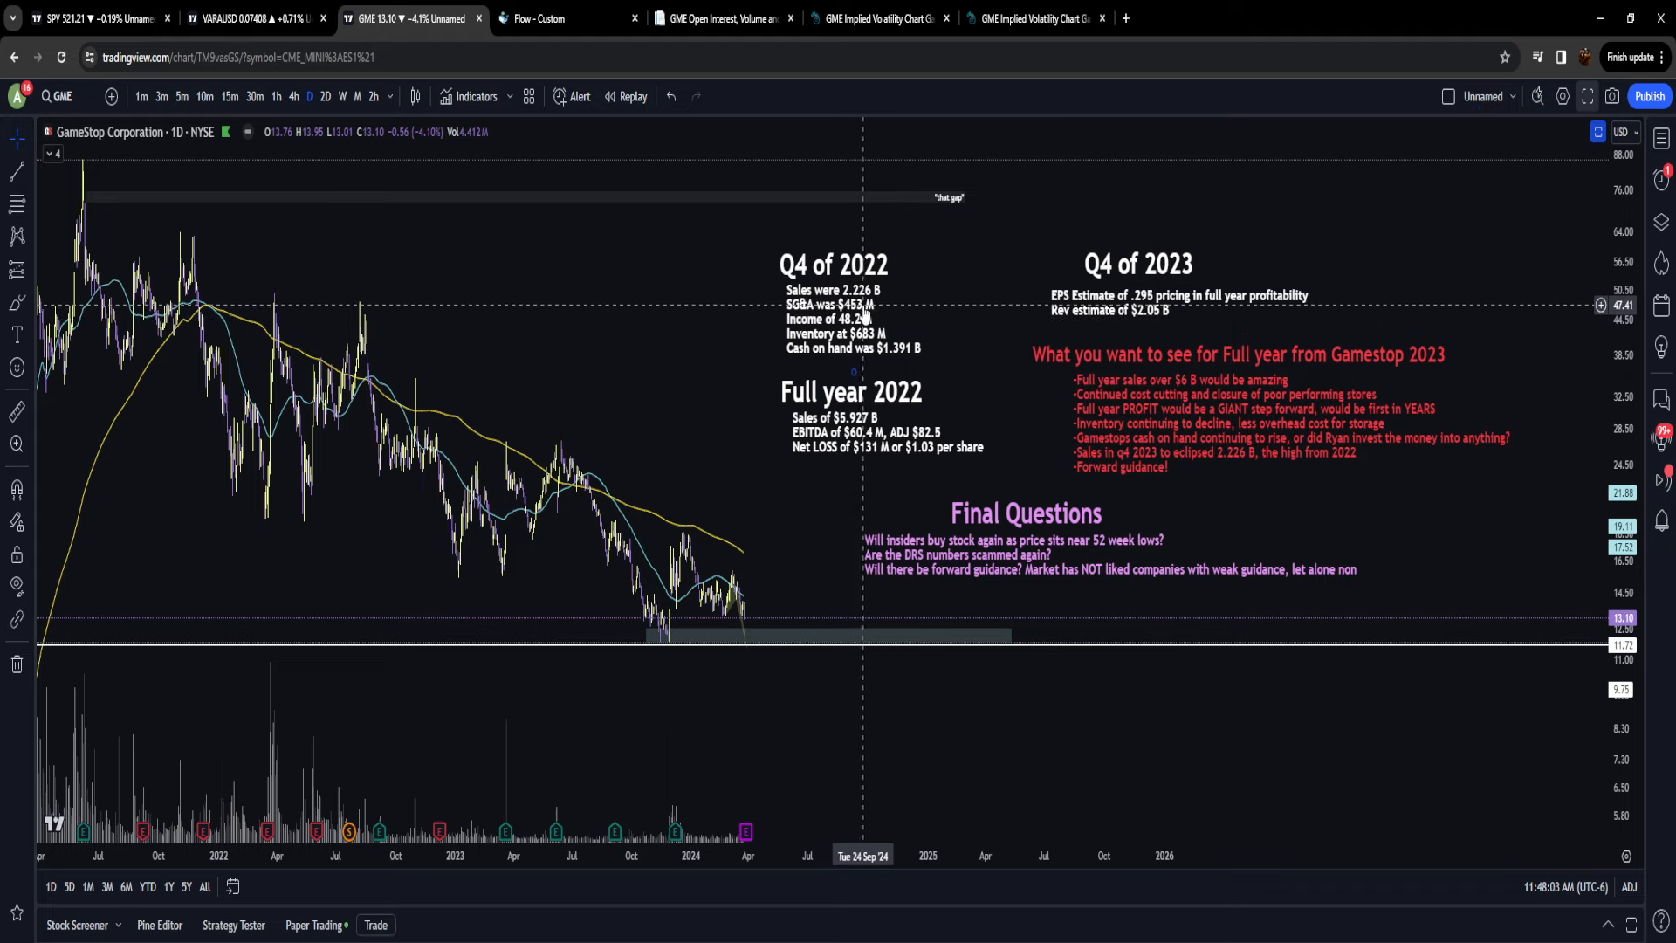
{"action": "mouse_move", "coordinate": [873, 311]}
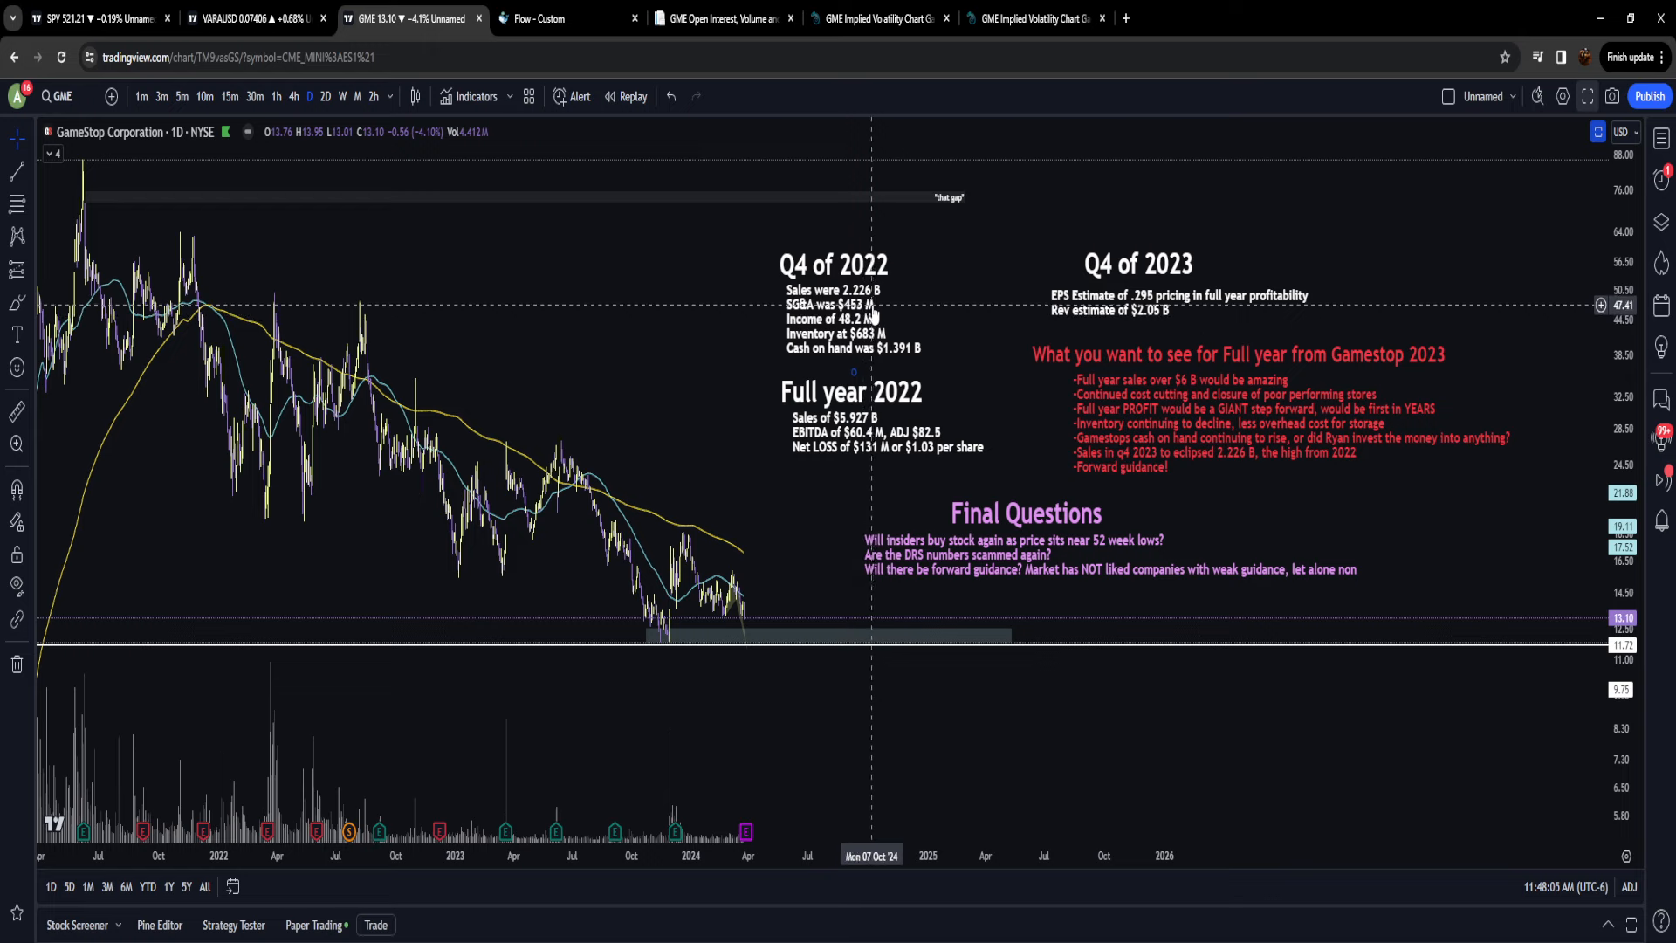
{"action": "mouse_move", "coordinate": [888, 316]}
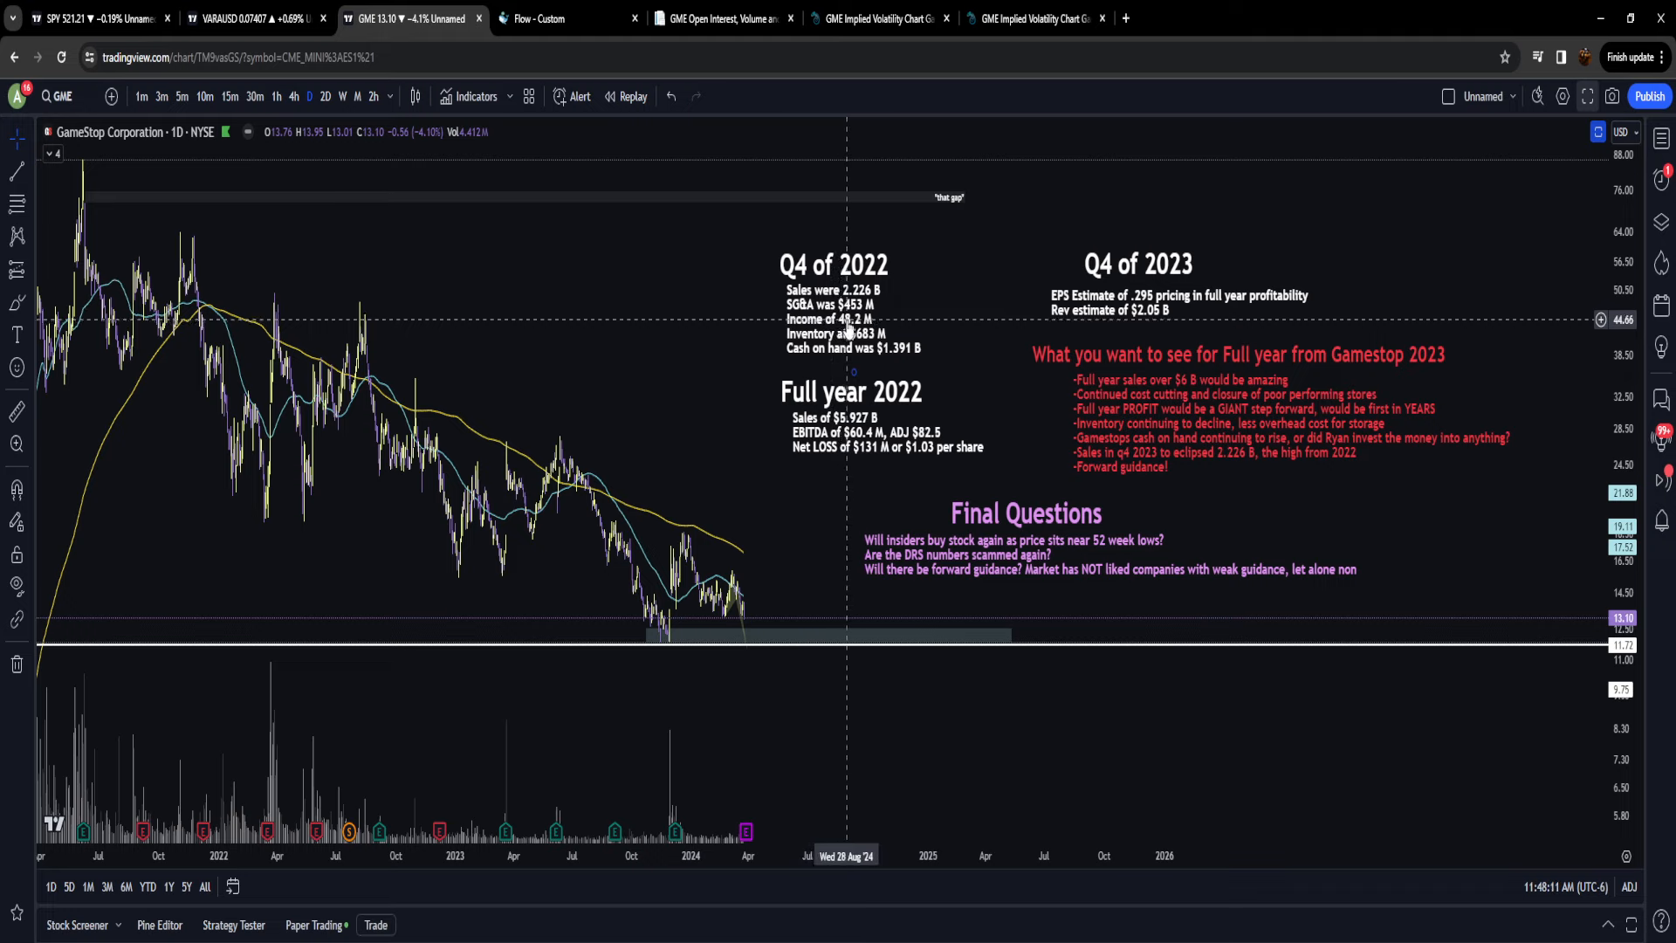
{"action": "mouse_move", "coordinate": [845, 332]}
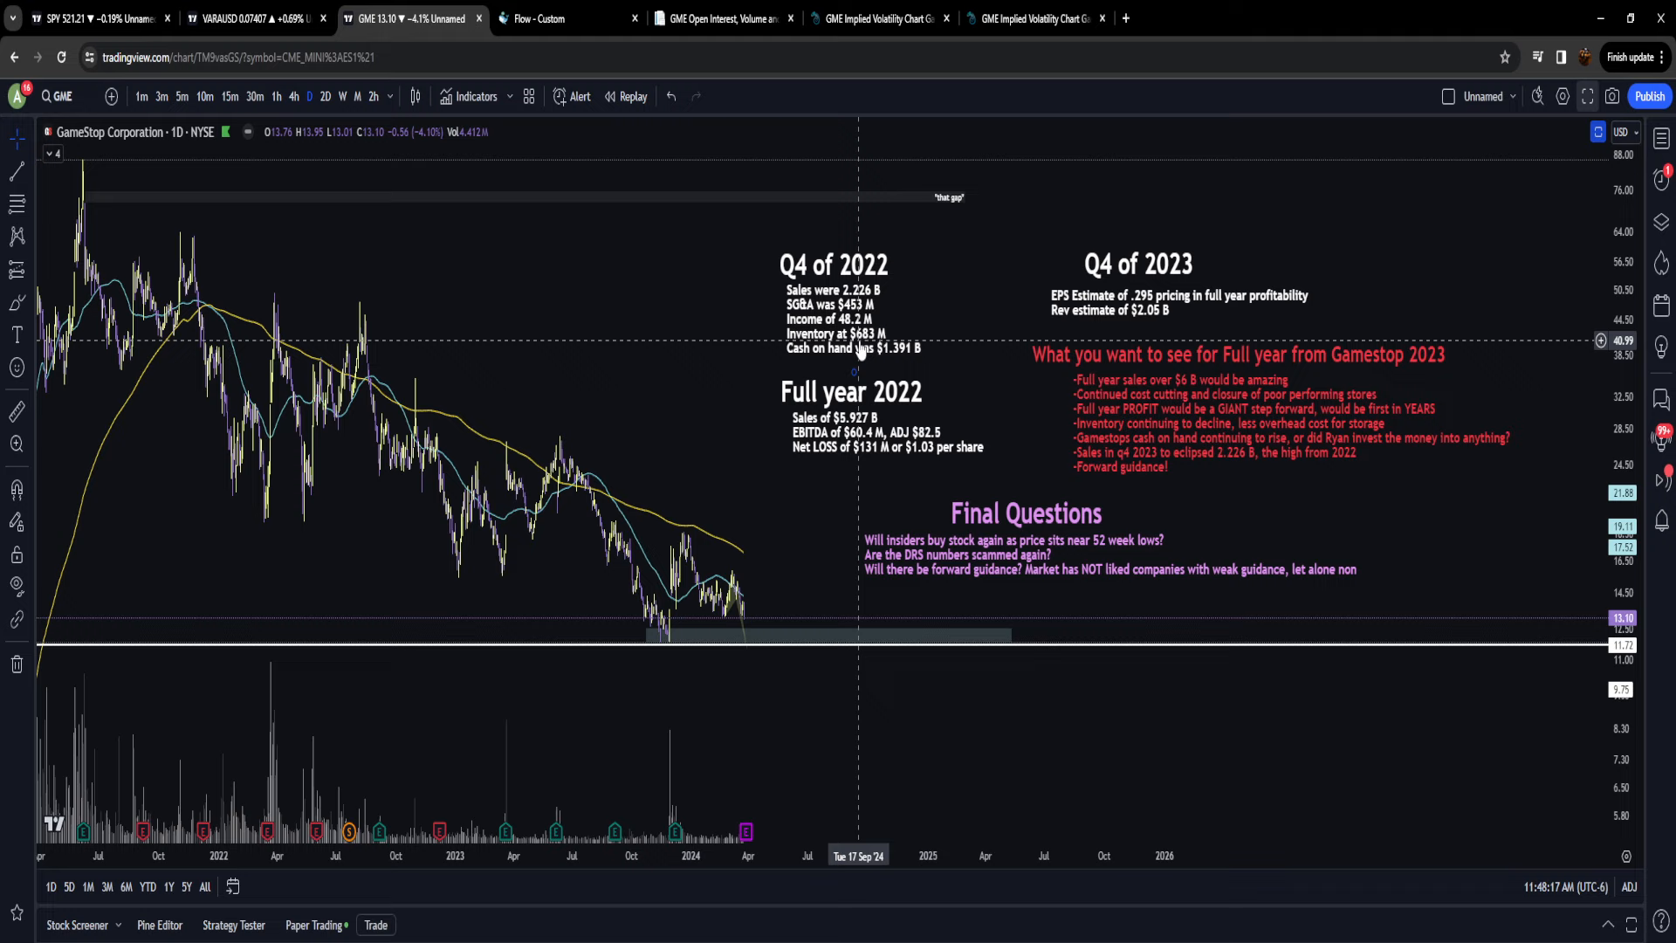
{"action": "mouse_move", "coordinate": [871, 349]}
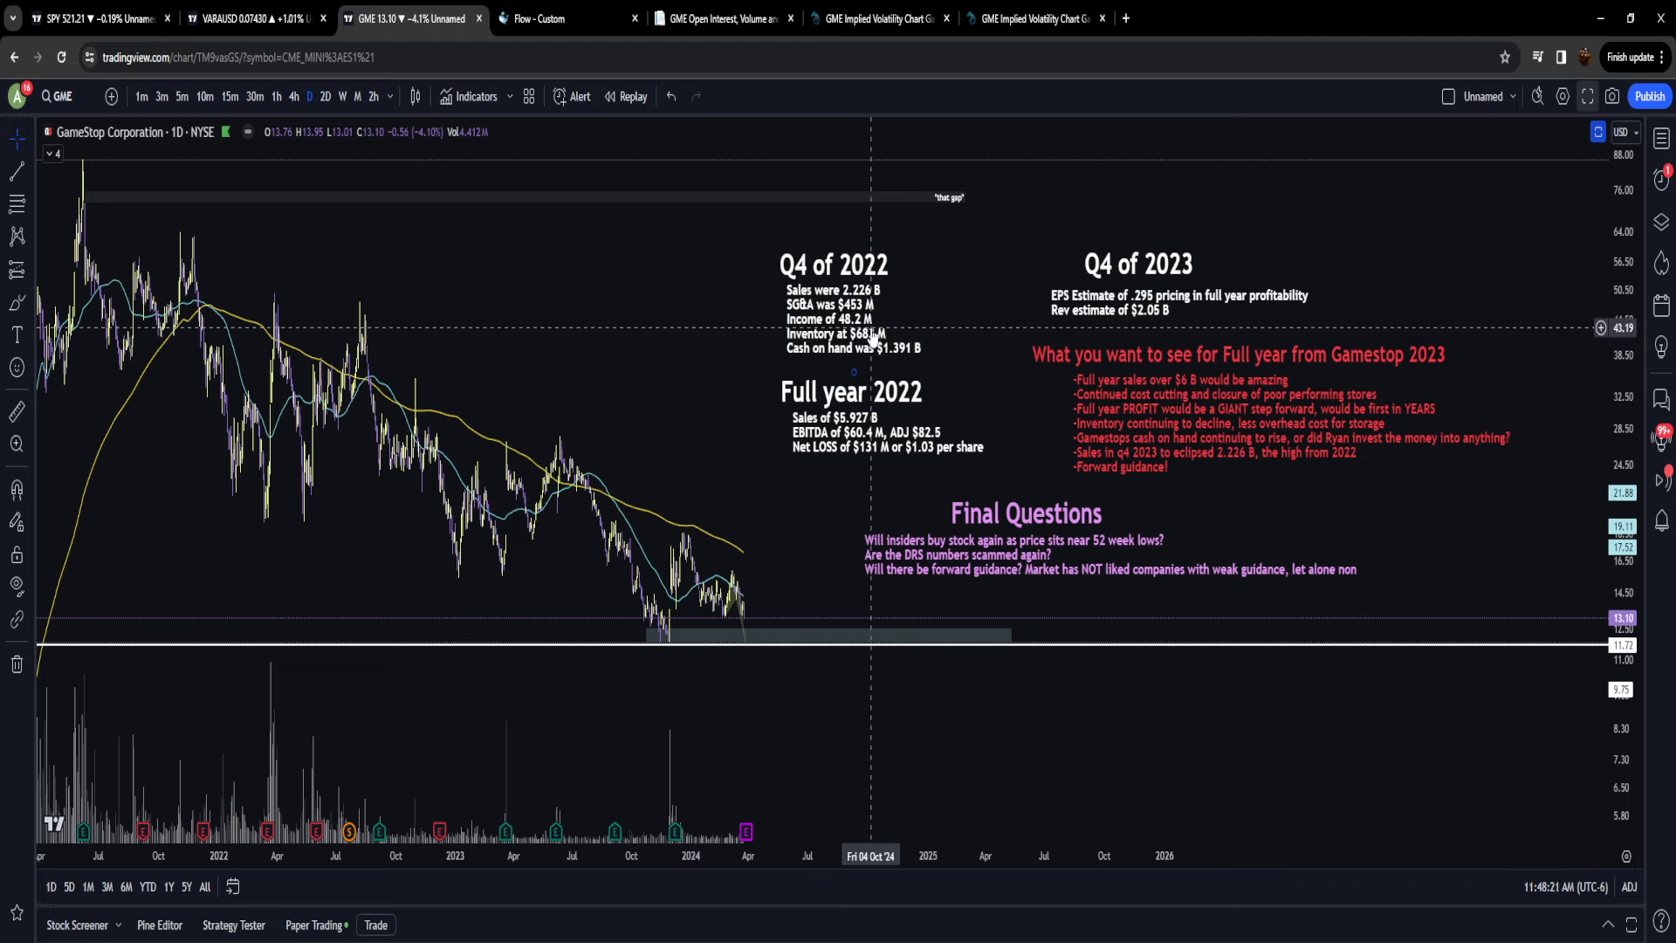
{"action": "mouse_move", "coordinate": [869, 334]}
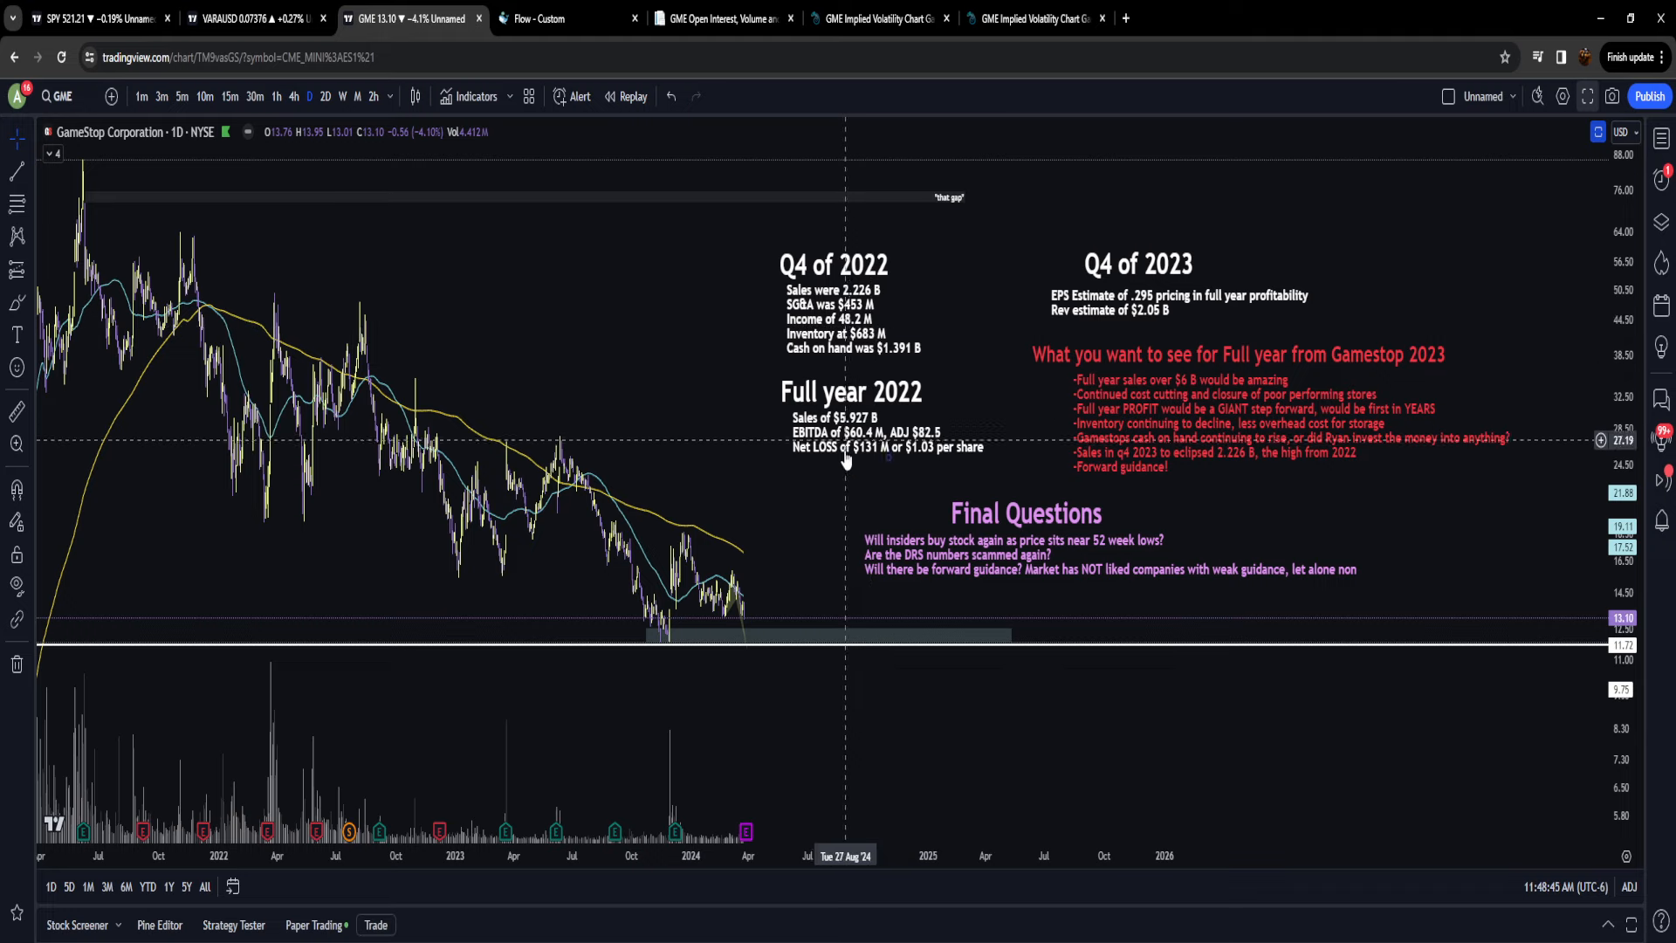
{"action": "mouse_move", "coordinate": [863, 503]}
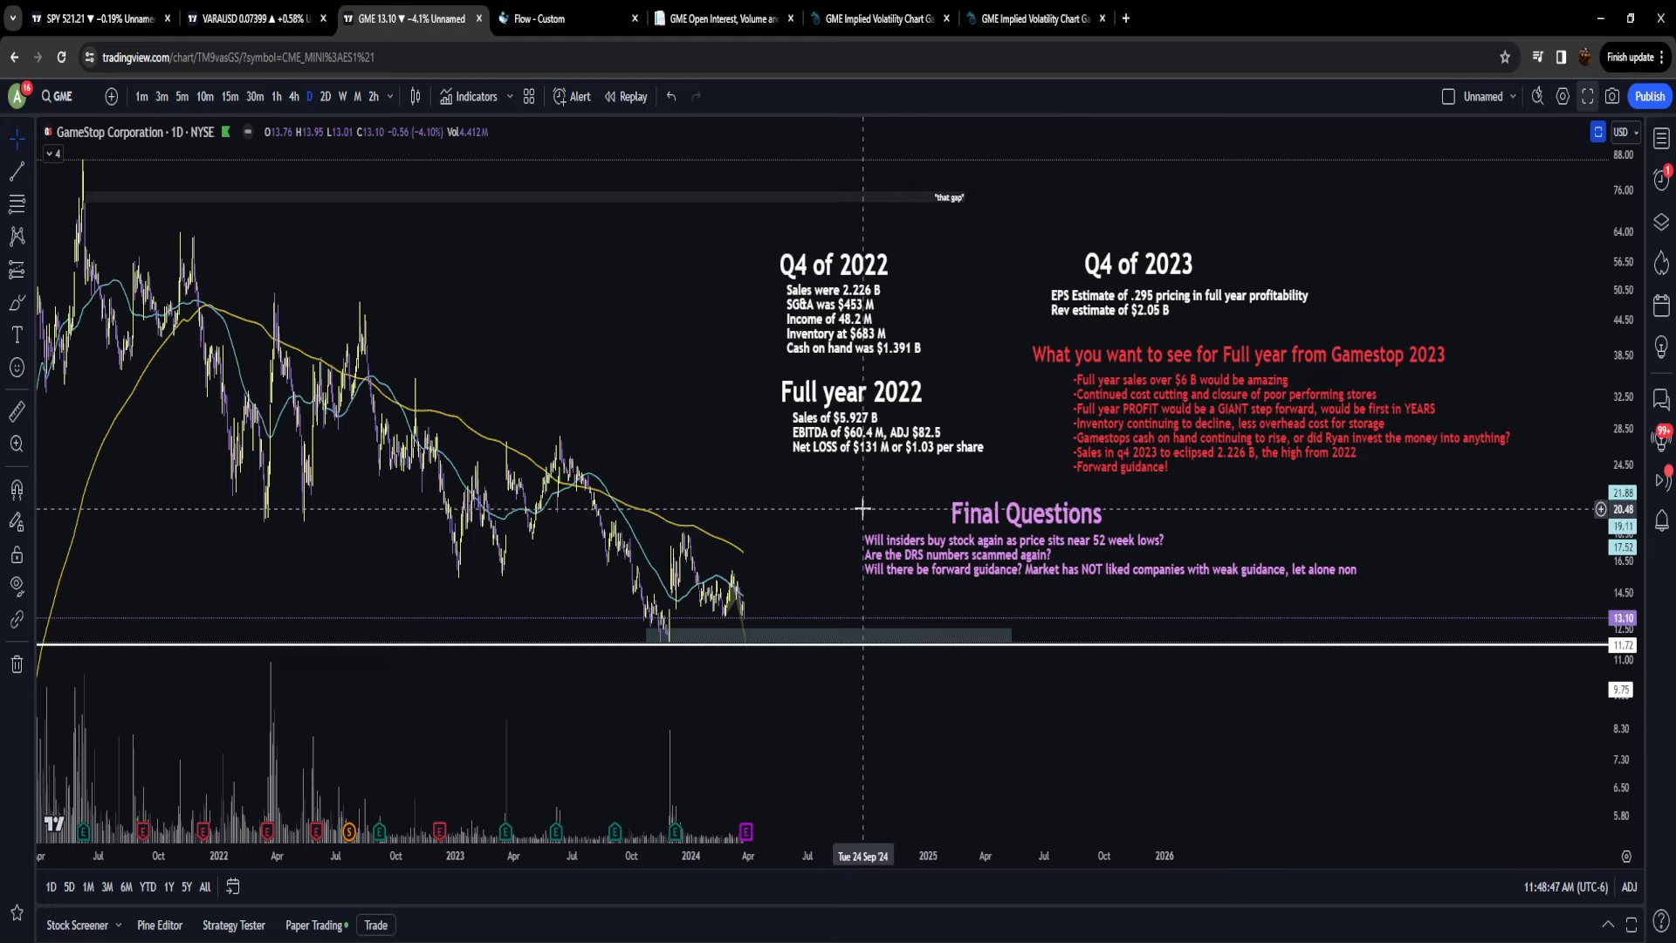
{"action": "mouse_move", "coordinate": [877, 457]}
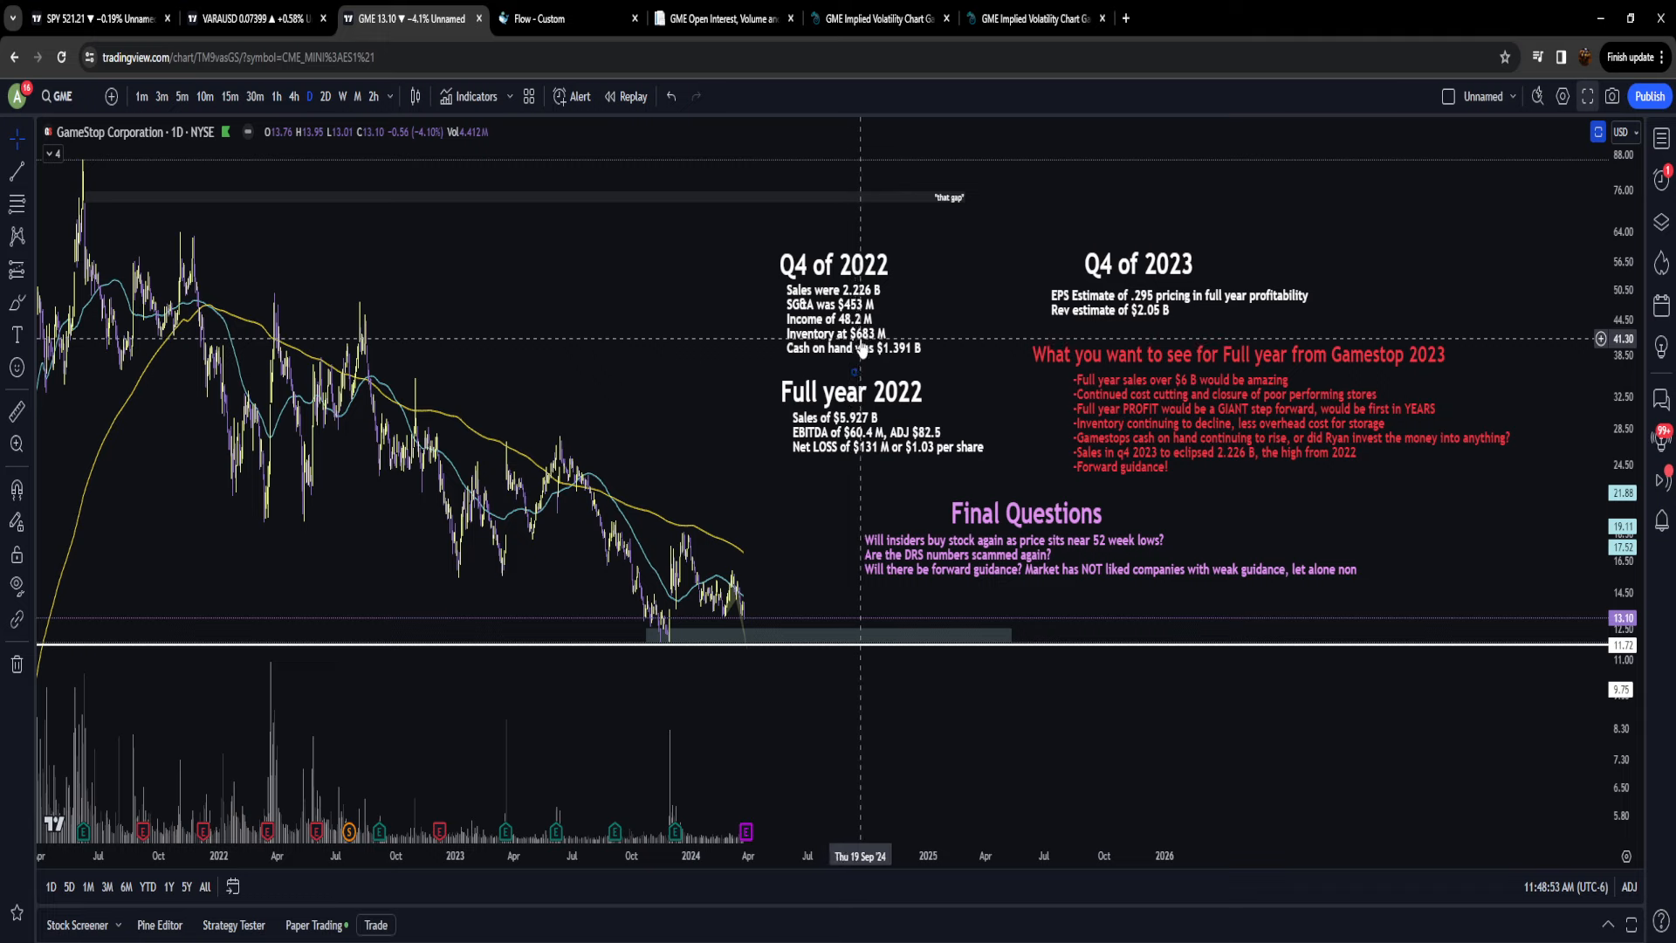
{"action": "mouse_move", "coordinate": [840, 360]}
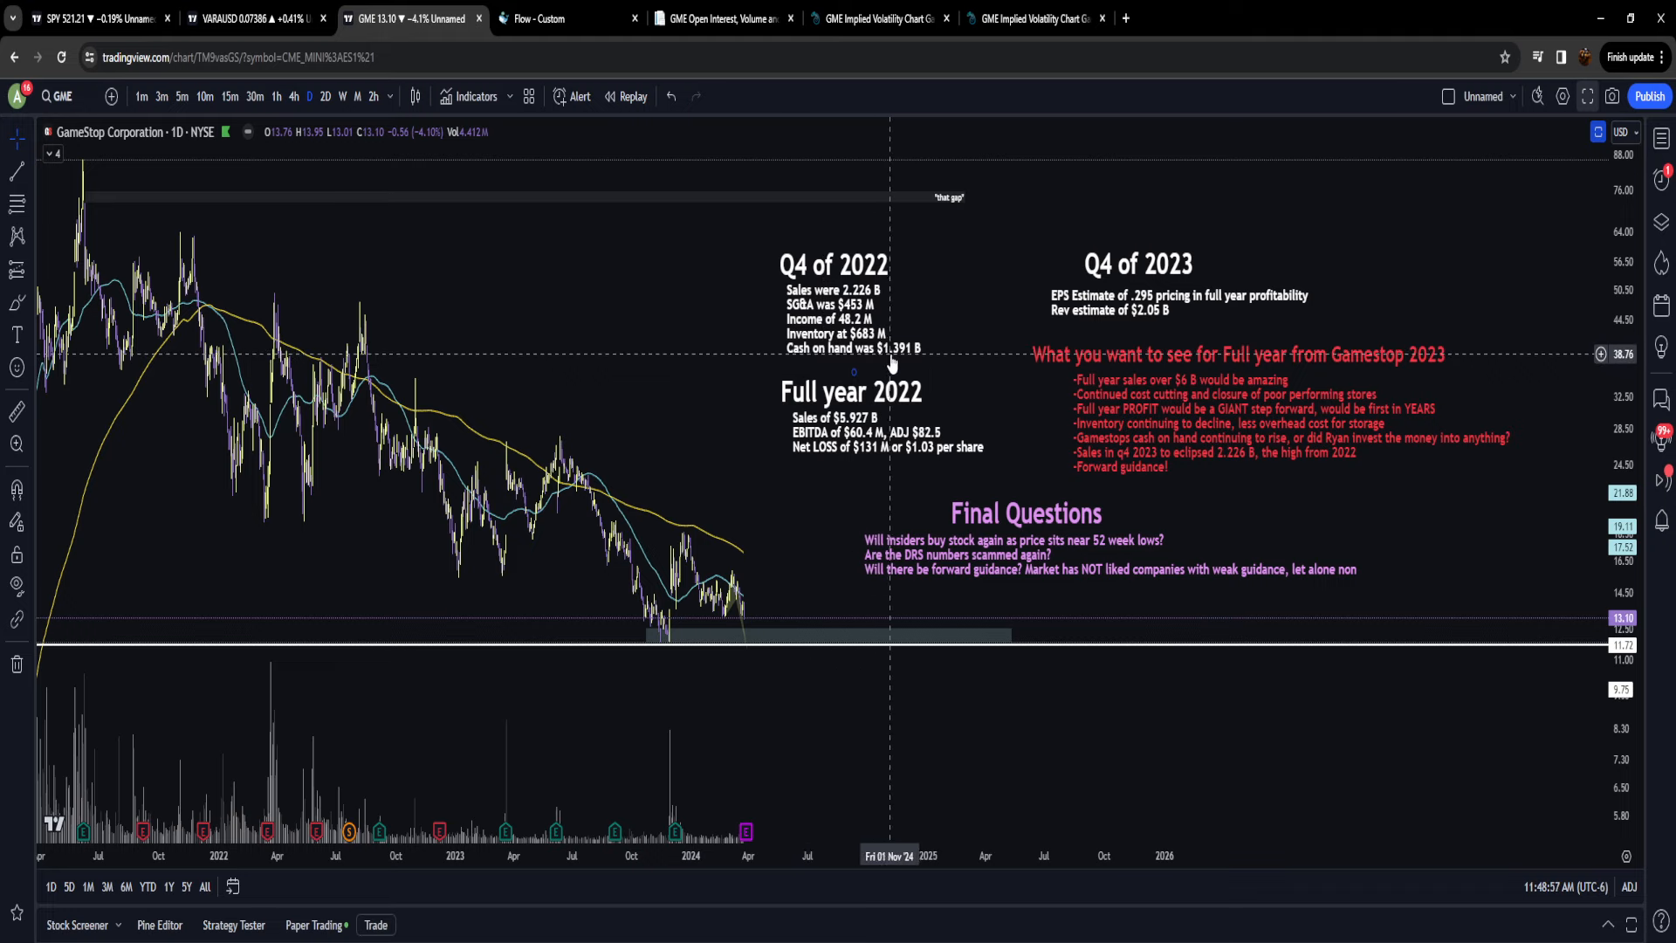
{"action": "mouse_move", "coordinate": [901, 353]}
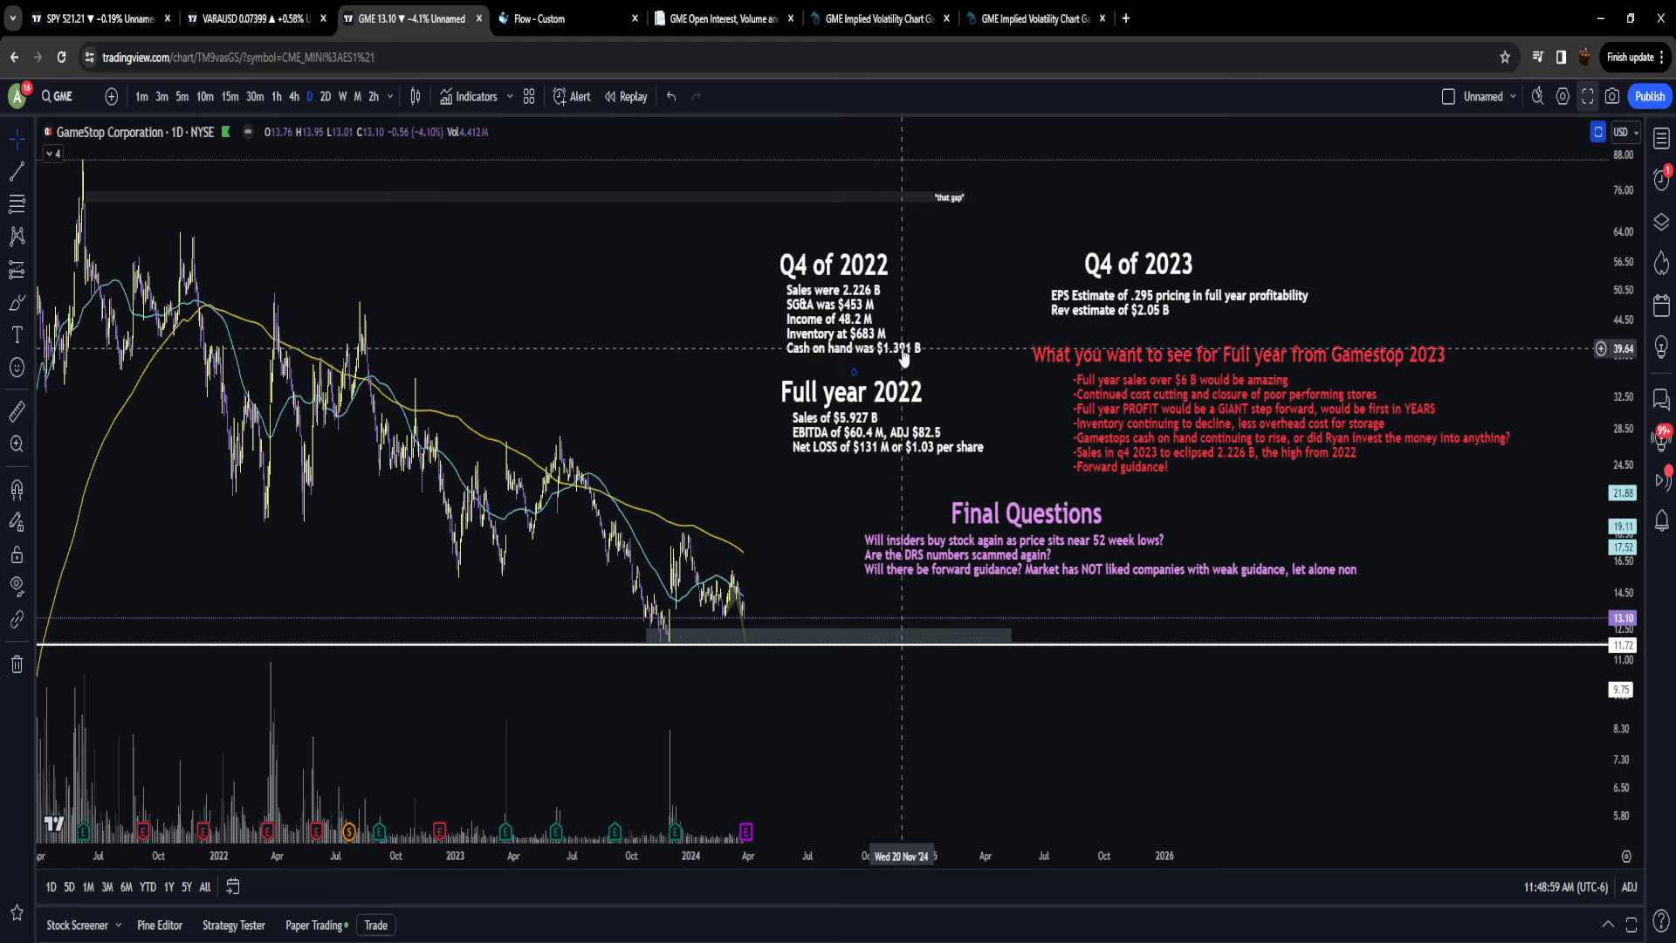
{"action": "mouse_move", "coordinate": [855, 359]}
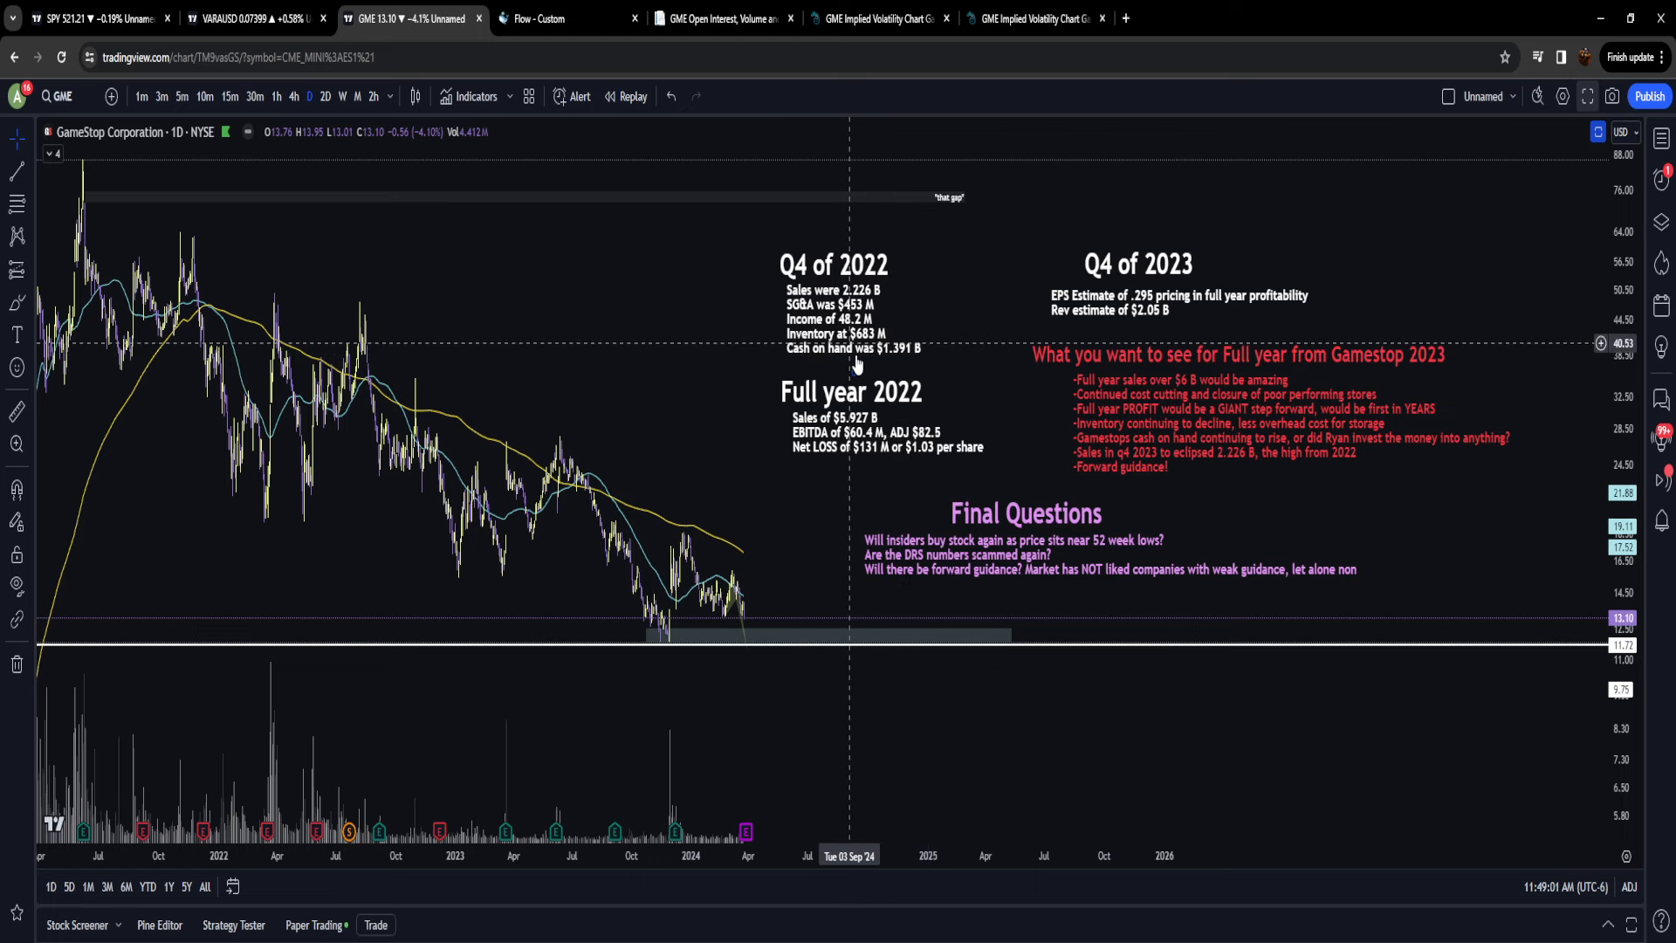
{"action": "mouse_move", "coordinate": [772, 385]}
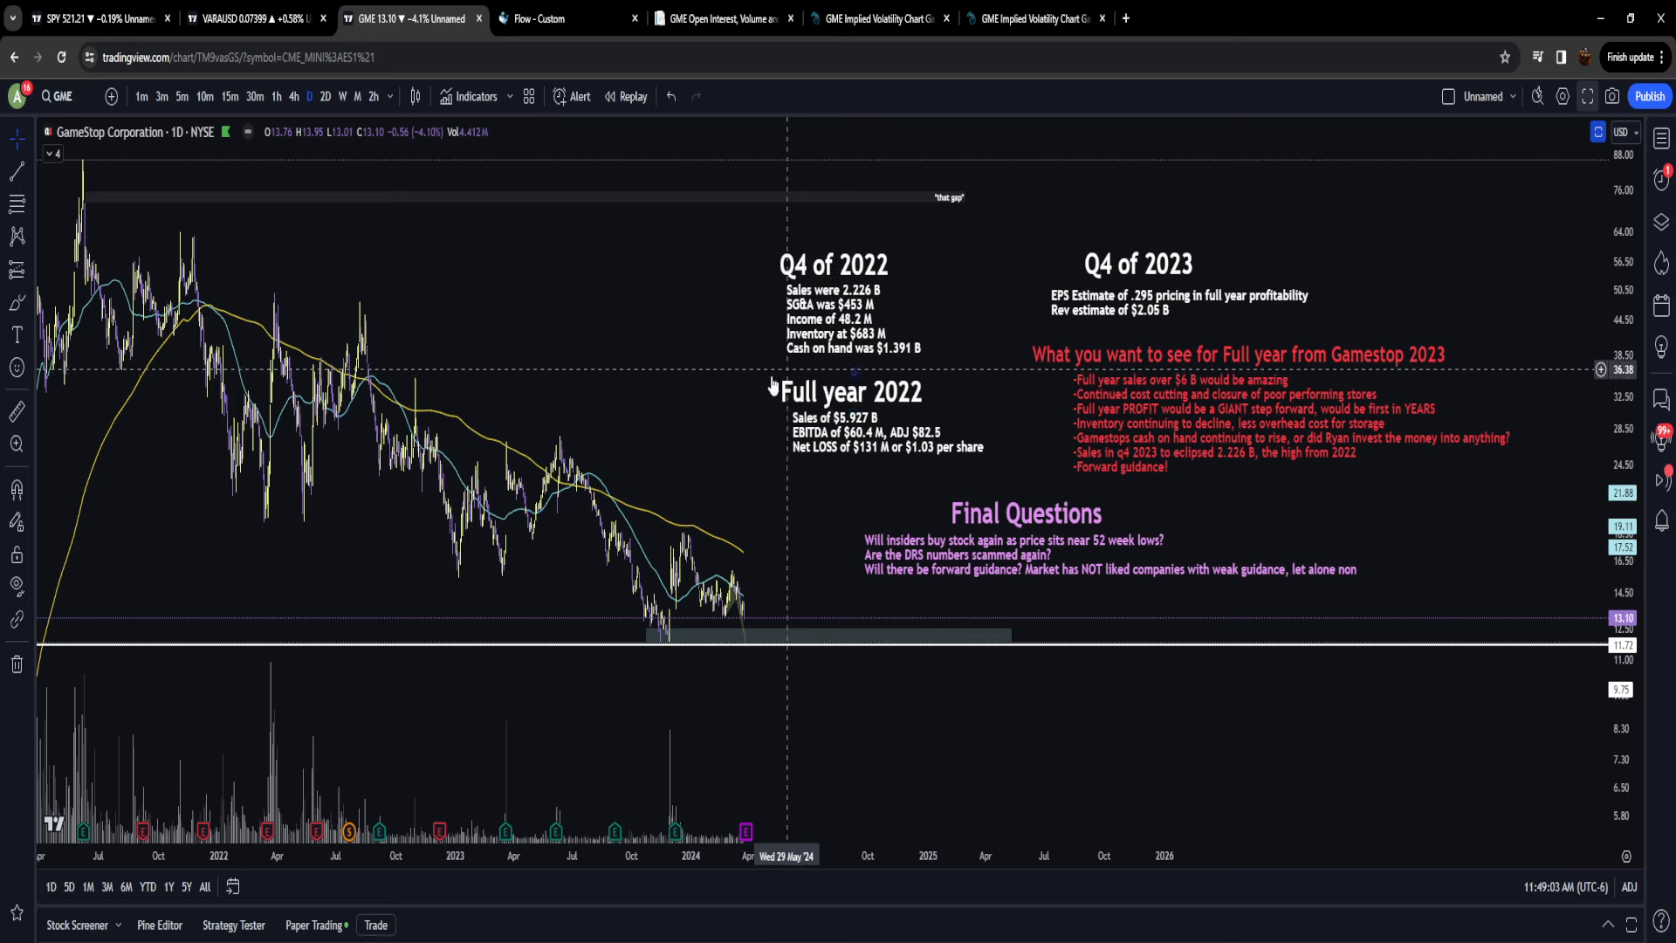
{"action": "mouse_move", "coordinate": [824, 419]}
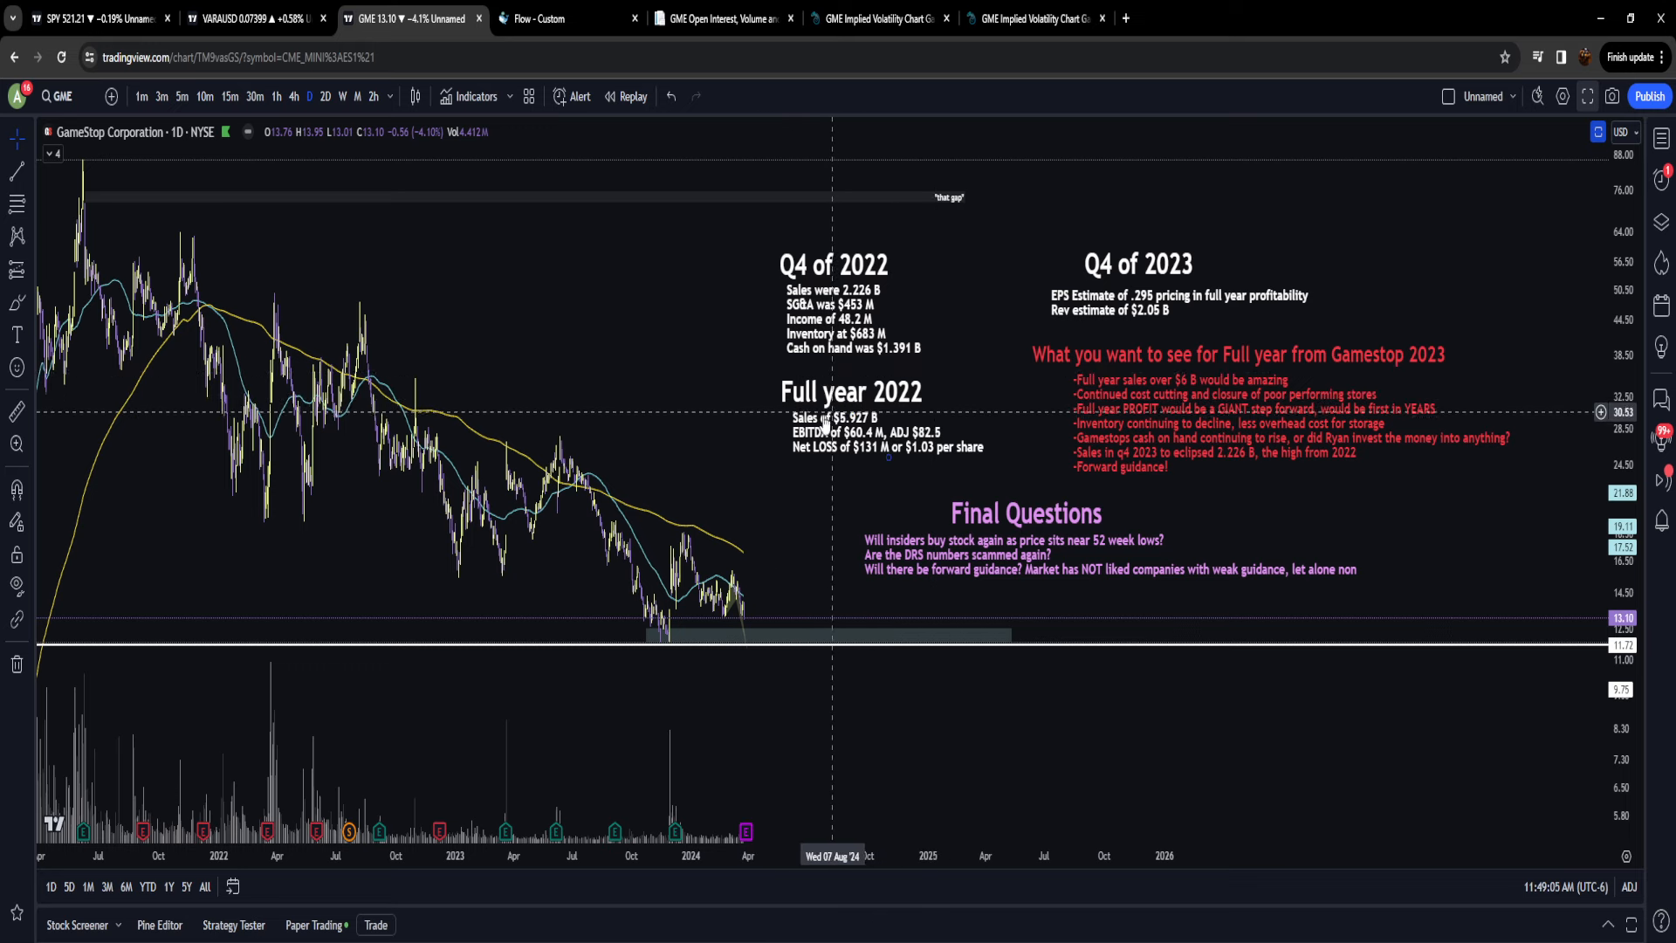
{"action": "mouse_move", "coordinate": [869, 416]}
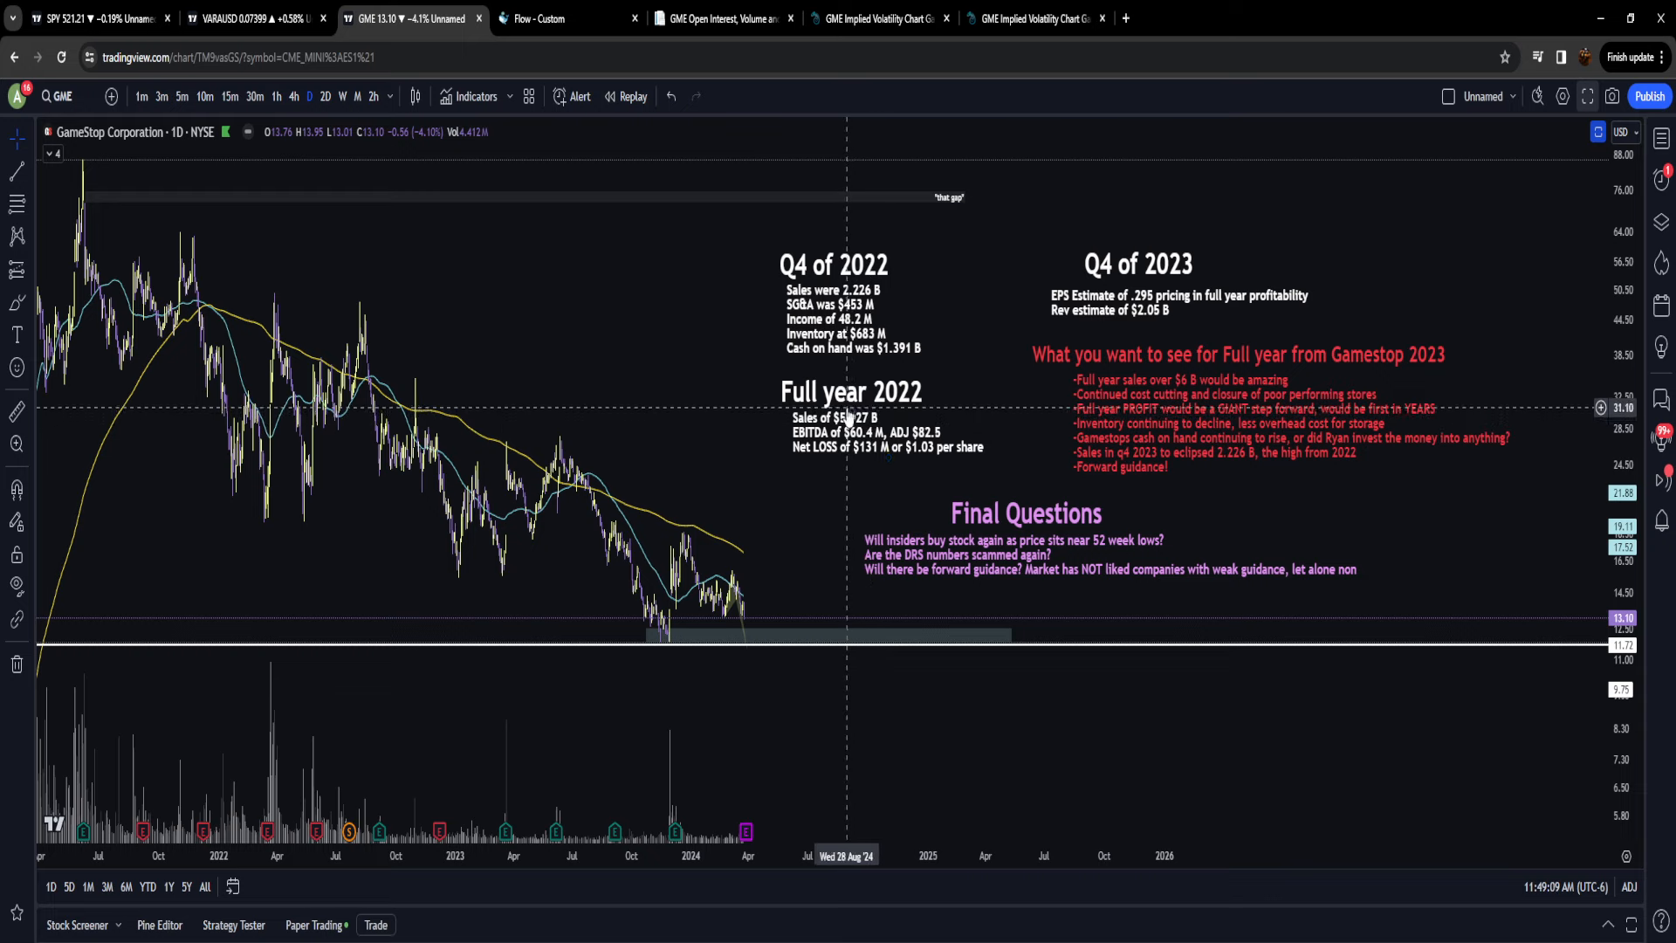
{"action": "mouse_move", "coordinate": [883, 458]}
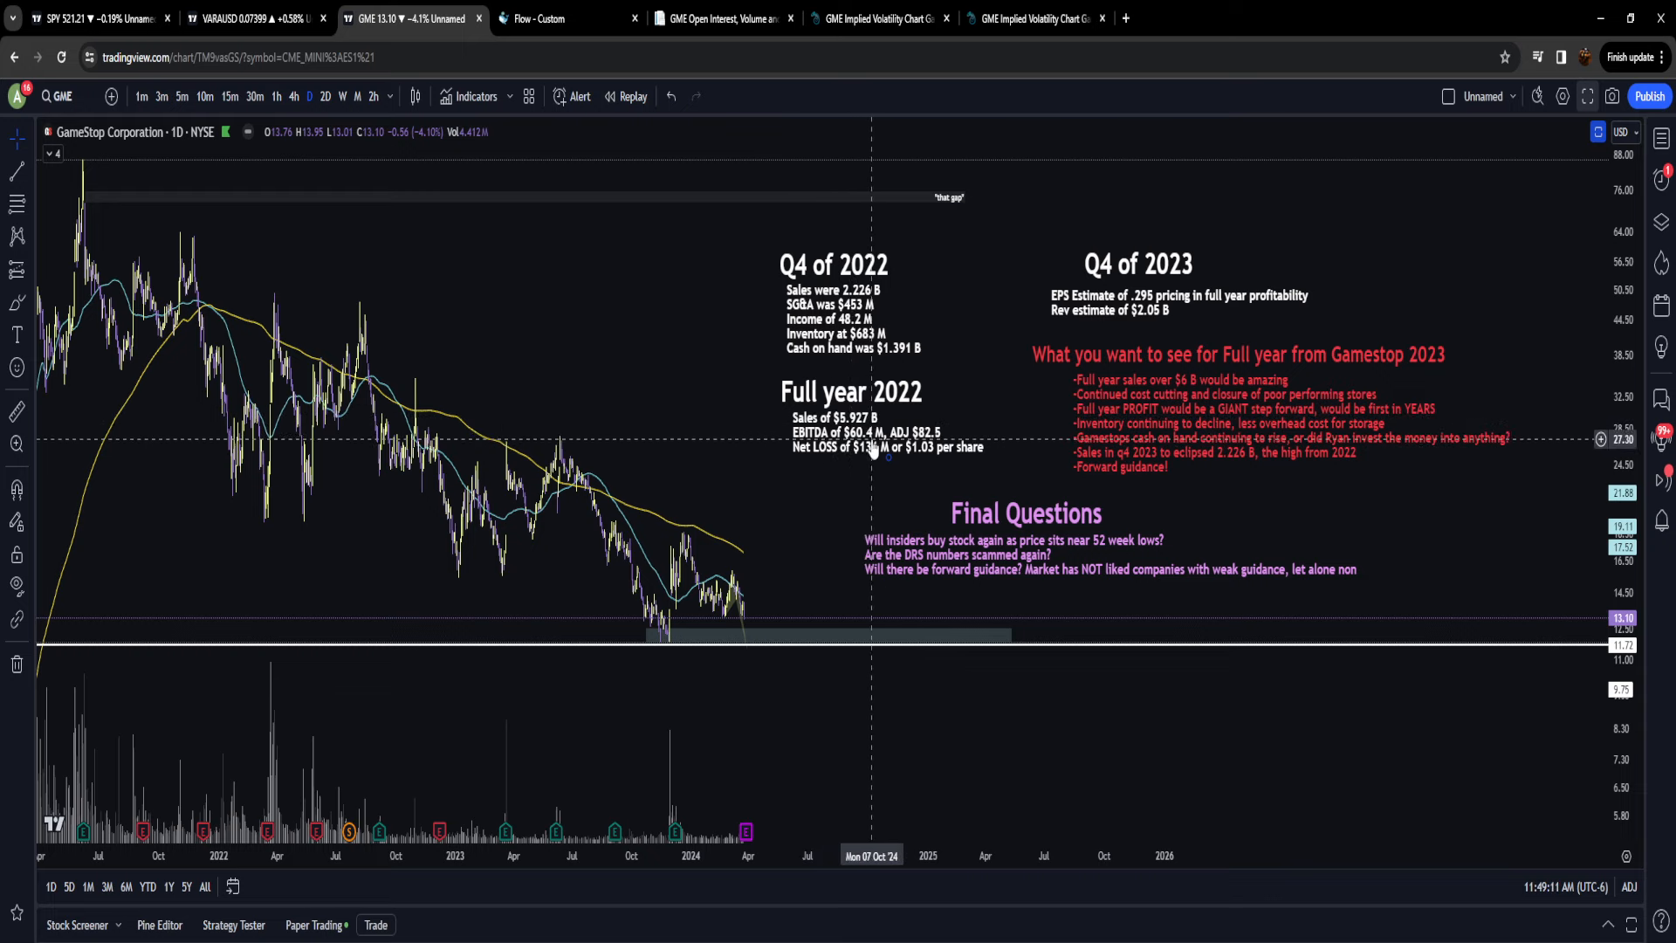
{"action": "mouse_move", "coordinate": [873, 451]}
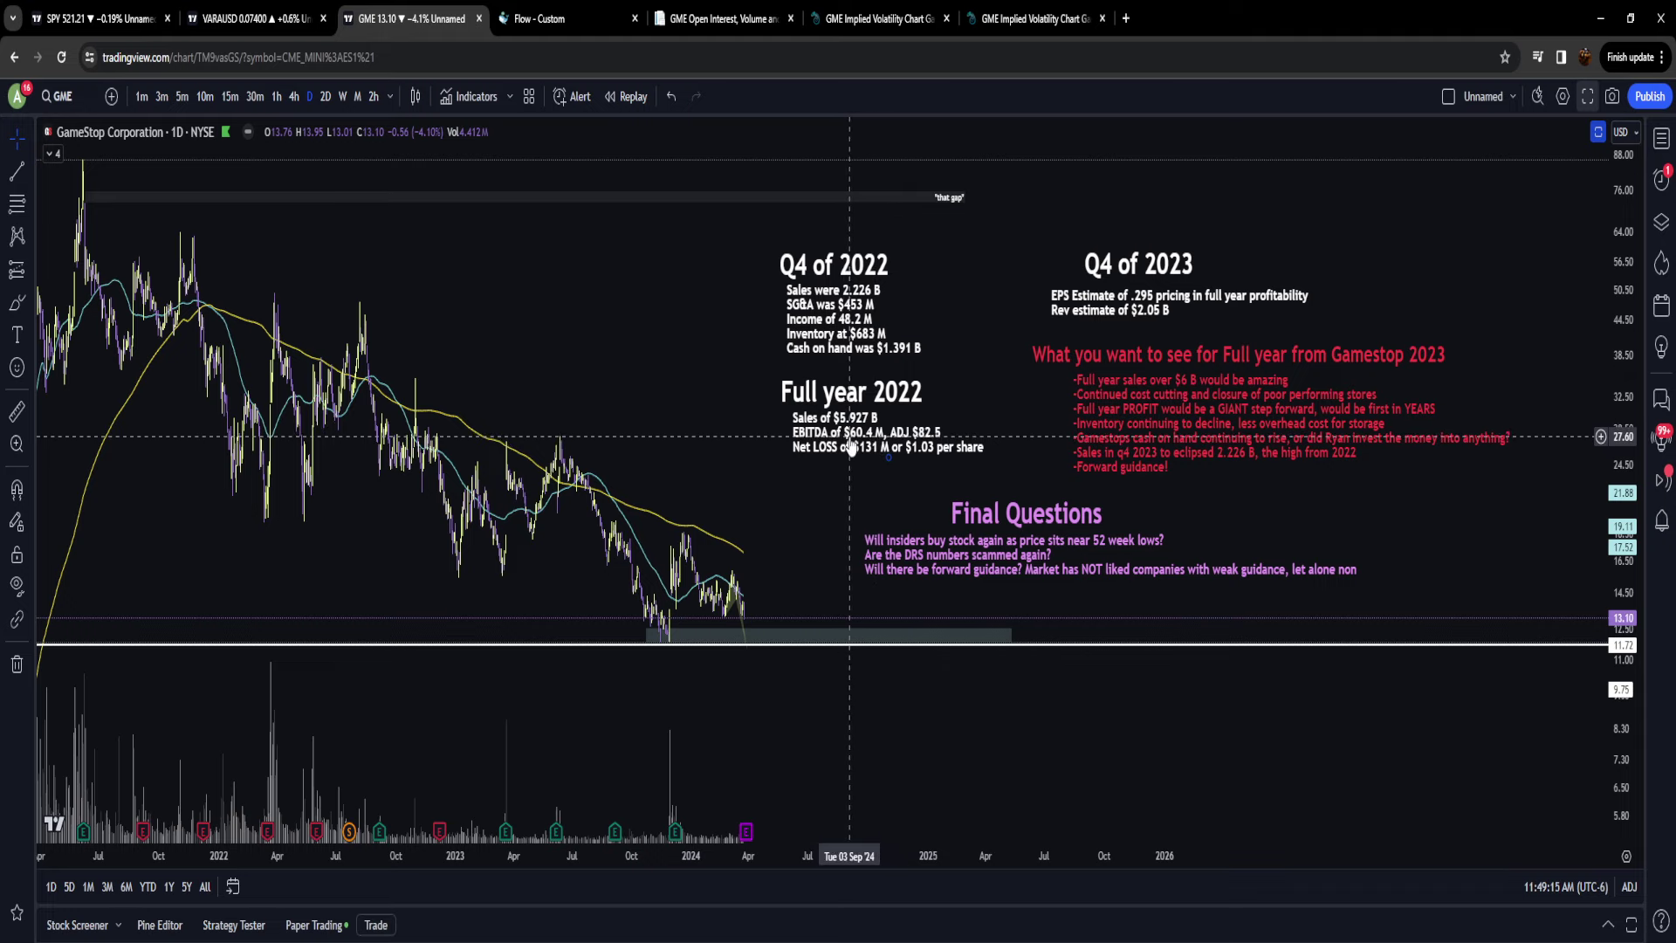
{"action": "mouse_move", "coordinate": [896, 458]}
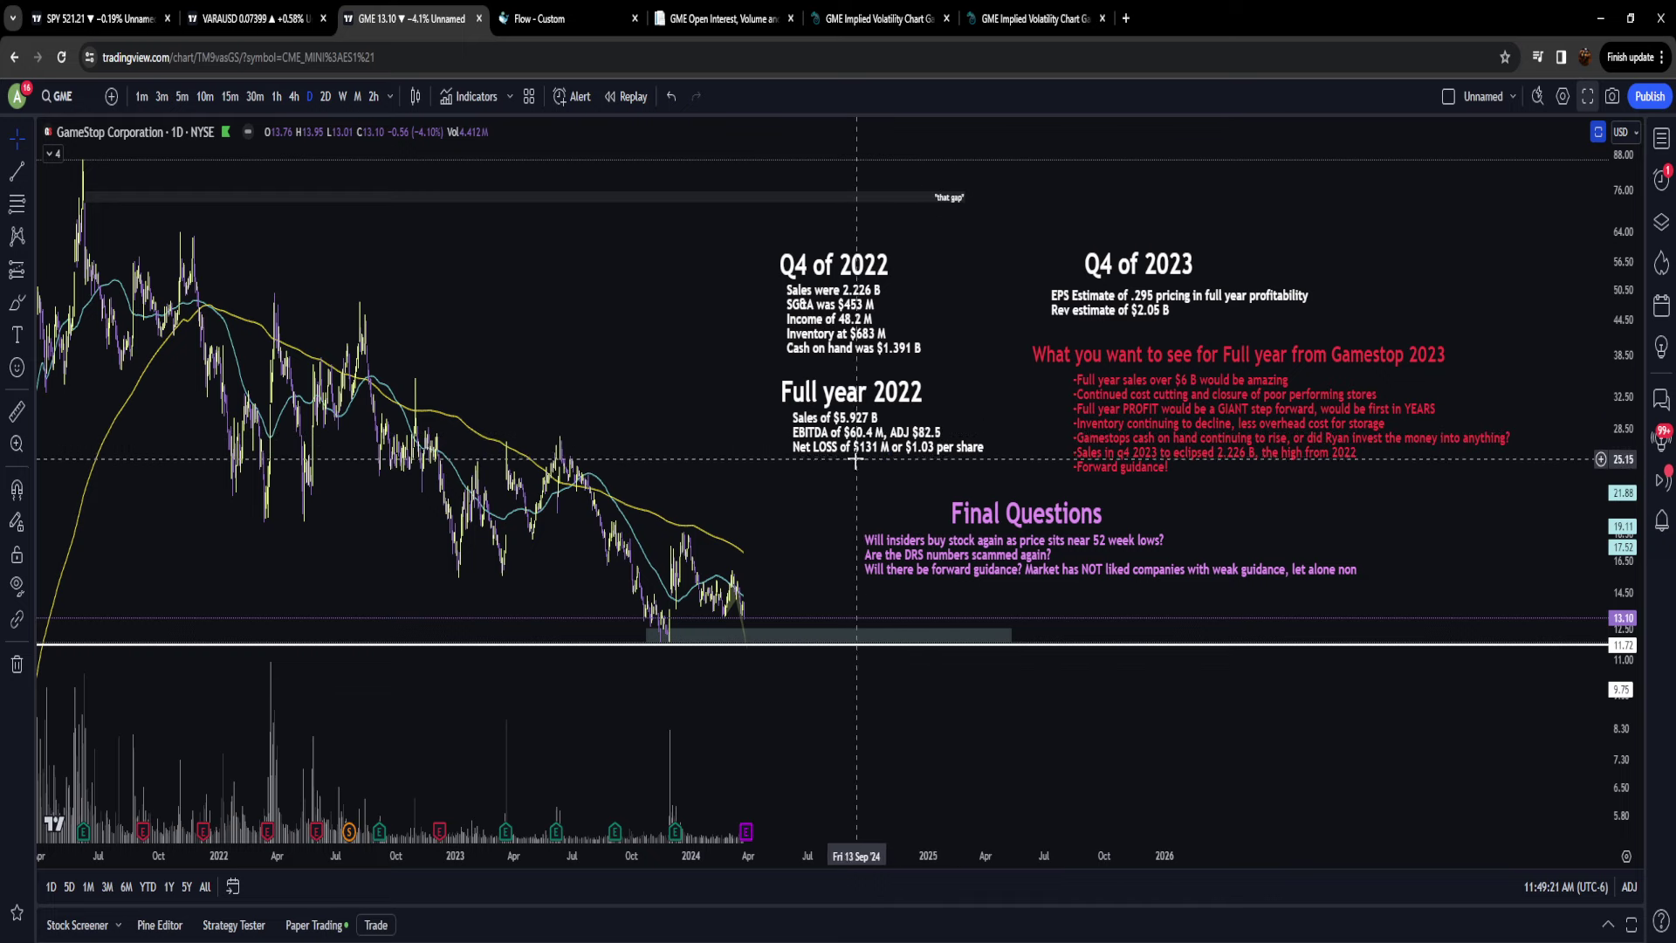
{"action": "mouse_move", "coordinate": [876, 460]}
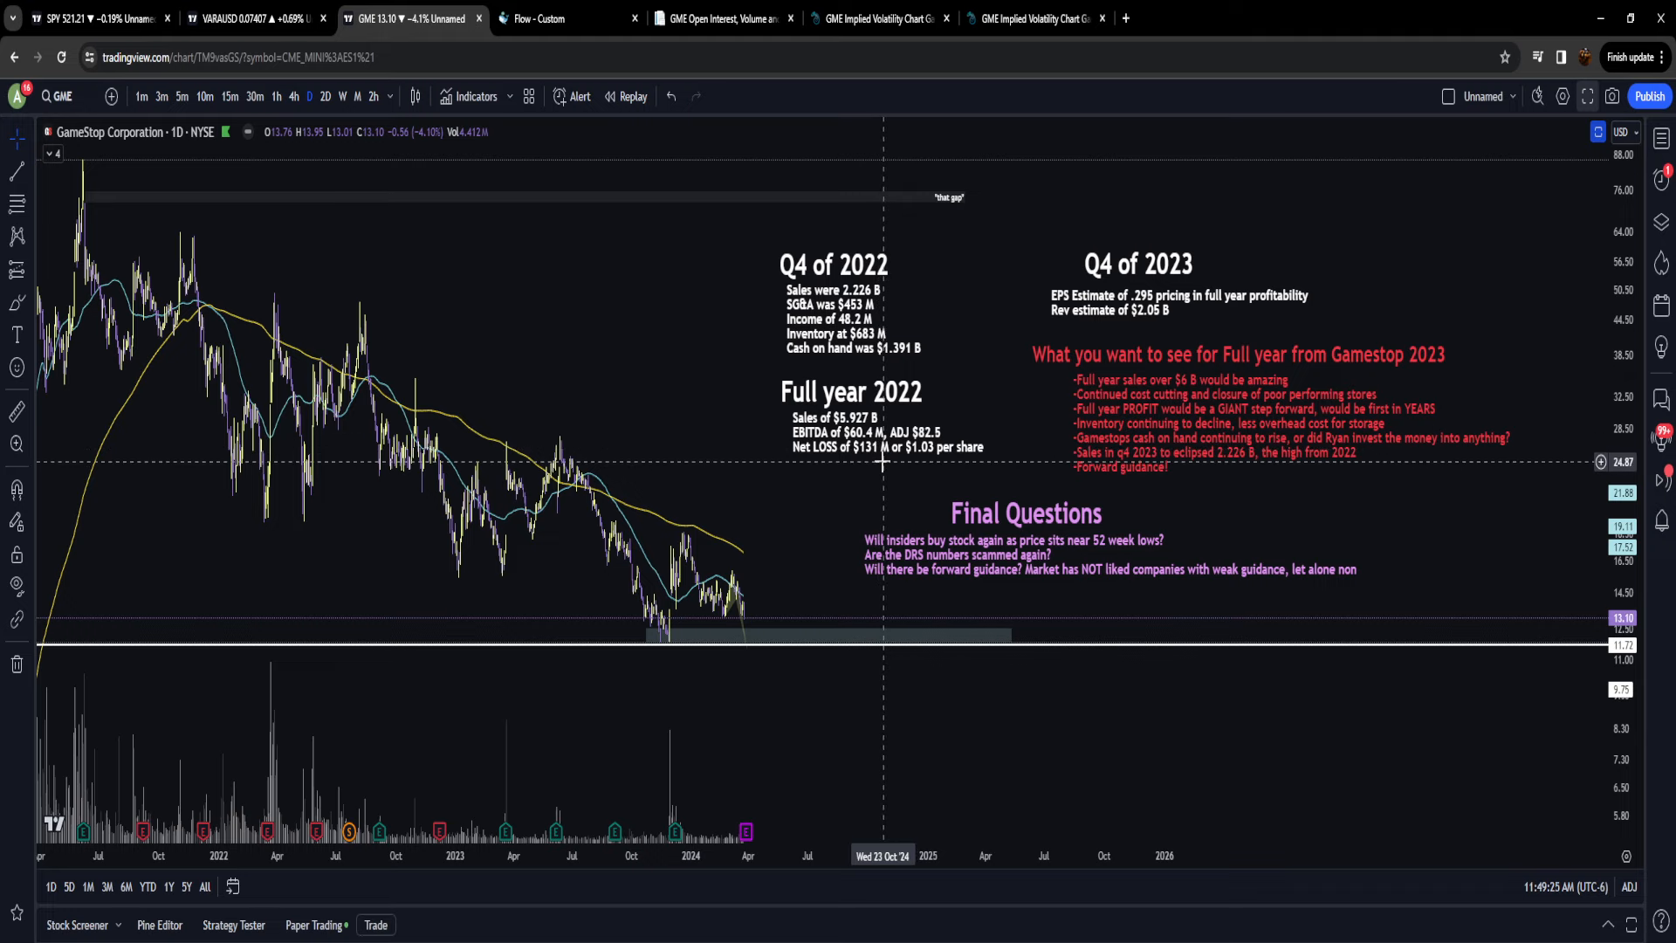
{"action": "mouse_move", "coordinate": [899, 459]}
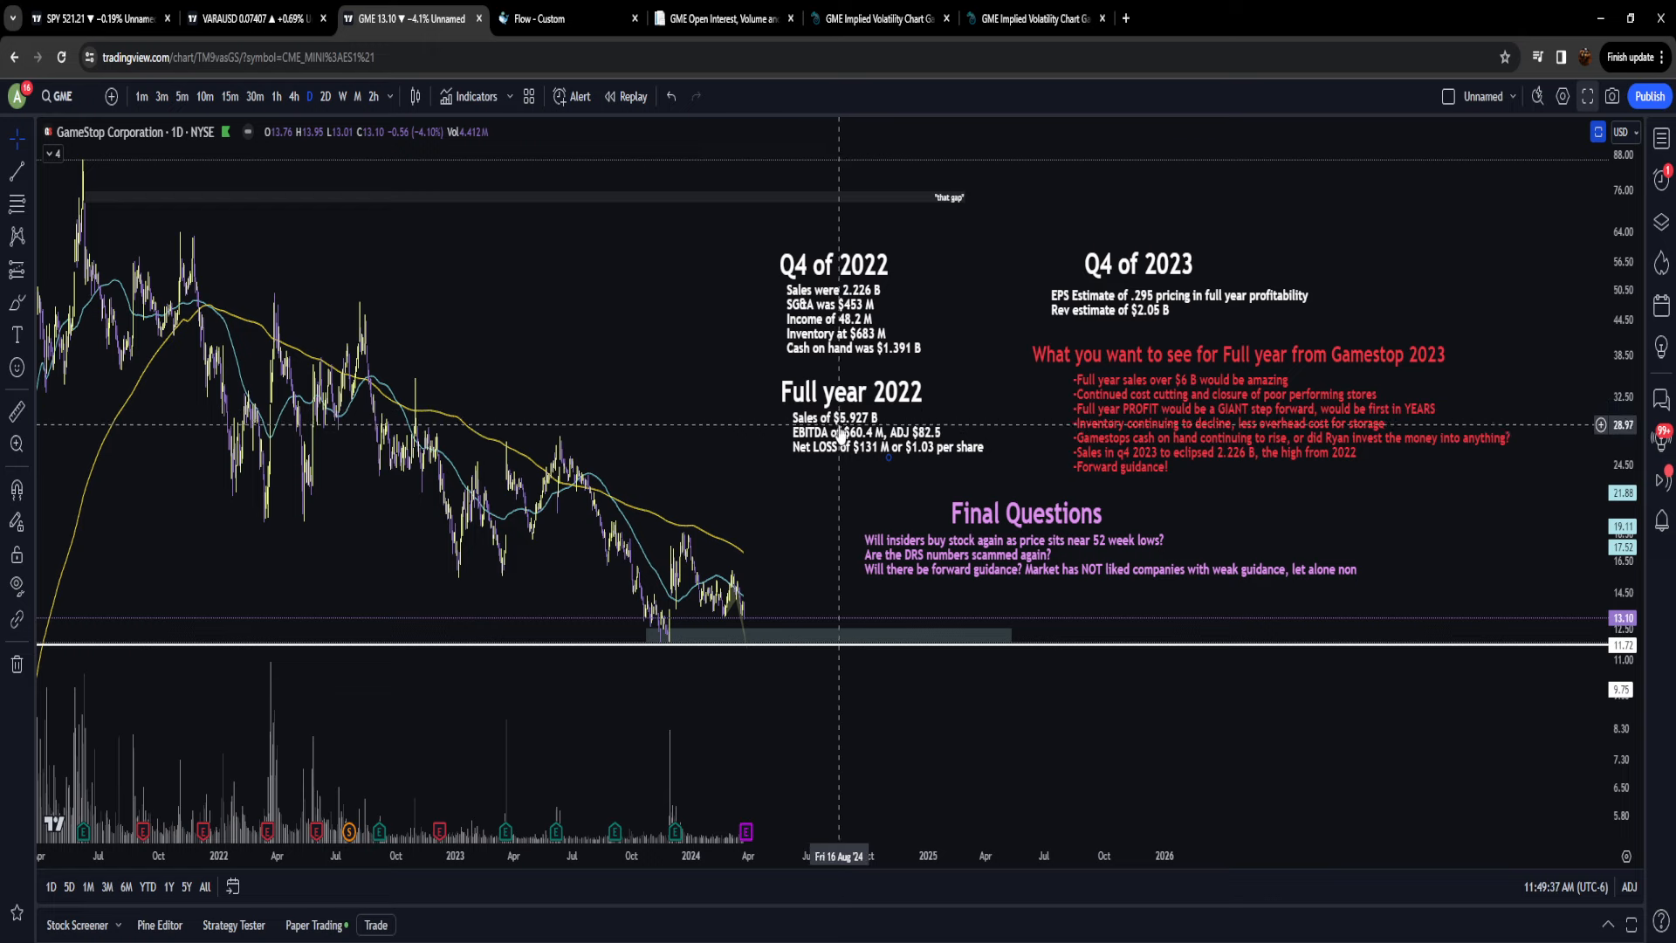
{"action": "mouse_move", "coordinate": [890, 464]}
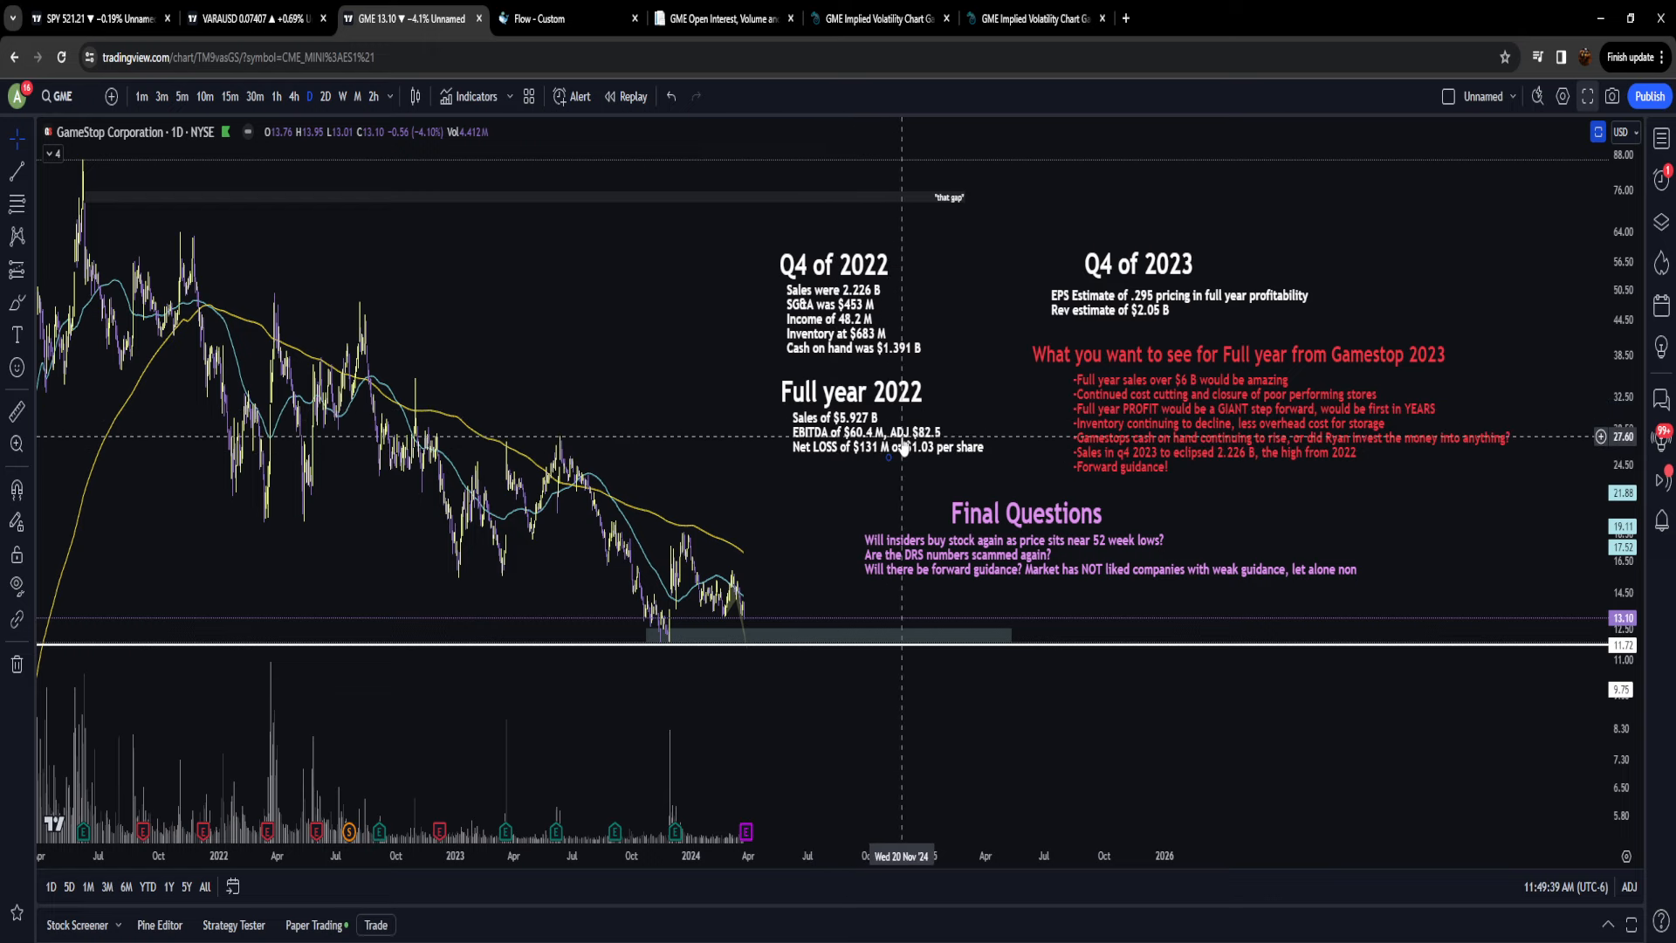
{"action": "mouse_move", "coordinate": [915, 468]}
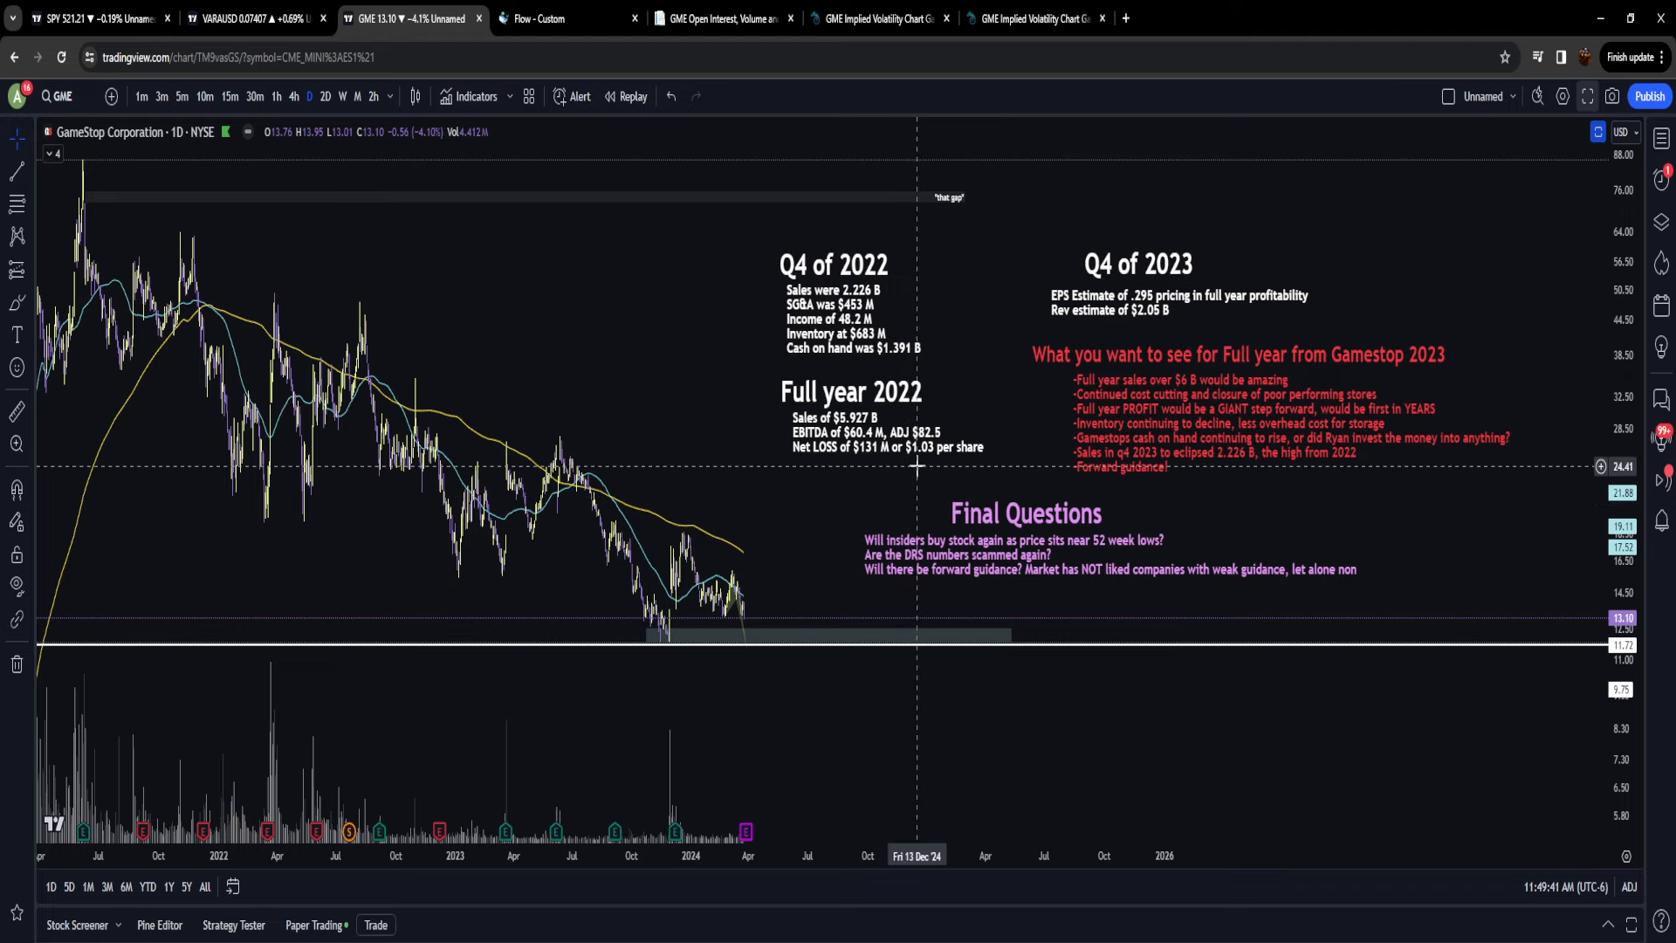
{"action": "mouse_move", "coordinate": [921, 475]}
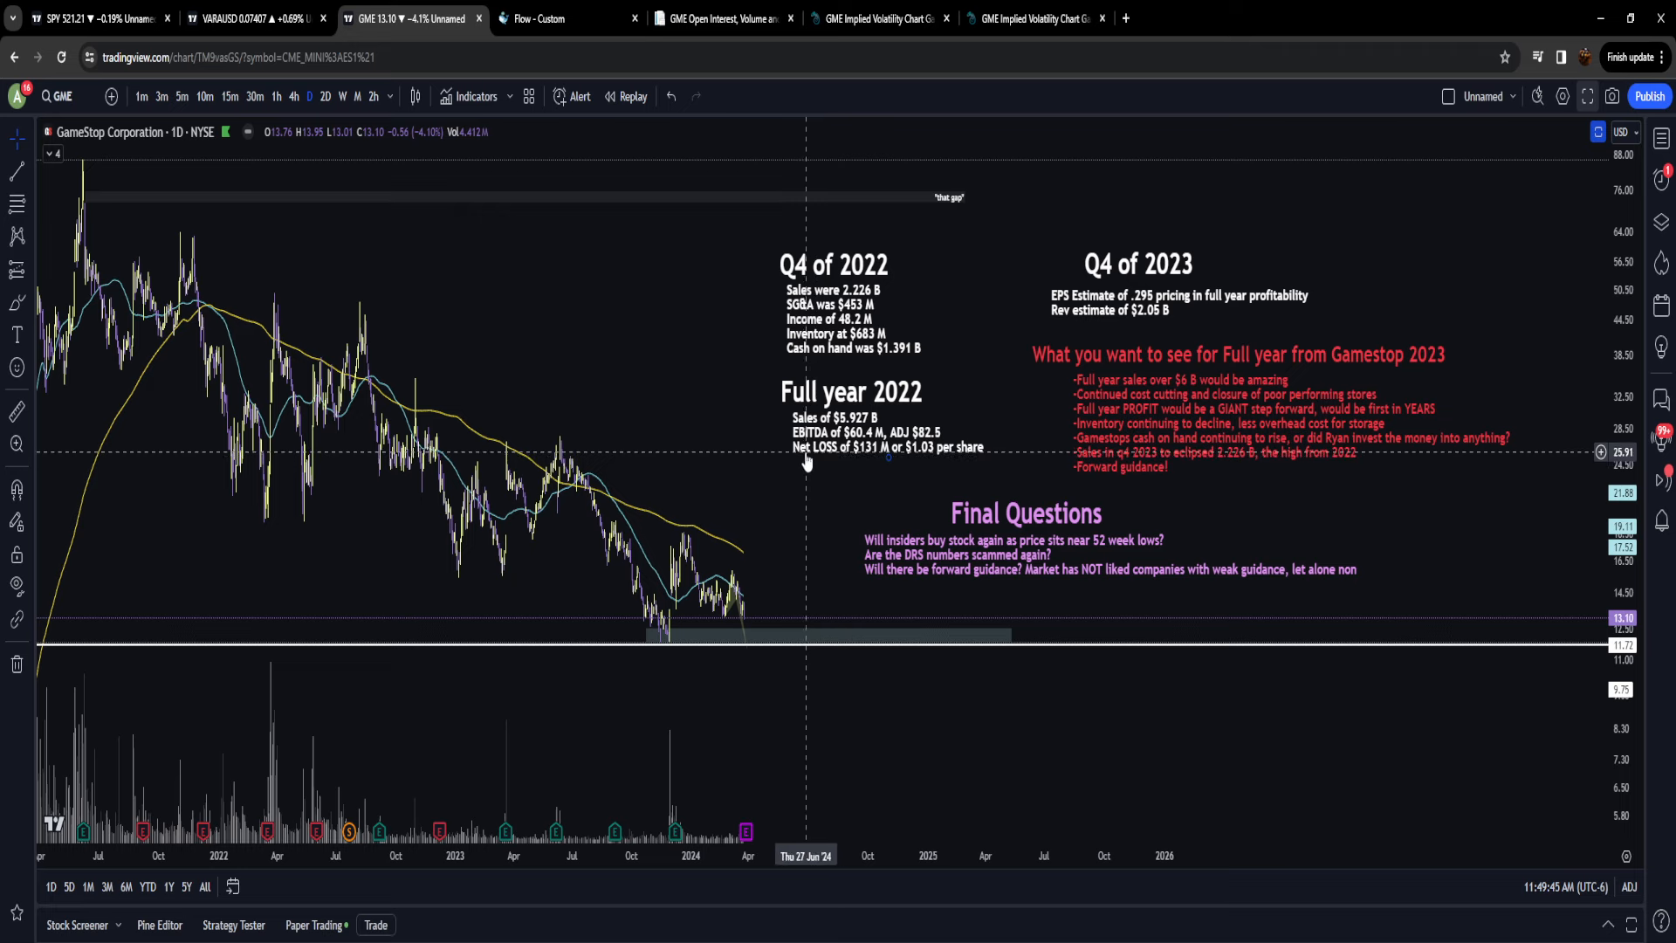
{"action": "mouse_move", "coordinate": [884, 465]}
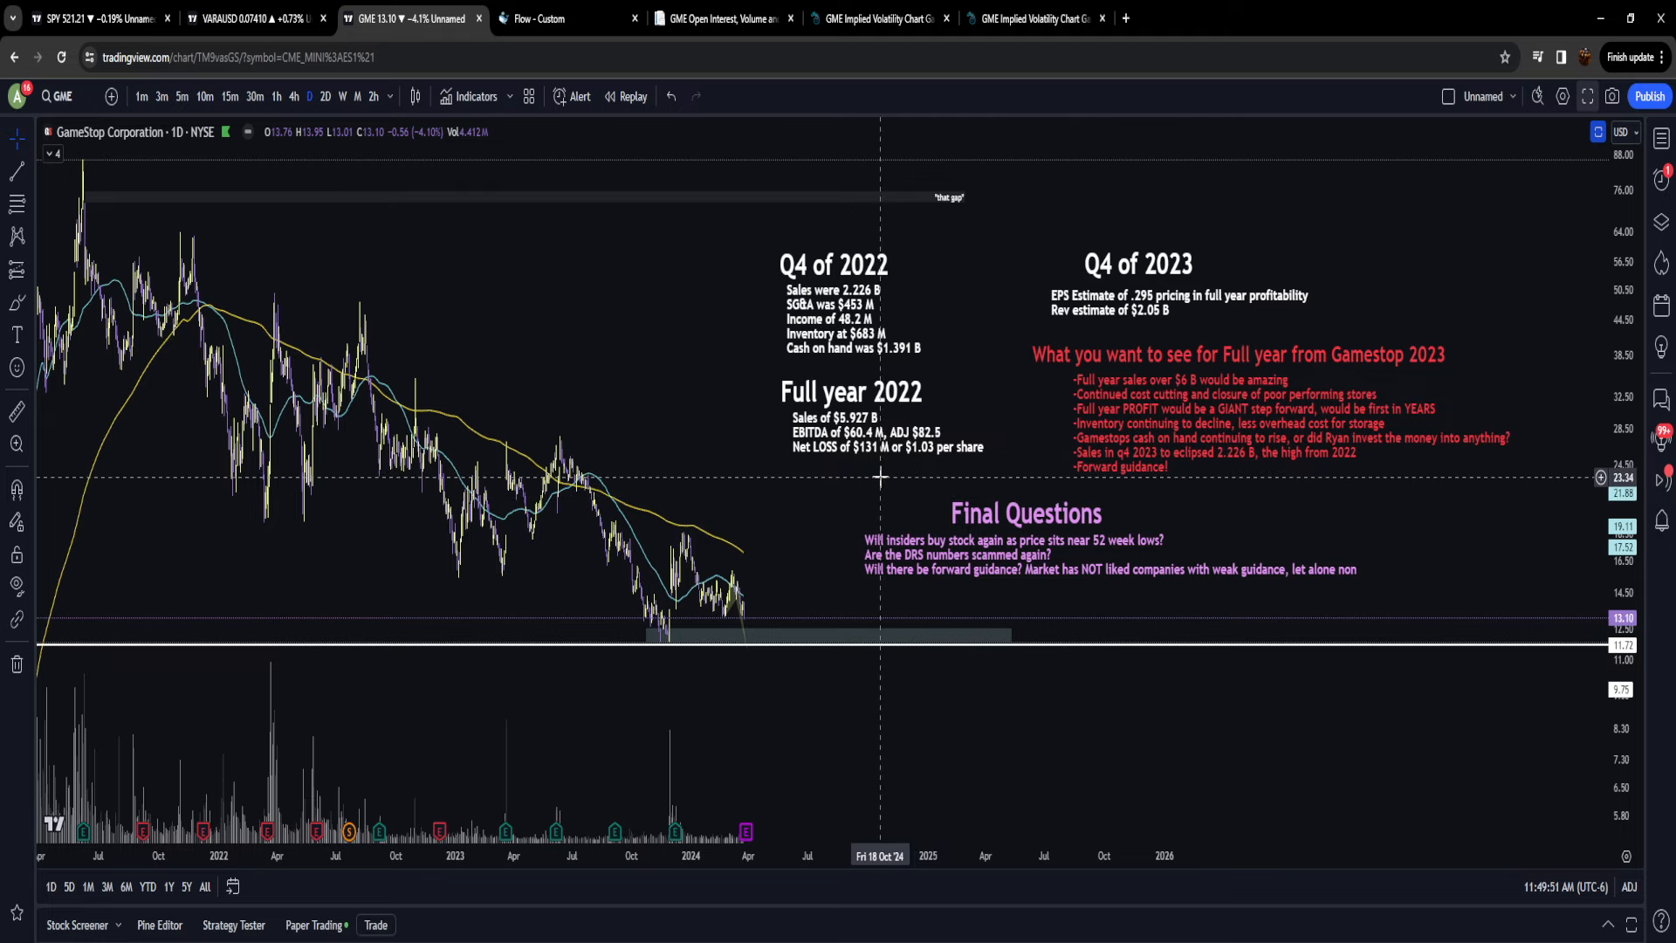
{"action": "mouse_move", "coordinate": [912, 503]}
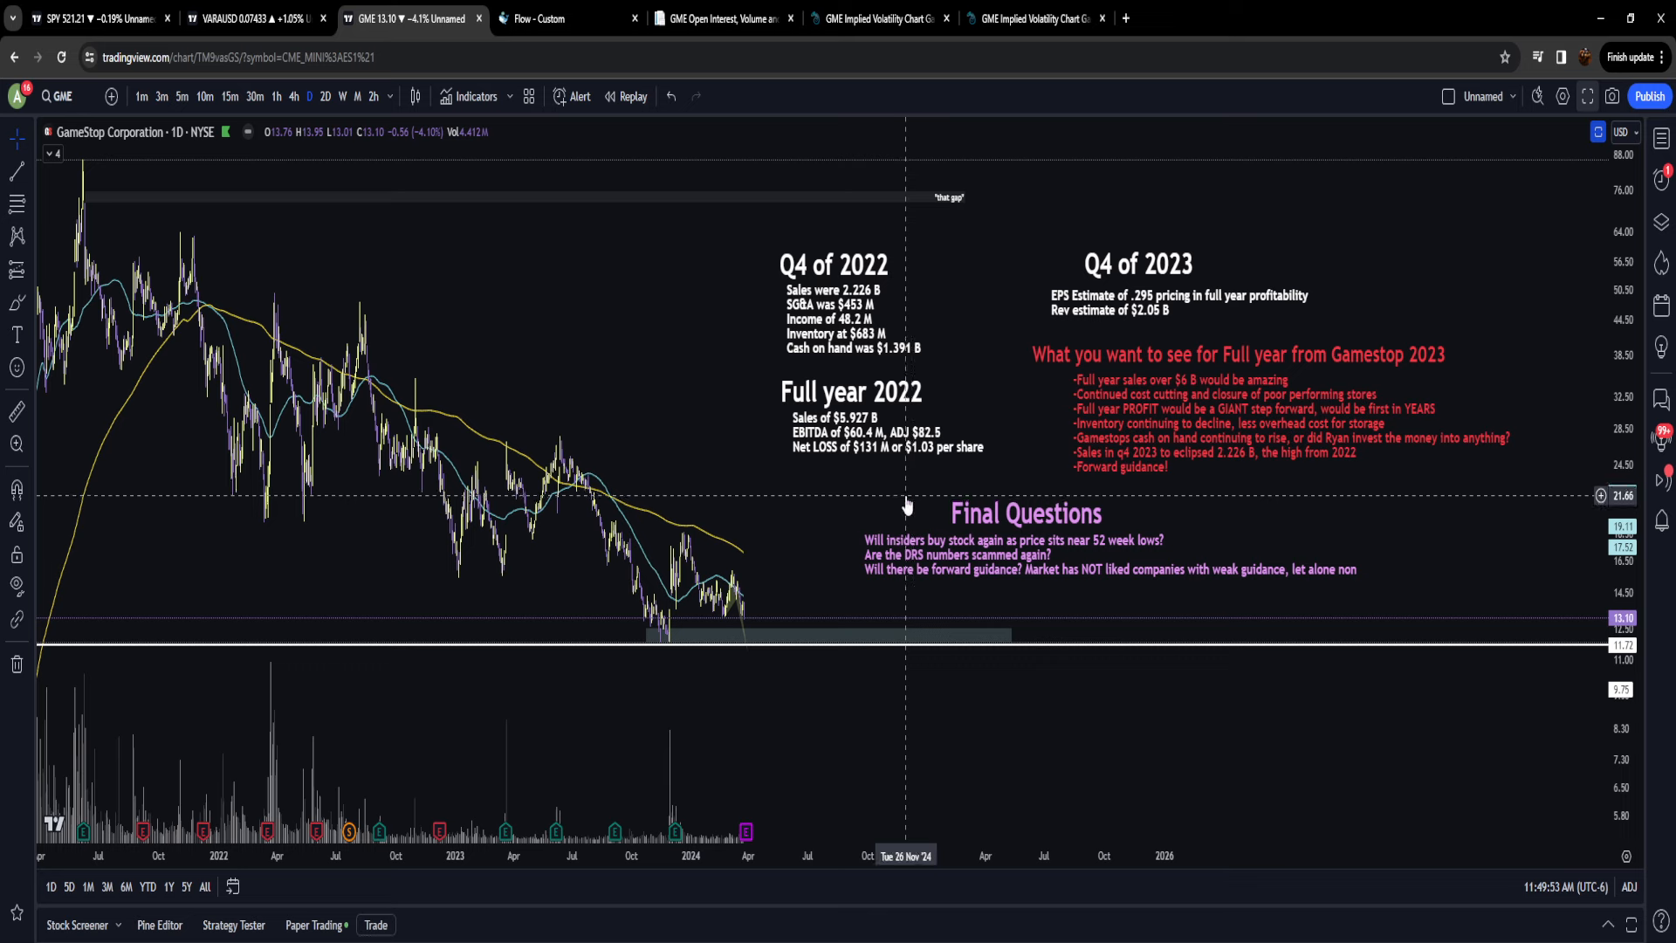
{"action": "mouse_move", "coordinate": [1151, 477]}
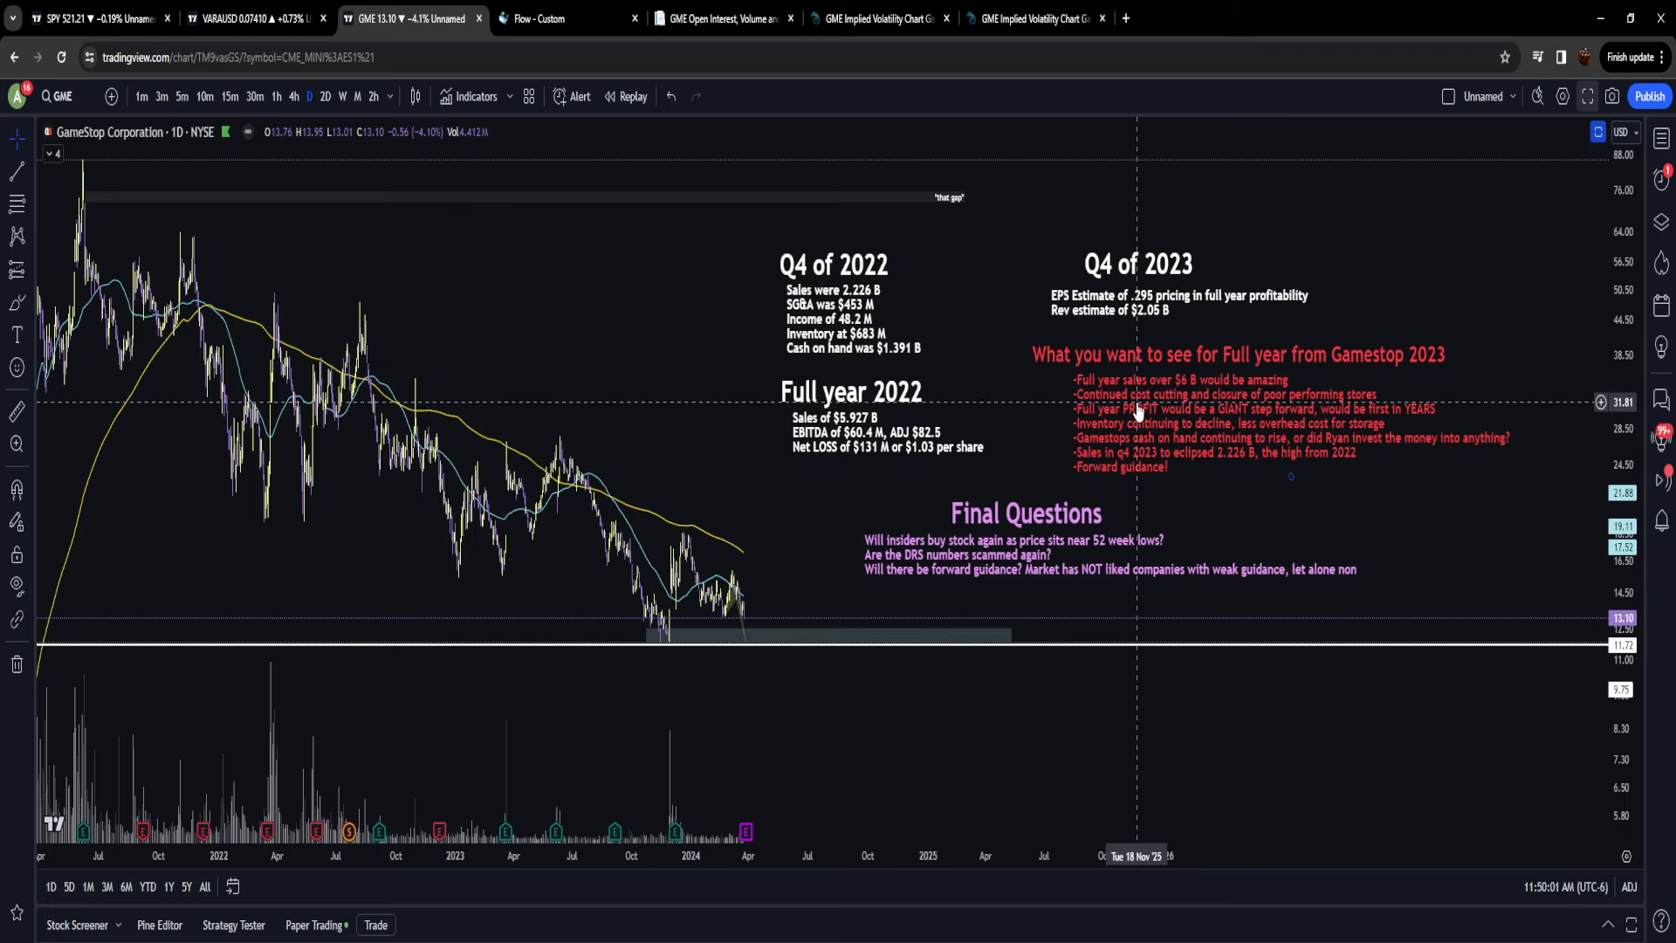
{"action": "mouse_move", "coordinate": [1158, 385]}
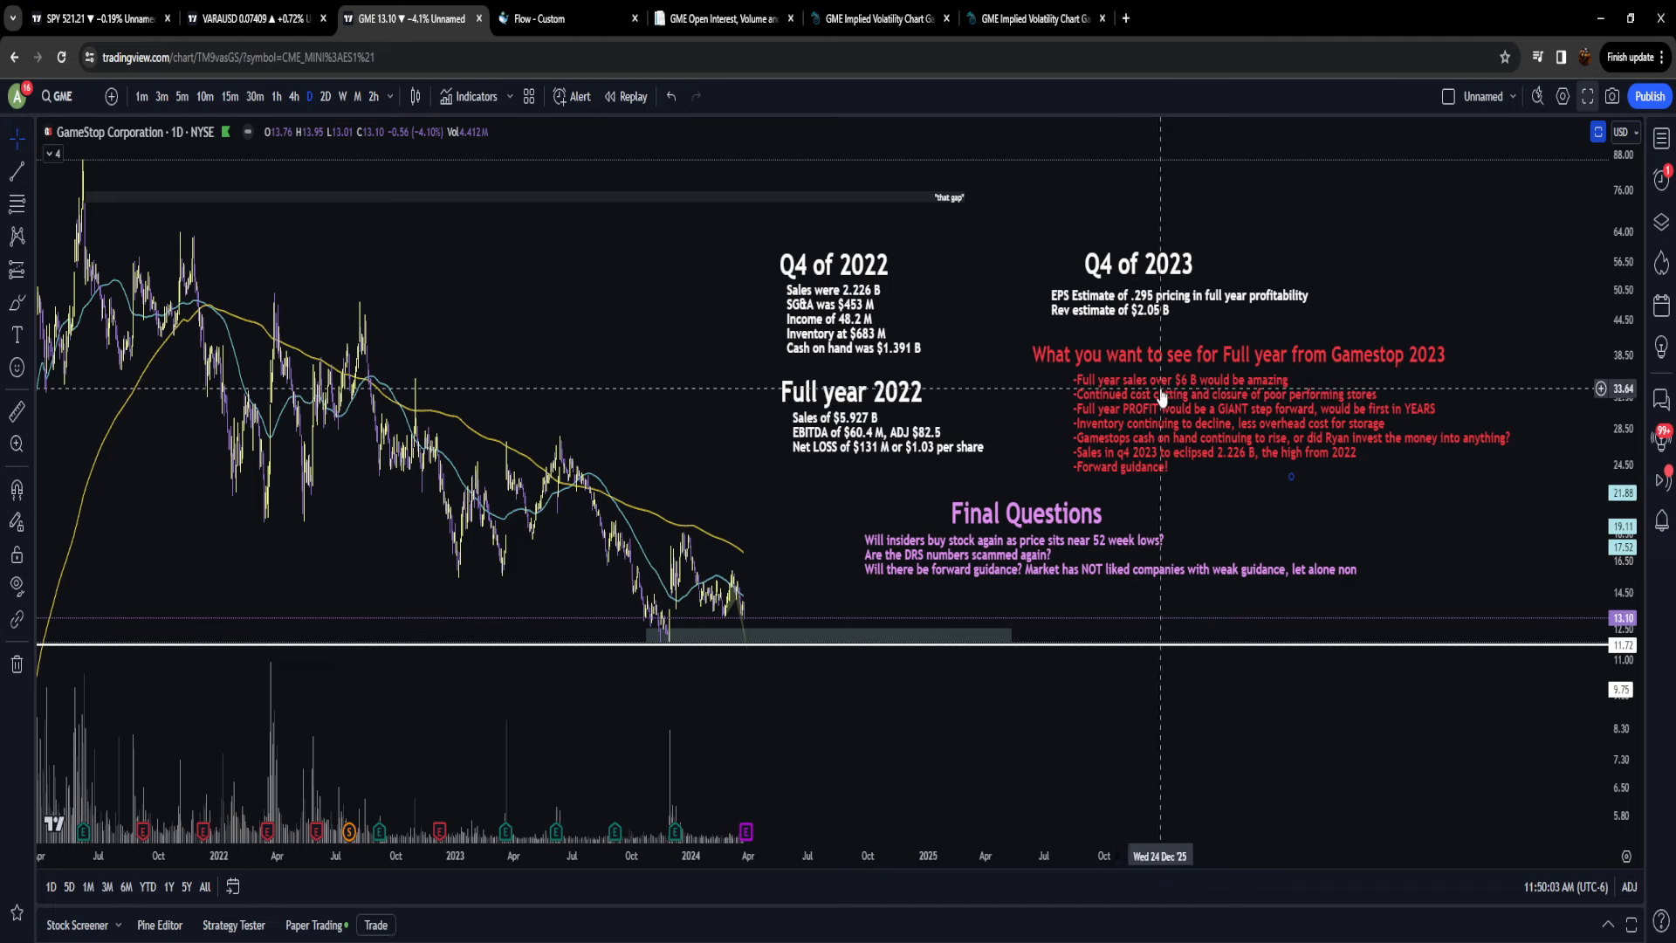
{"action": "mouse_move", "coordinate": [1041, 457]}
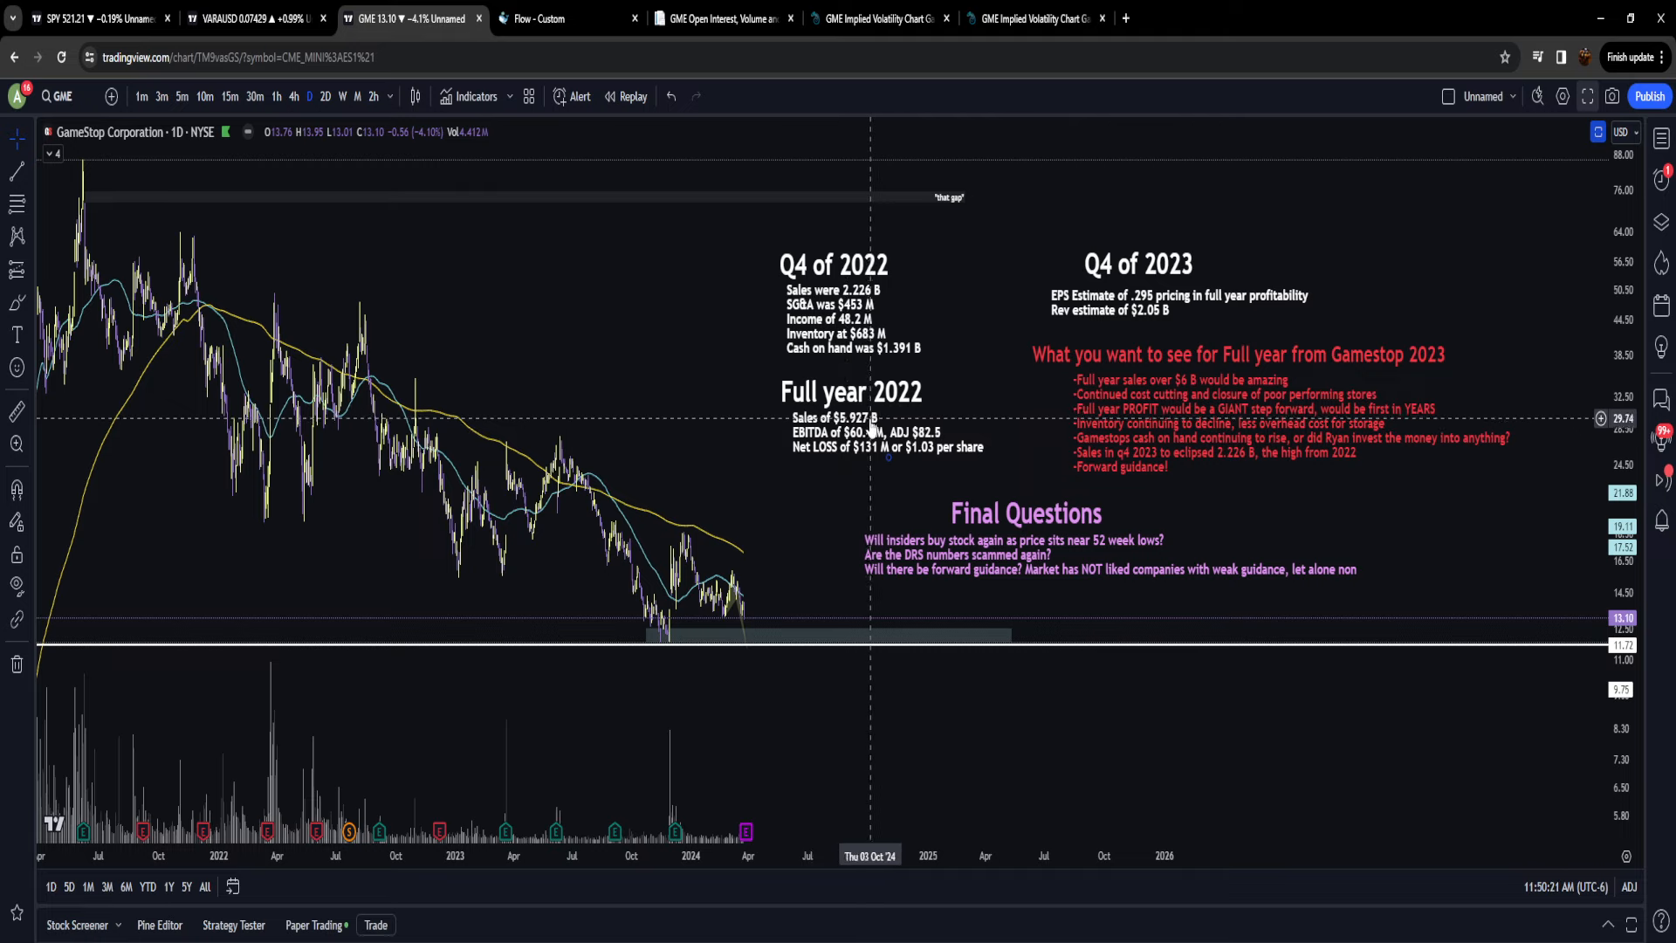
{"action": "mouse_move", "coordinate": [890, 454]}
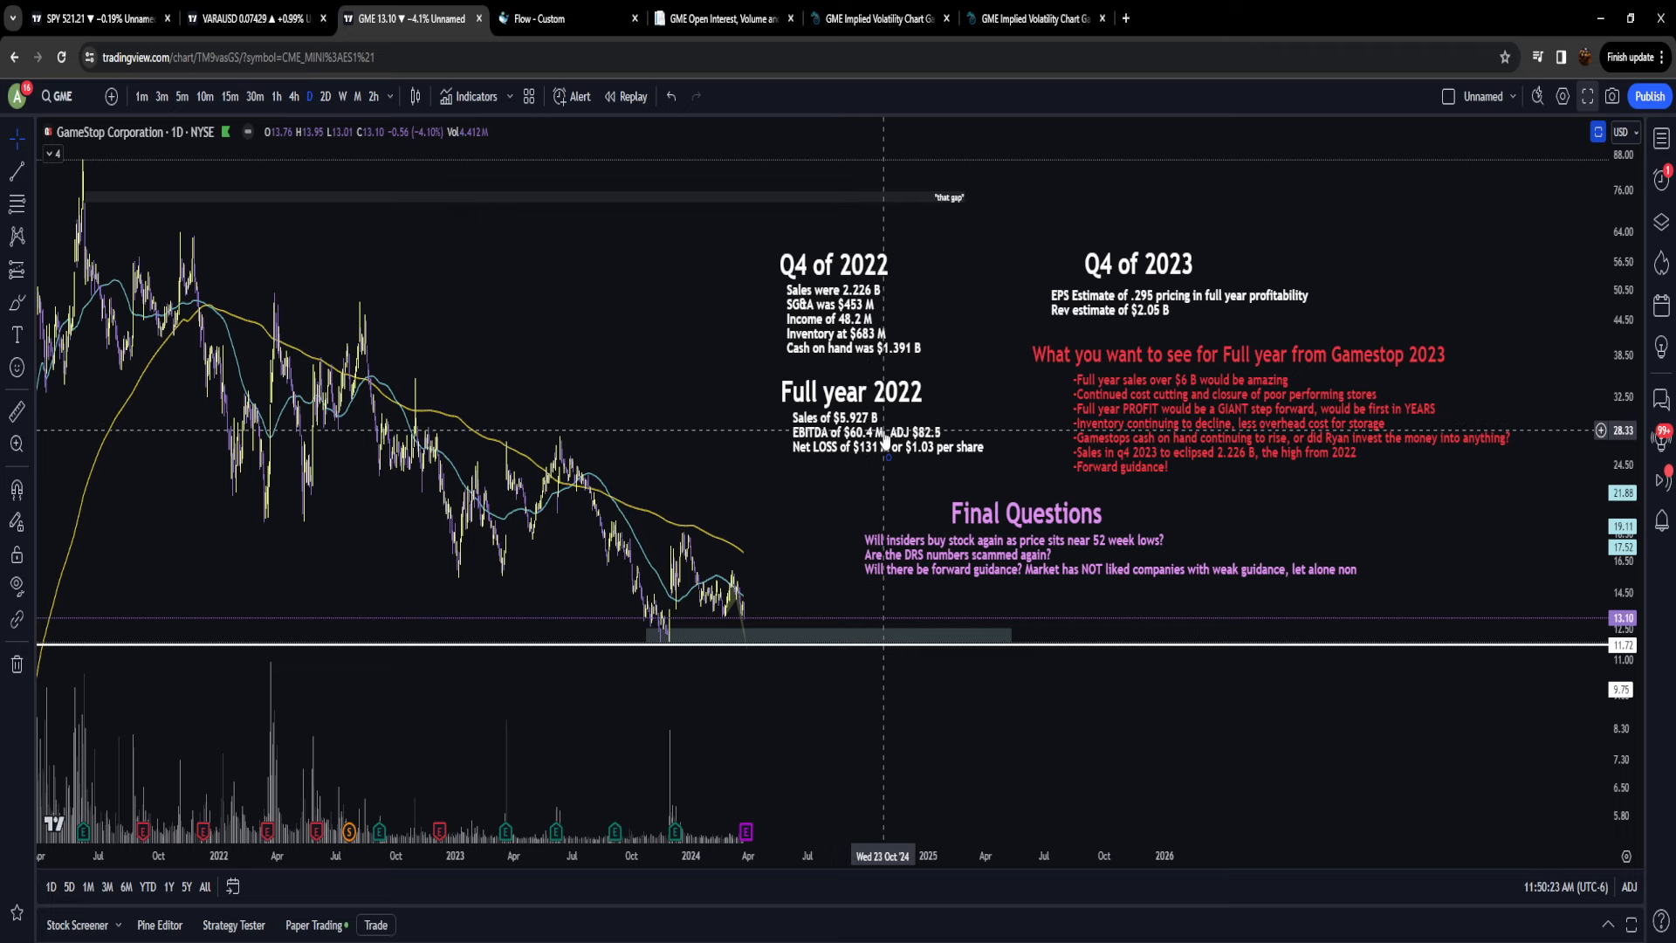
{"action": "mouse_move", "coordinate": [1134, 405]}
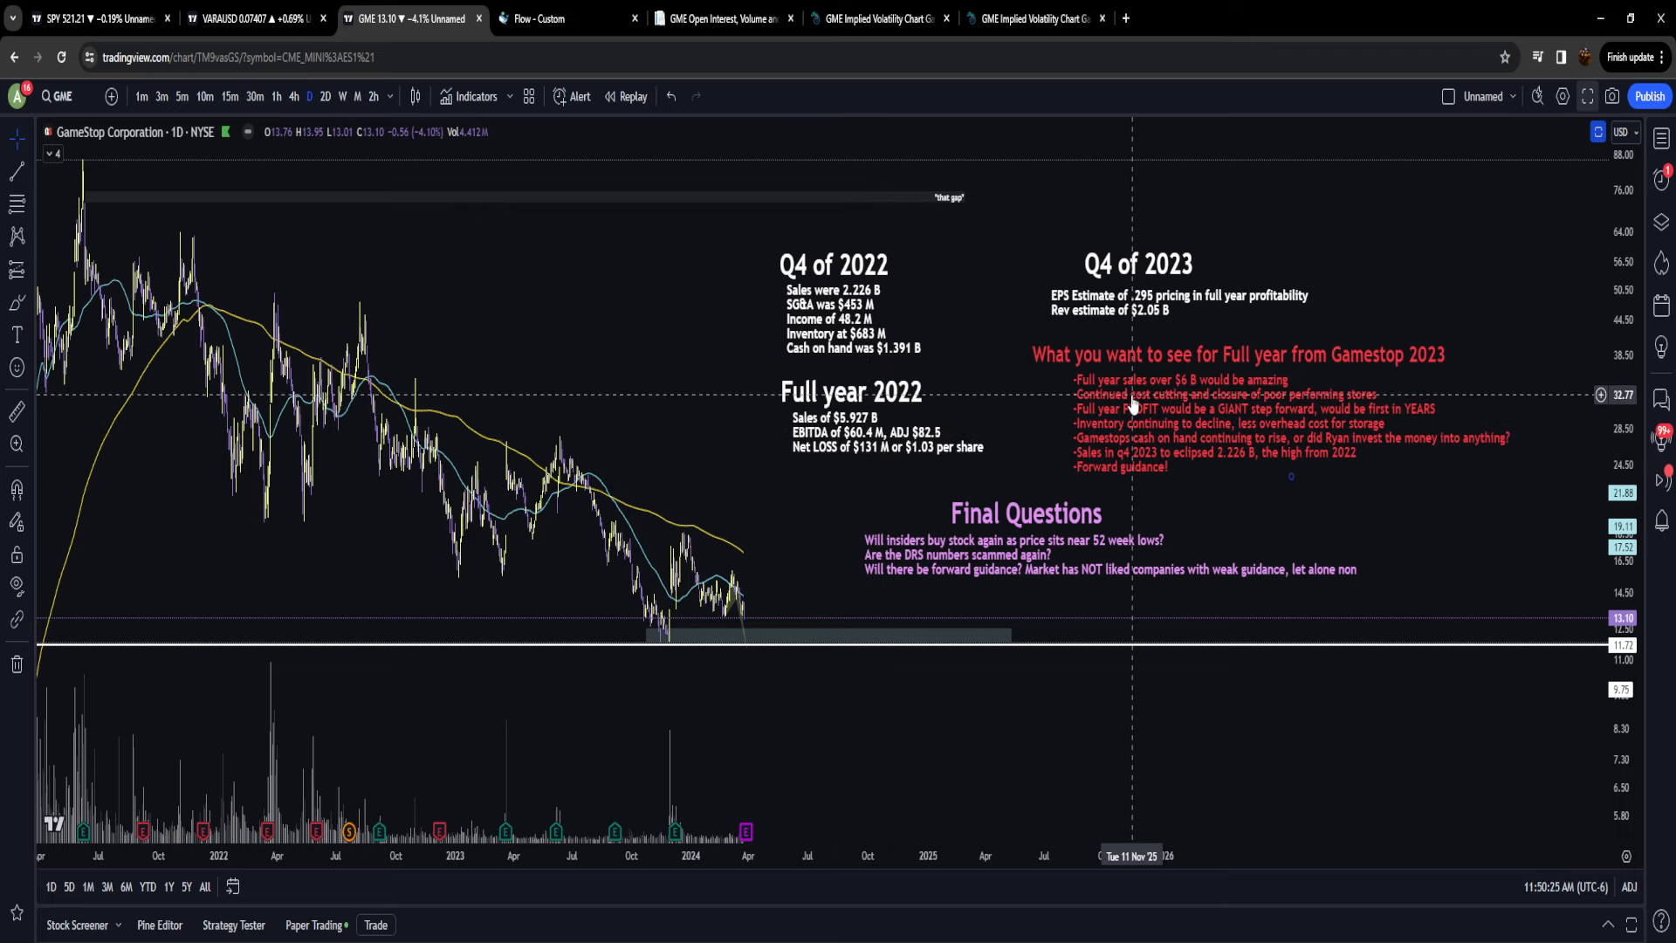
{"action": "mouse_move", "coordinate": [1187, 404]}
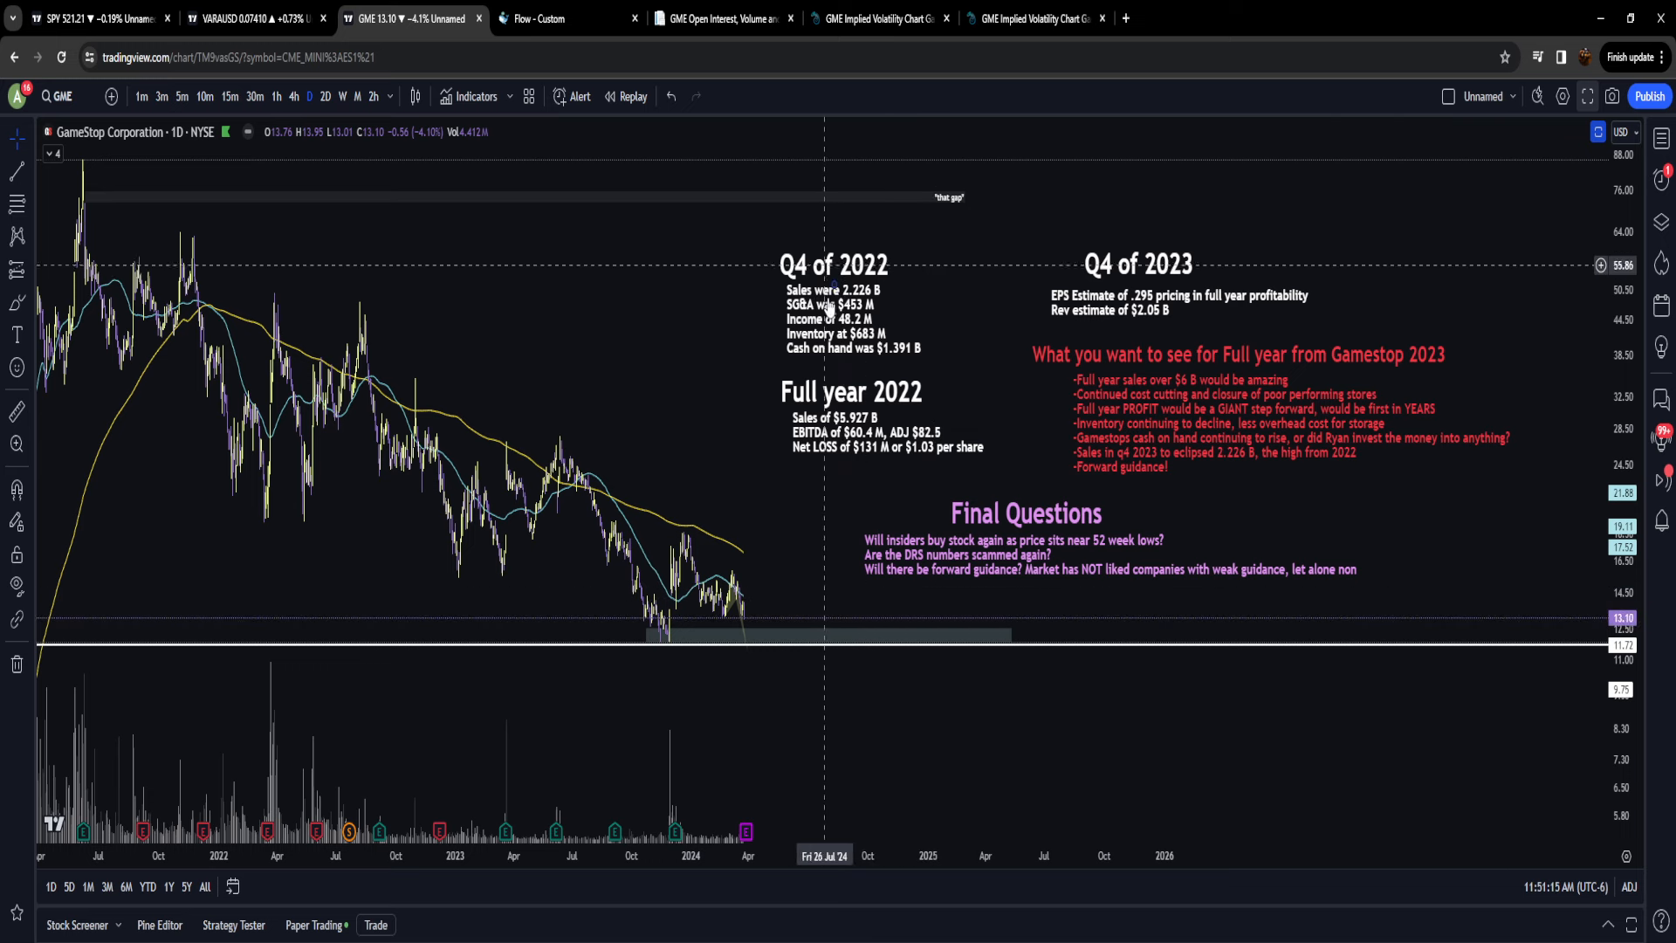
{"action": "mouse_move", "coordinate": [868, 454]}
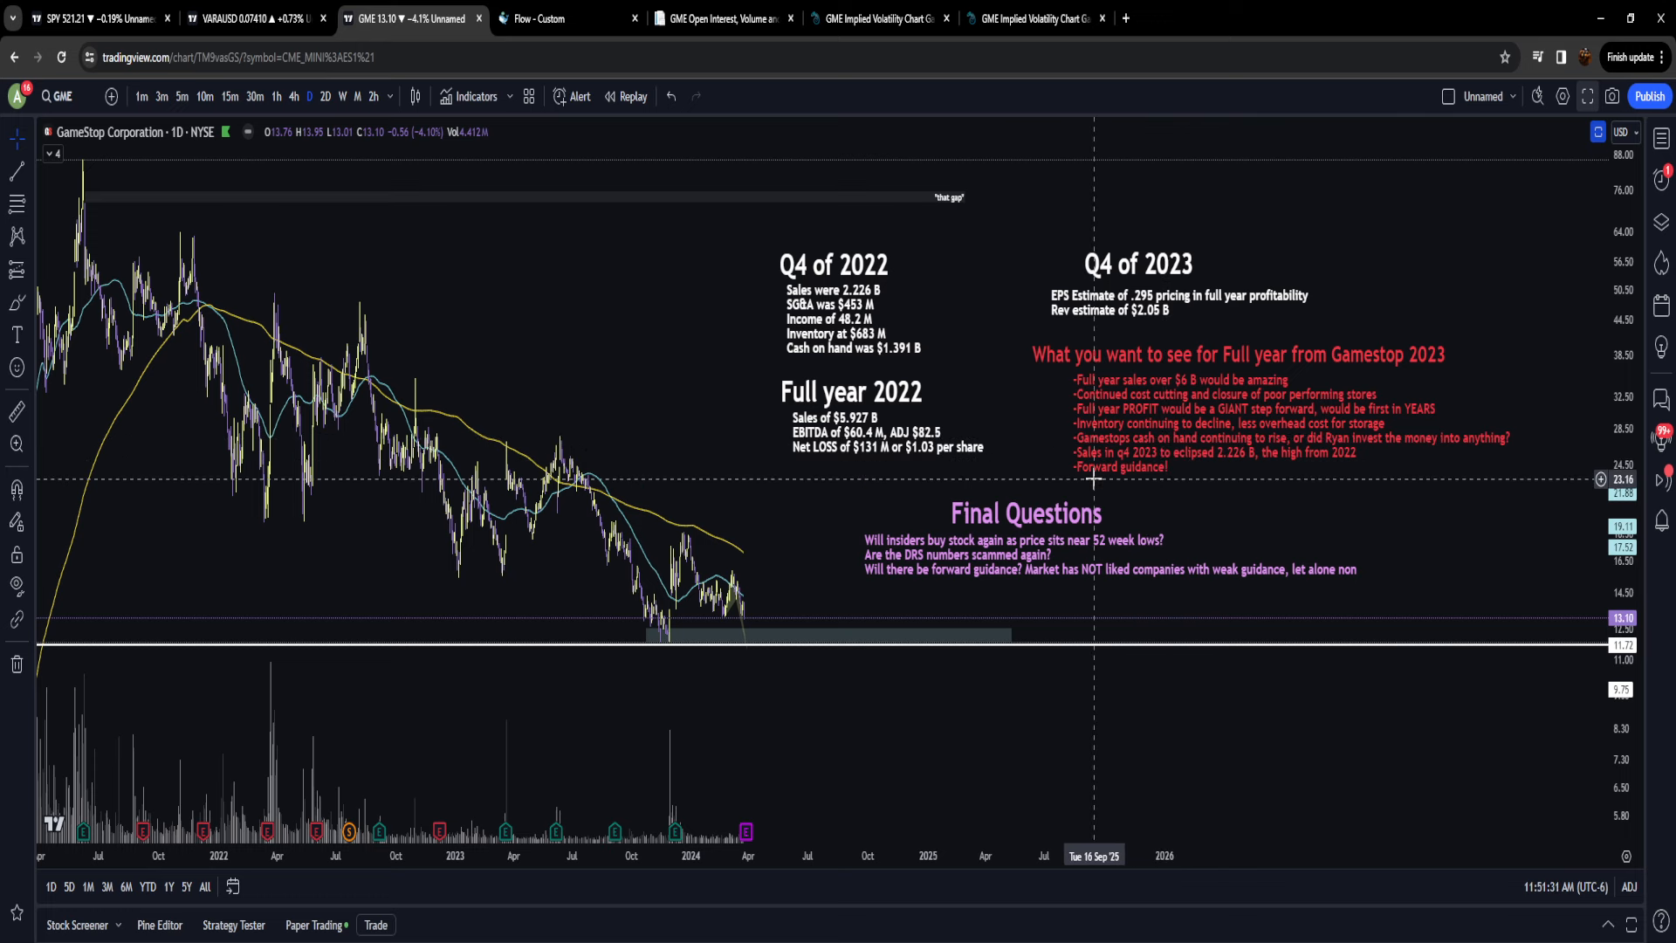
{"action": "mouse_move", "coordinate": [1098, 479]}
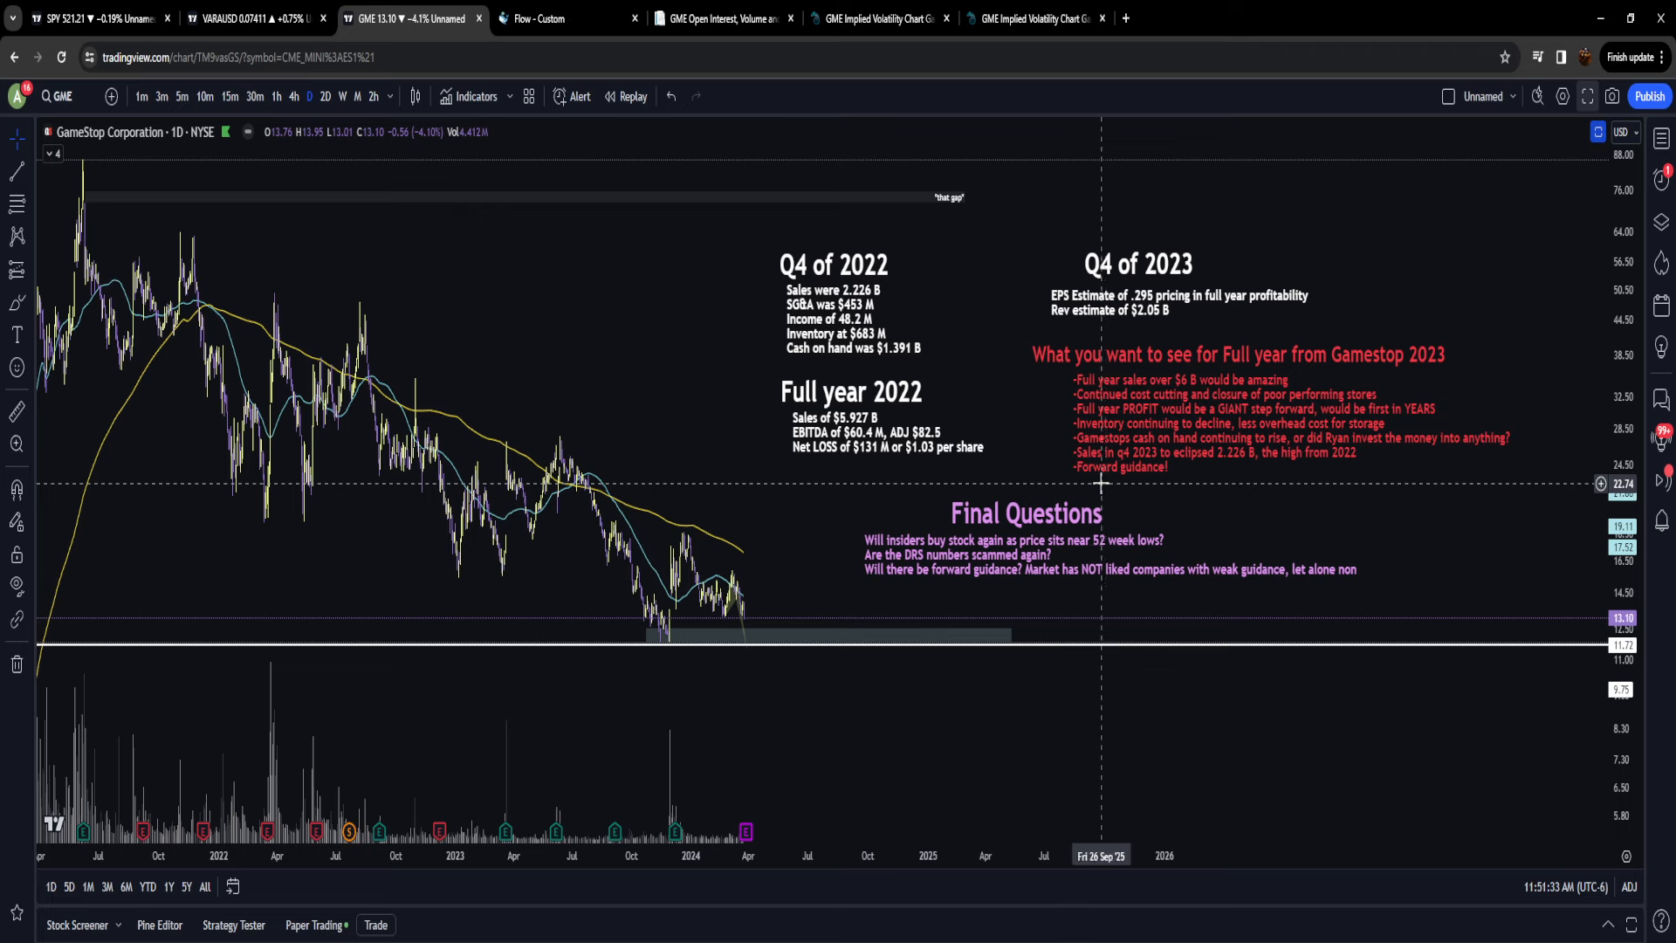
{"action": "mouse_move", "coordinate": [1131, 422]}
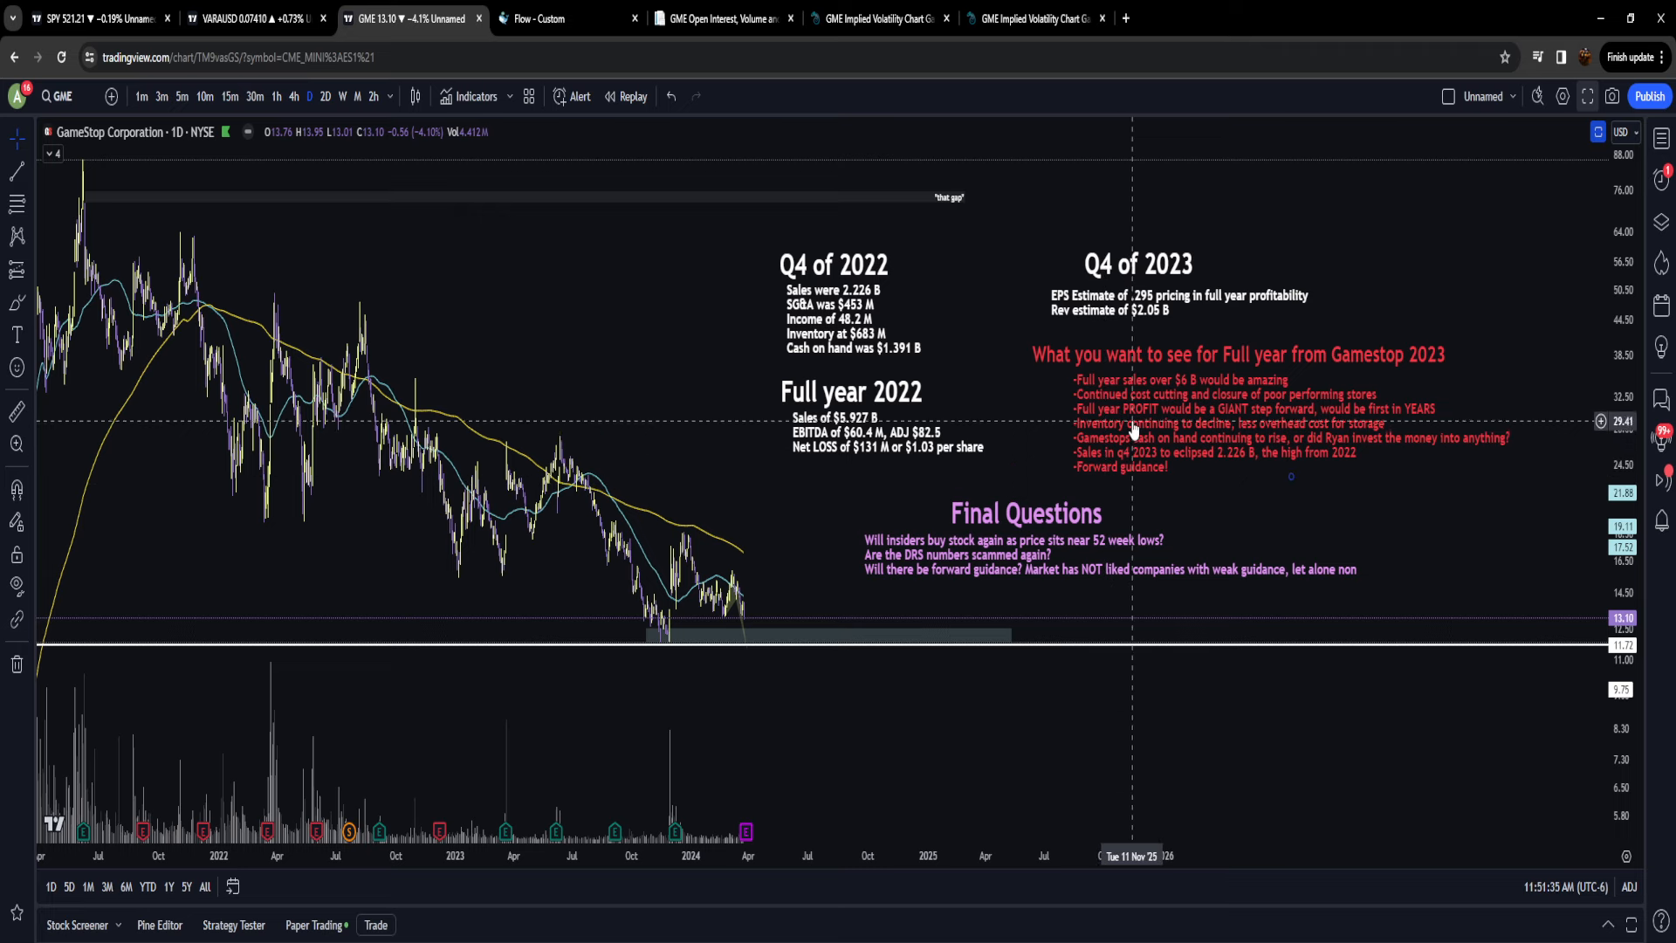
{"action": "mouse_move", "coordinate": [1111, 276]}
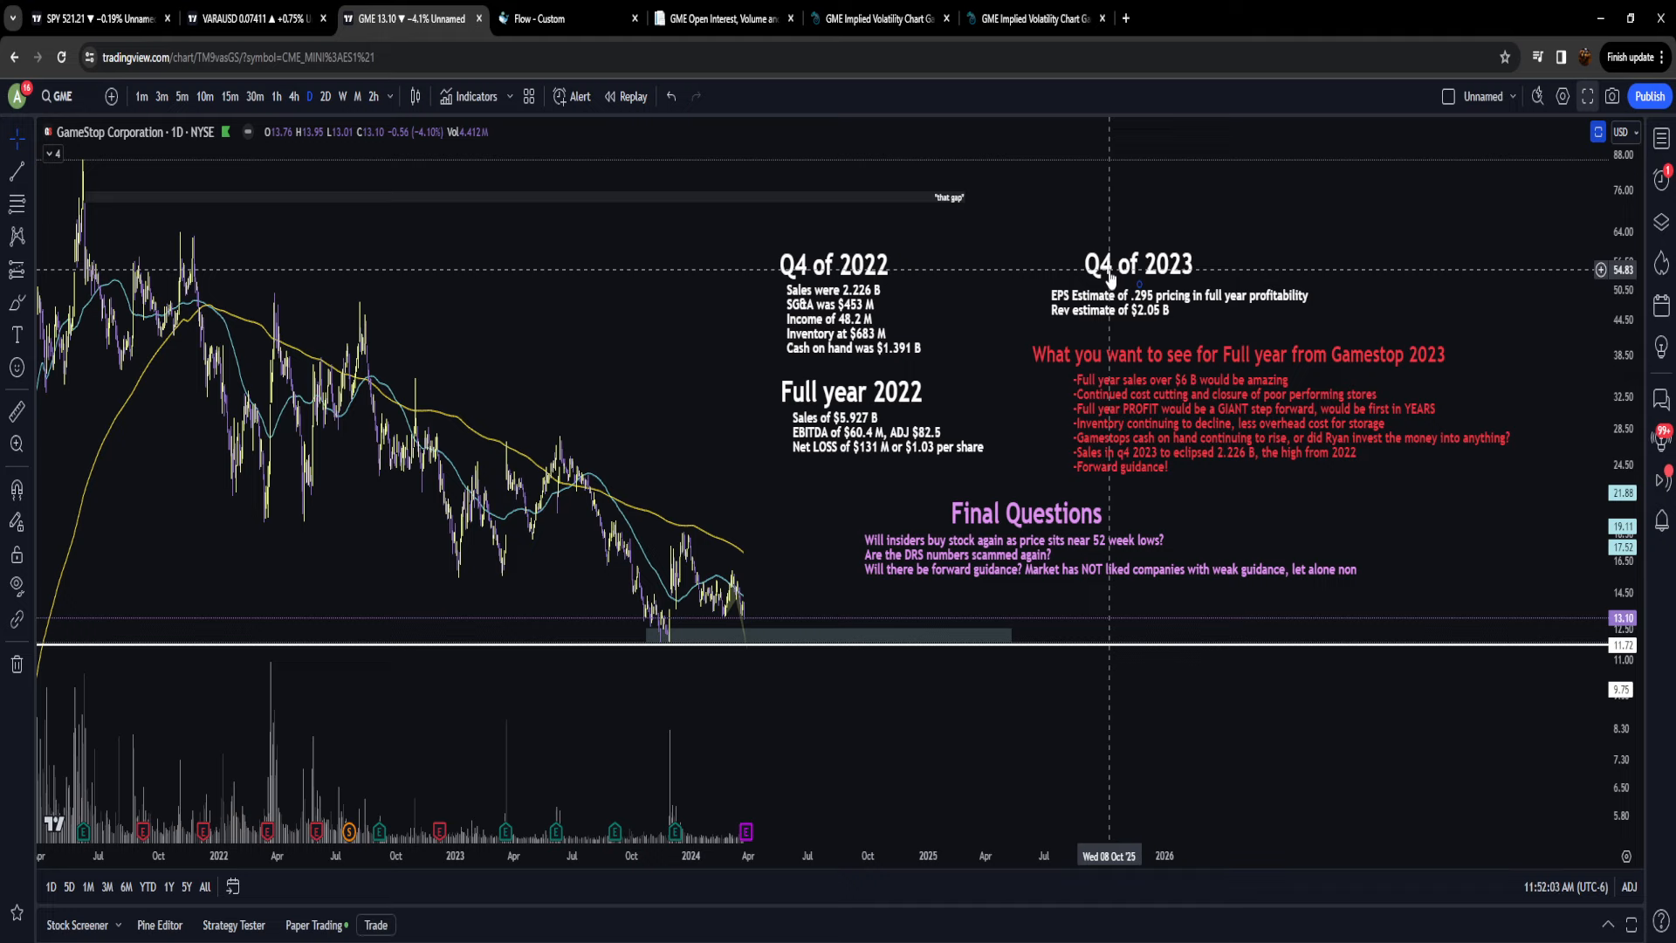
{"action": "mouse_move", "coordinate": [1150, 499]}
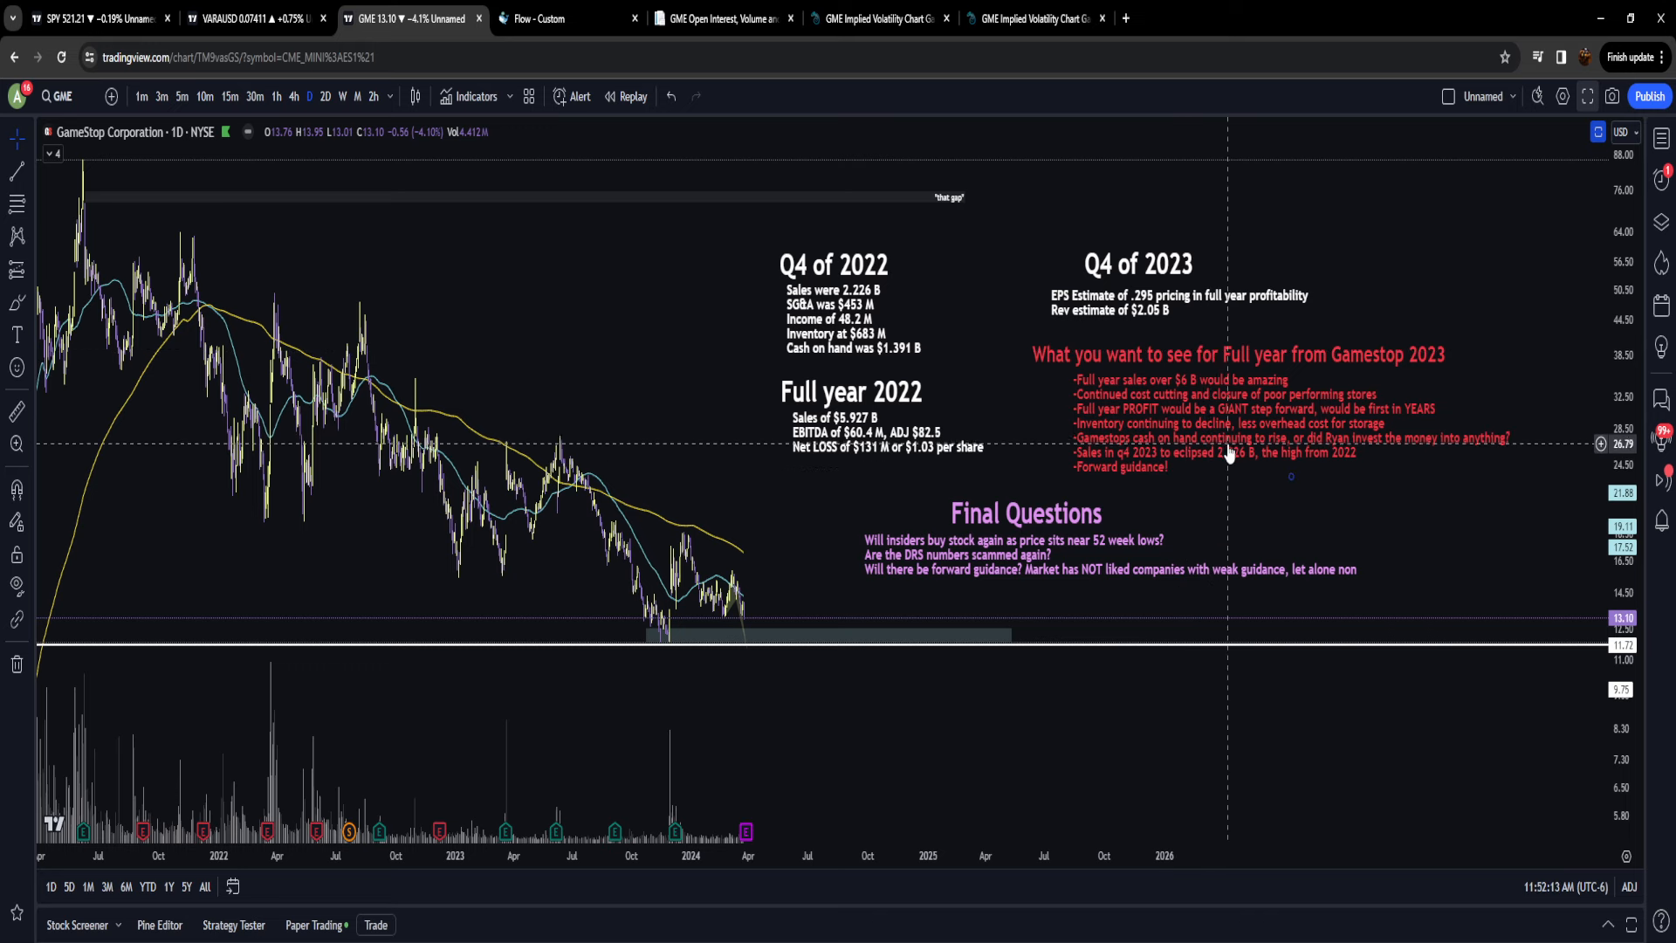
{"action": "mouse_move", "coordinate": [814, 475]}
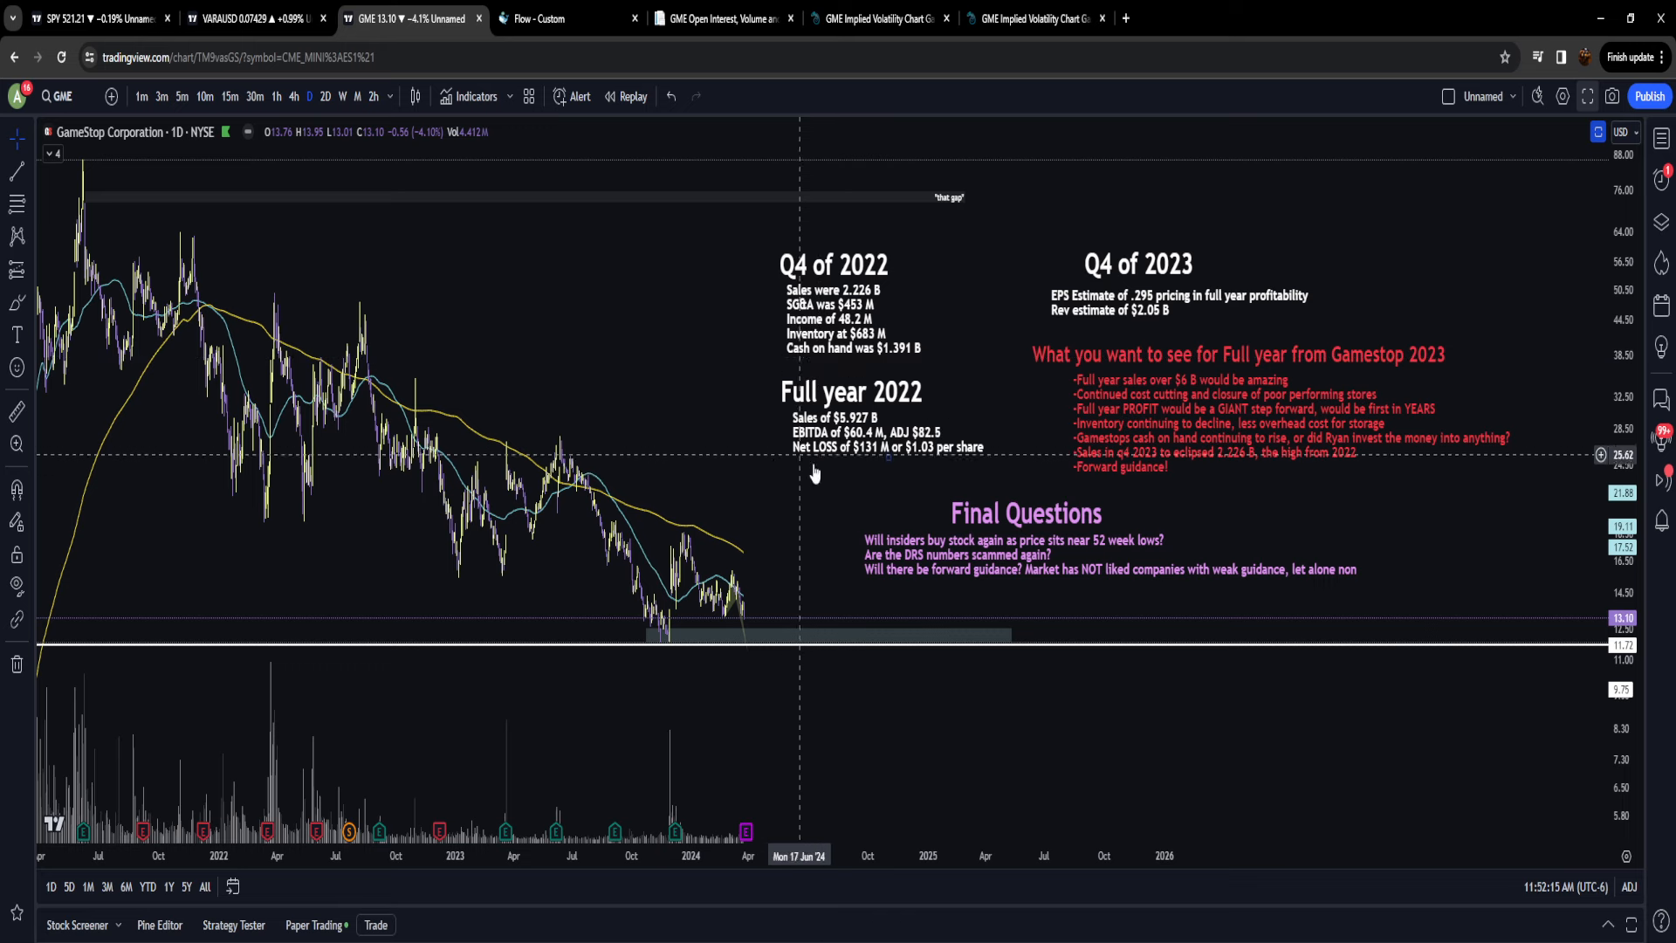
{"action": "mouse_move", "coordinate": [938, 486]}
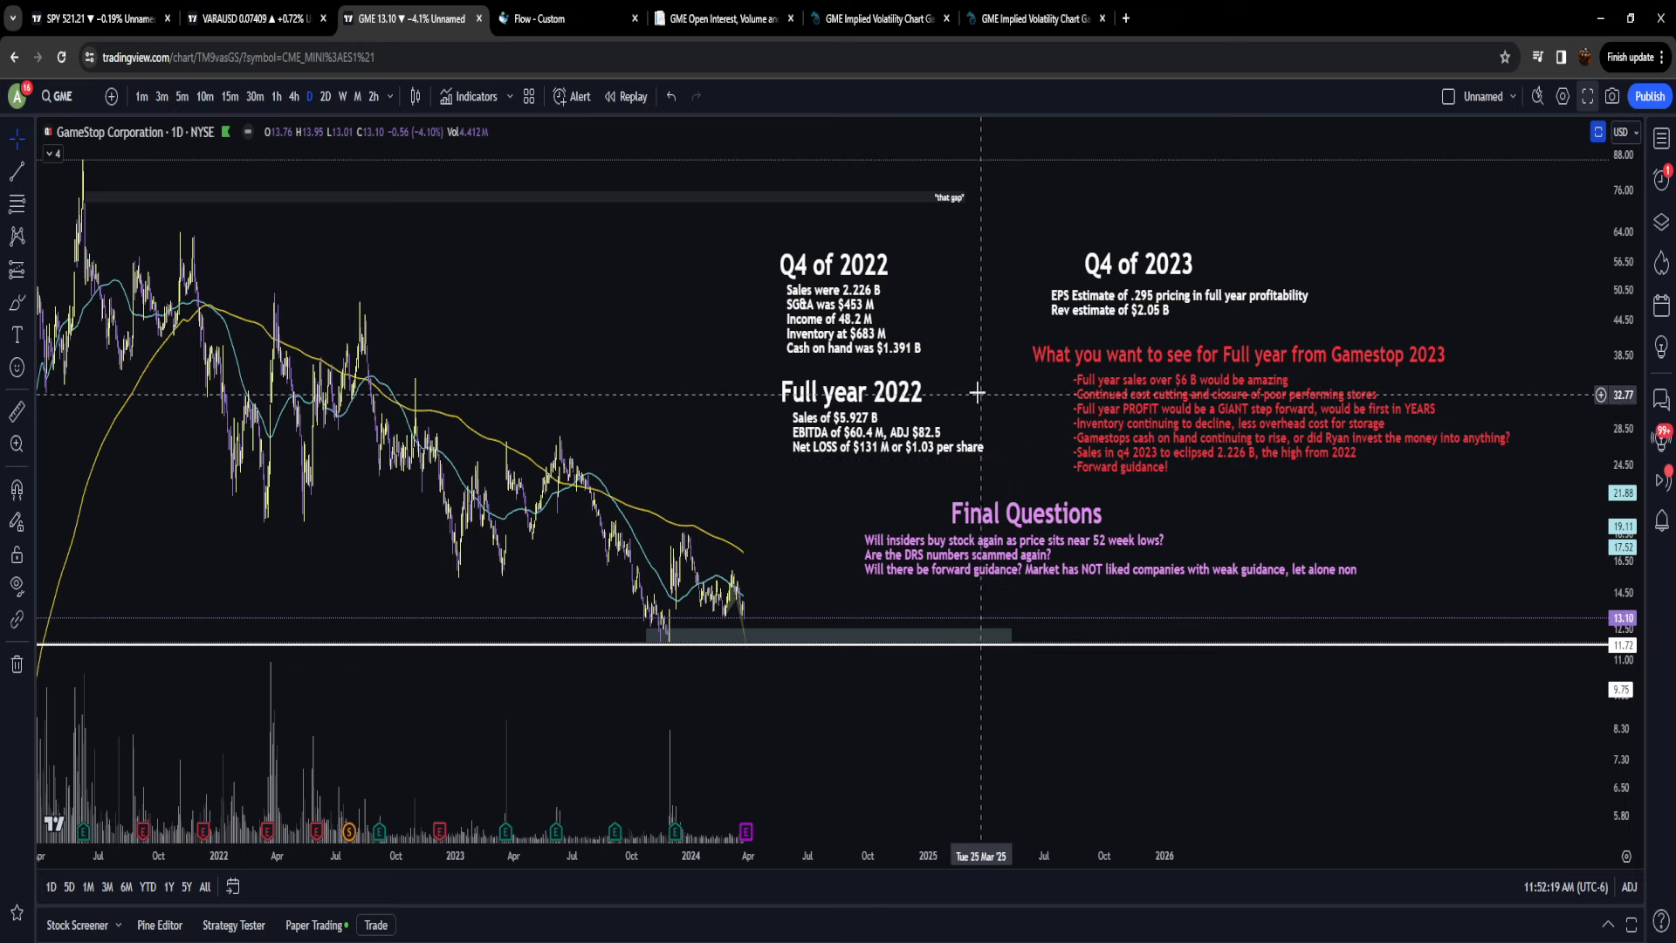
{"action": "mouse_move", "coordinate": [960, 386]}
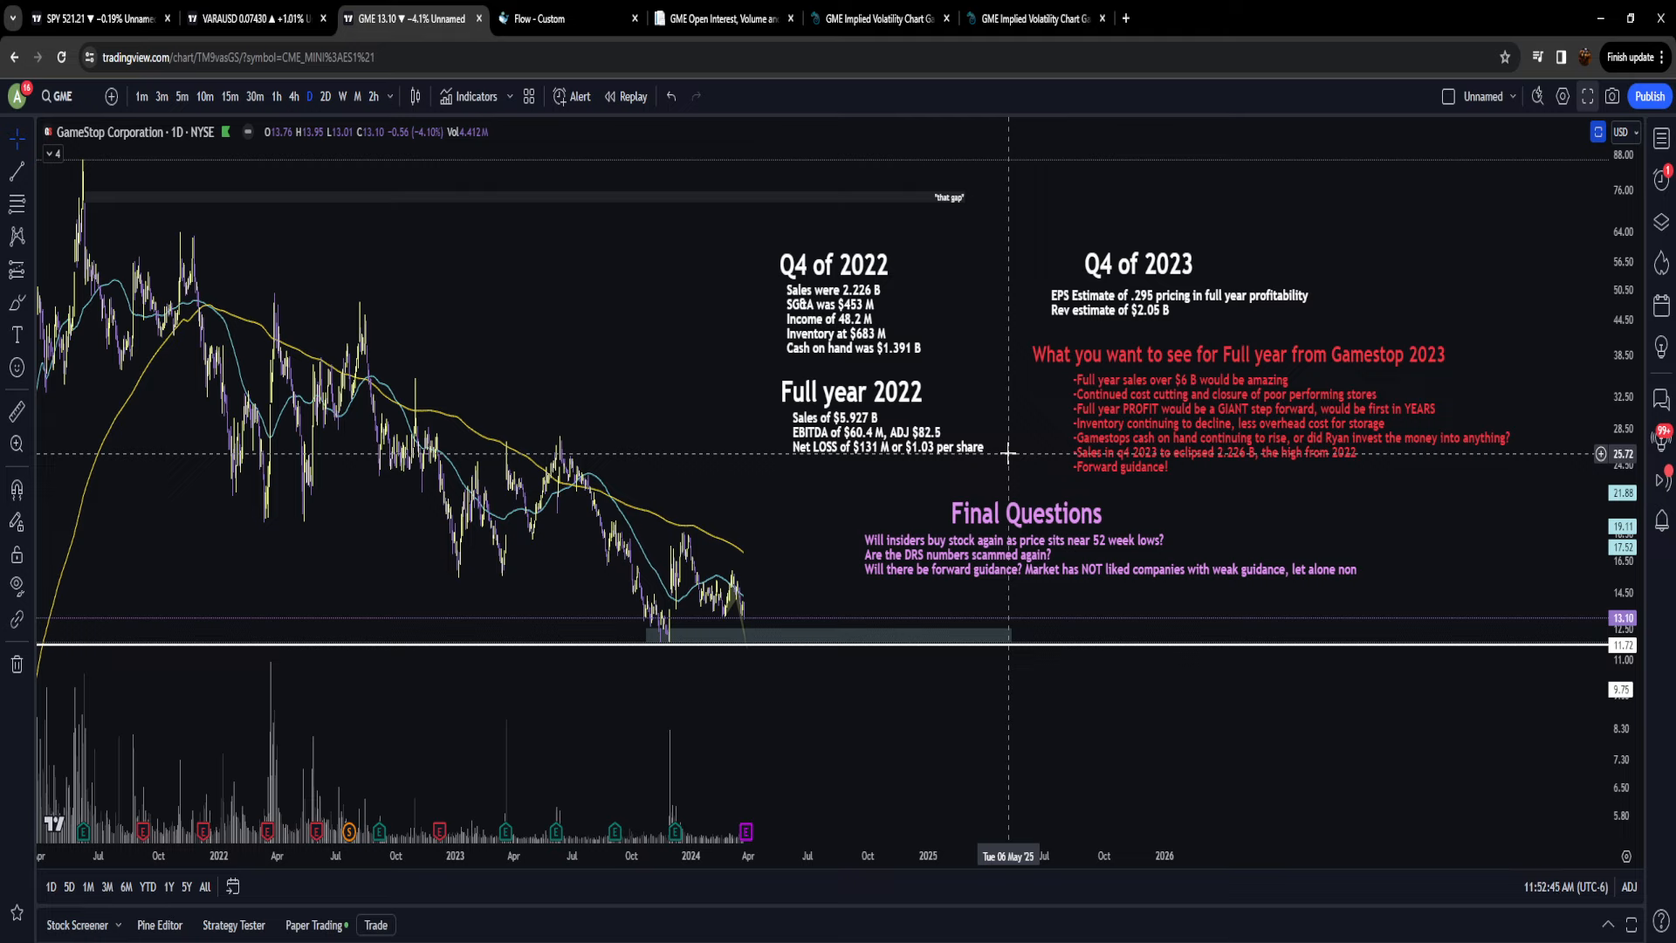
{"action": "mouse_move", "coordinate": [1105, 482]}
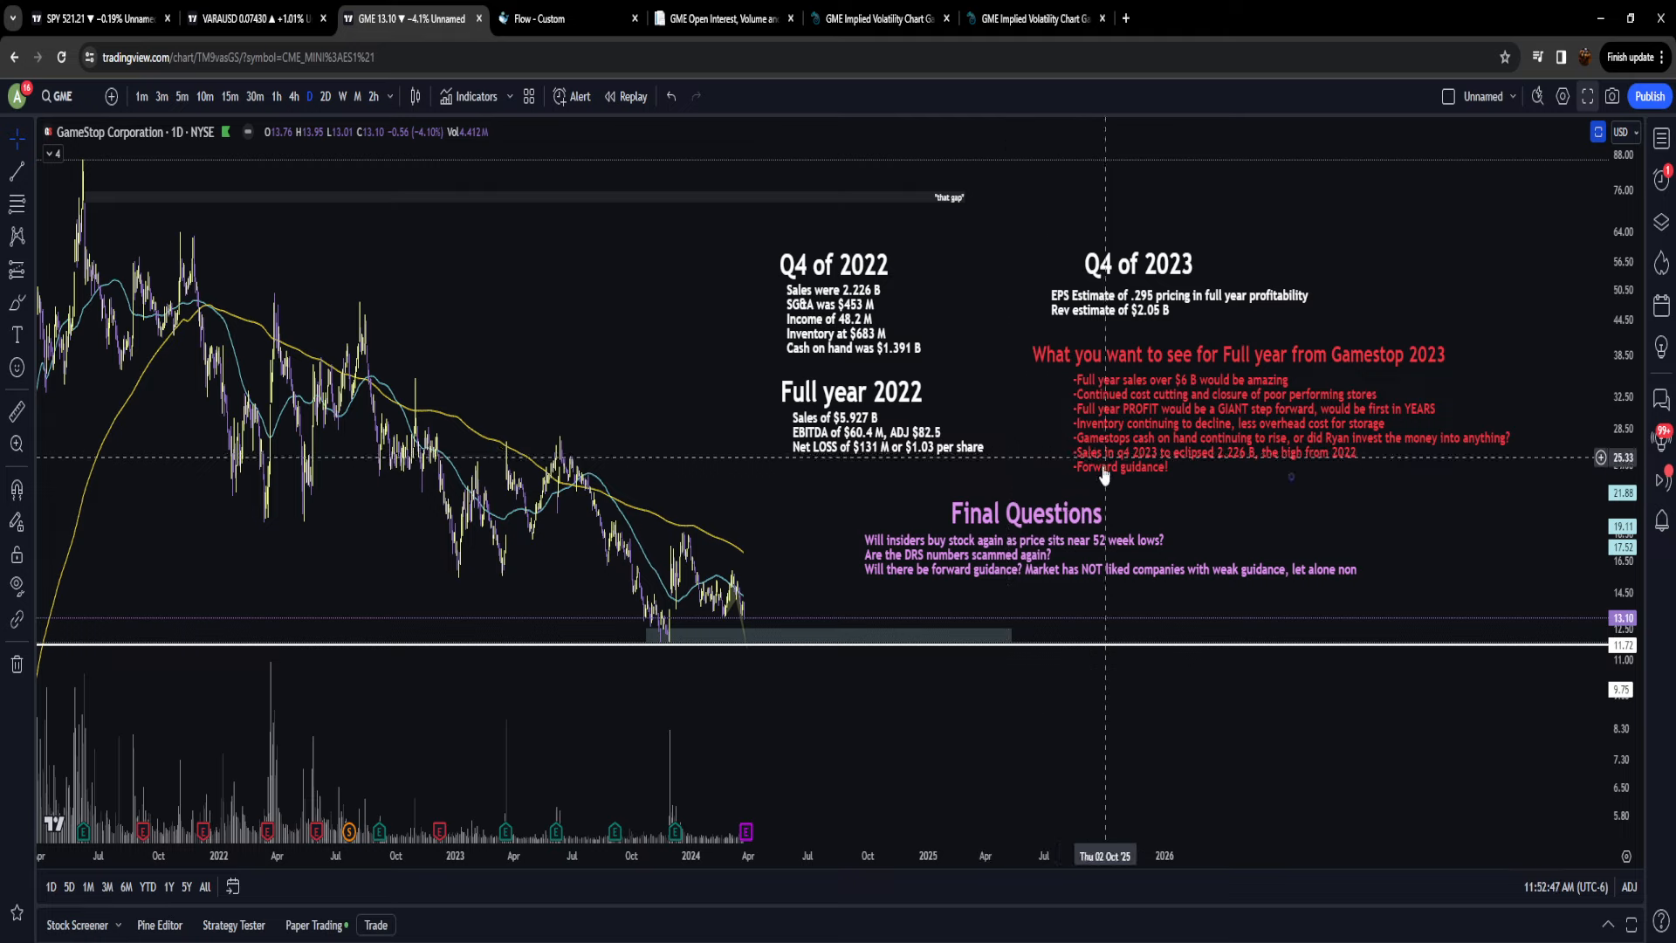
{"action": "mouse_move", "coordinate": [1013, 692]}
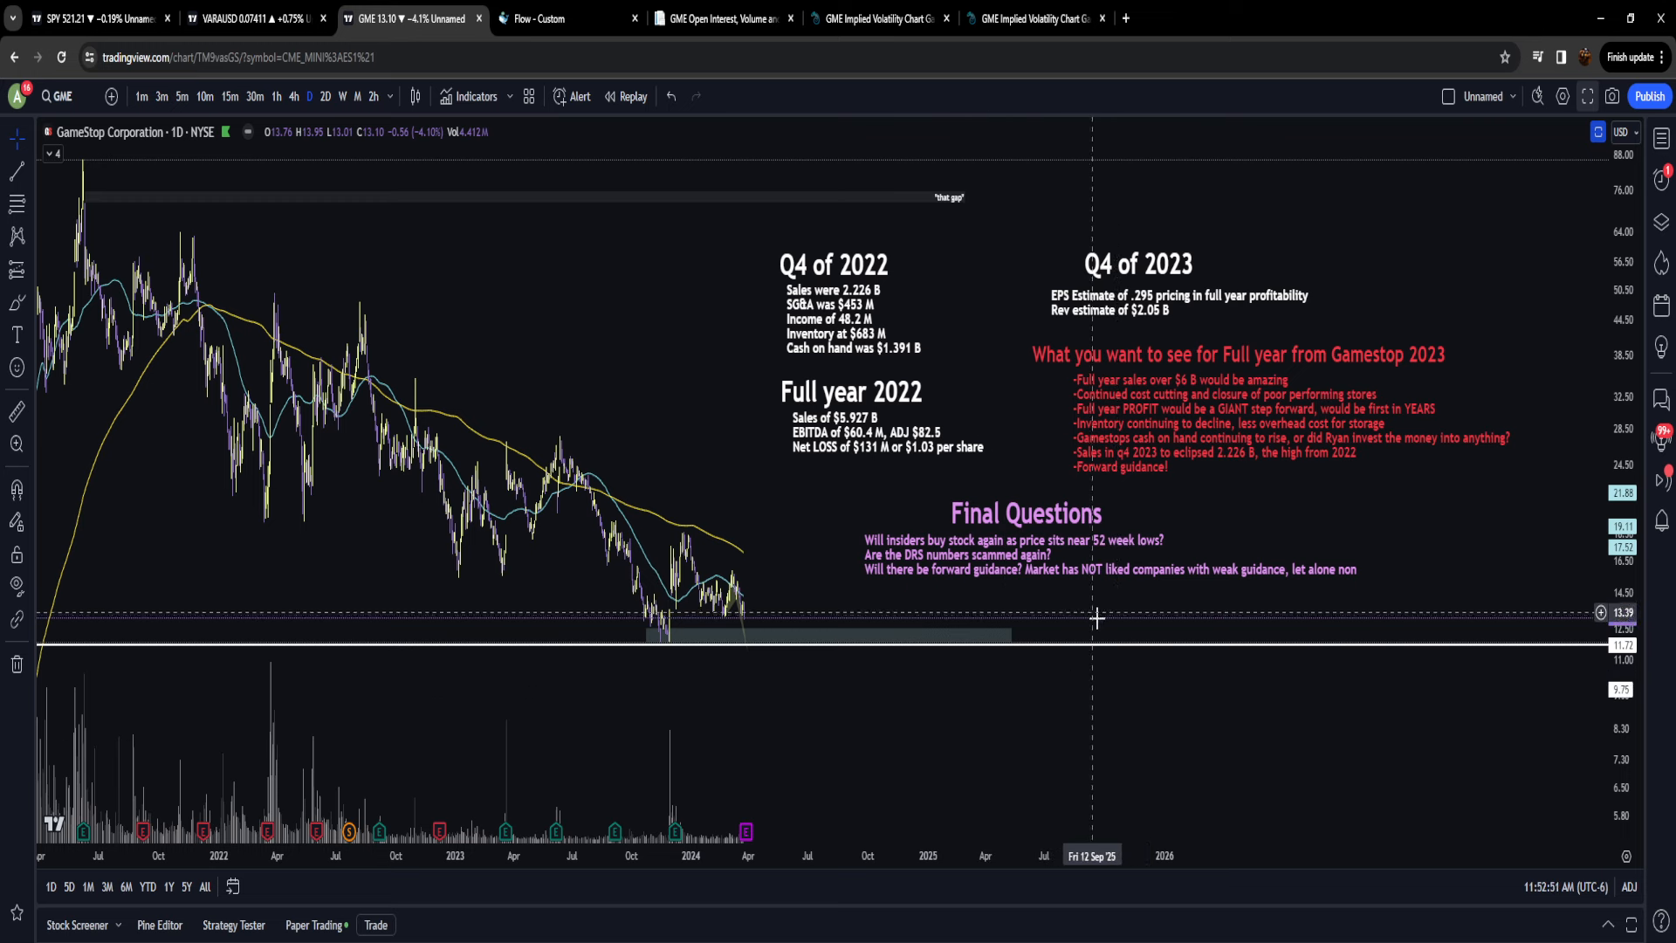
{"action": "mouse_move", "coordinate": [1145, 613]}
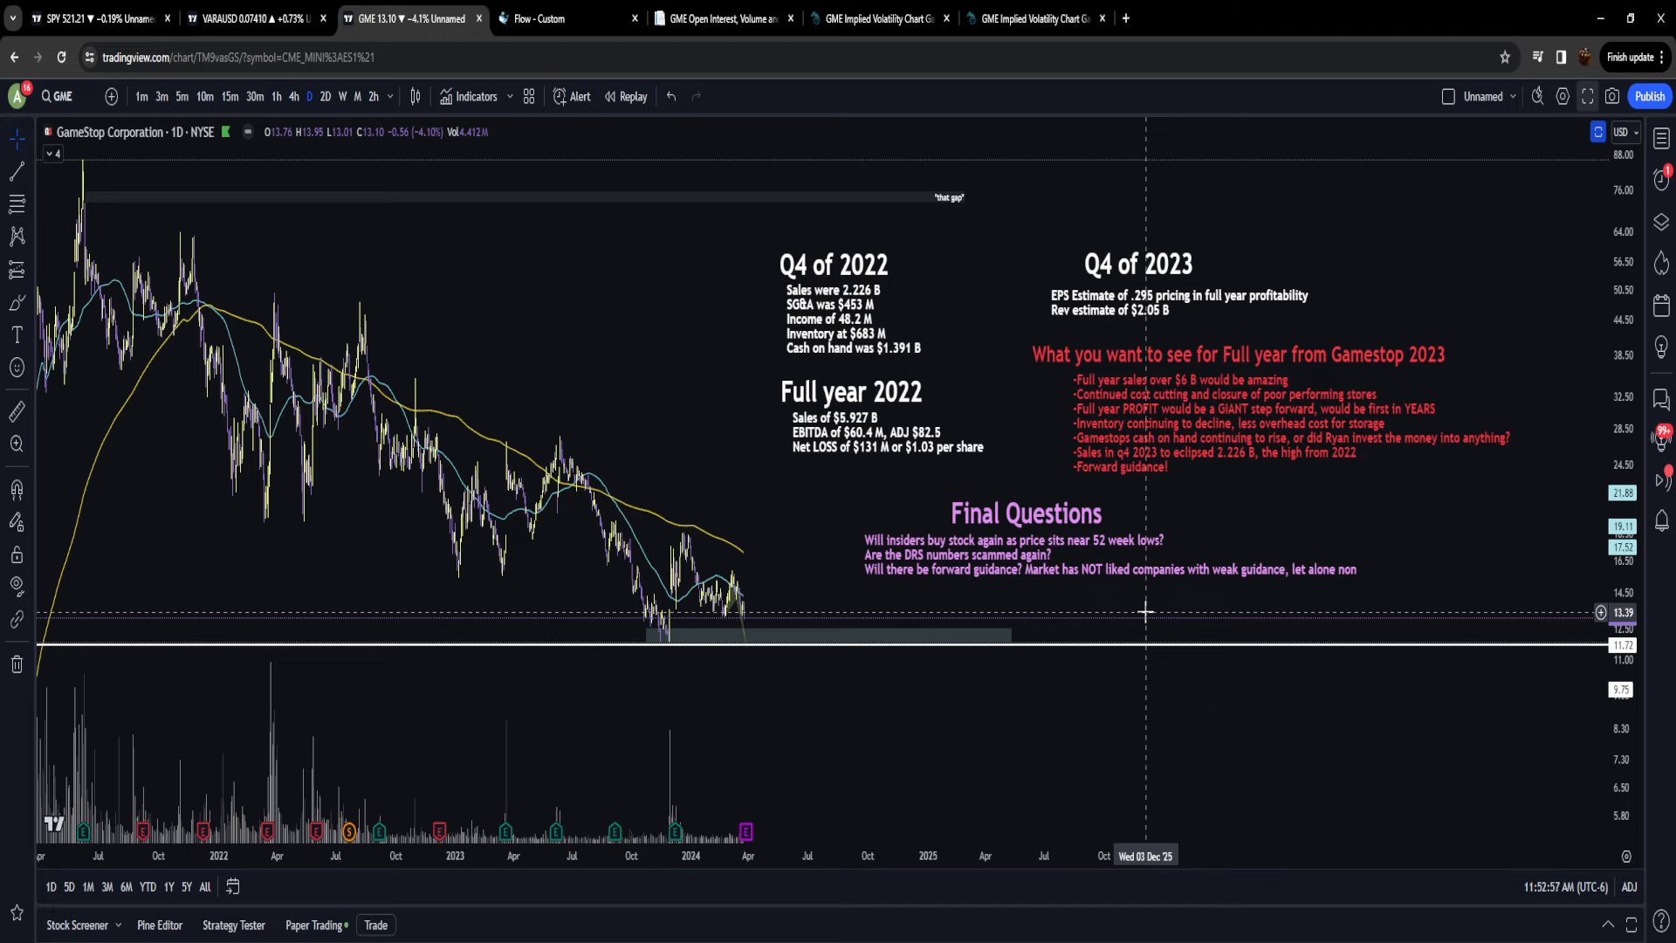
{"action": "mouse_move", "coordinate": [1086, 557]}
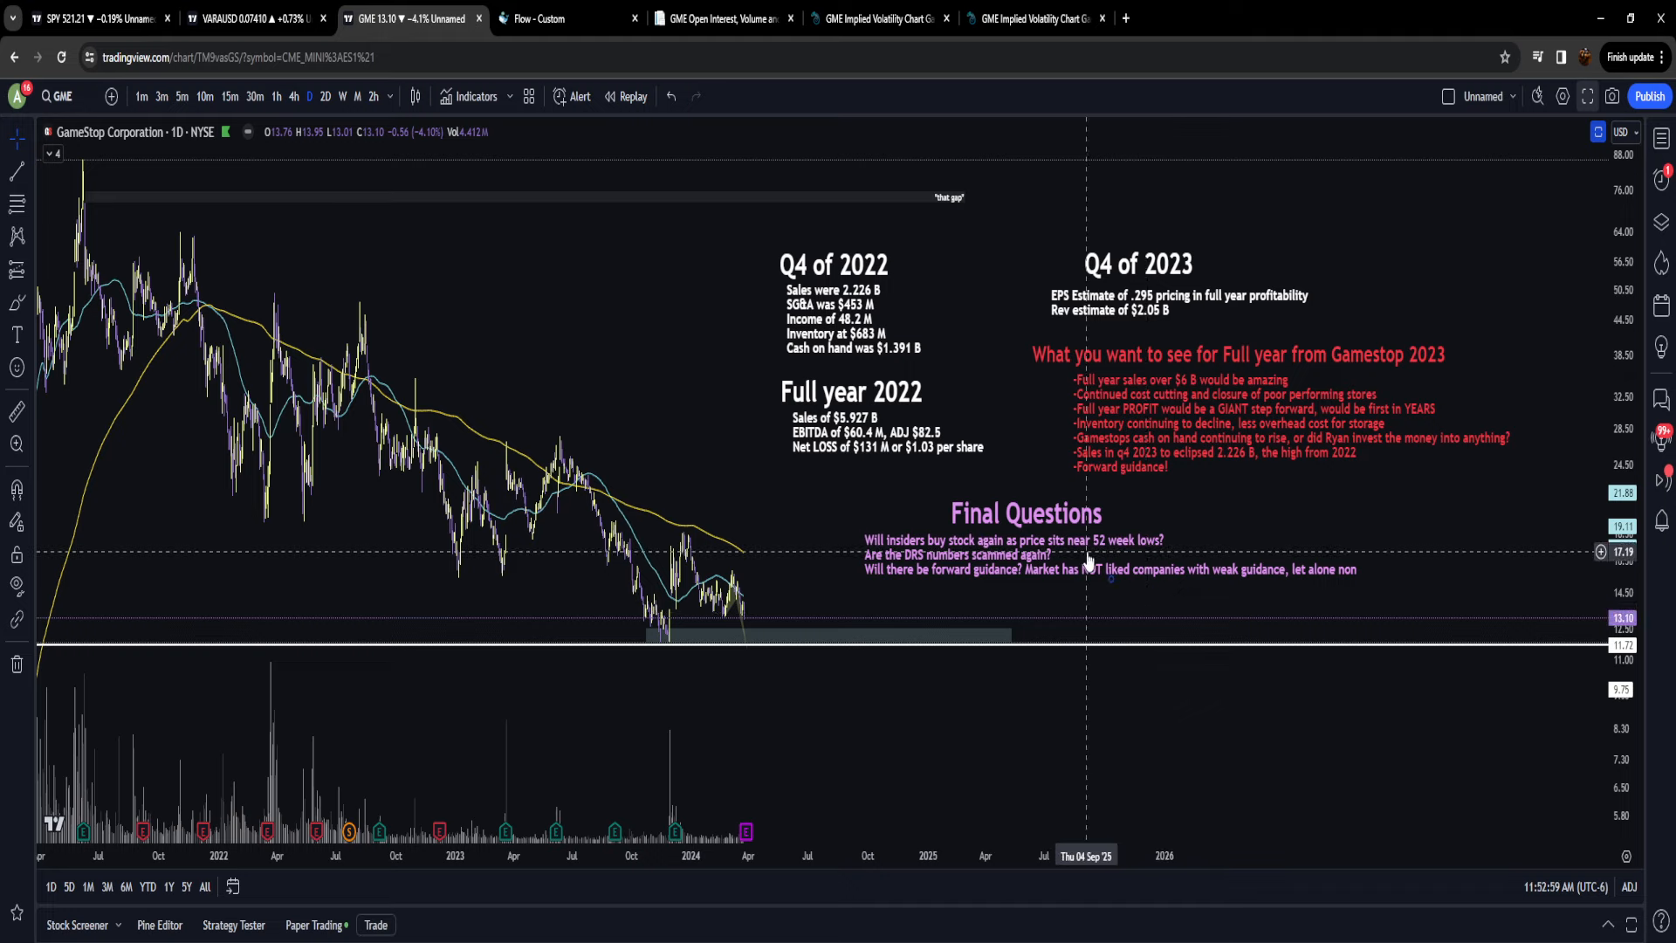
{"action": "mouse_move", "coordinate": [1052, 607]}
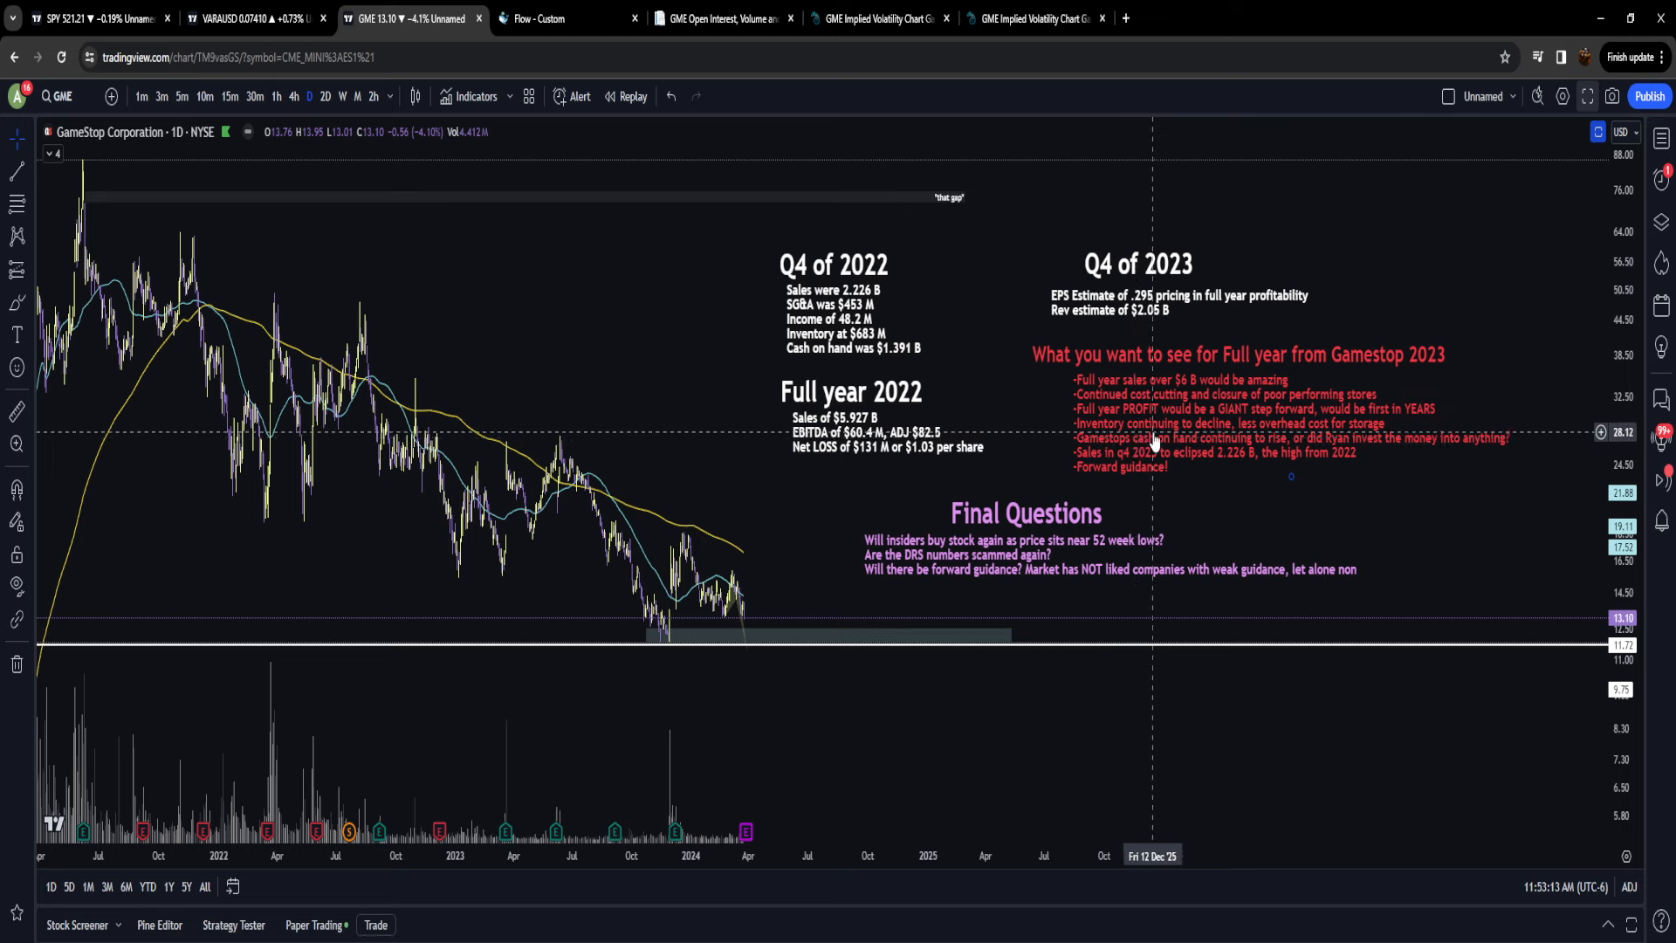
{"action": "mouse_move", "coordinate": [672, 433]}
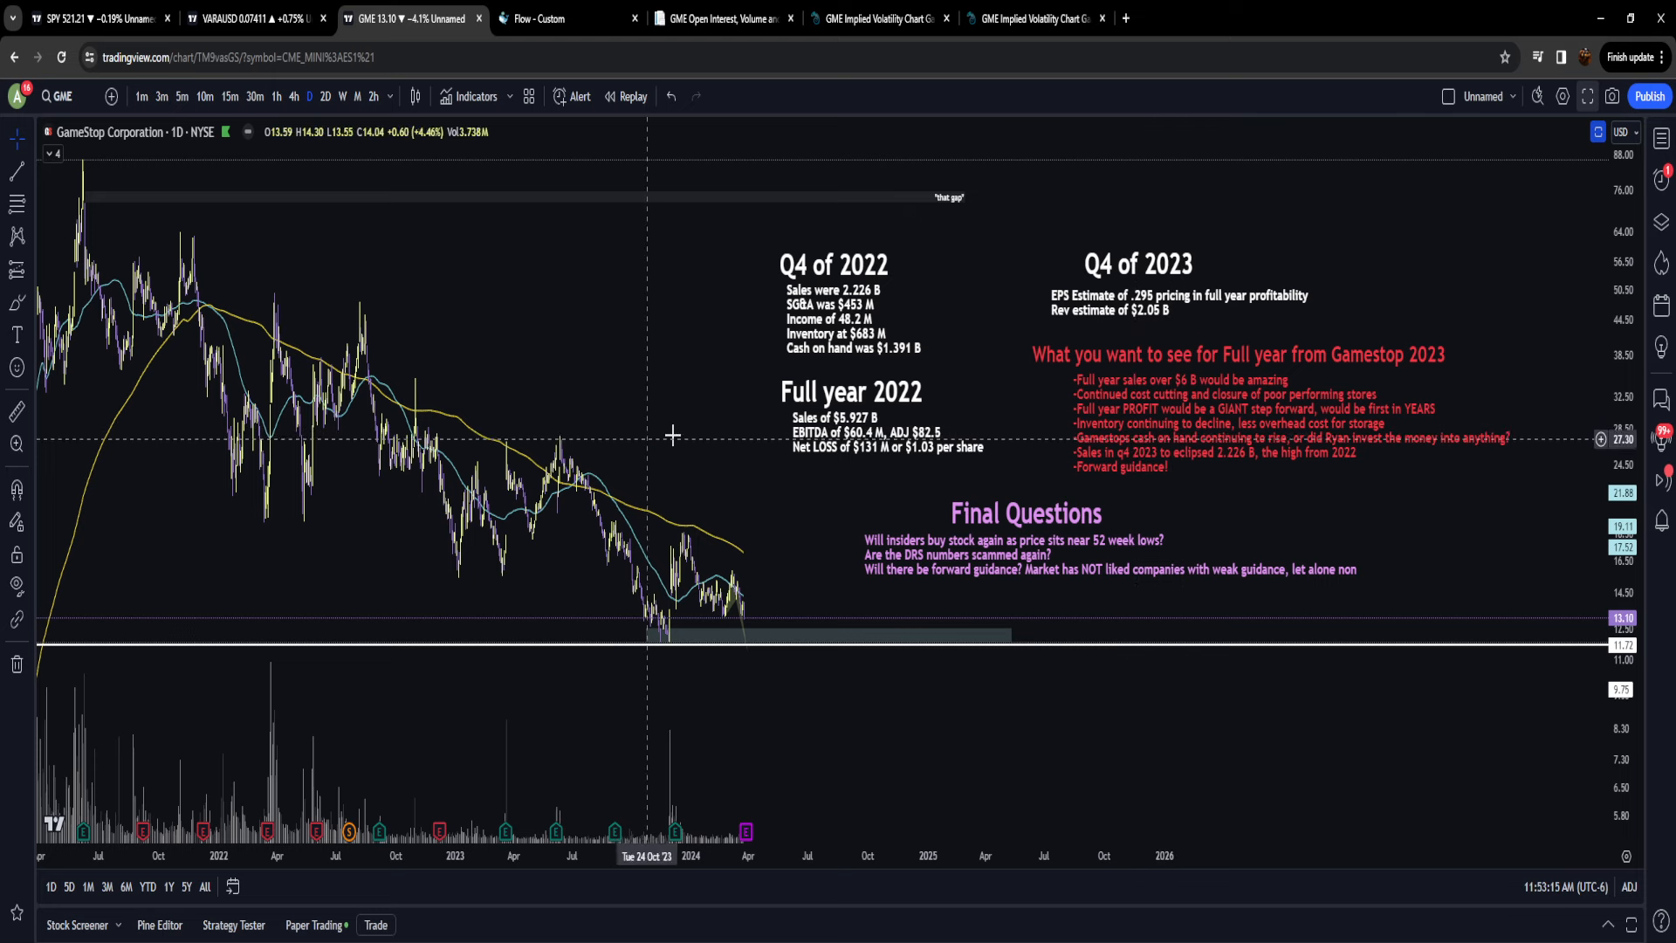
{"action": "mouse_move", "coordinate": [1152, 458]}
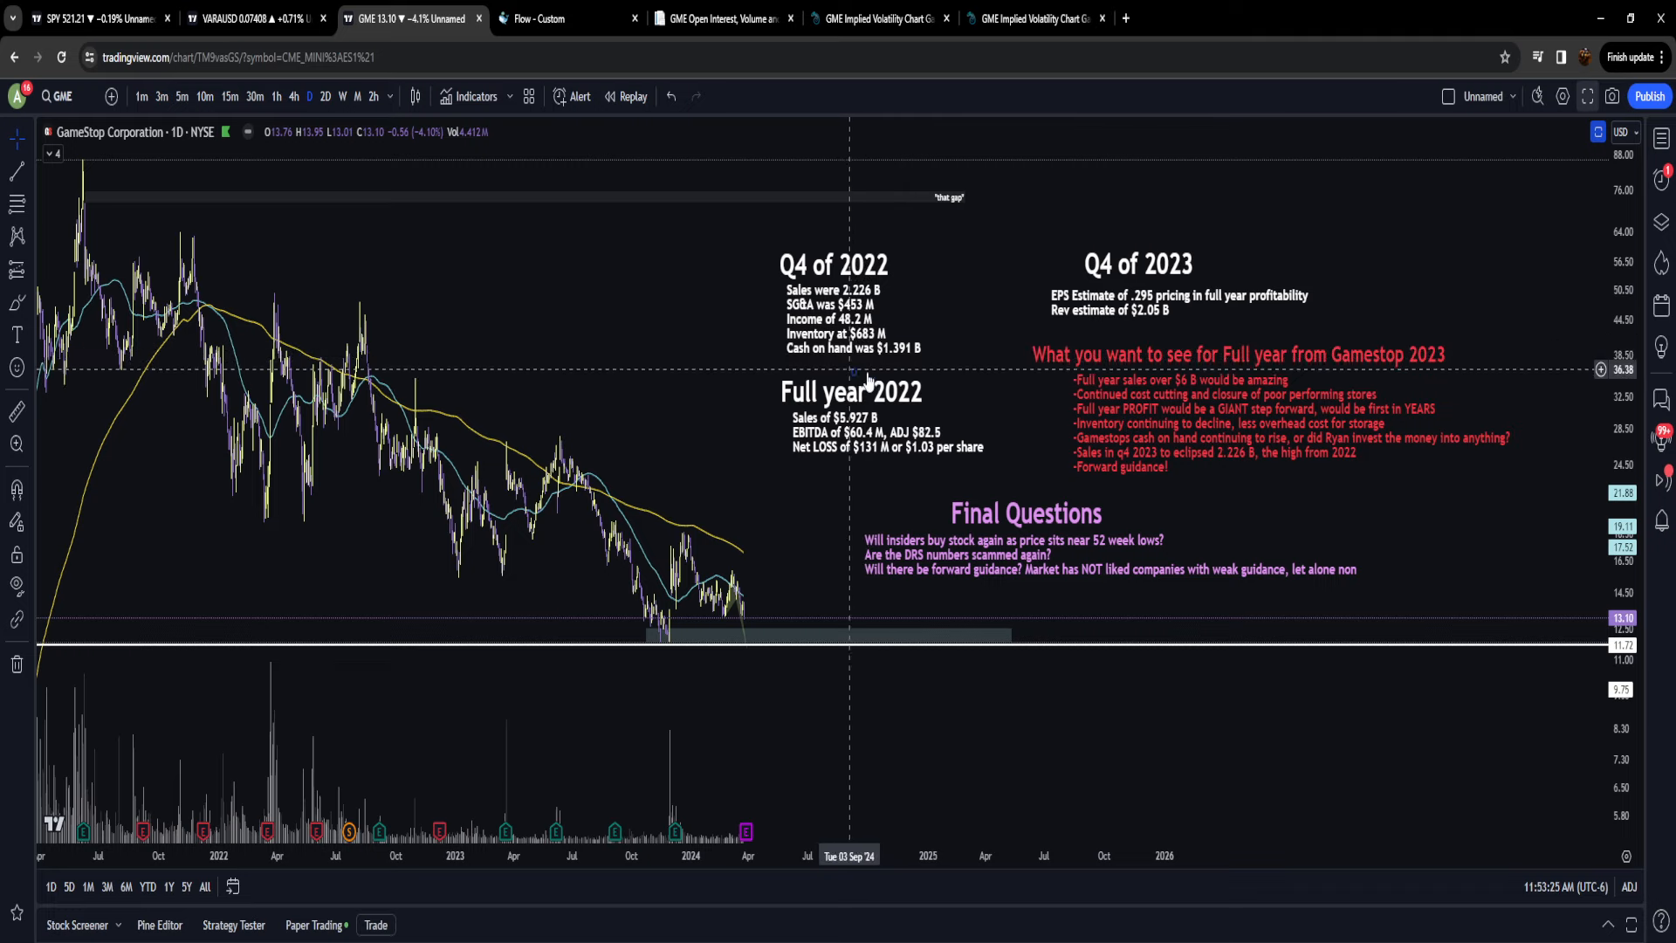
{"action": "mouse_move", "coordinate": [1205, 693]}
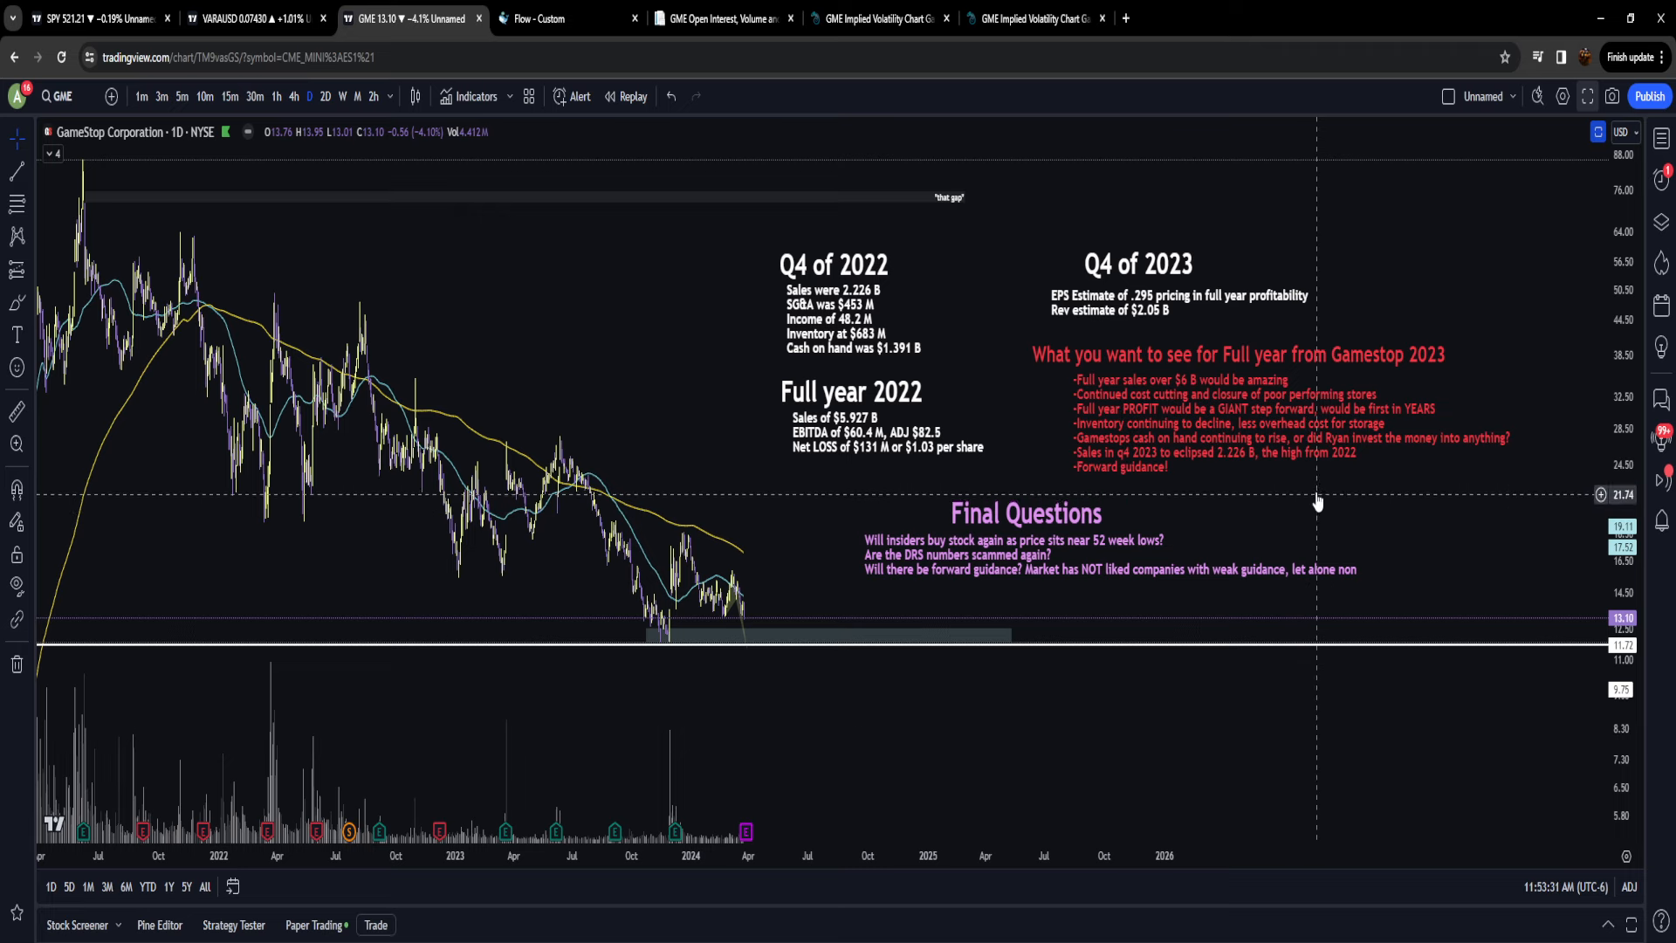
{"action": "mouse_move", "coordinate": [1165, 614]}
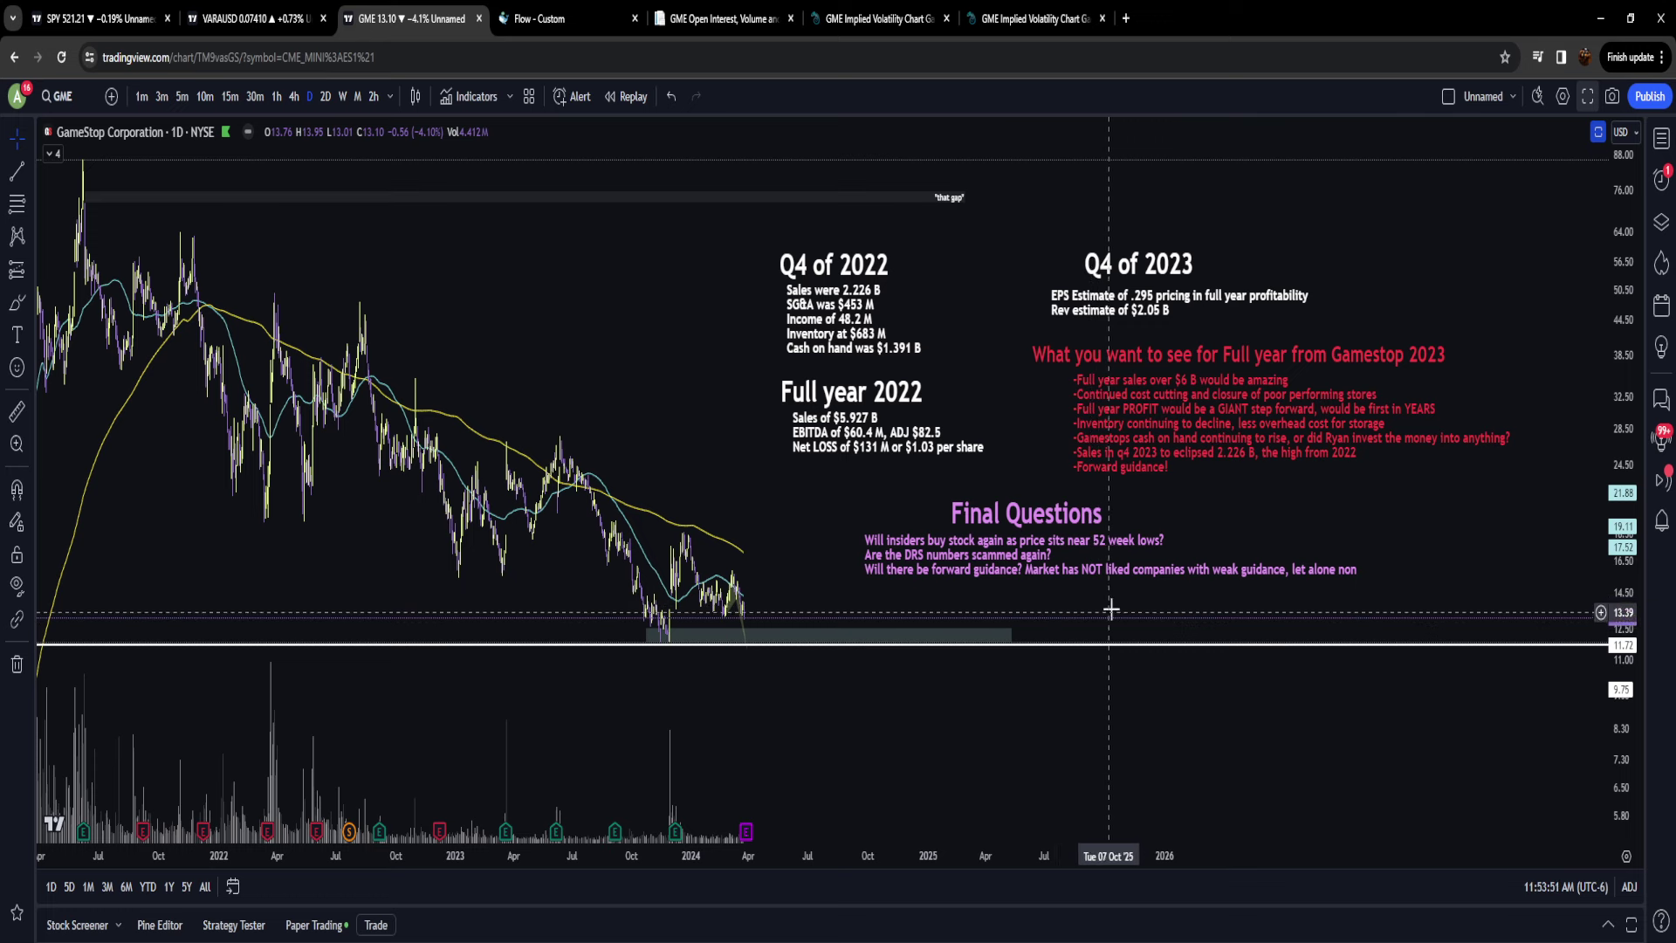
{"action": "mouse_move", "coordinate": [1225, 461]}
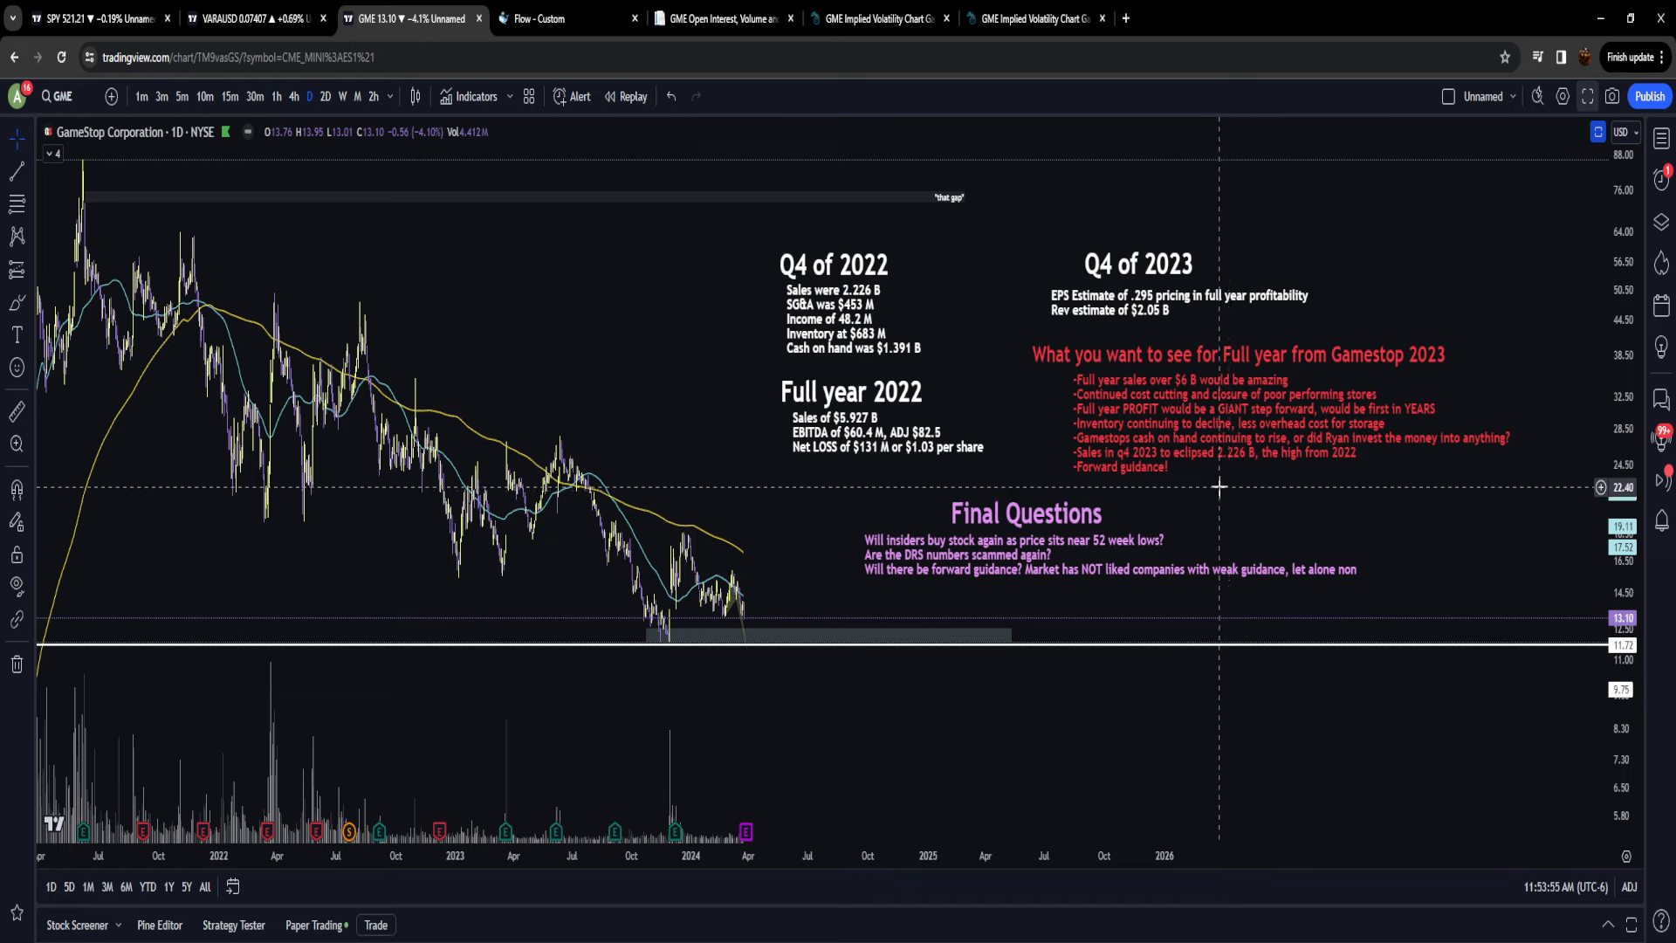
{"action": "mouse_move", "coordinate": [1218, 499]}
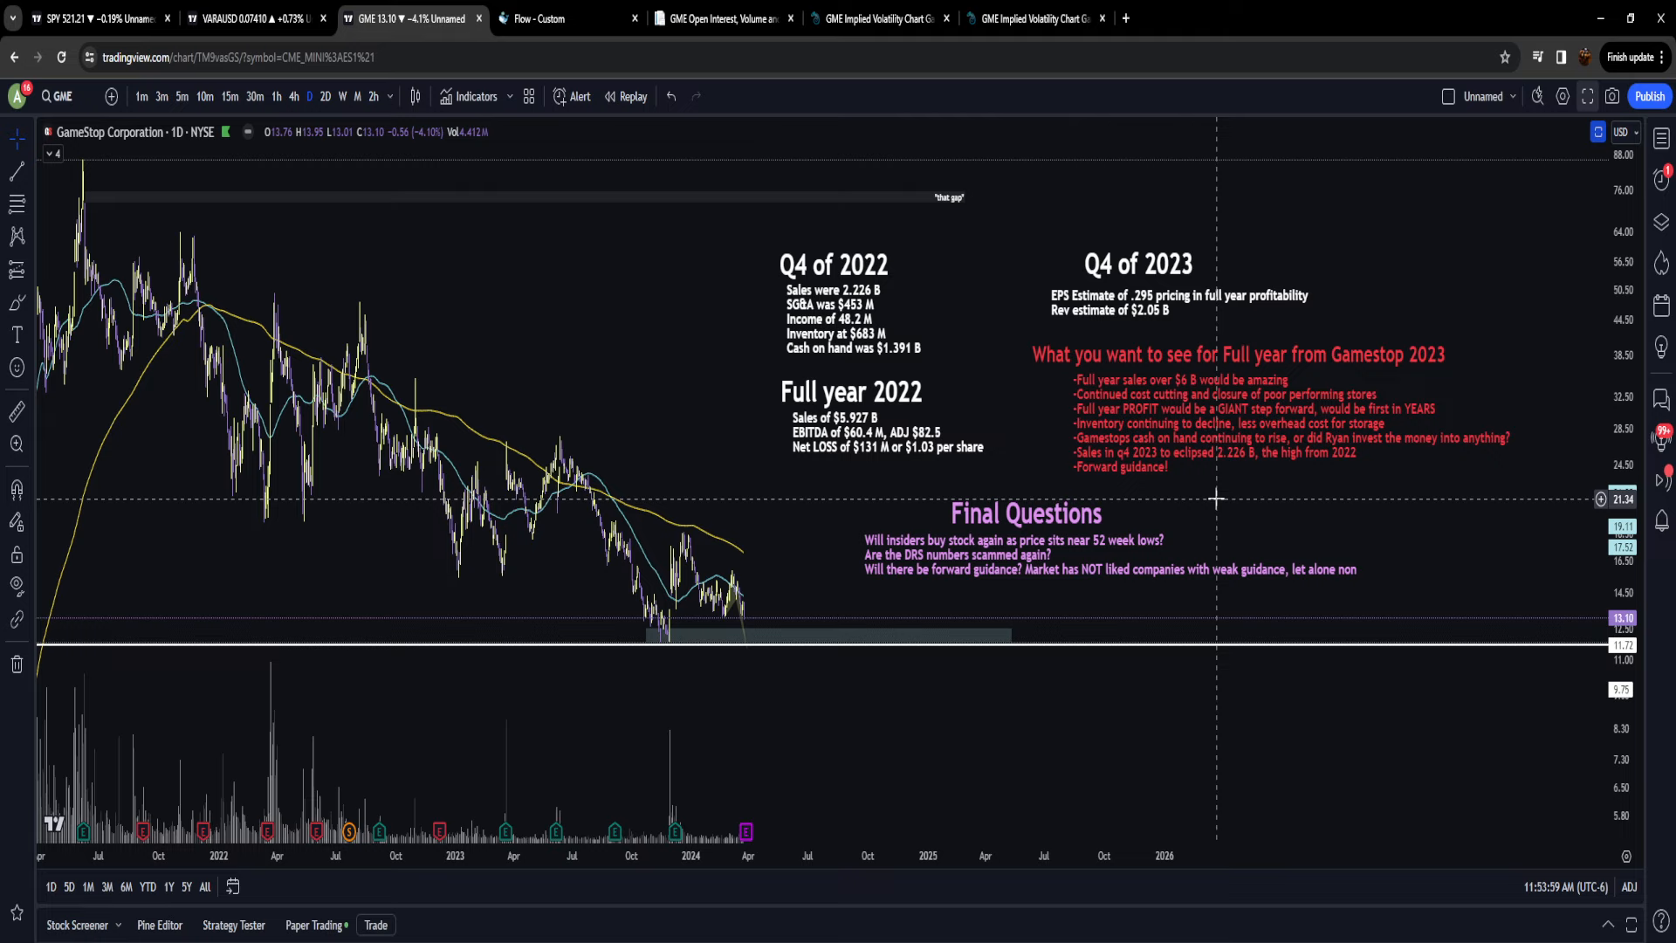
{"action": "mouse_move", "coordinate": [1175, 515]}
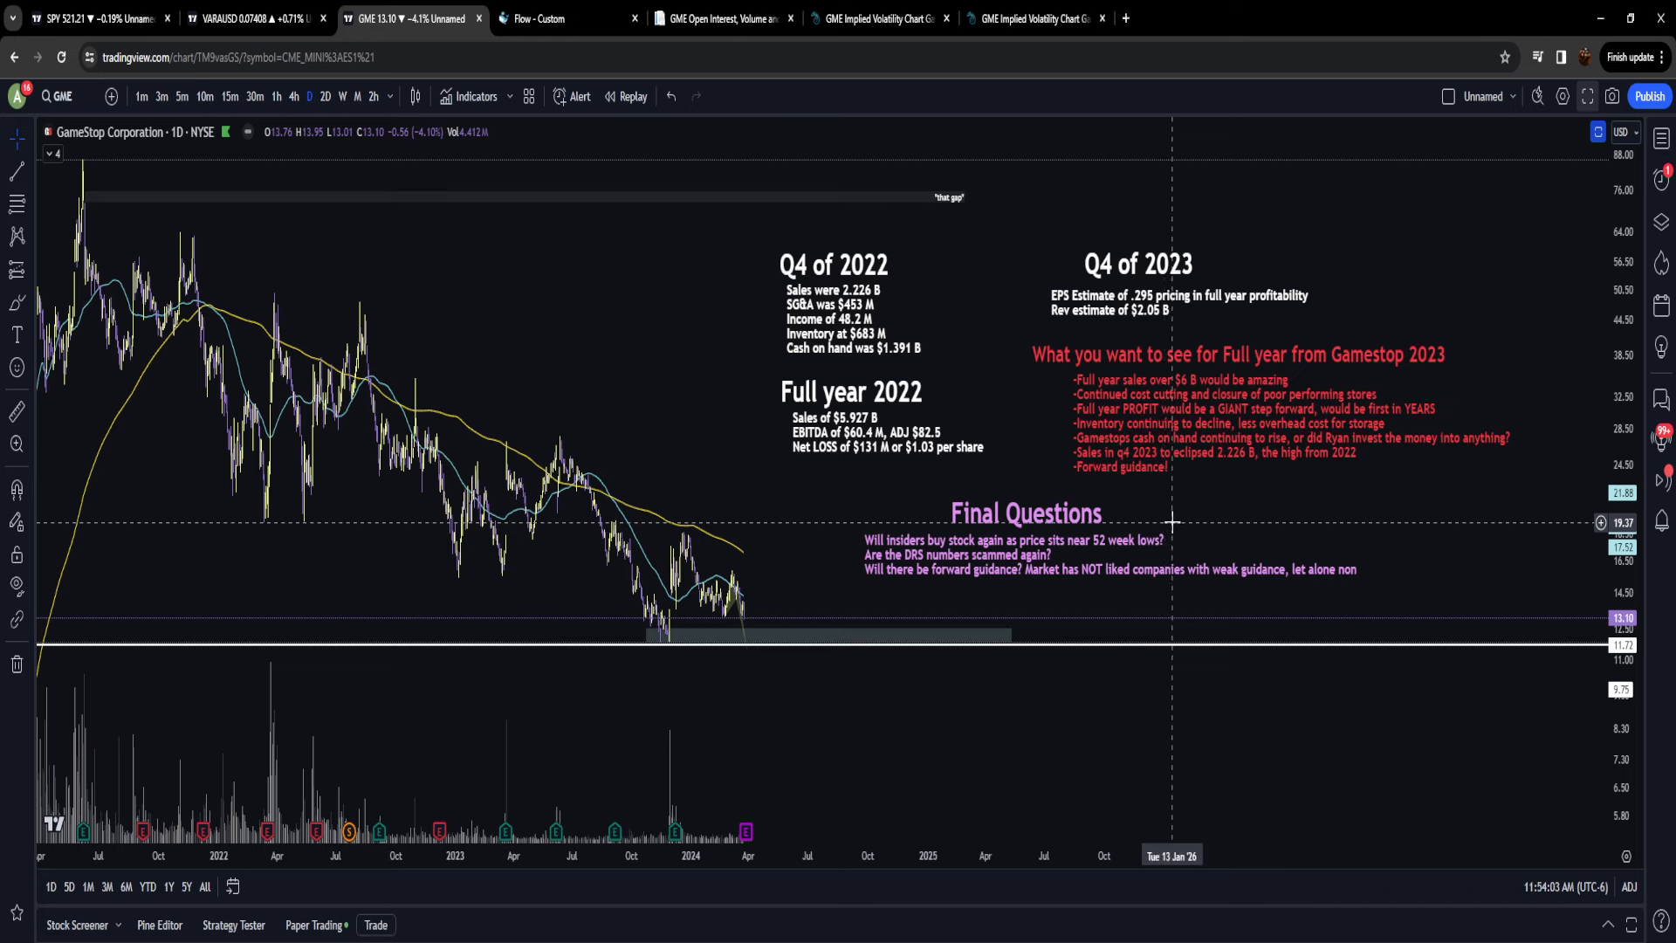
{"action": "mouse_move", "coordinate": [1205, 503]}
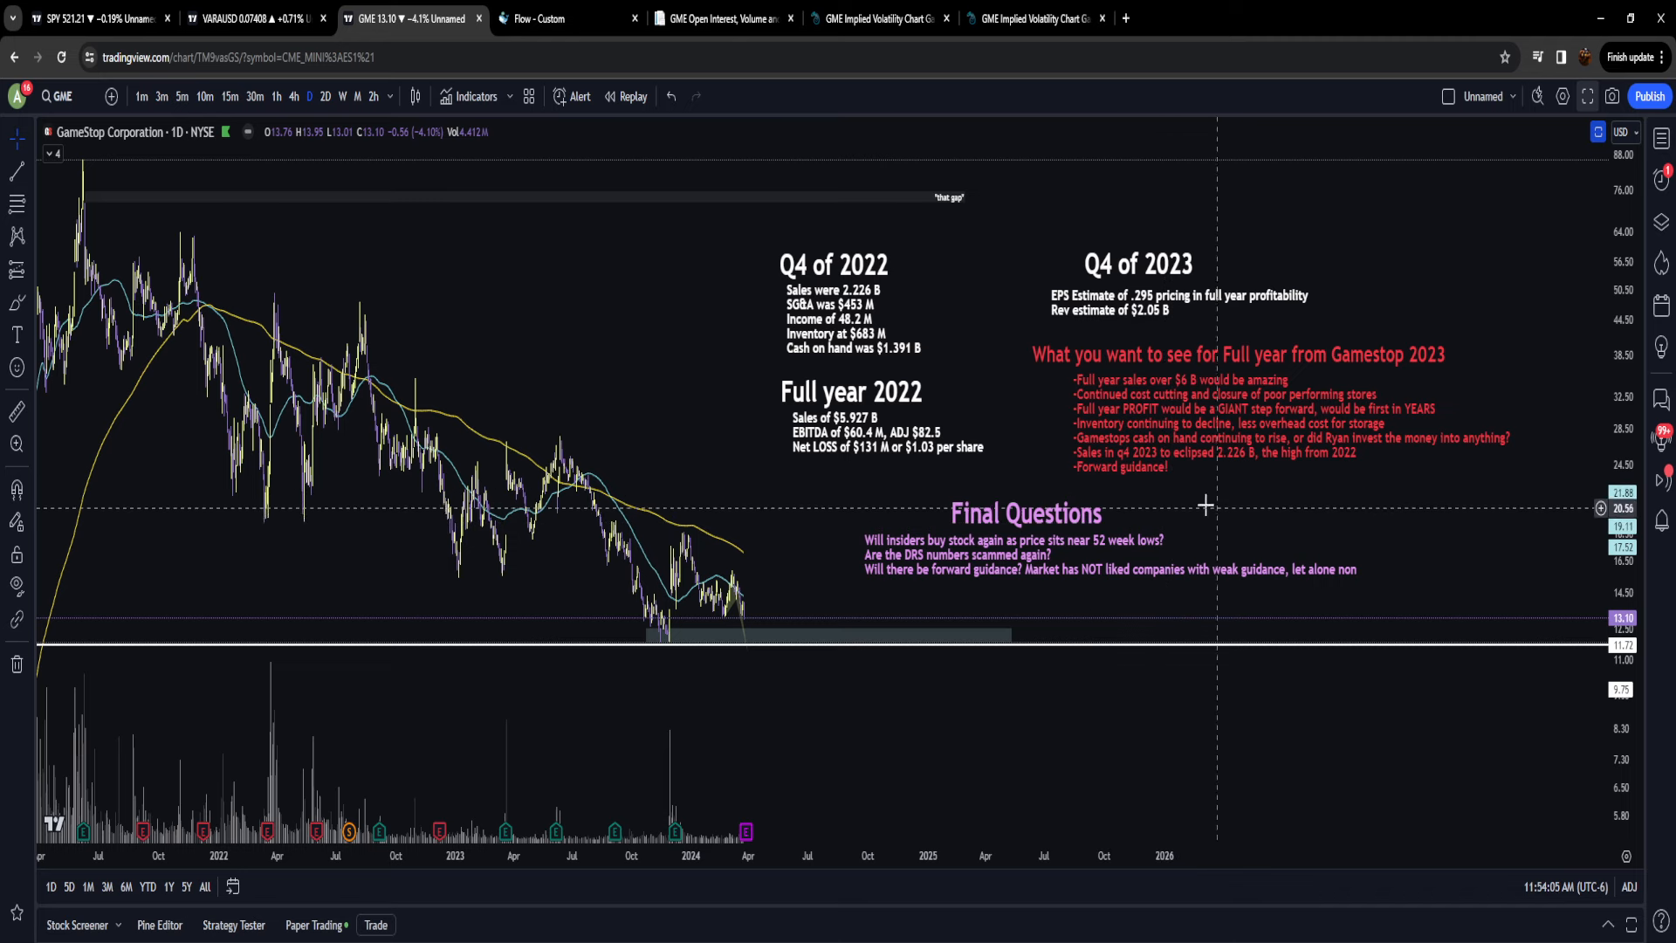
{"action": "mouse_move", "coordinate": [856, 304]}
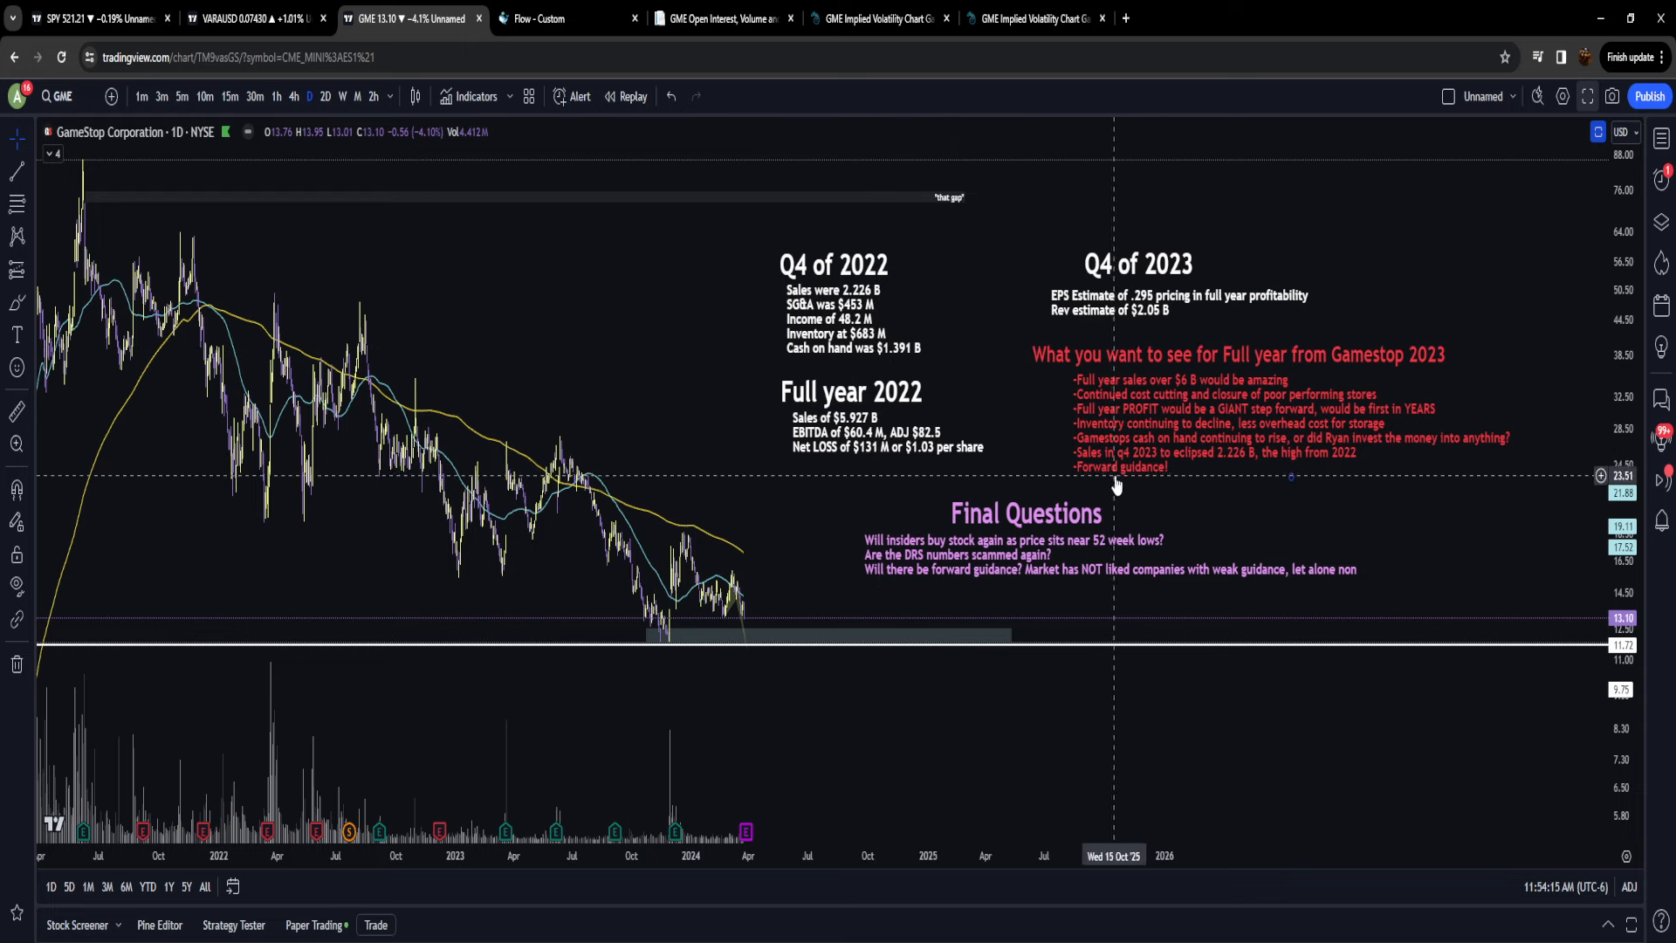
{"action": "mouse_move", "coordinate": [1128, 461]}
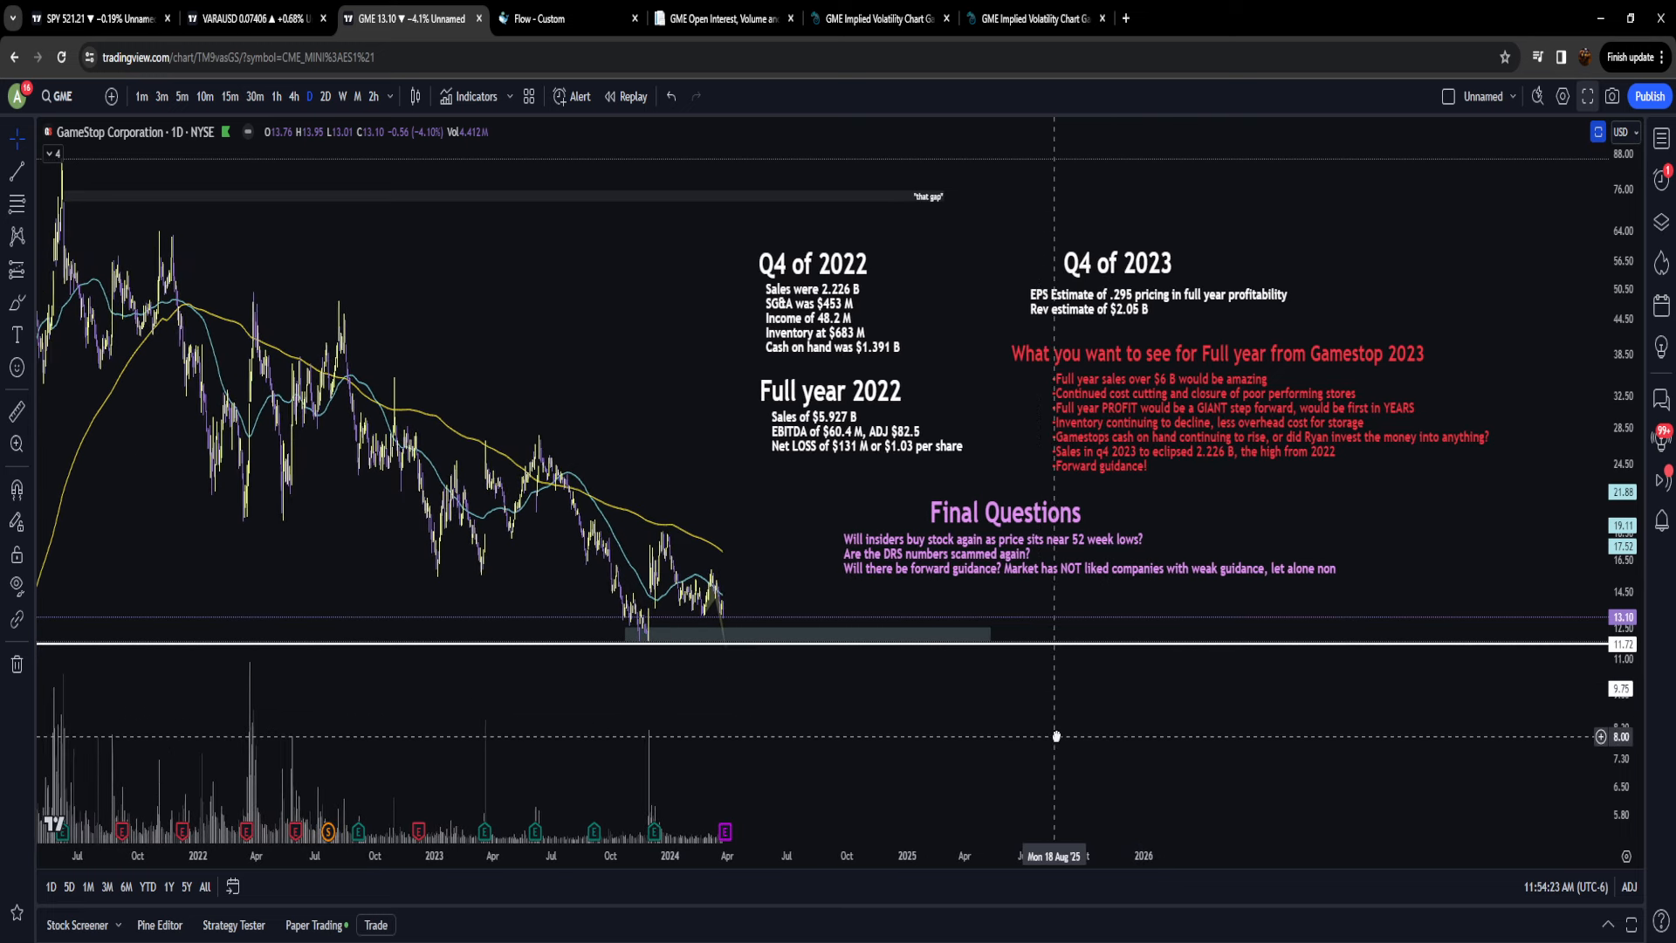
Step: Pan the GameStop chart slightly to reveal more price history
{"action": "left_click_drag", "start_coordinate": [1056, 735], "coordinate": [1098, 732]}
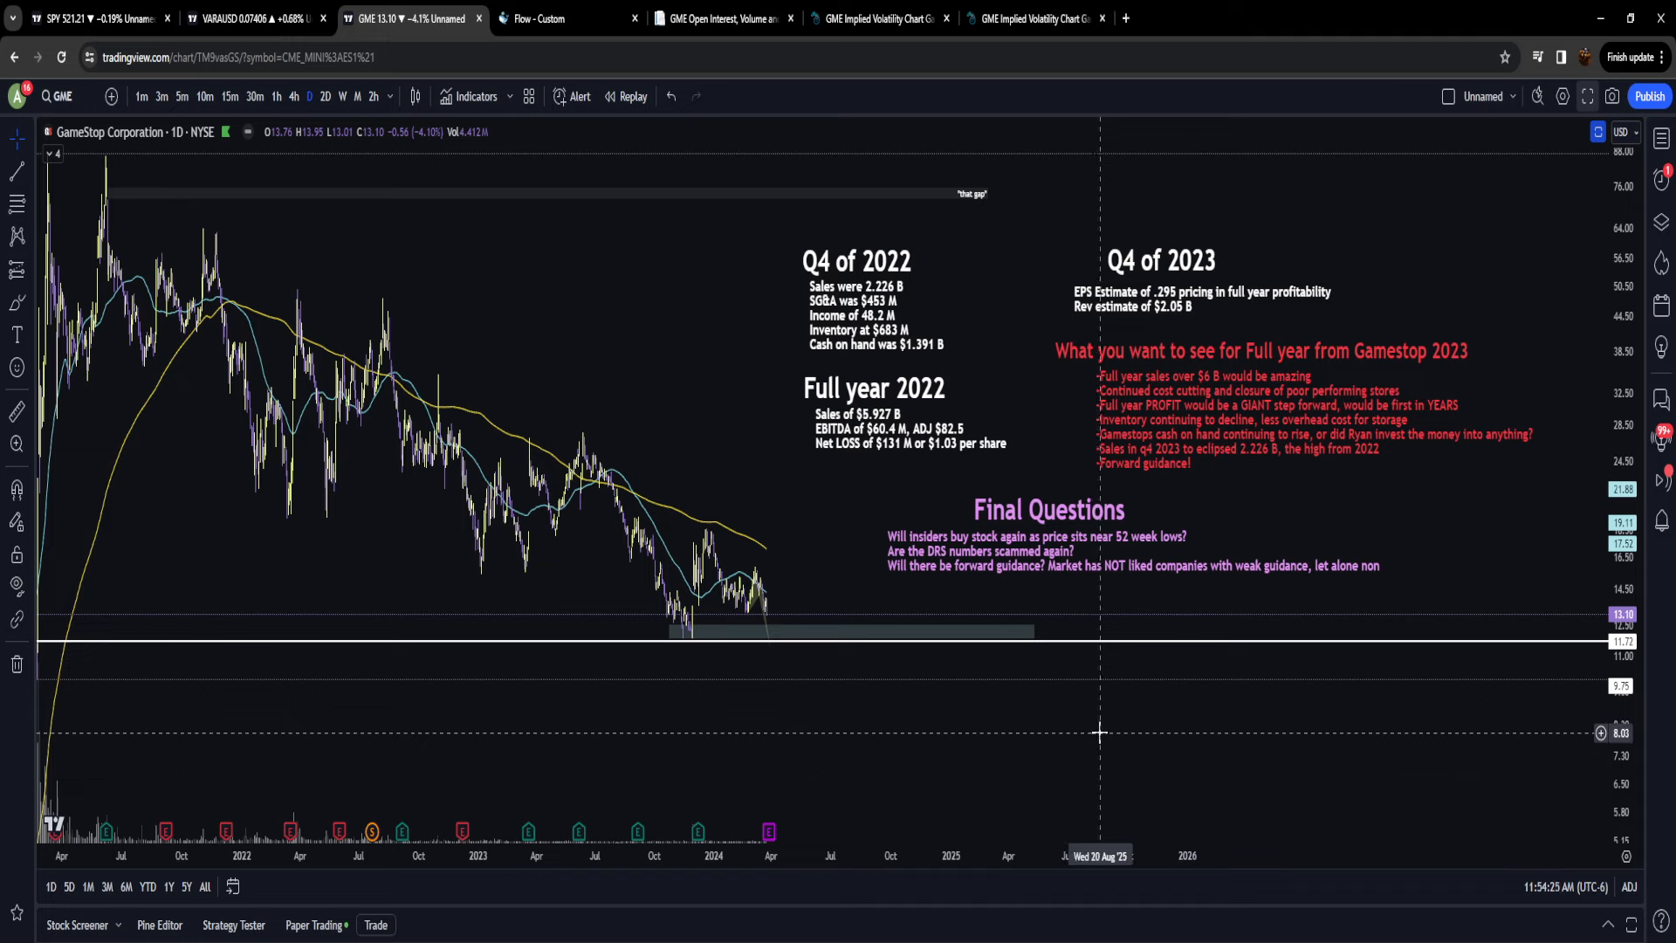
{"action": "mouse_move", "coordinate": [1060, 702]}
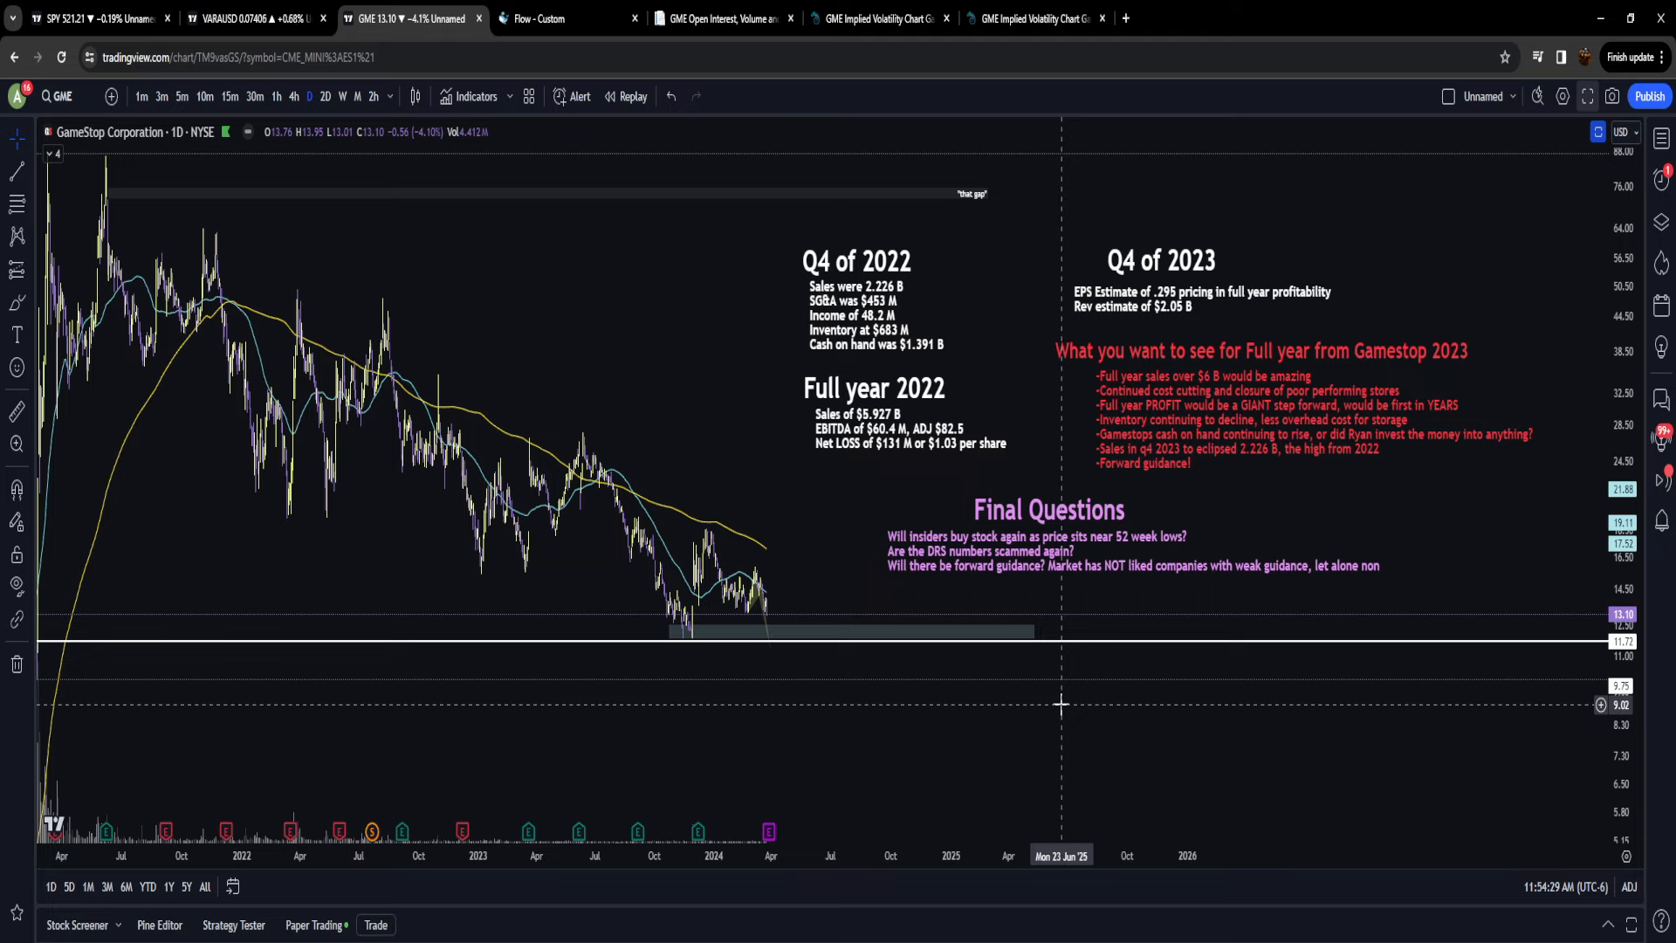
{"action": "mouse_move", "coordinate": [910, 578]}
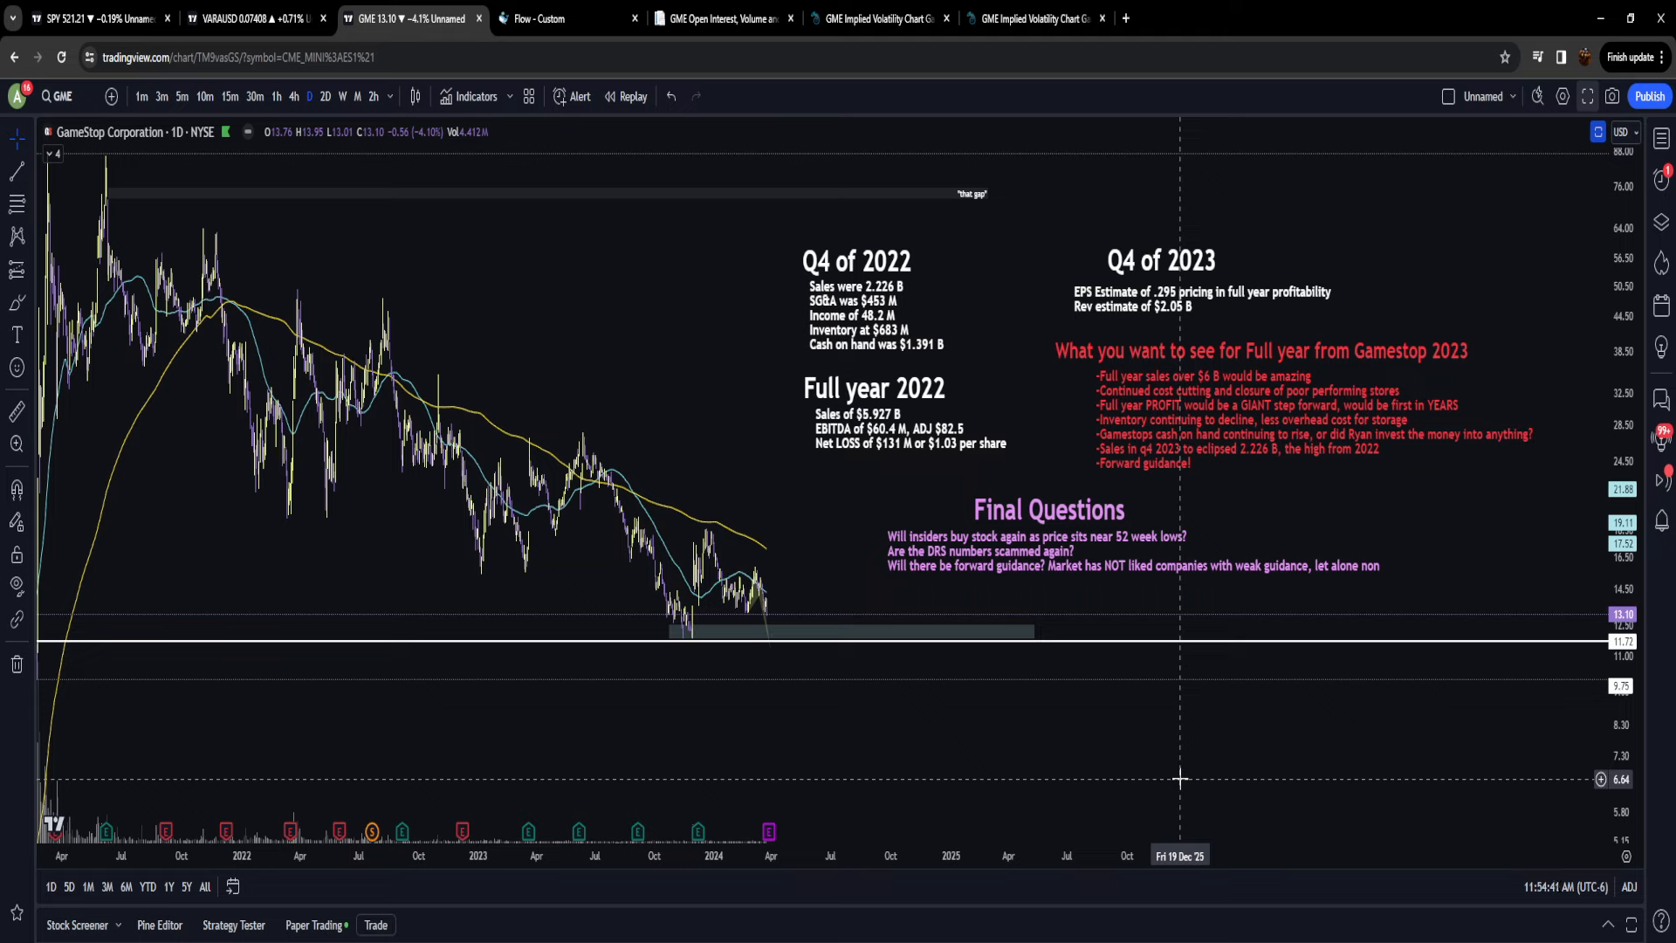
{"action": "mouse_move", "coordinate": [1152, 811]}
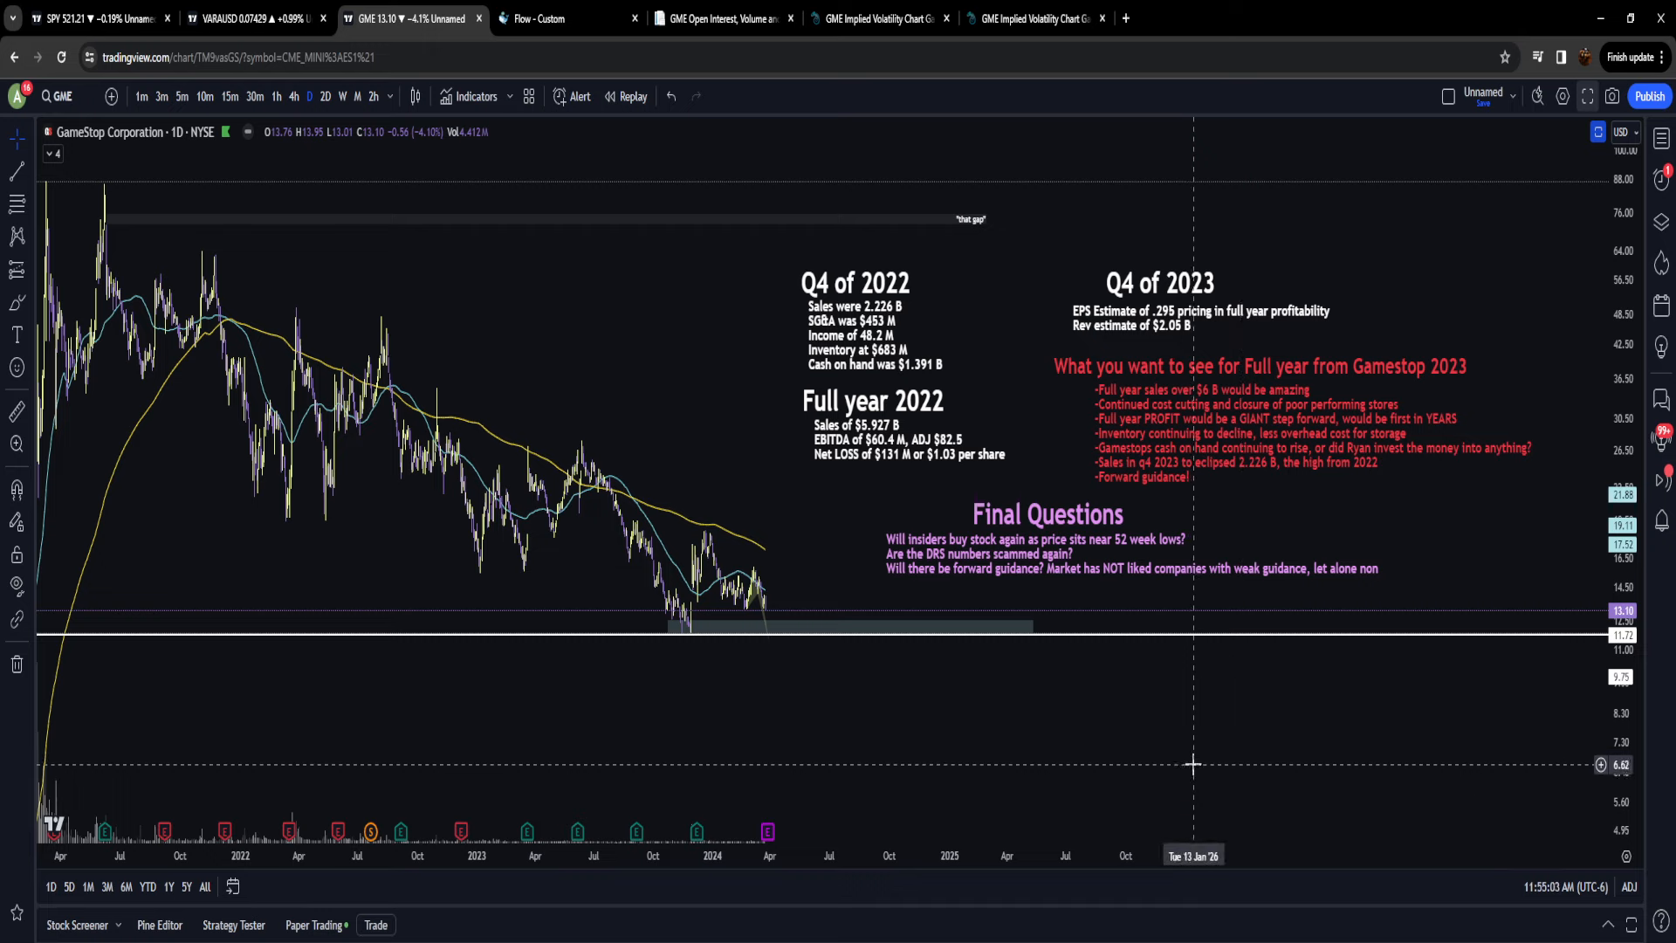
{"action": "mouse_move", "coordinate": [956, 803]}
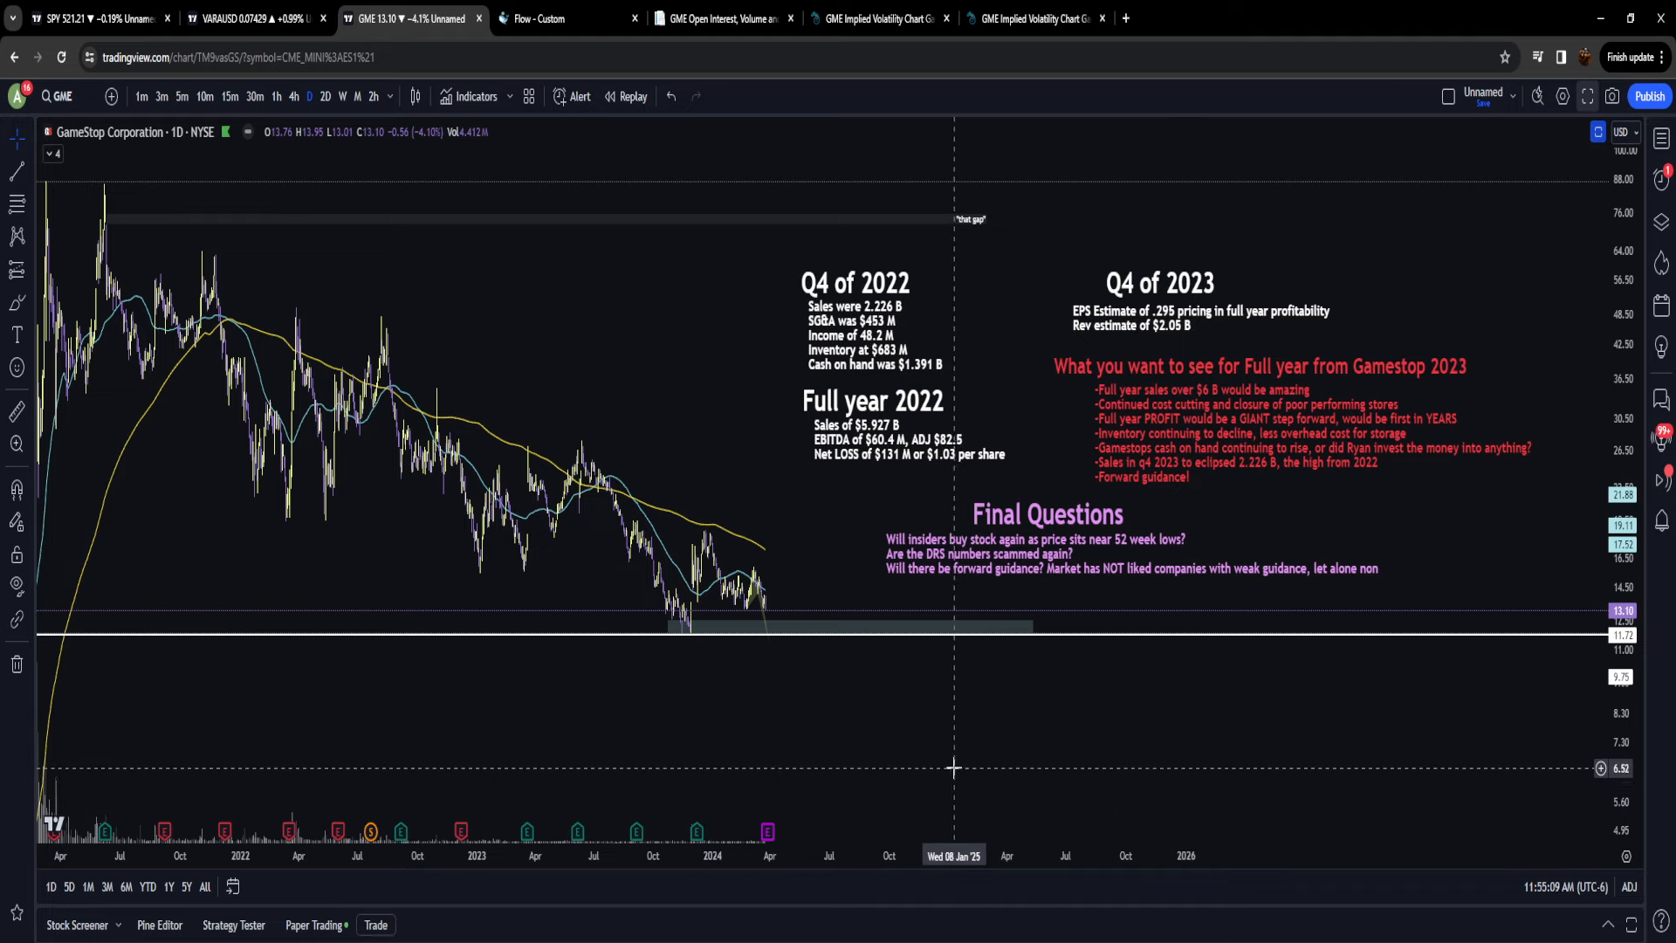
{"action": "mouse_move", "coordinate": [803, 572]}
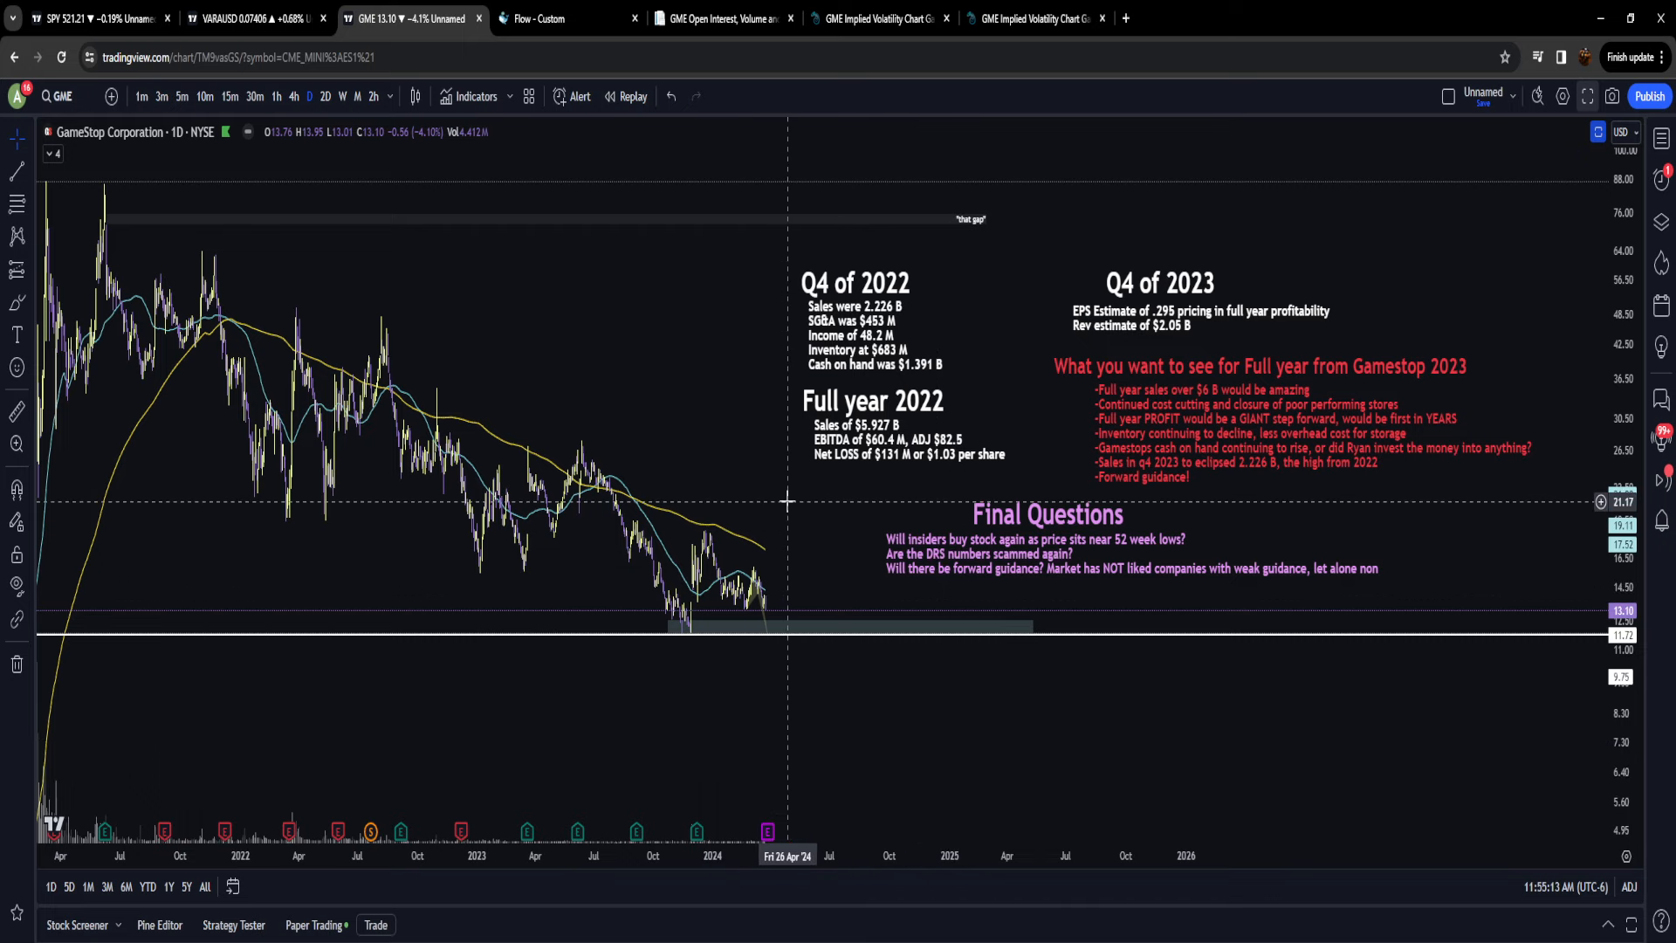
{"action": "mouse_move", "coordinate": [771, 580]}
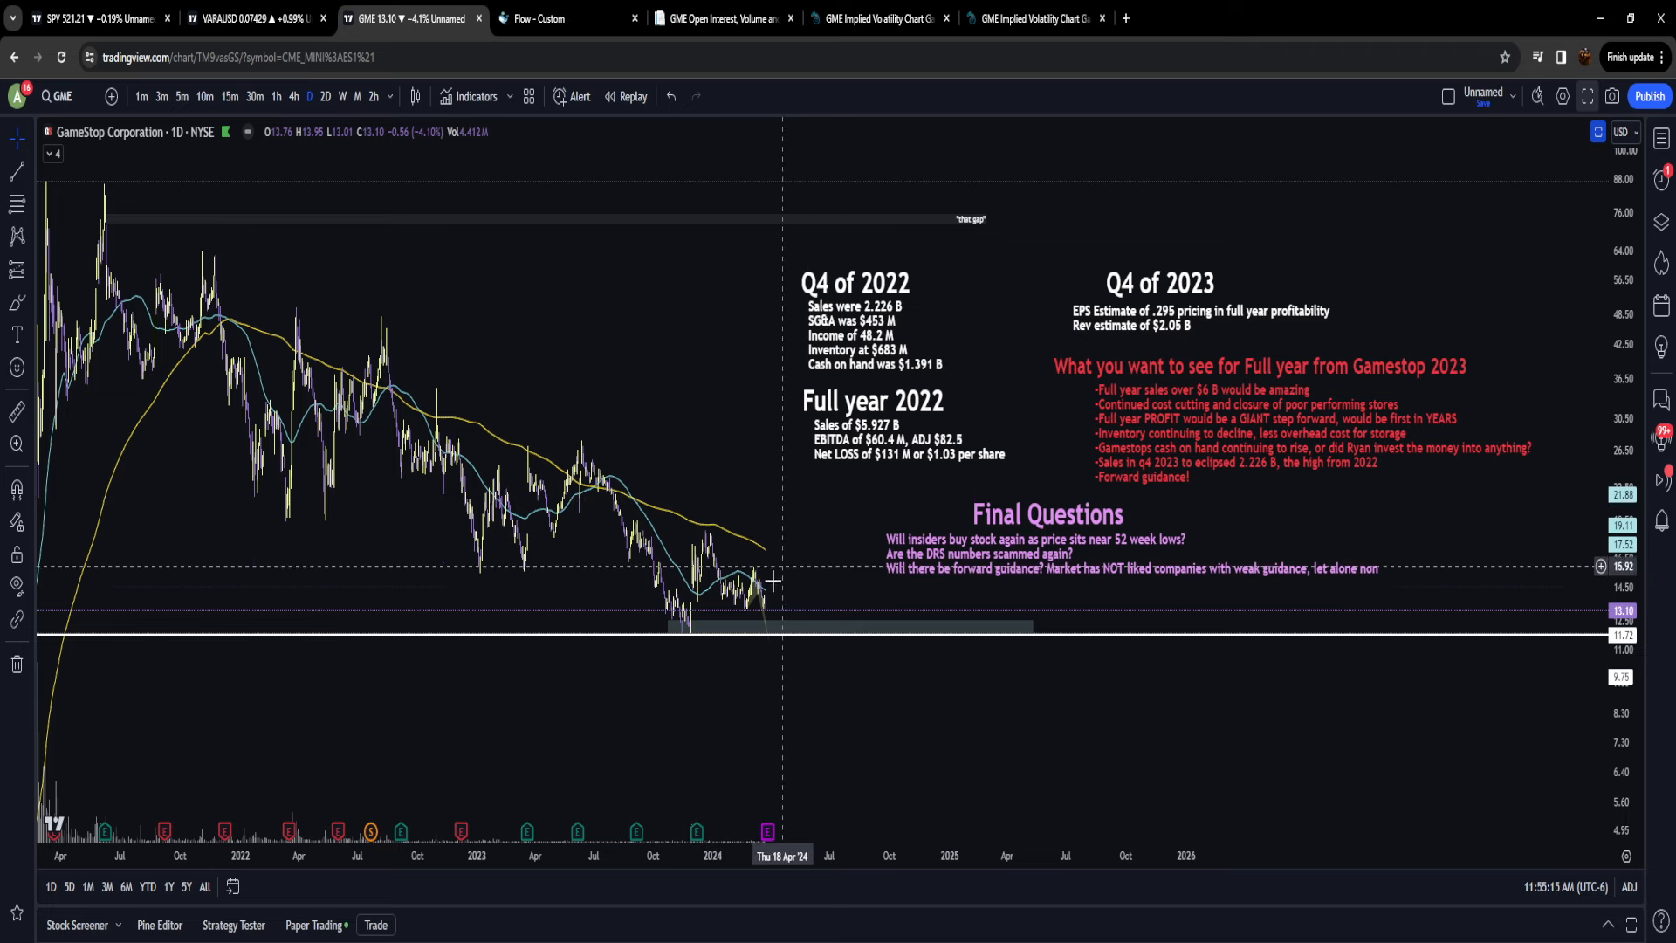
{"action": "mouse_move", "coordinate": [761, 489]}
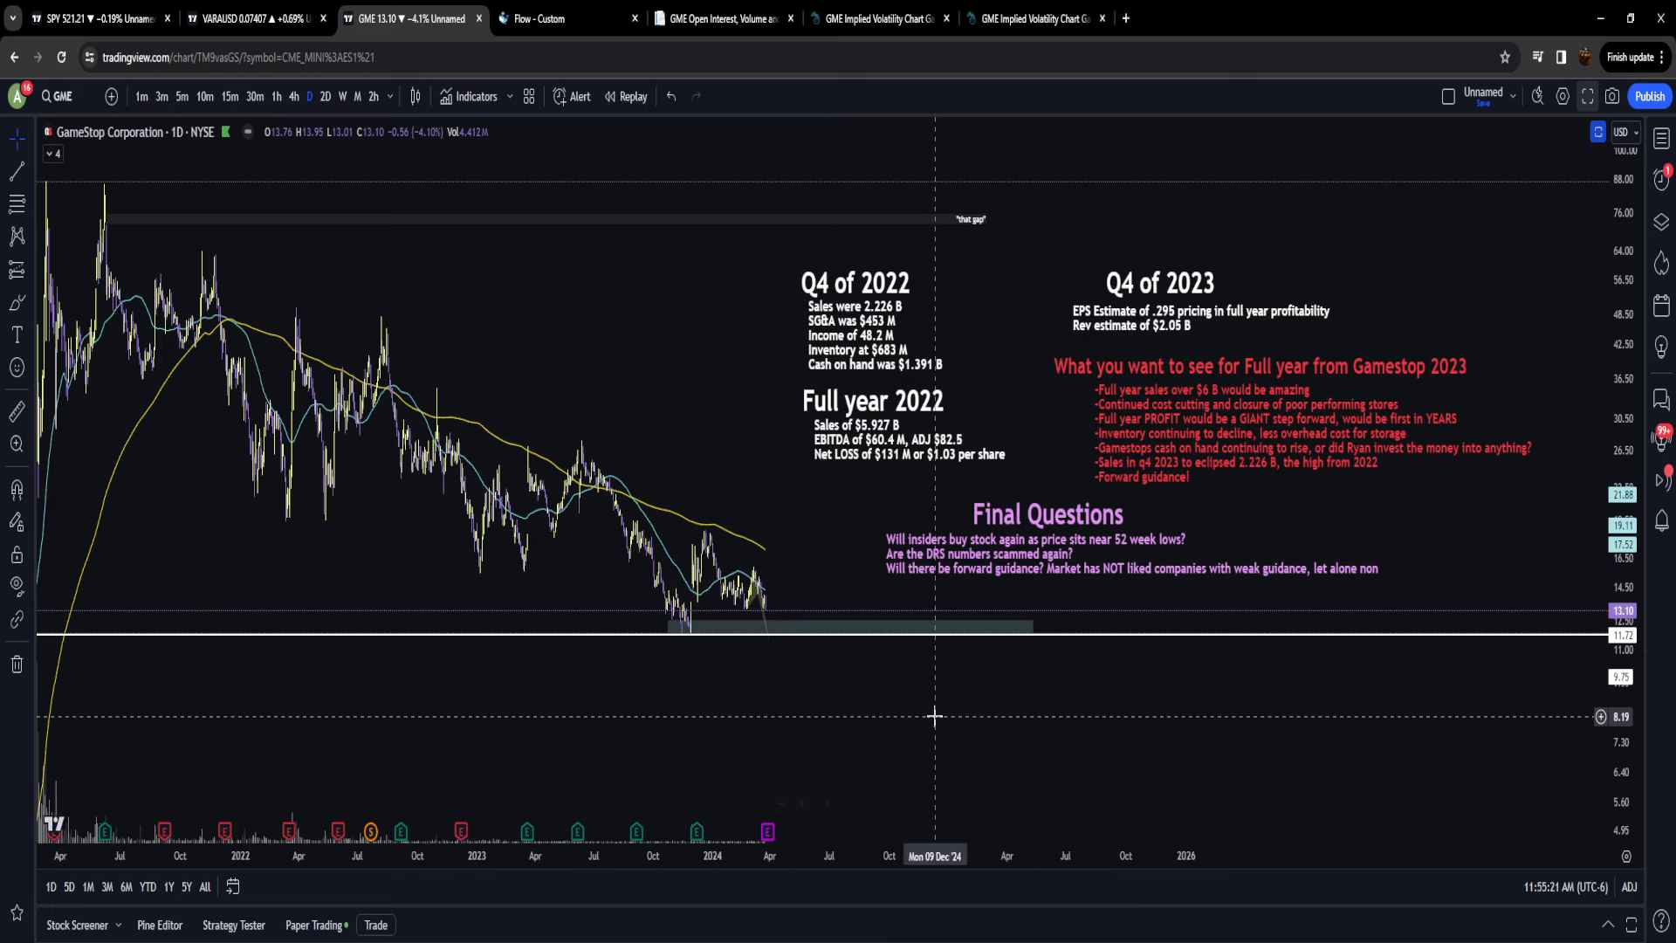
{"action": "mouse_move", "coordinate": [826, 685]}
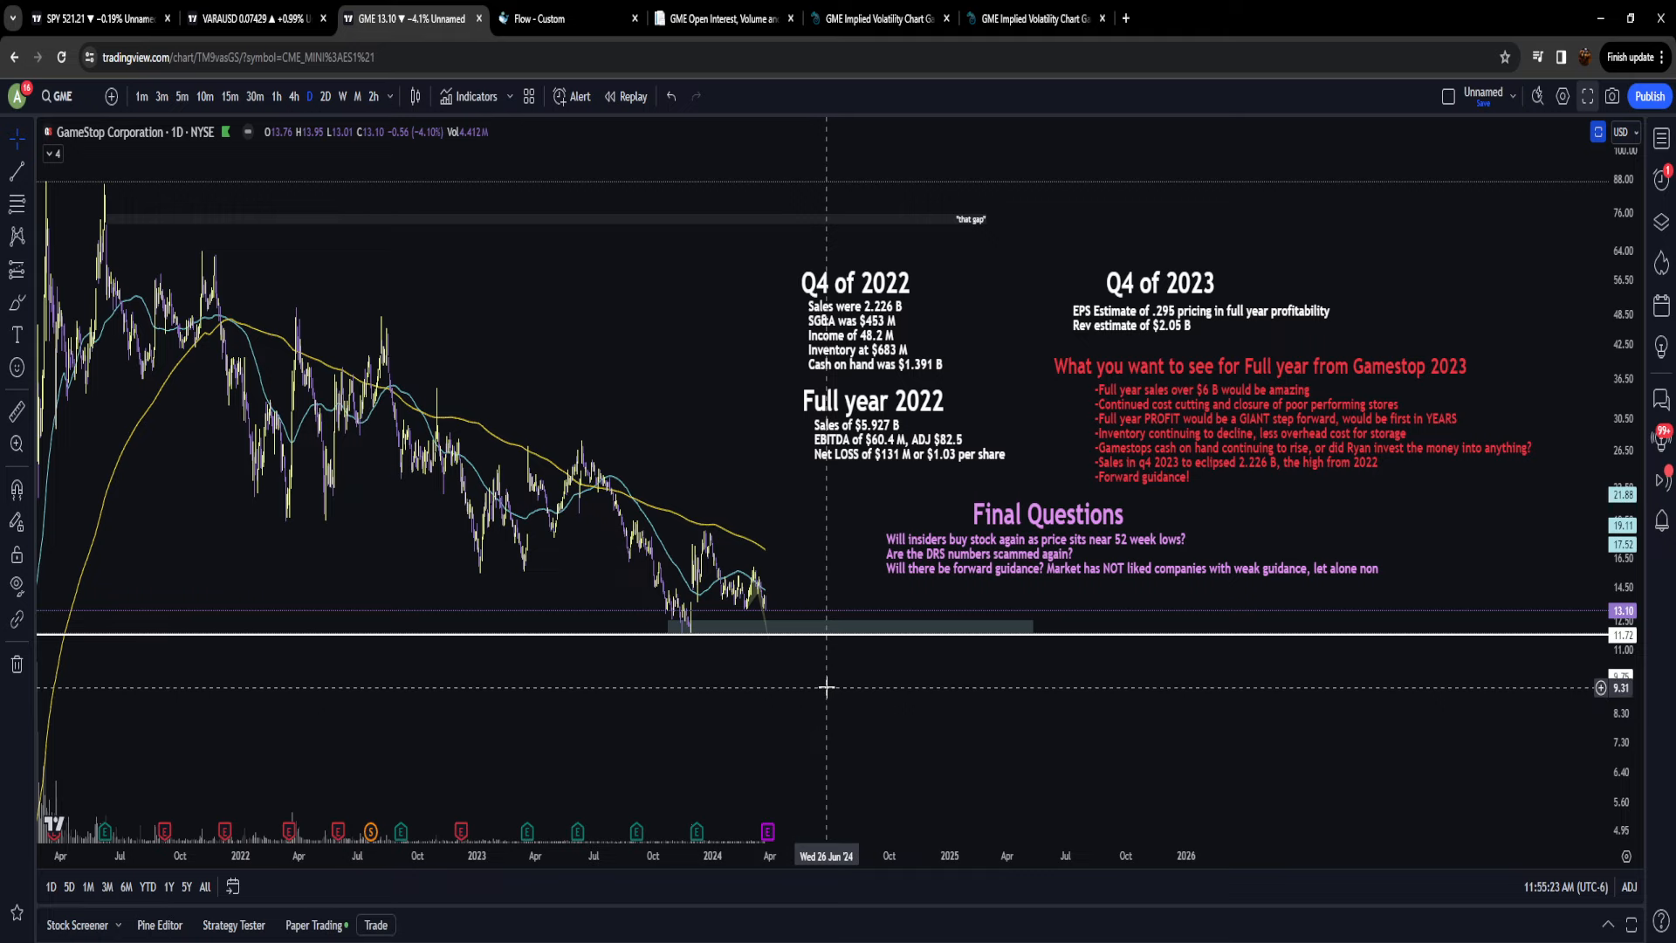
{"action": "mouse_move", "coordinate": [832, 655]}
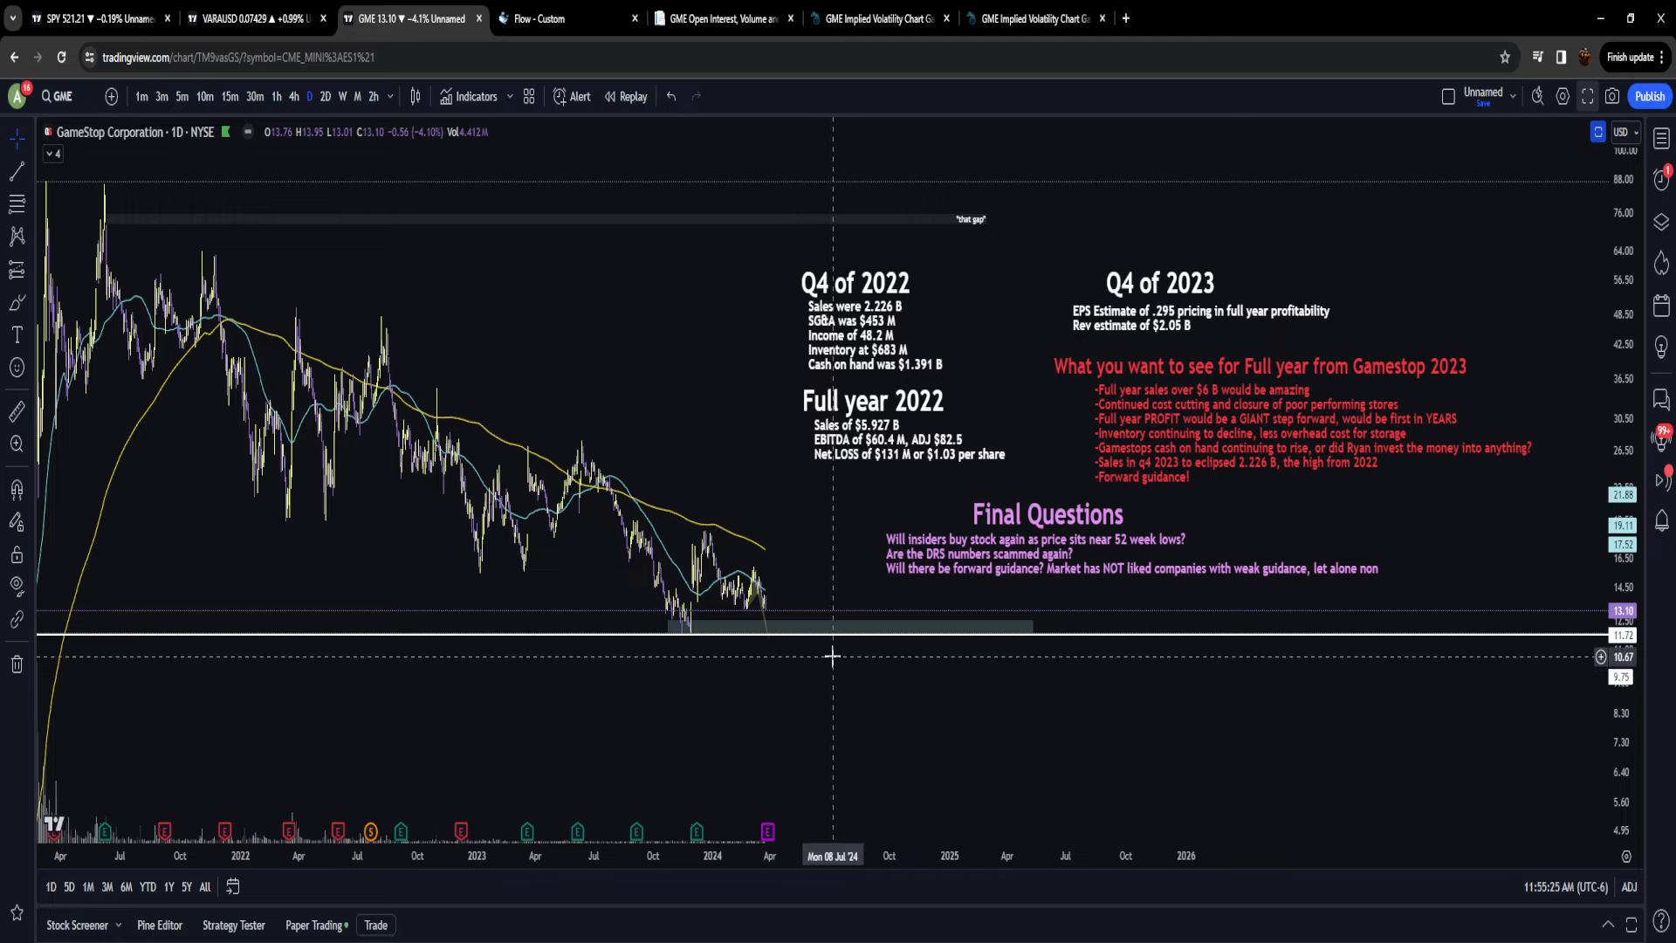
{"action": "mouse_move", "coordinate": [838, 648]}
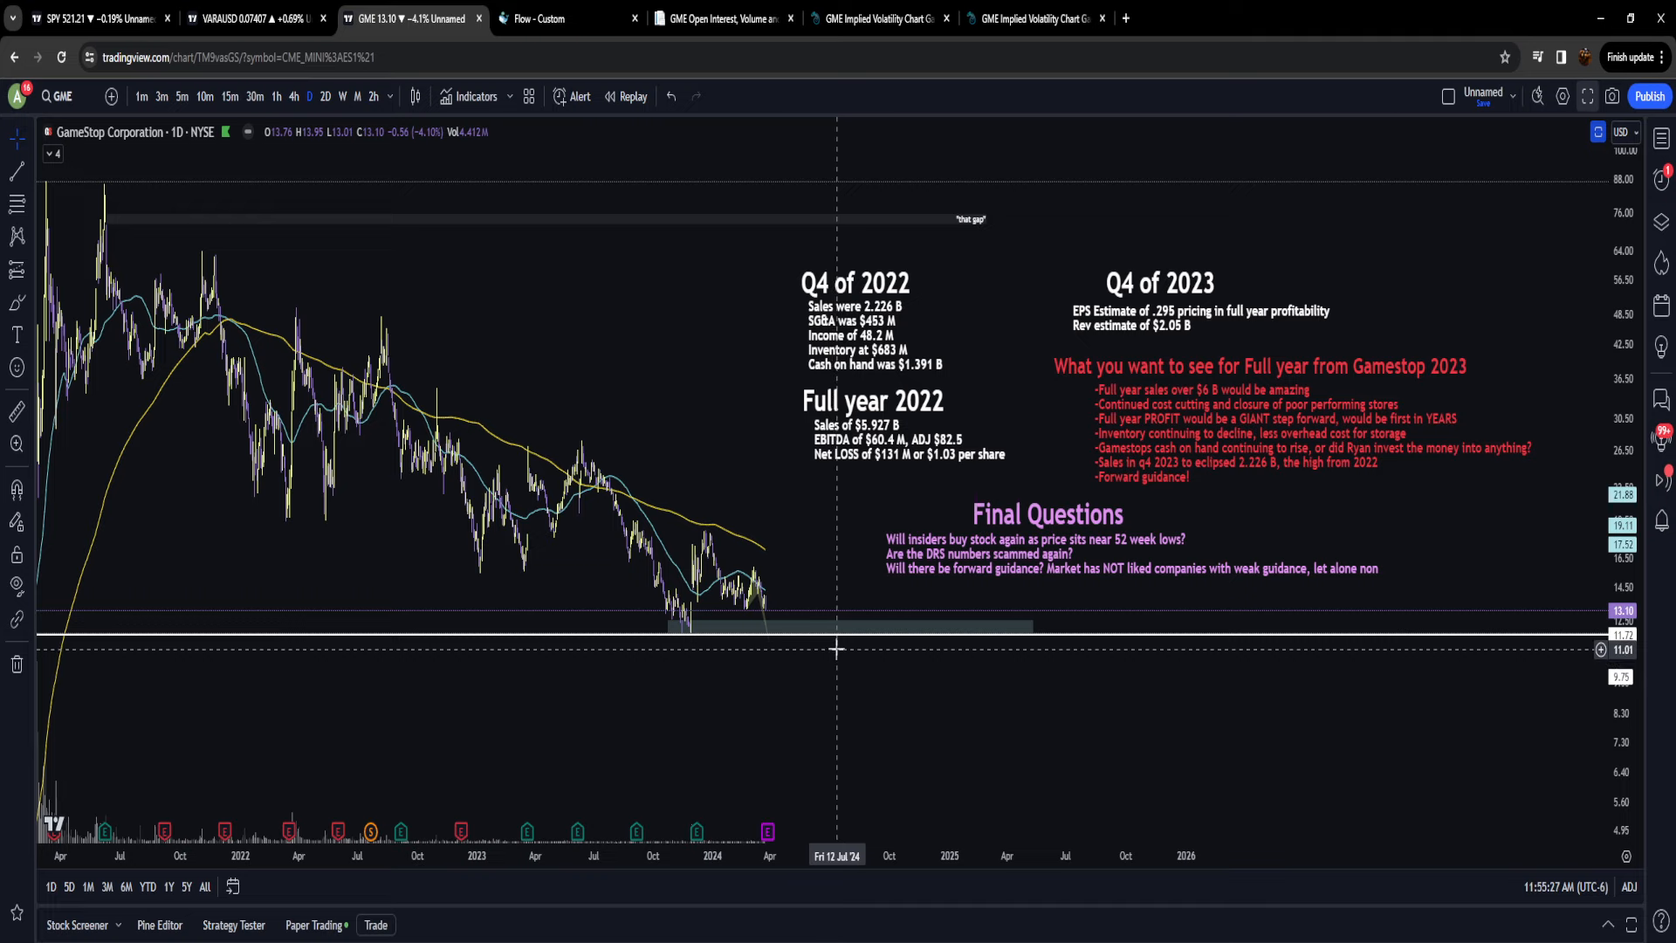
{"action": "mouse_move", "coordinate": [797, 656]}
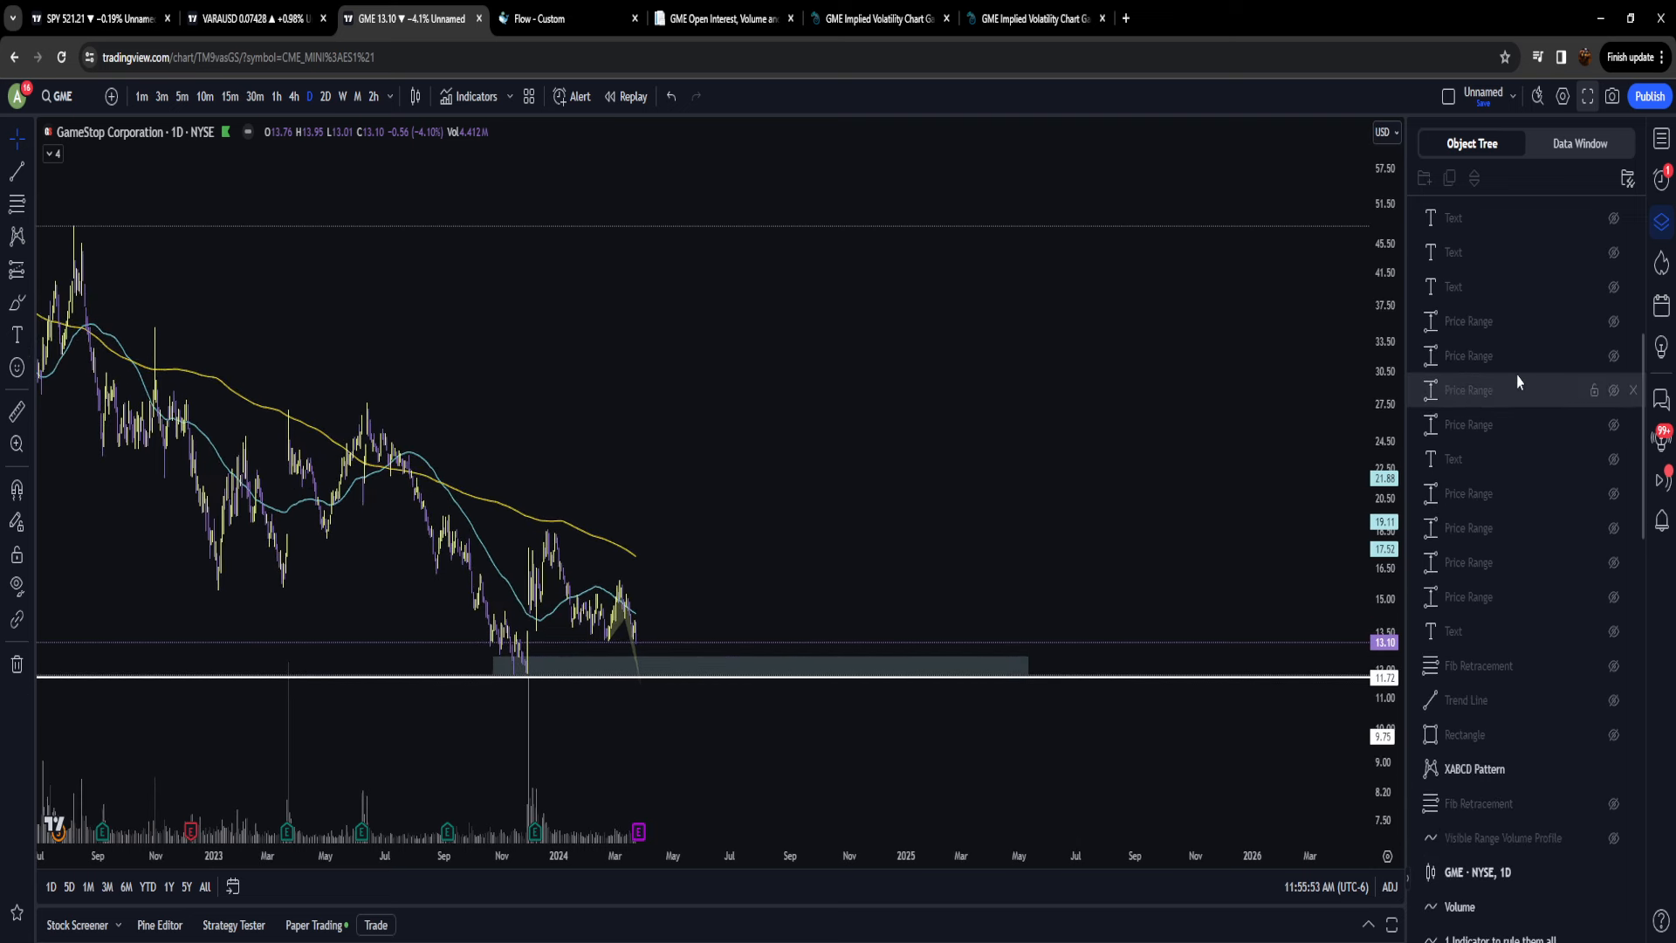
Step: In the Object Tree, unhide the descending channel lines and hide the red Fib Time Zone lines
{"action": "scroll", "scroll_direction": "down", "scroll_amount": 3}
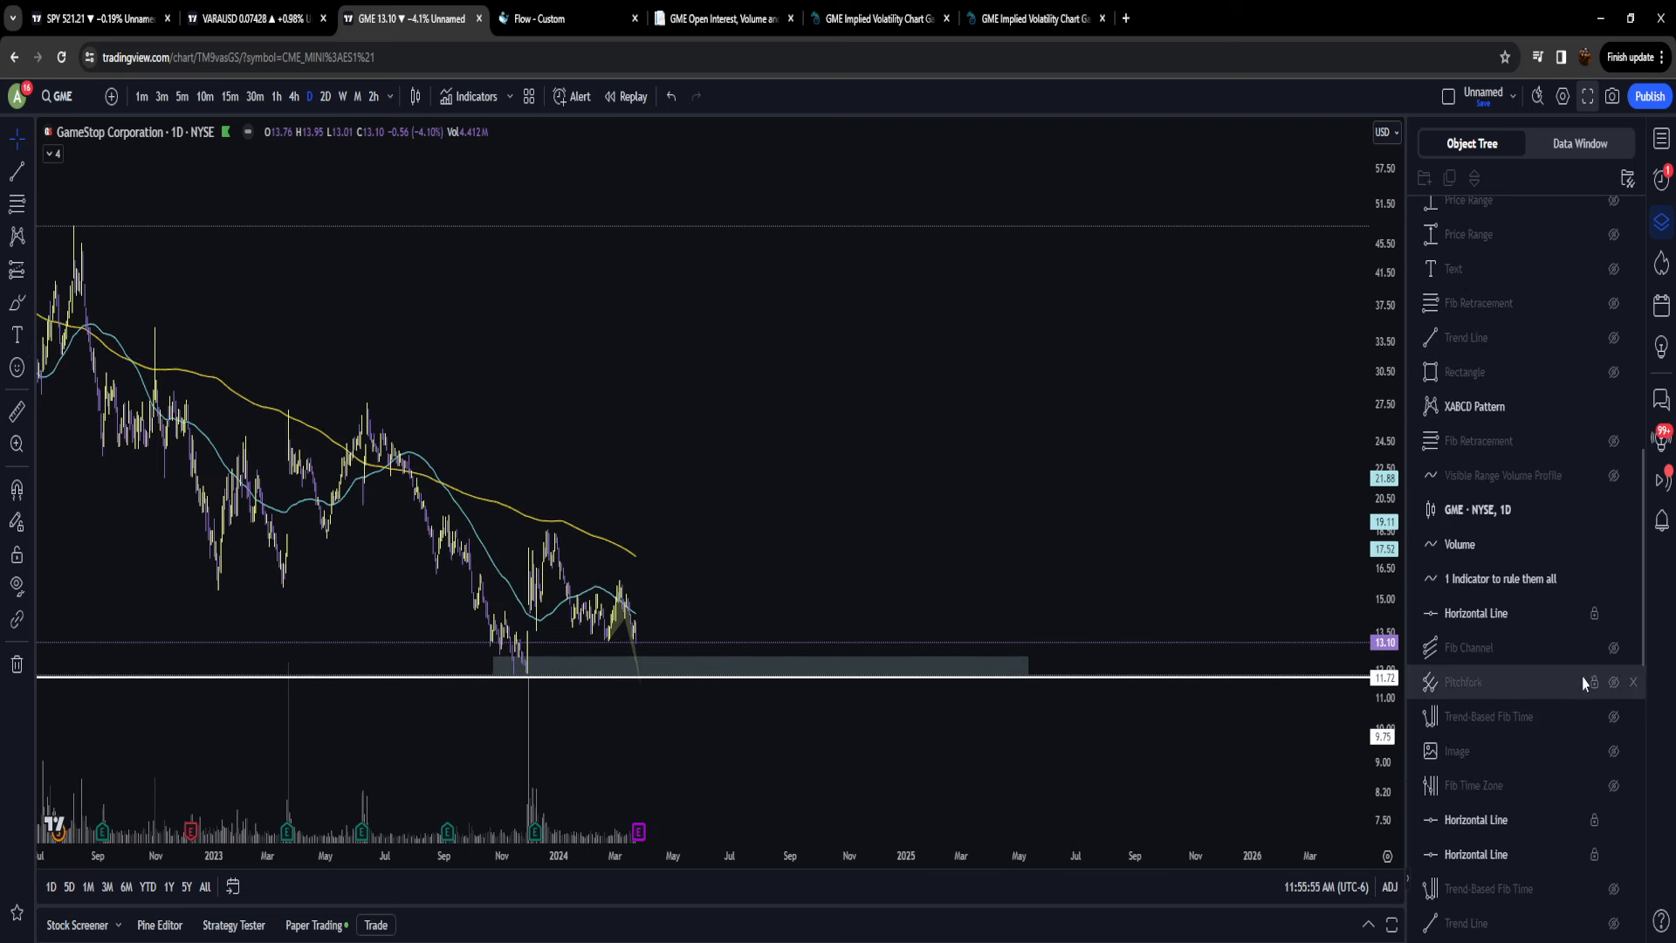
{"action": "left_click", "coordinate": [1610, 680]}
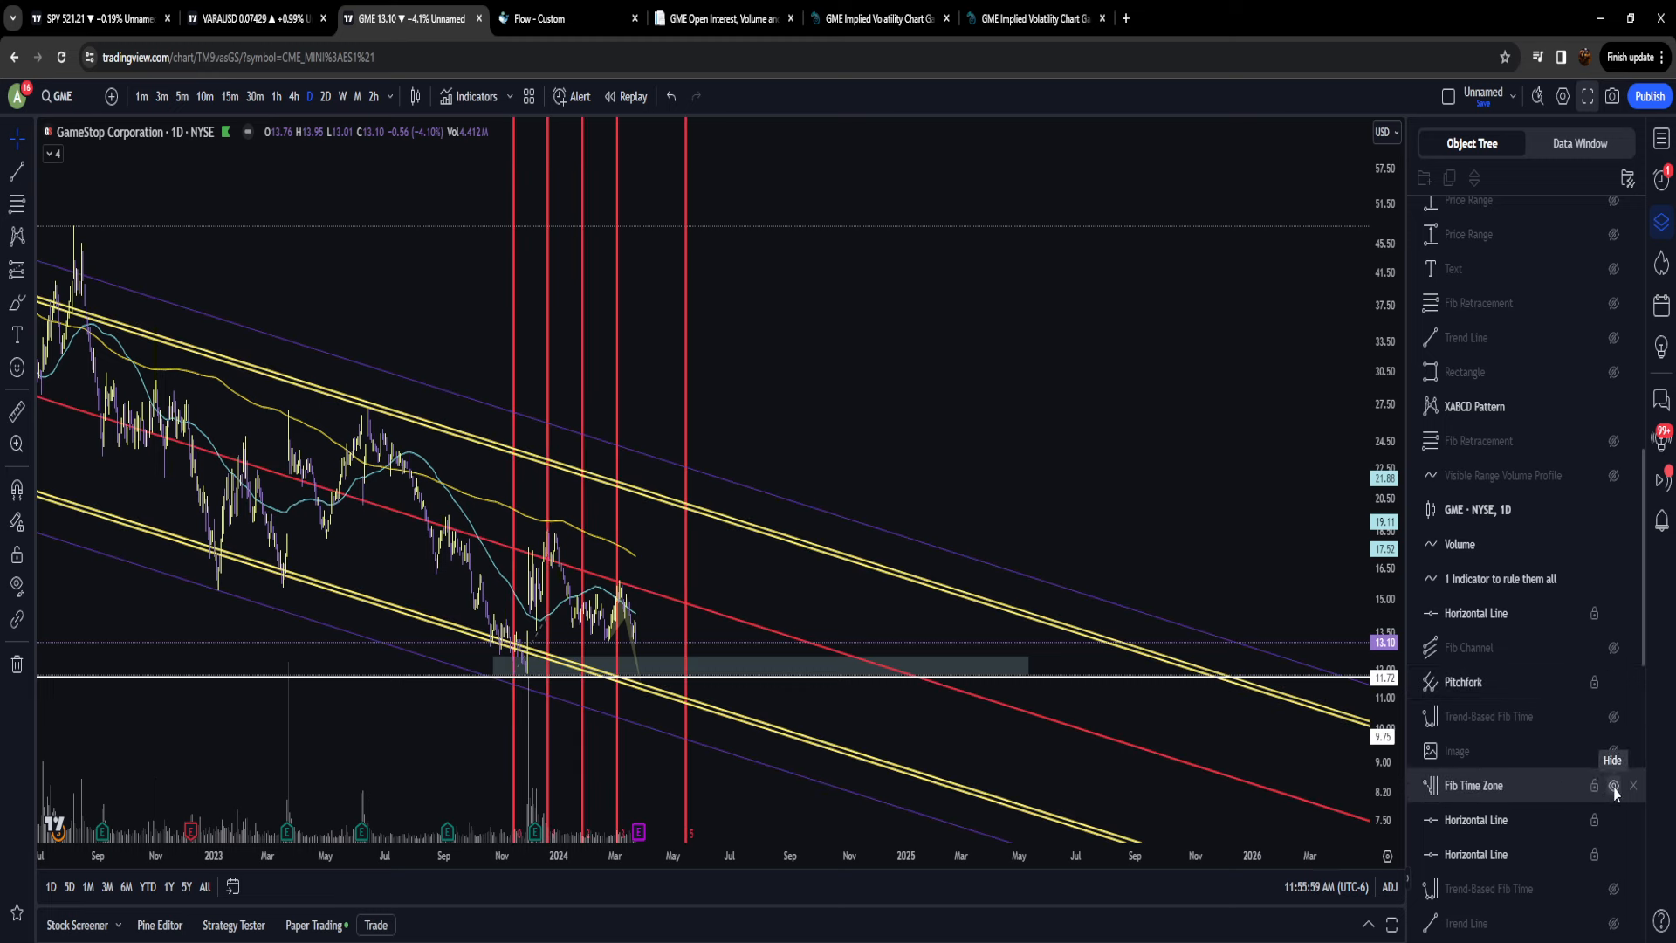
{"action": "left_click", "coordinate": [1610, 786]}
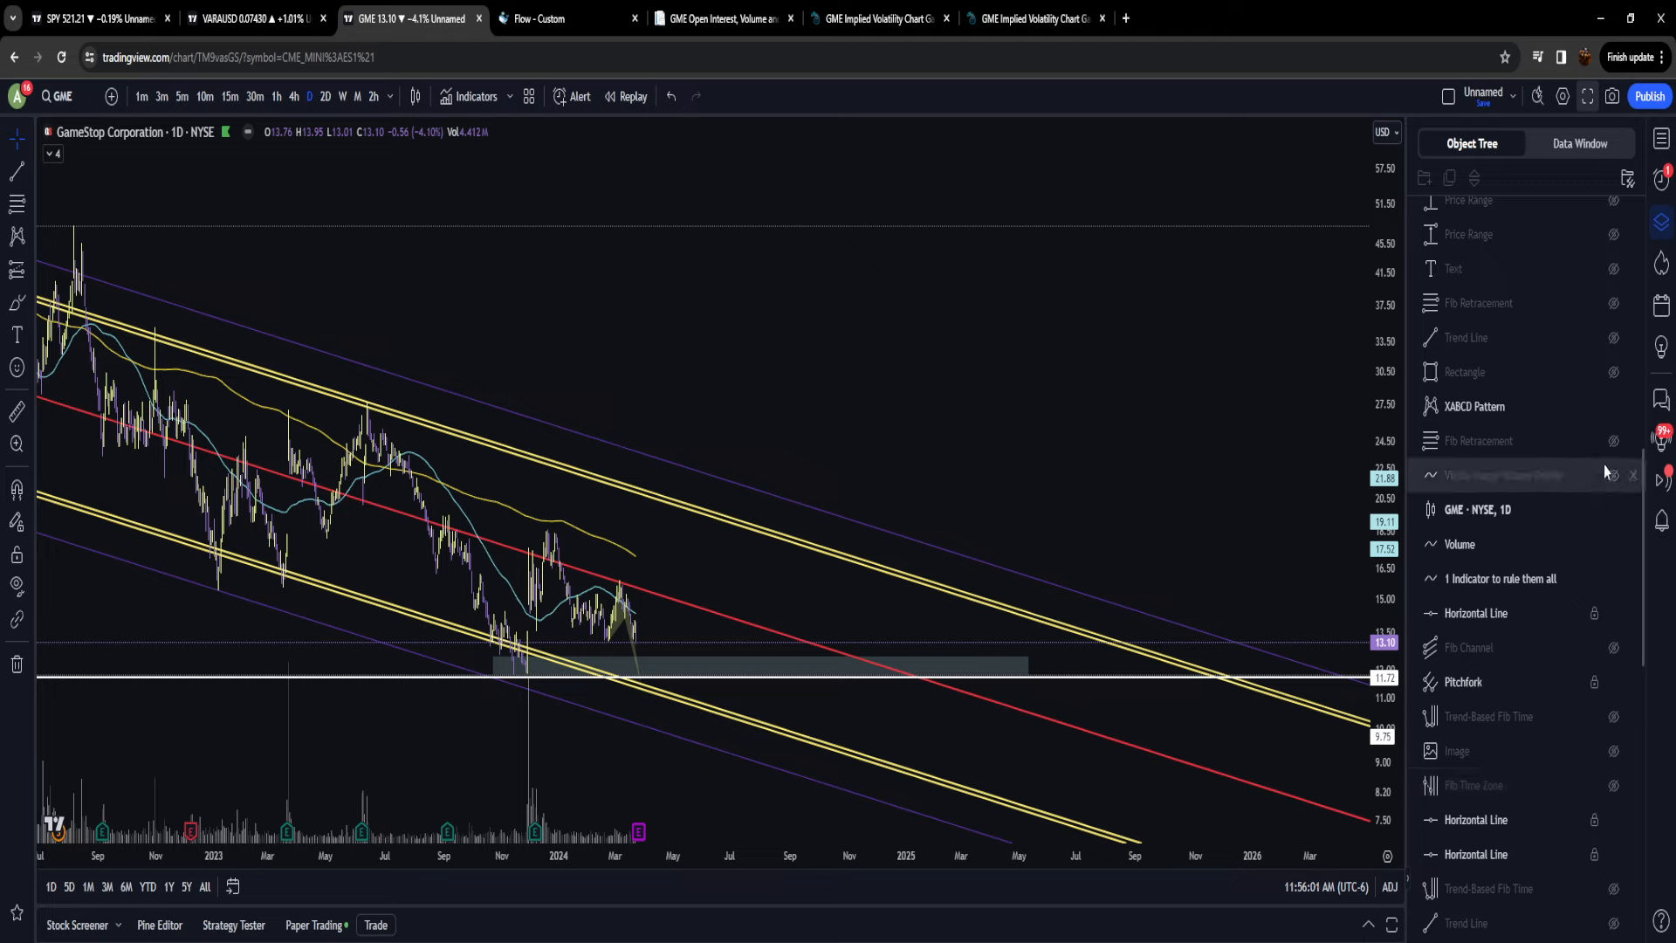
{"action": "scroll", "scroll_direction": "down", "scroll_amount": 3}
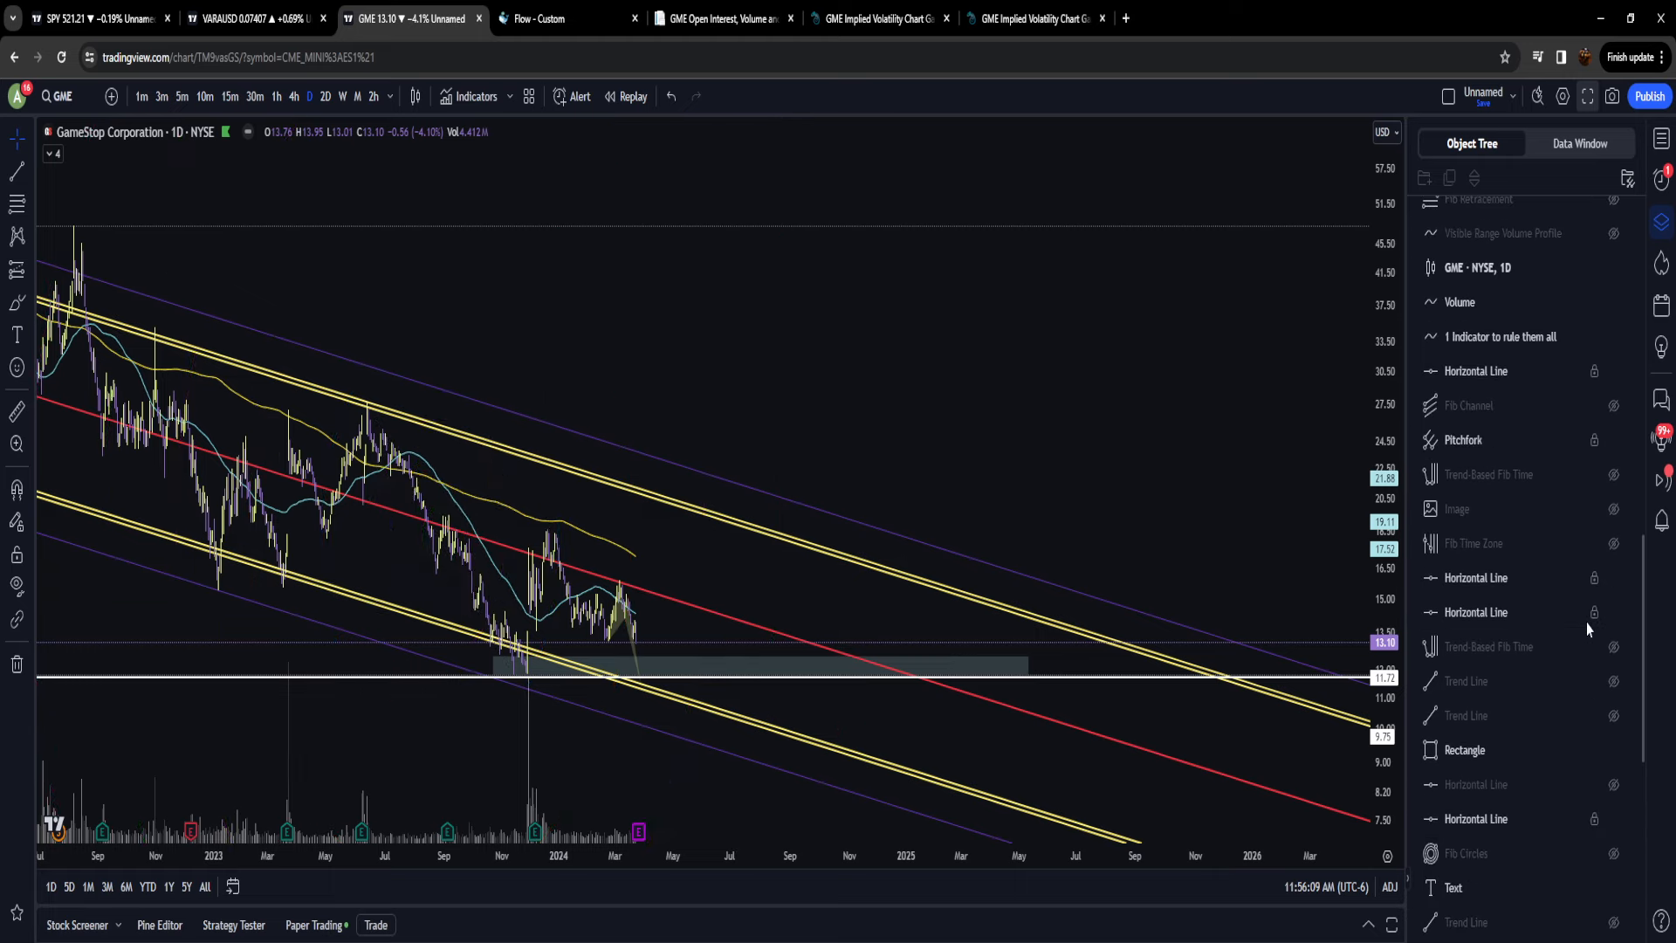
{"action": "scroll", "scroll_direction": "down", "scroll_amount": 3}
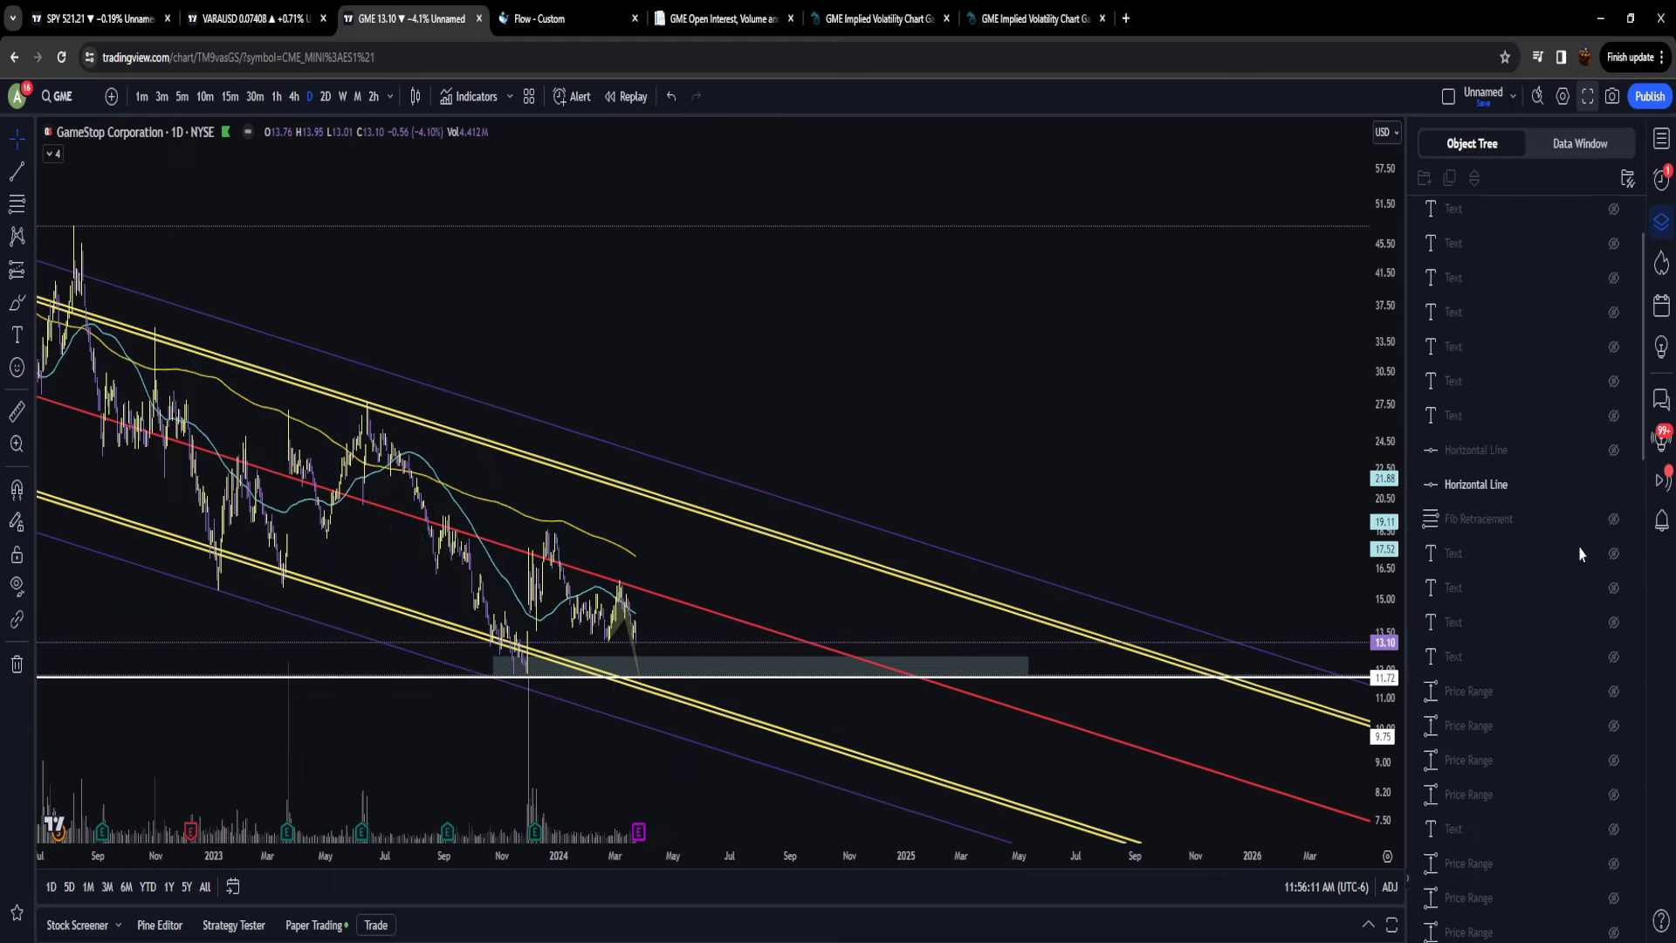
{"action": "scroll", "scroll_direction": "down", "scroll_amount": 3}
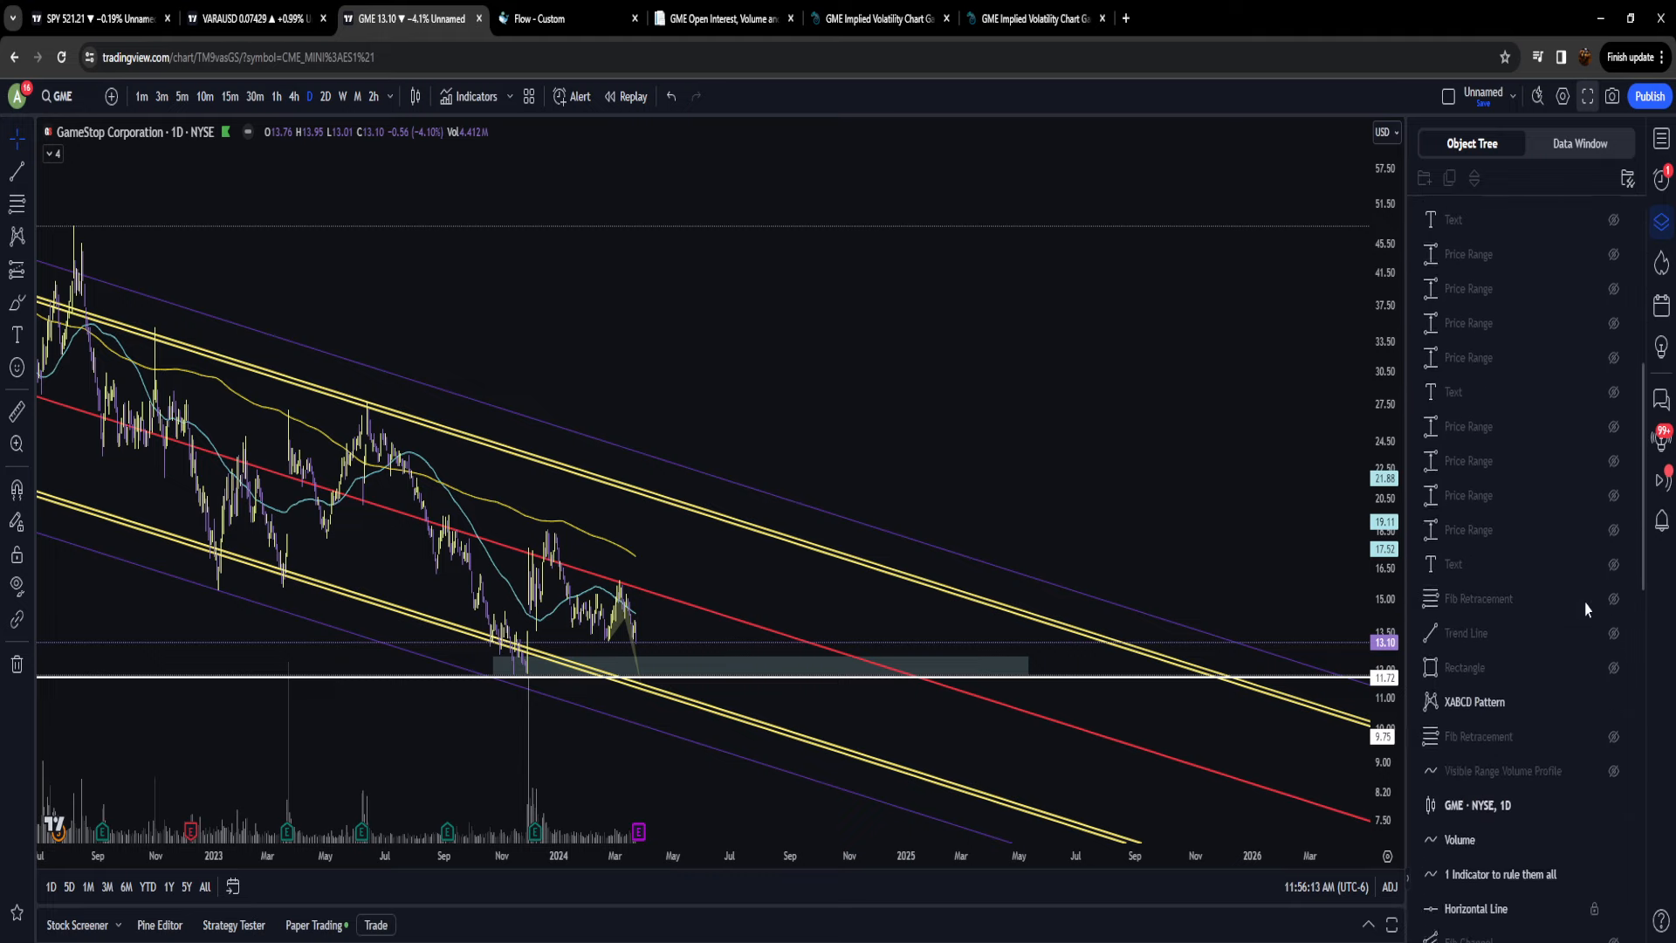
{"action": "scroll", "scroll_direction": "down", "scroll_amount": 3}
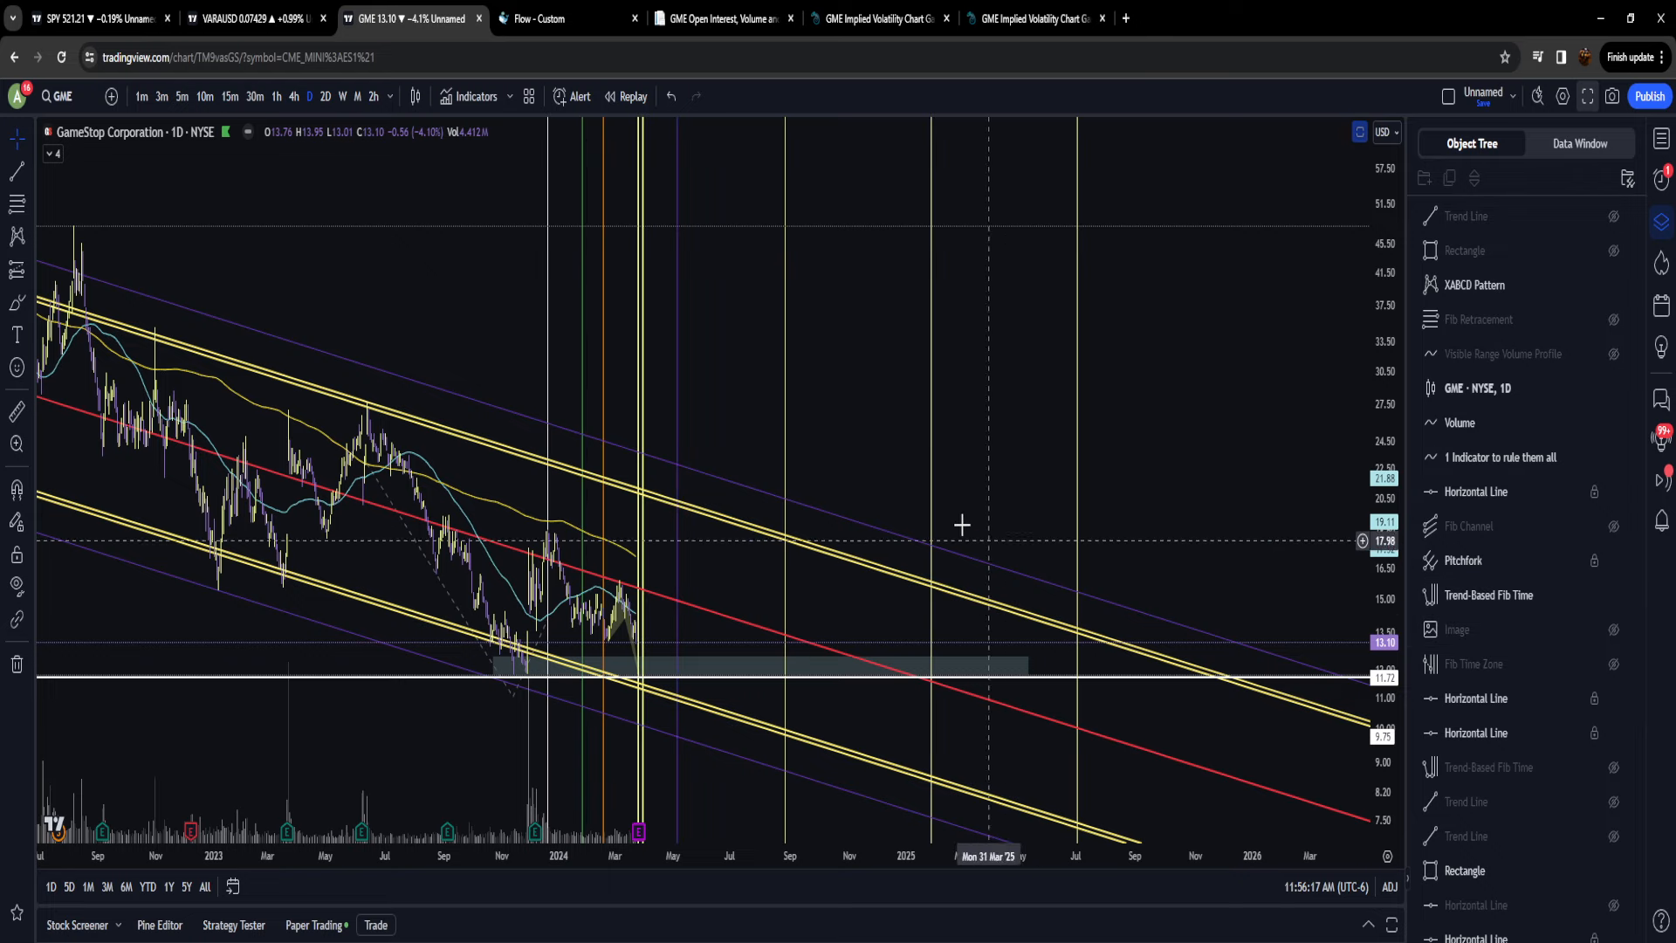
{"action": "left_click", "coordinate": [1663, 140]}
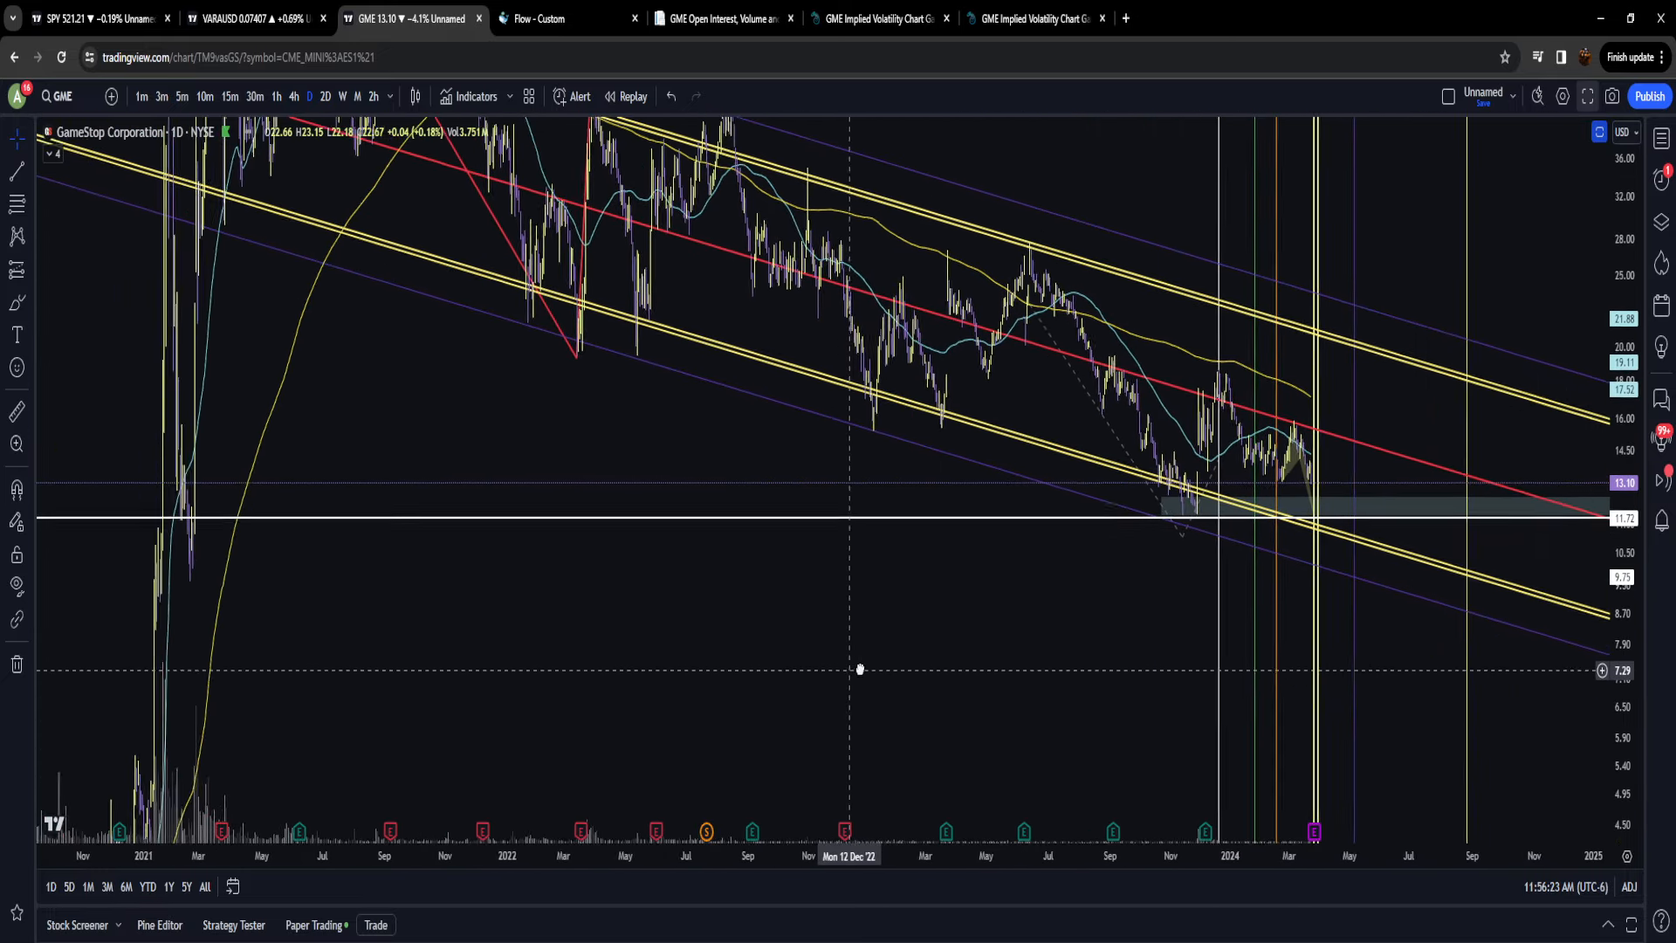
{"action": "left_click_drag", "start_coordinate": [861, 669], "coordinate": [746, 688]}
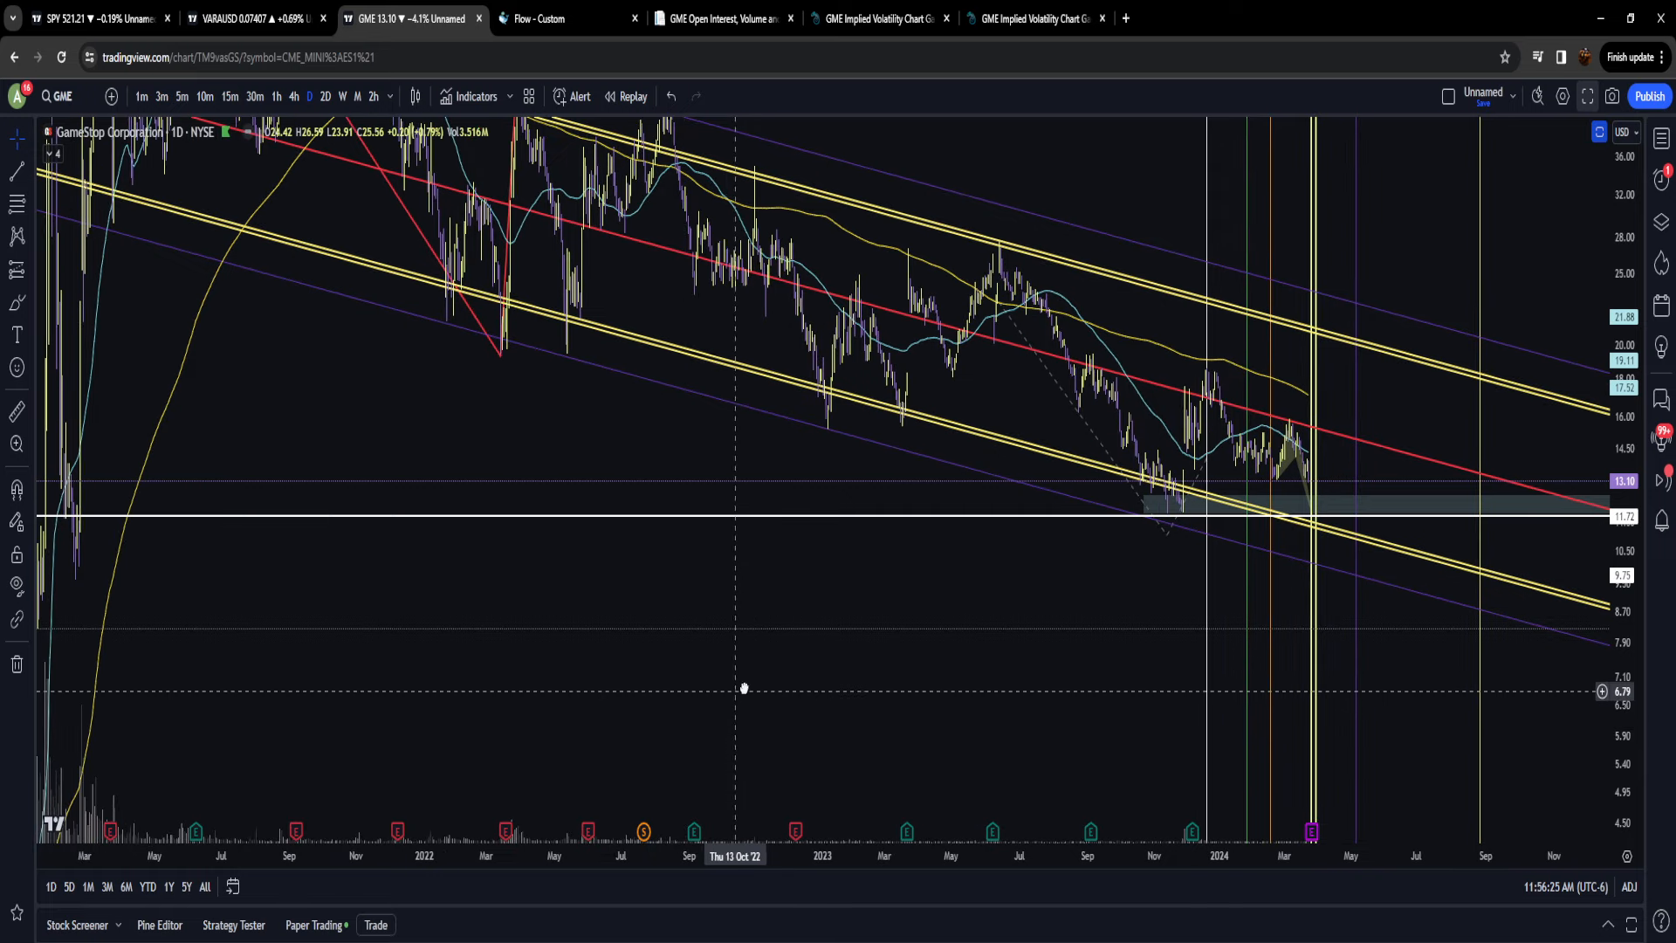
{"action": "left_click_drag", "start_coordinate": [744, 688], "coordinate": [893, 700]}
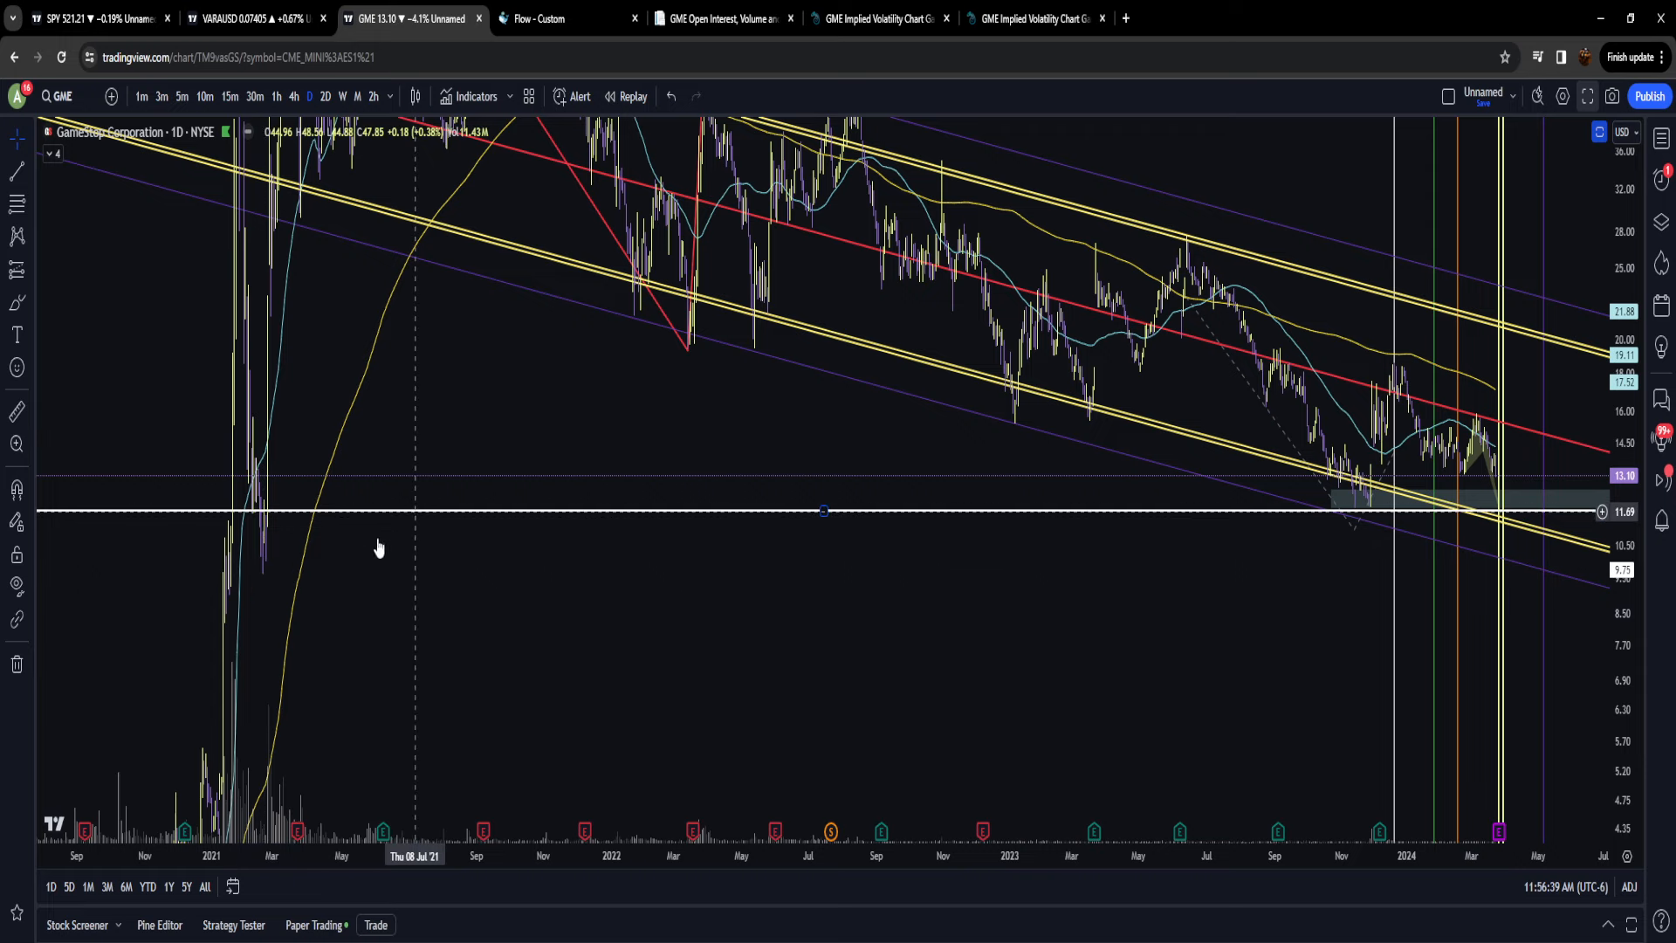
{"action": "mouse_move", "coordinate": [358, 562]}
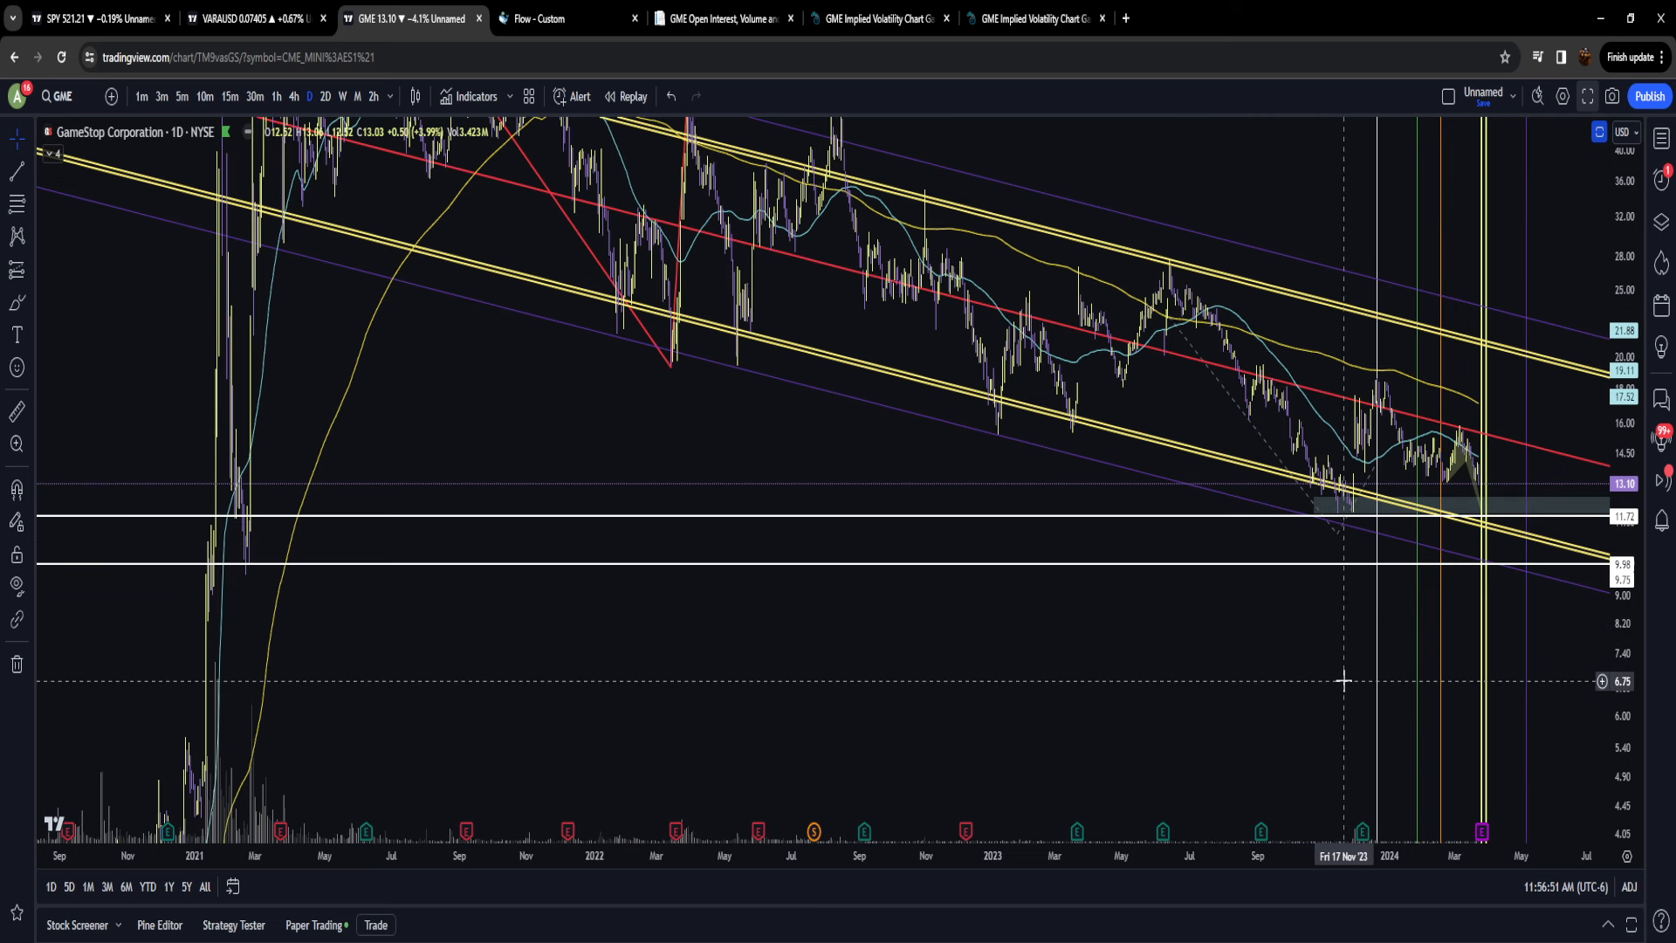
{"action": "mouse_move", "coordinate": [1334, 677]}
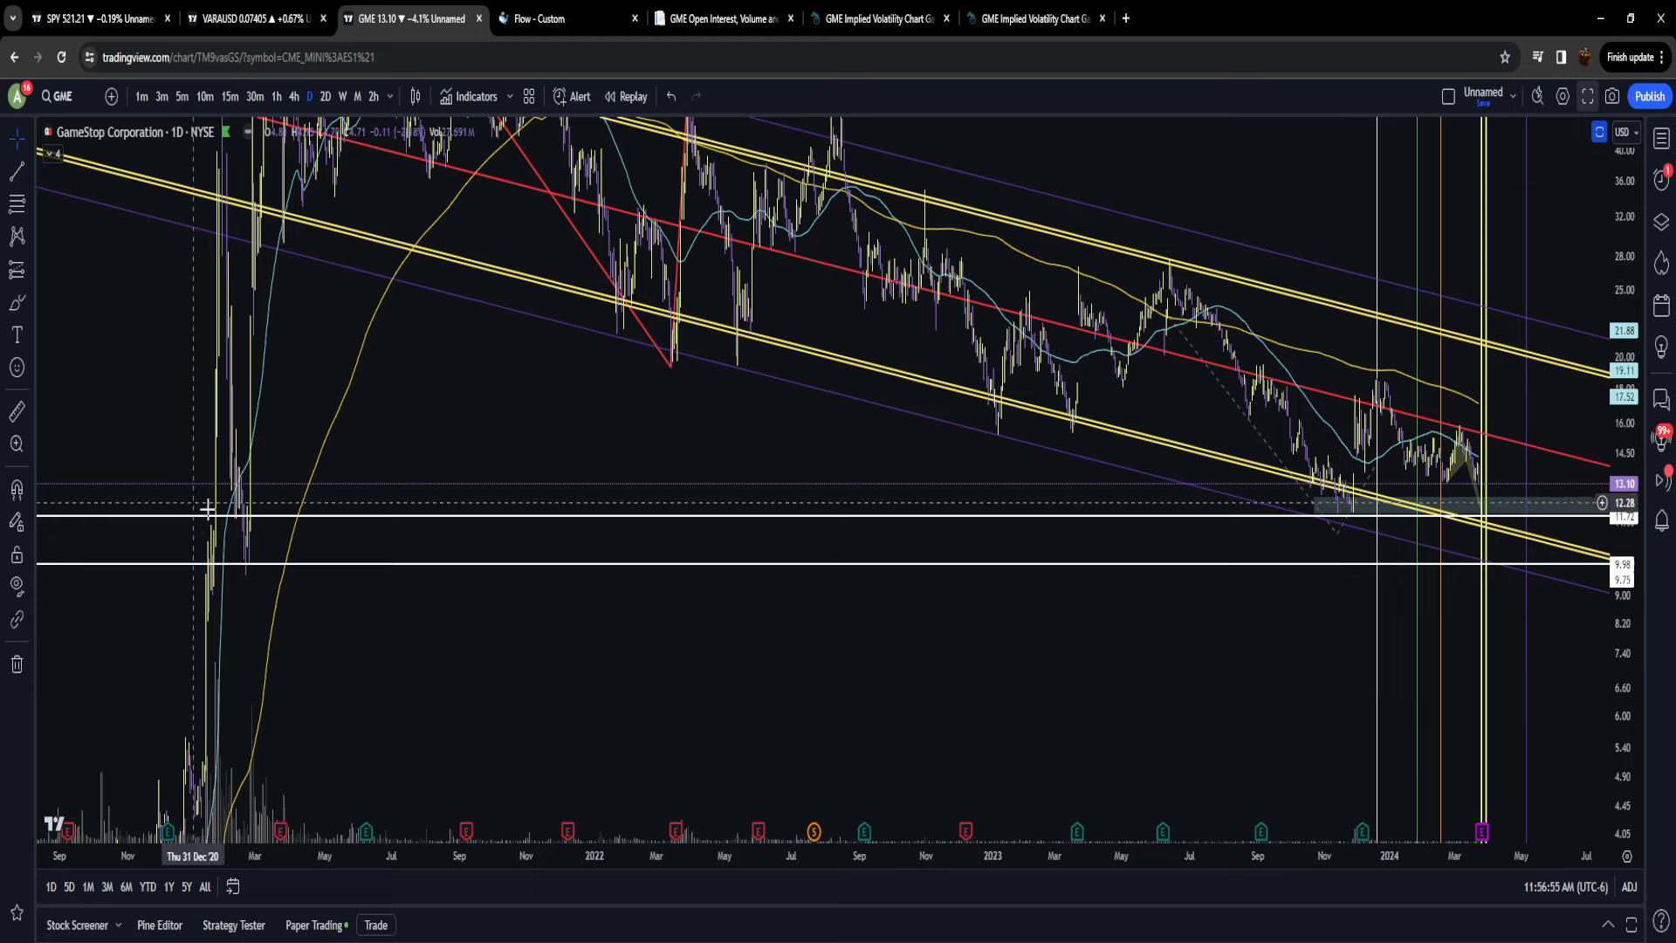
{"action": "mouse_move", "coordinate": [246, 532]}
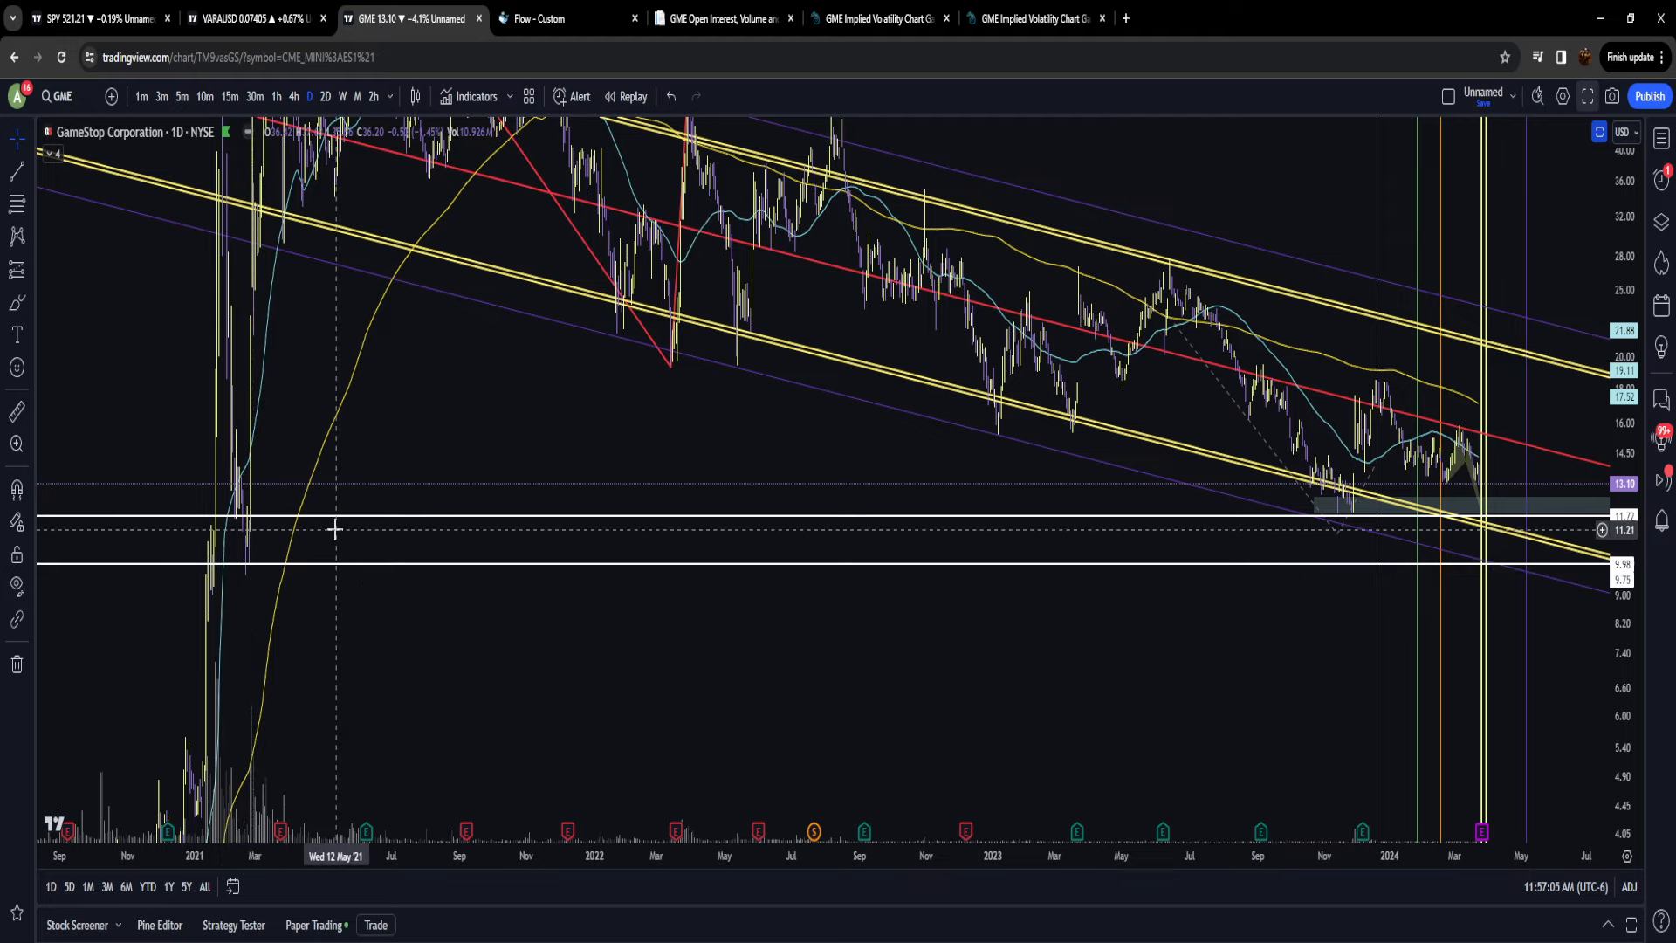
{"action": "mouse_move", "coordinate": [259, 542]}
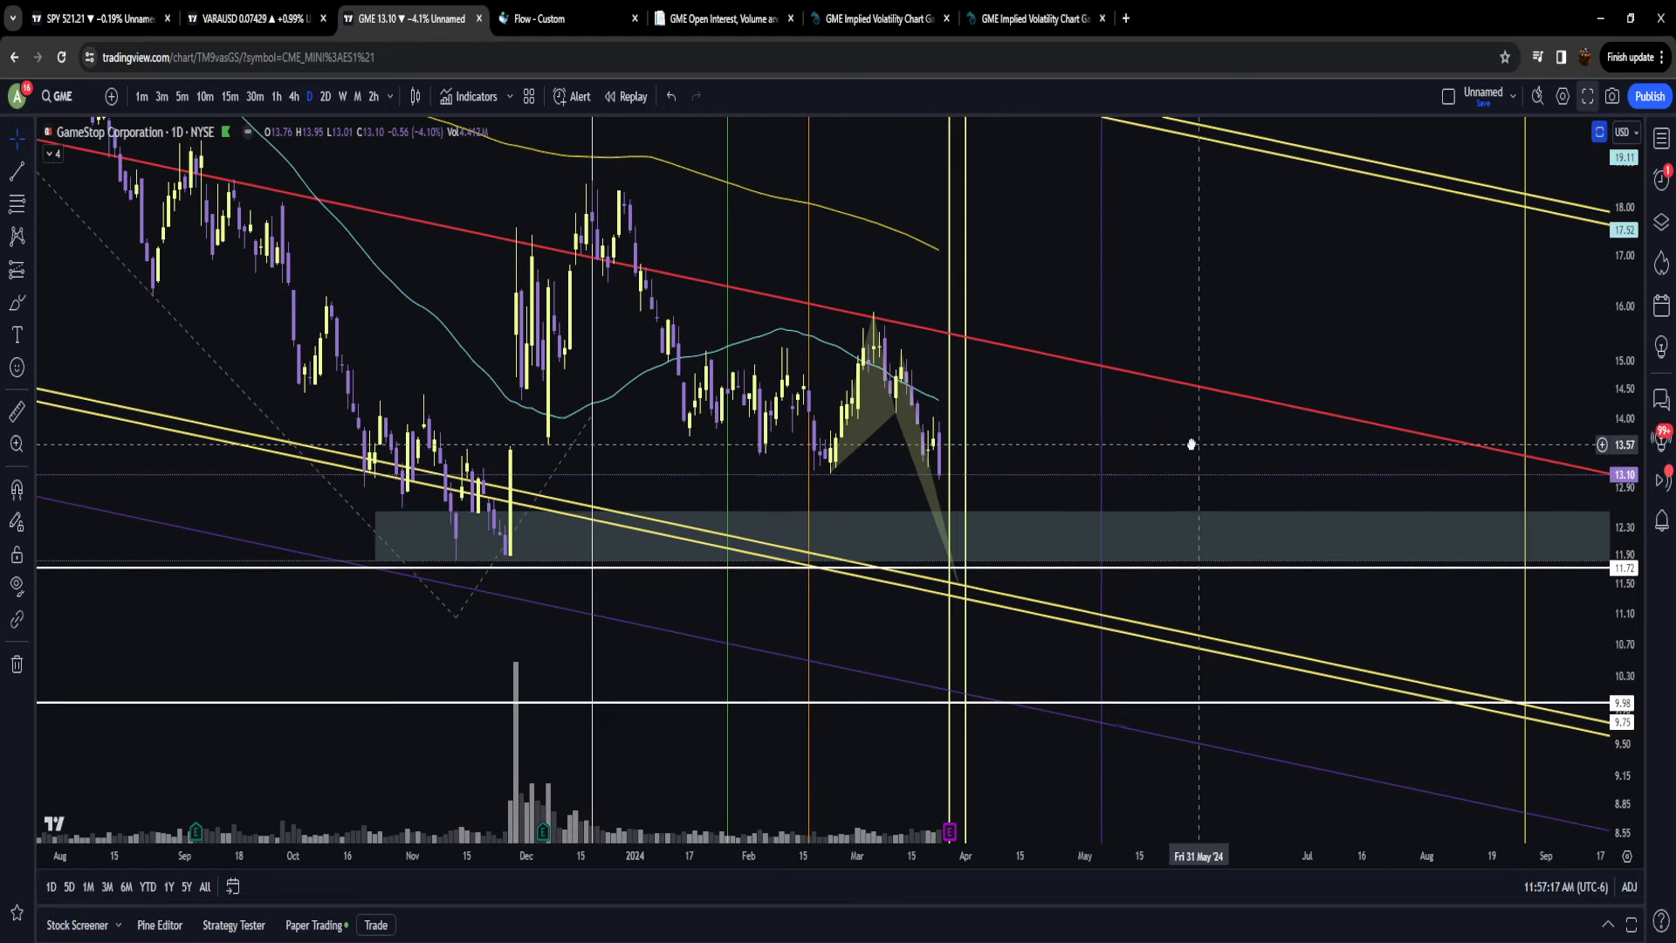
Step: Raise the fill opacity of the olive spike-and-retrace shape over March 2024
{"action": "left_click", "coordinate": [873, 532]}
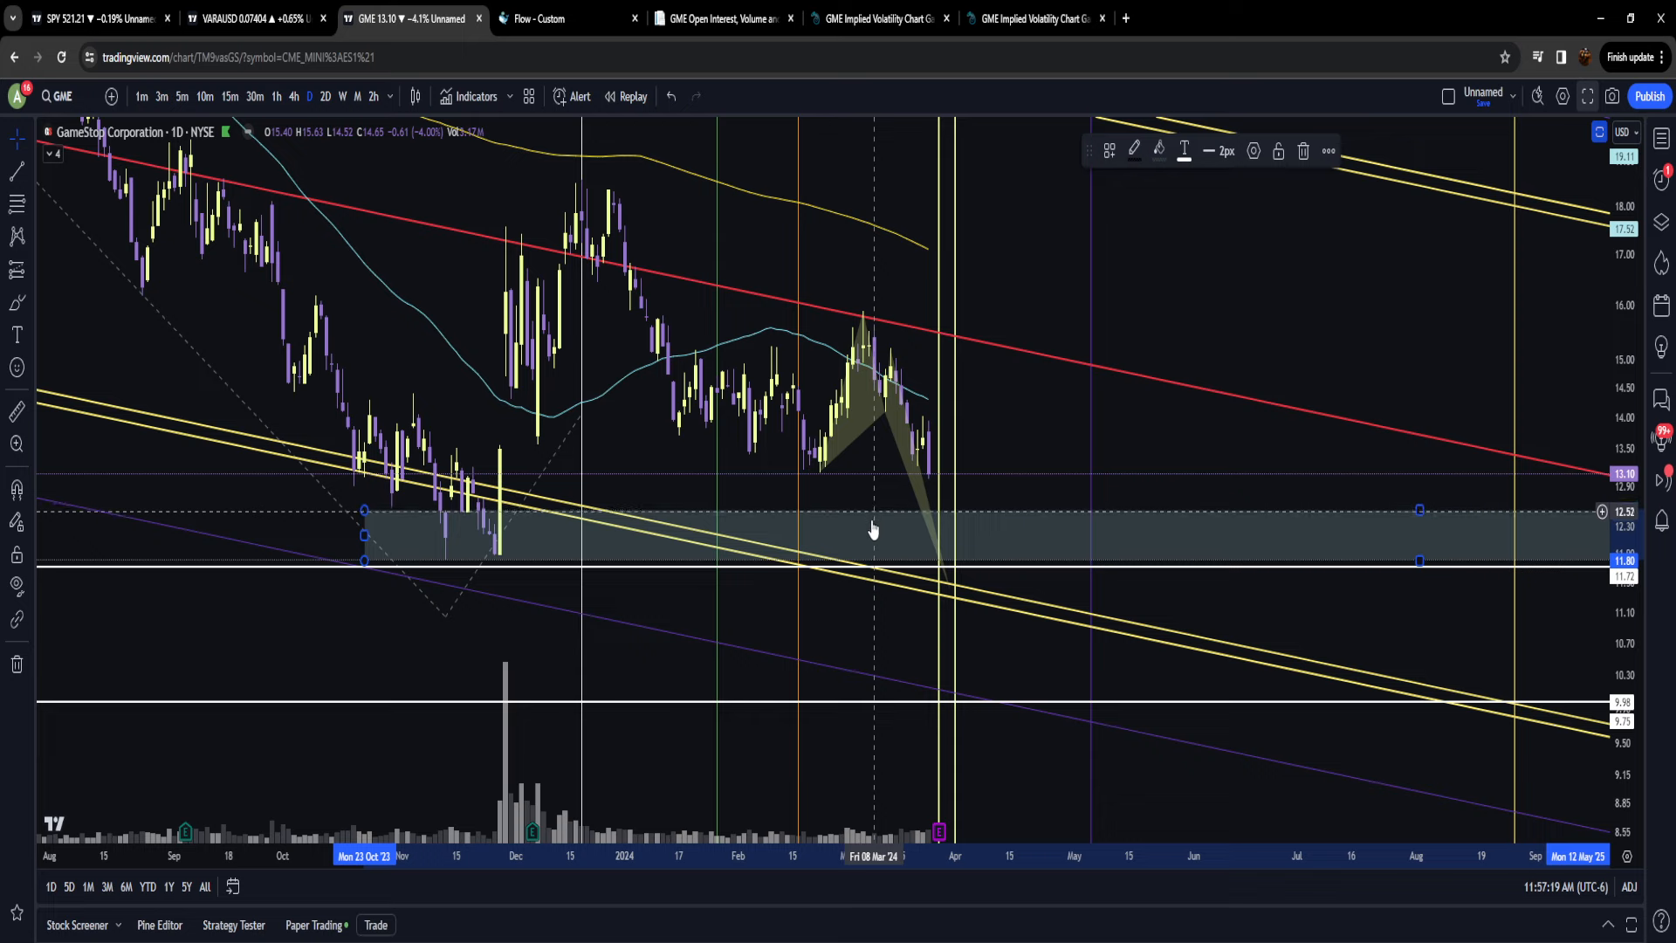
{"action": "mouse_move", "coordinate": [1316, 659]}
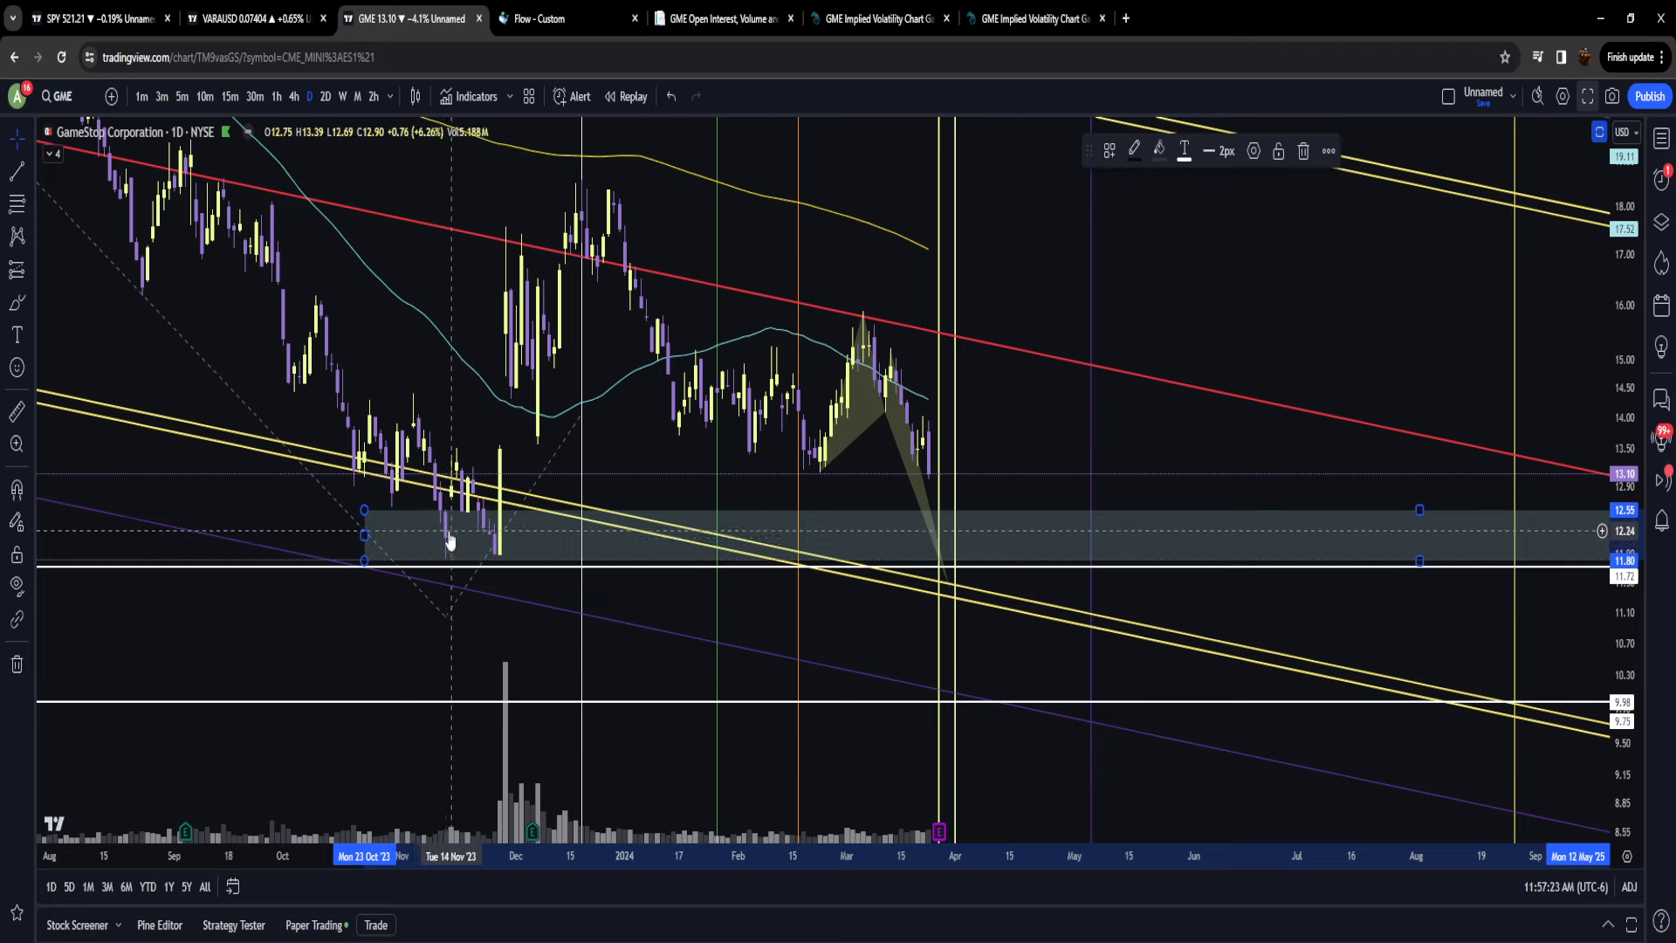
{"action": "mouse_move", "coordinate": [557, 332]}
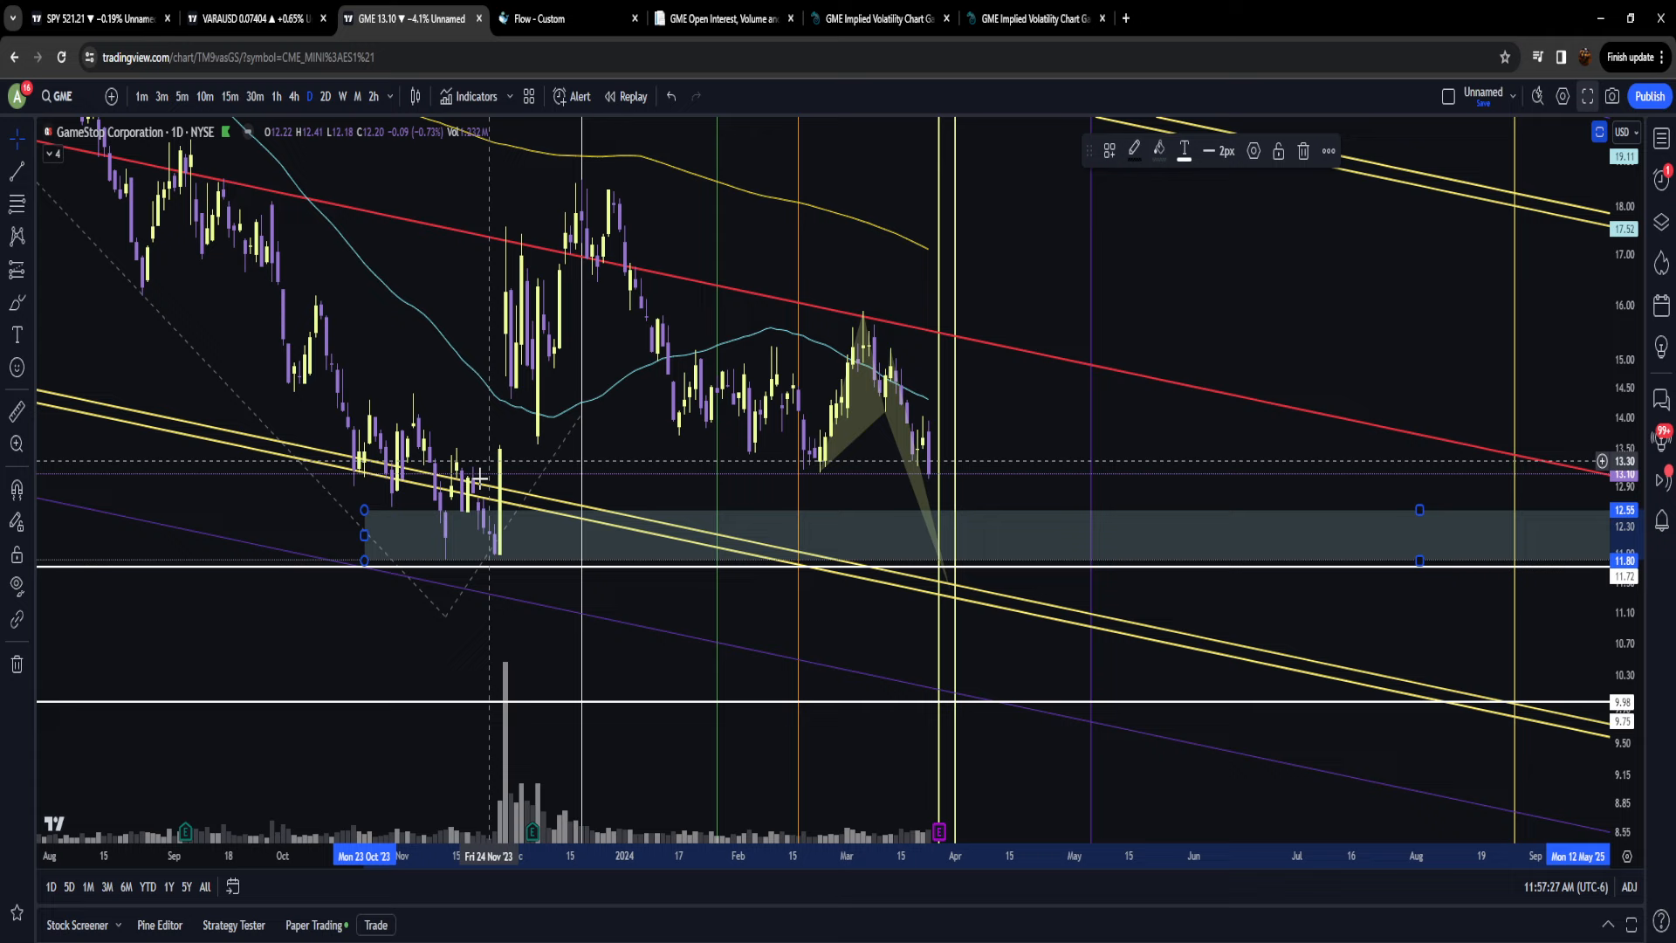
{"action": "mouse_move", "coordinate": [506, 502]}
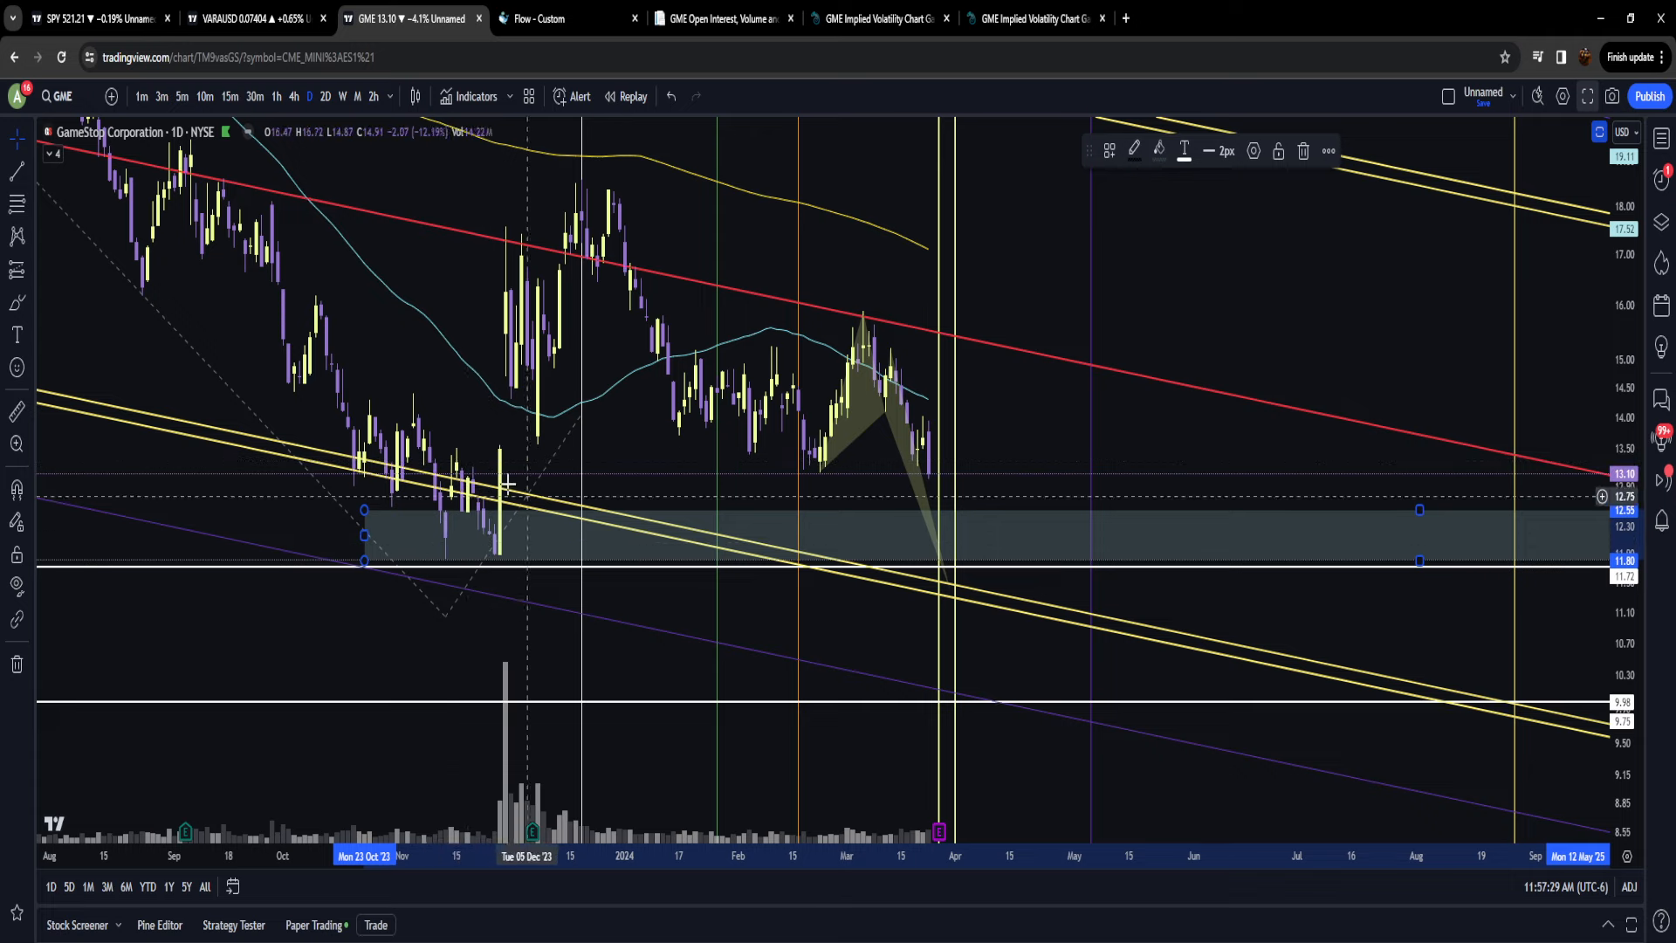
{"action": "mouse_move", "coordinate": [503, 546]}
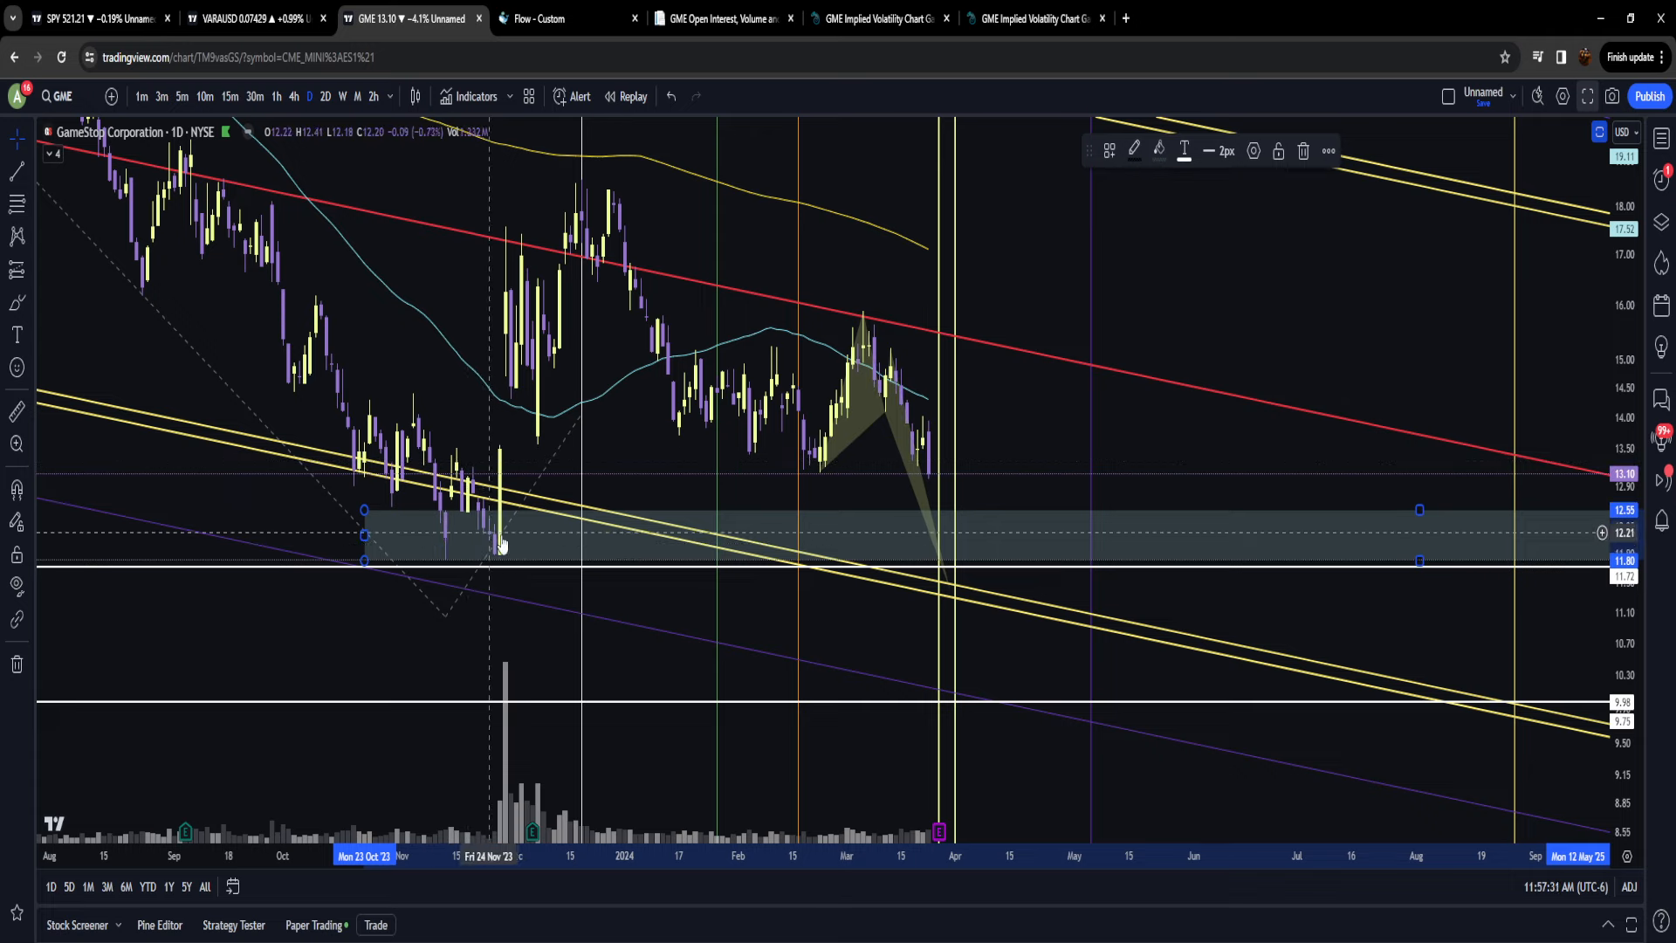
{"action": "mouse_move", "coordinate": [943, 552]}
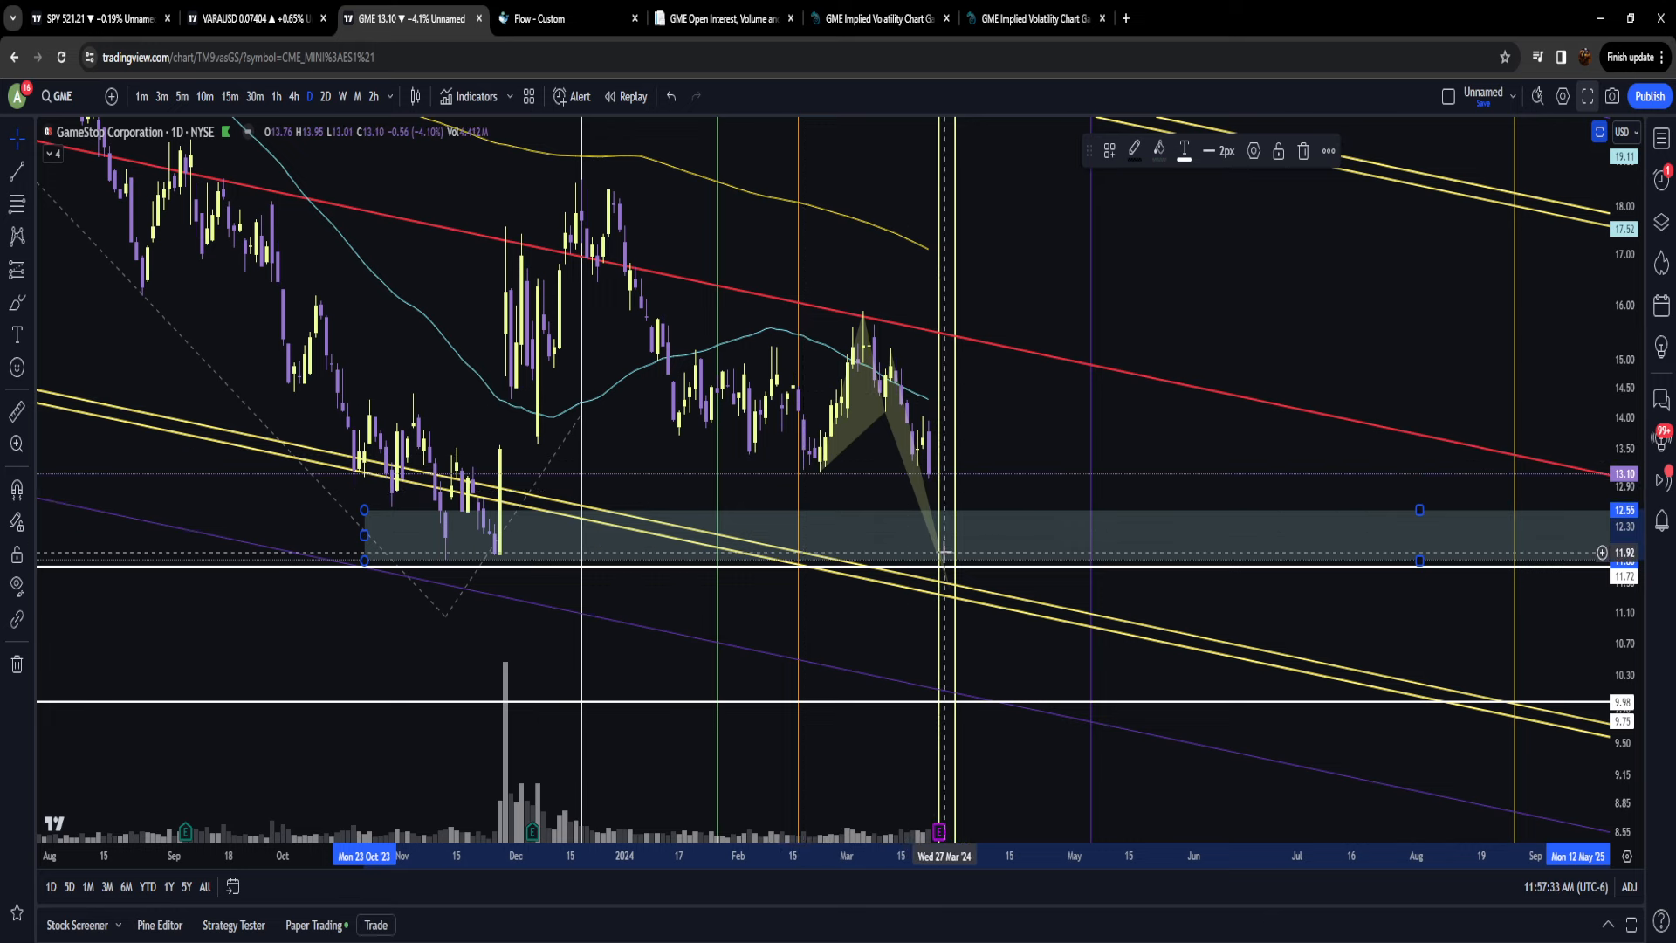
{"action": "mouse_move", "coordinate": [928, 304]}
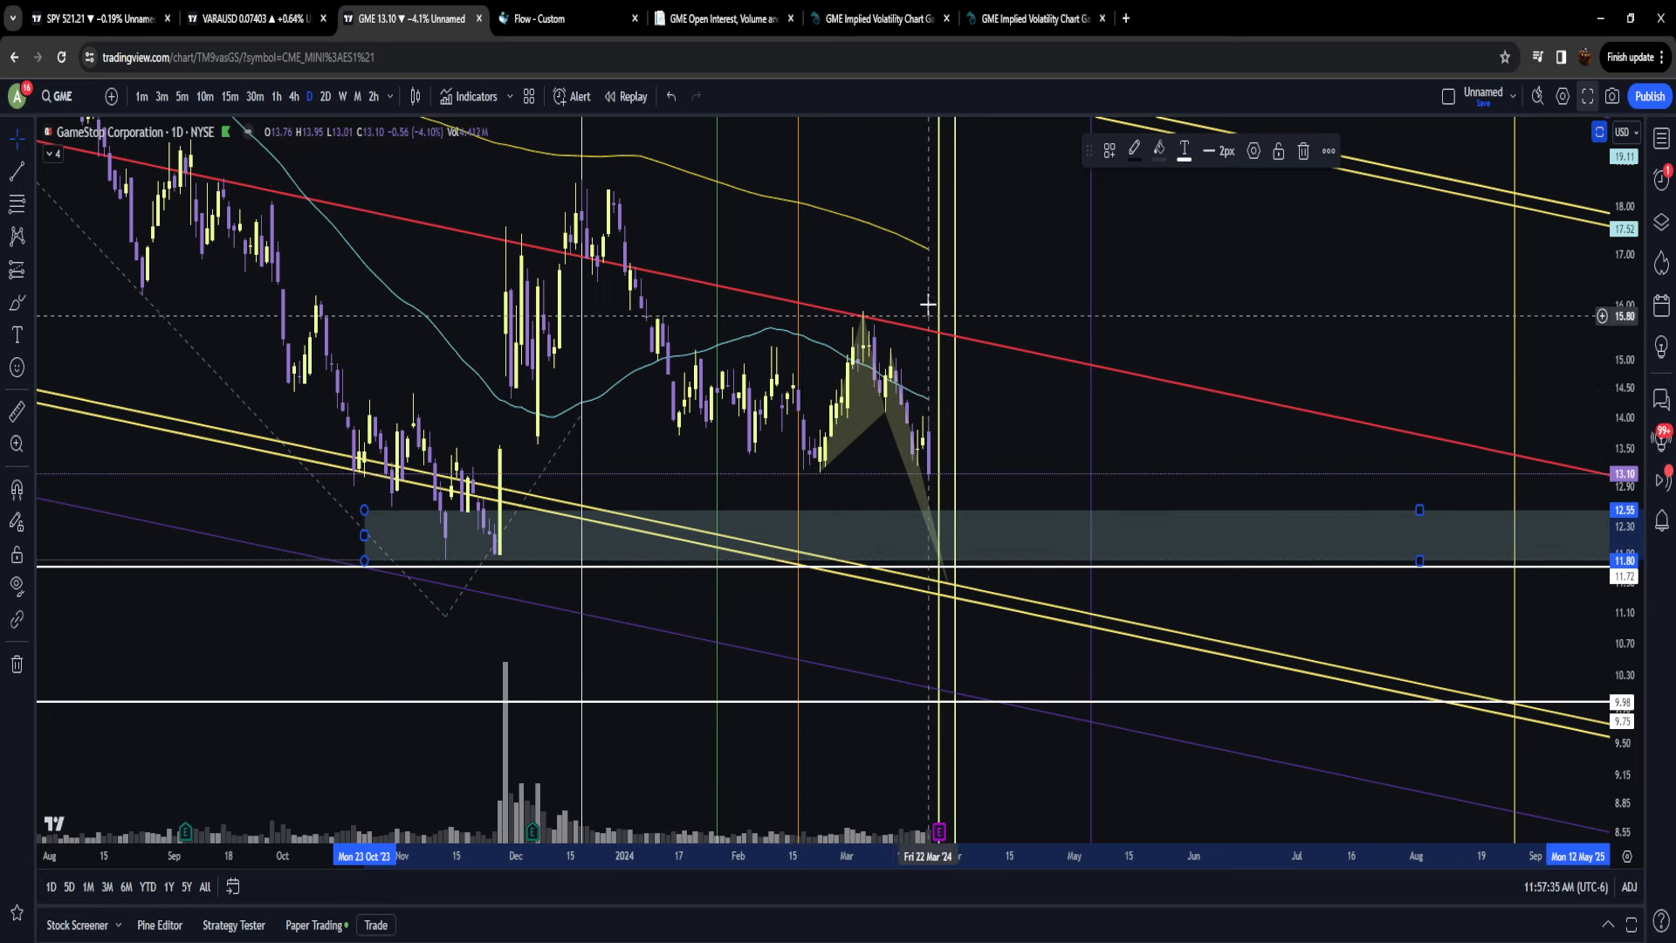
{"action": "mouse_move", "coordinate": [936, 508]}
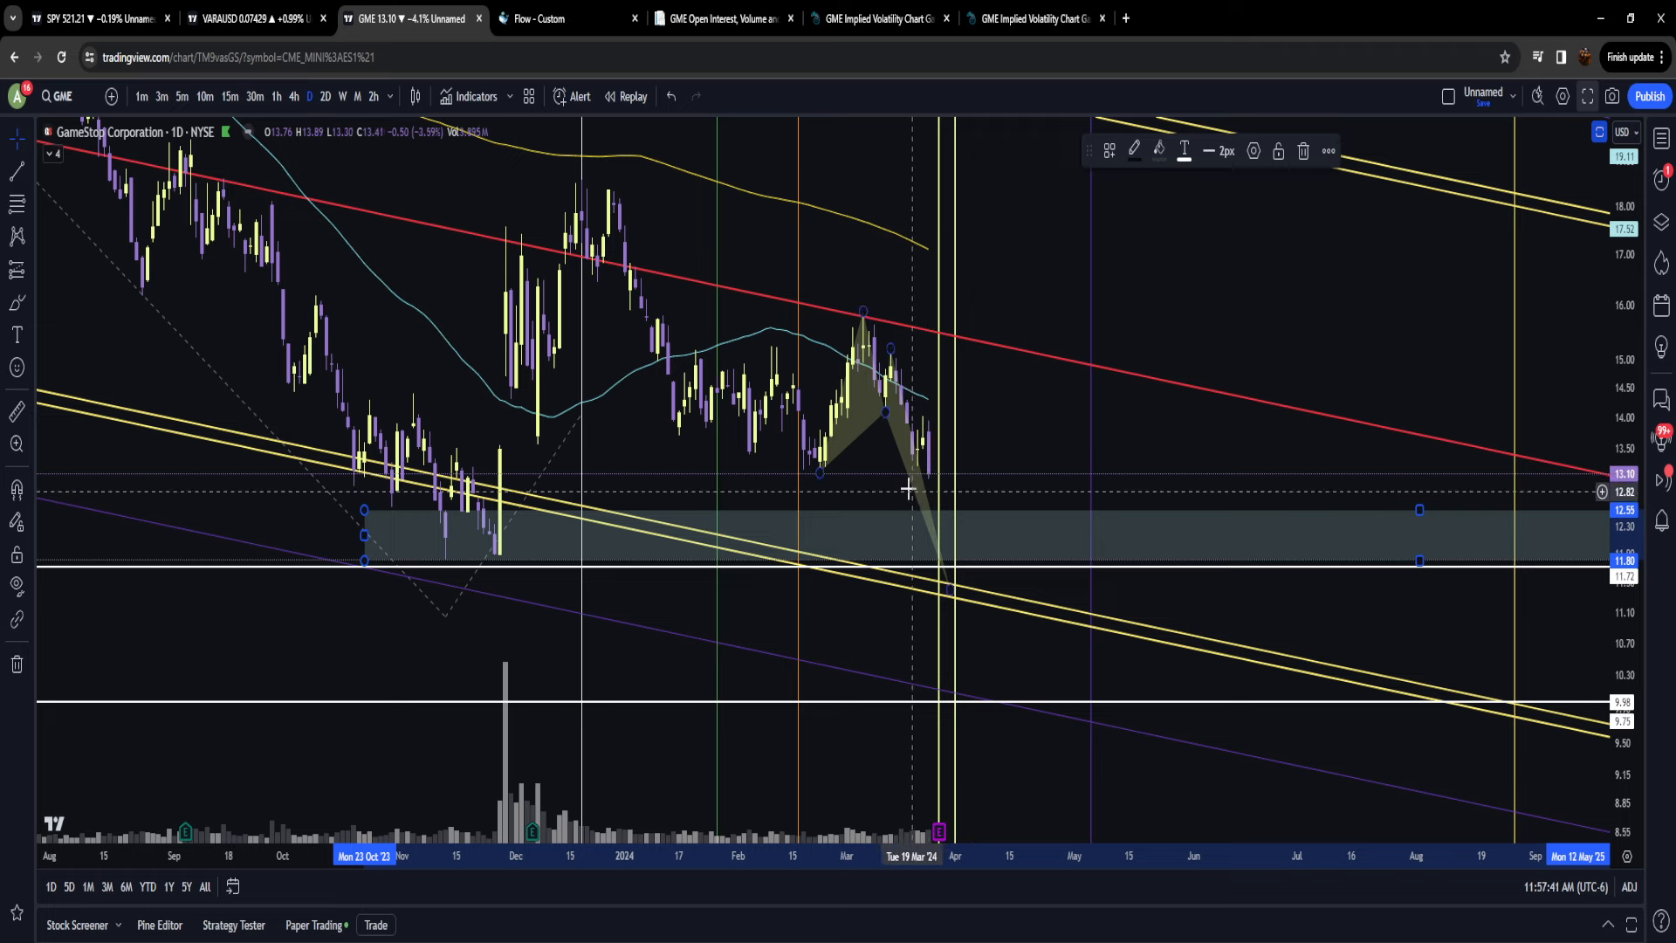
{"action": "left_click", "coordinate": [1160, 150]}
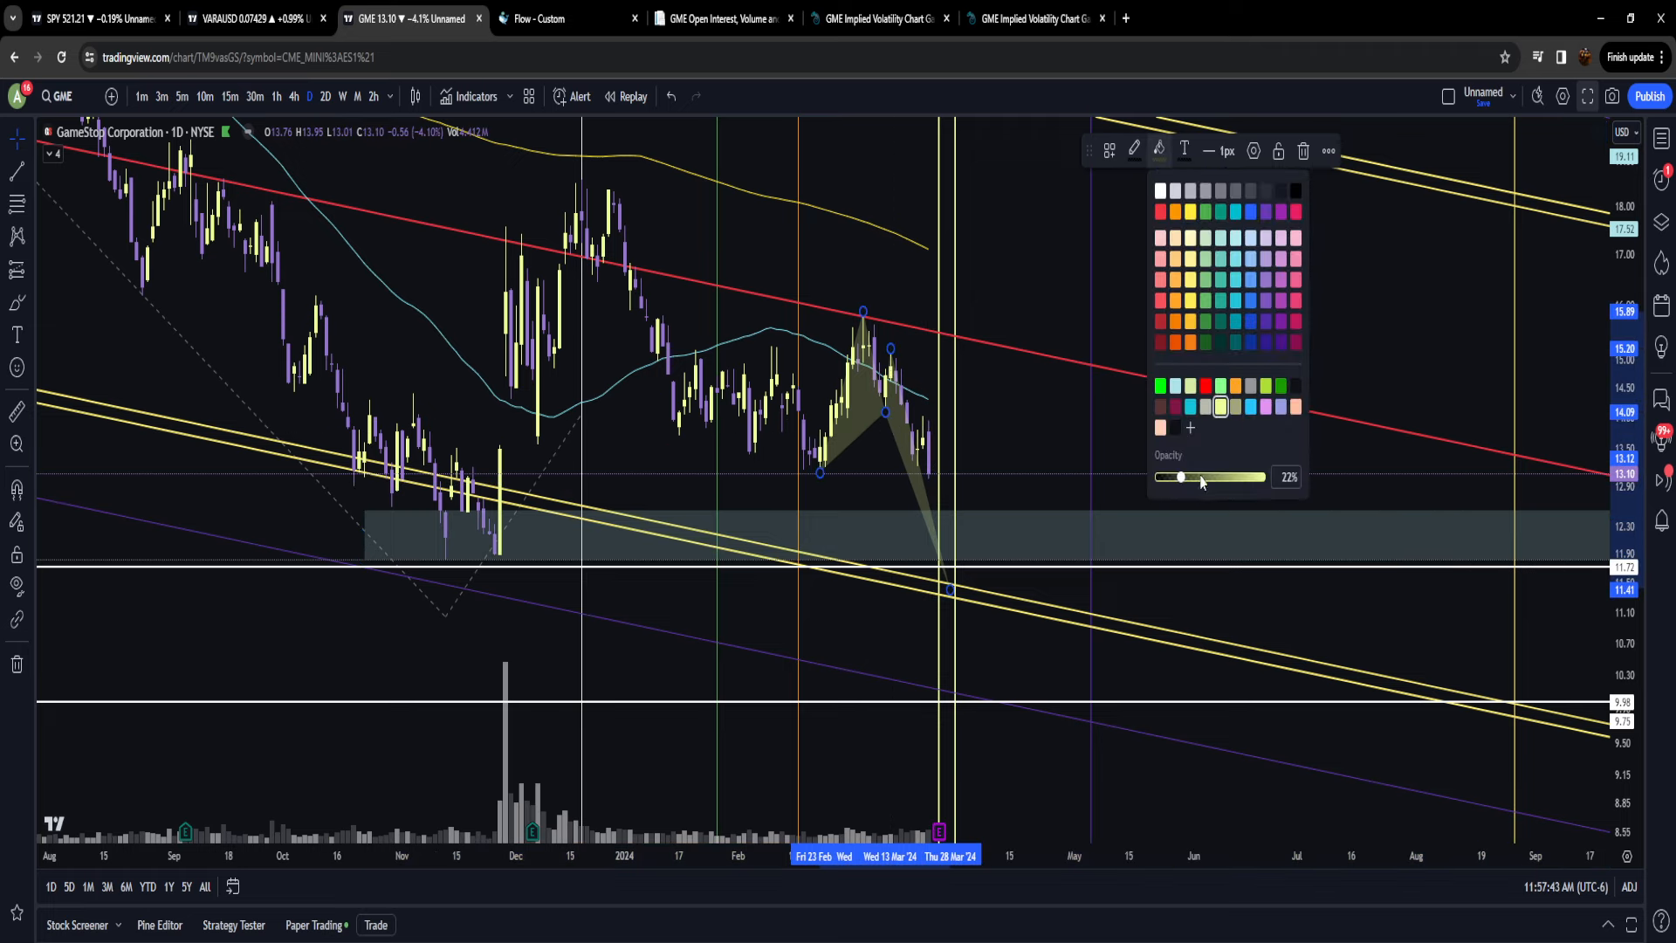
{"action": "left_click", "coordinate": [992, 559]}
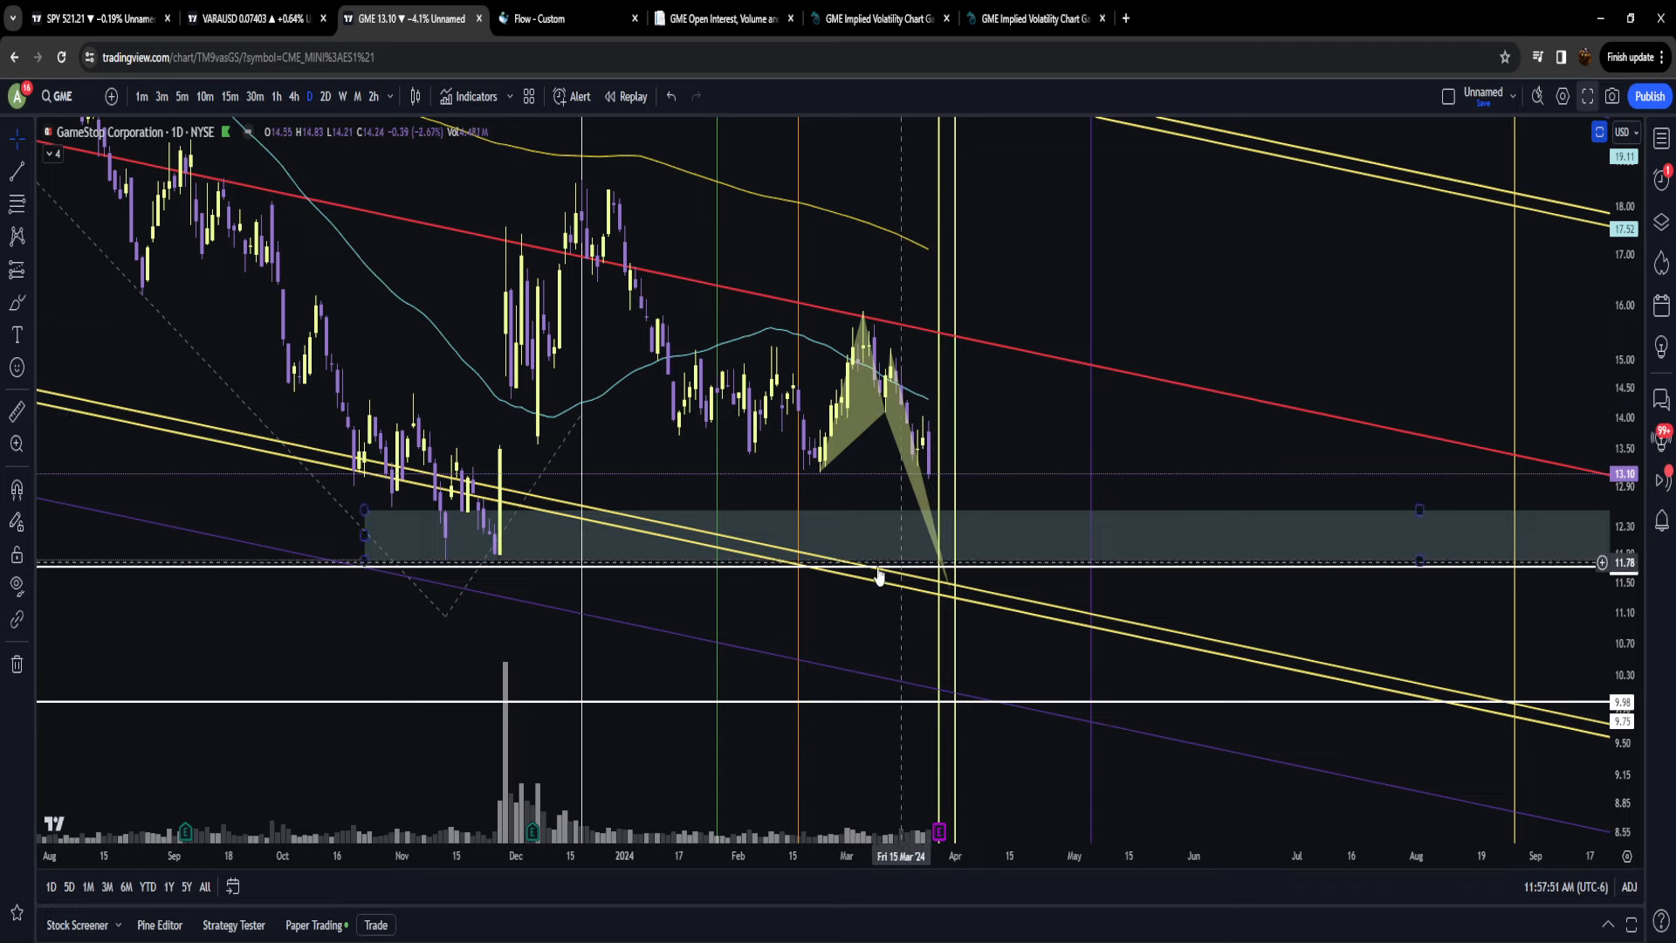
{"action": "mouse_move", "coordinate": [445, 571]}
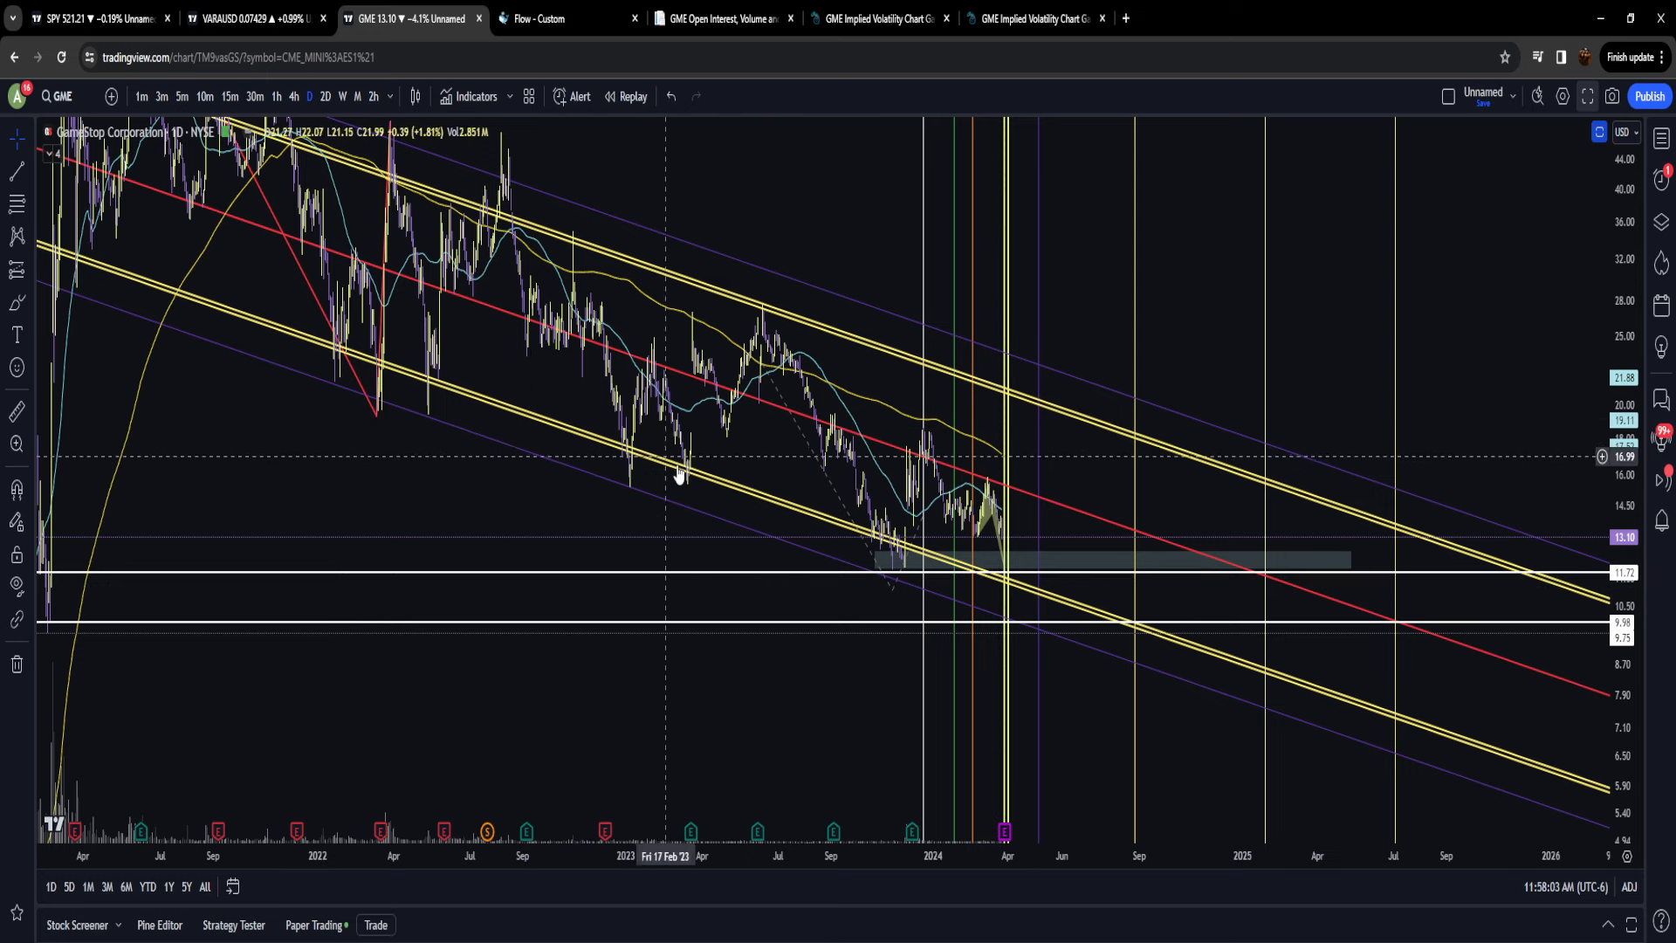
{"action": "mouse_move", "coordinate": [389, 381]}
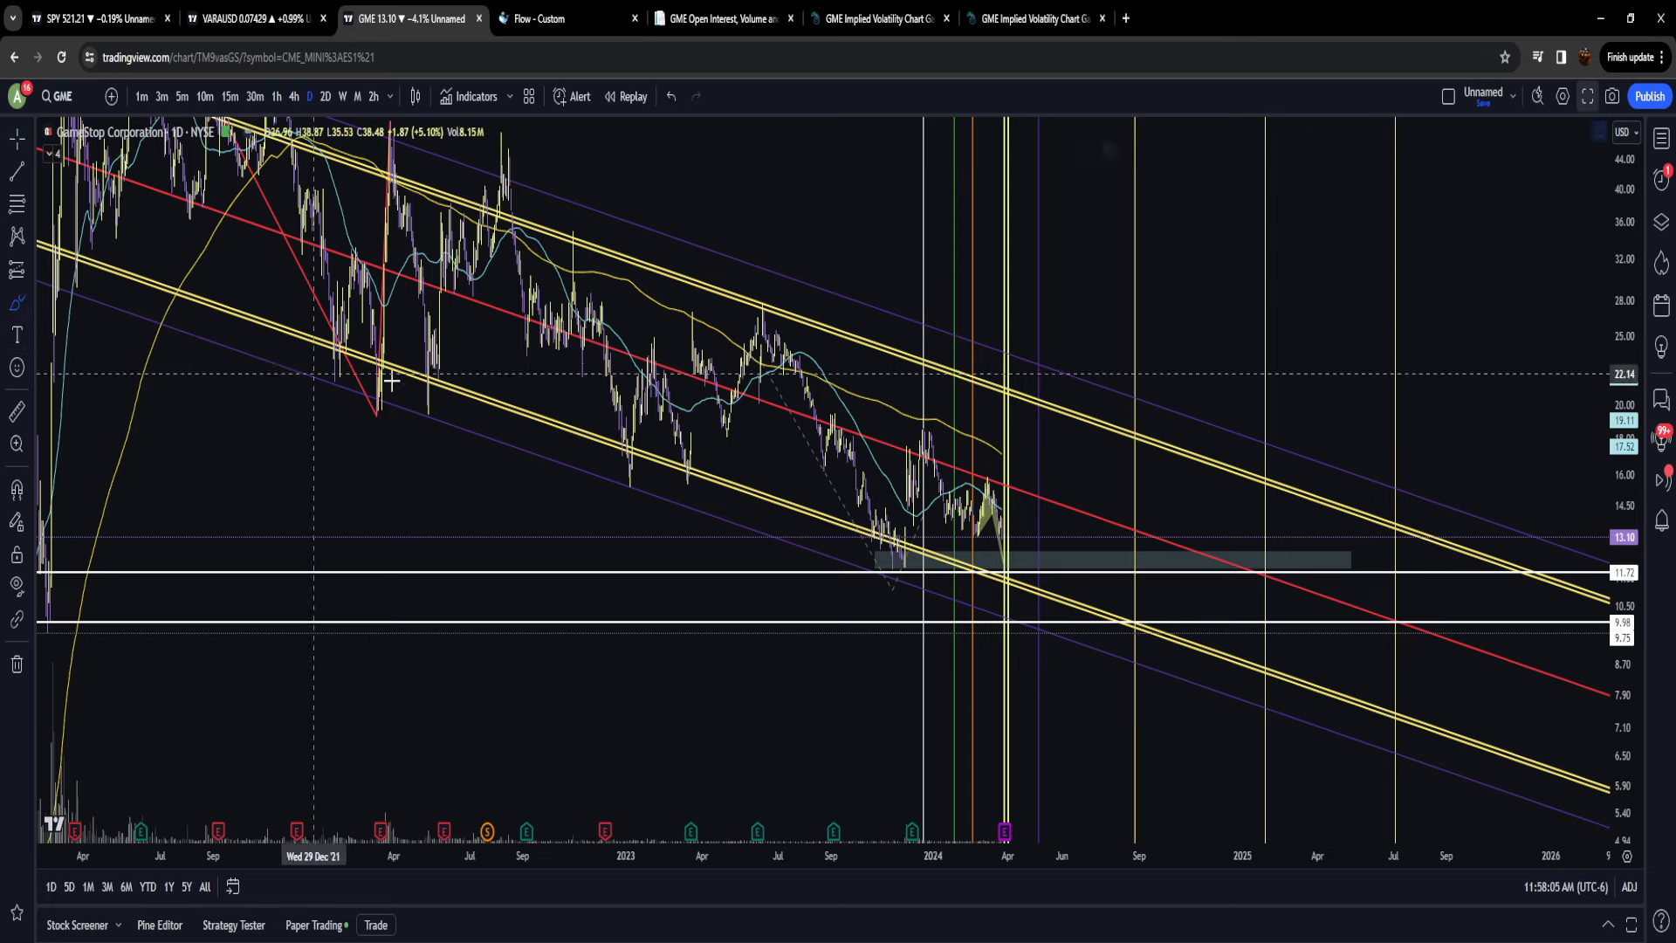
Step: Brush orange marks under the 2022 lows, then start measuring from the latest low
{"action": "left_click_drag", "start_coordinate": [347, 382], "coordinate": [379, 383]}
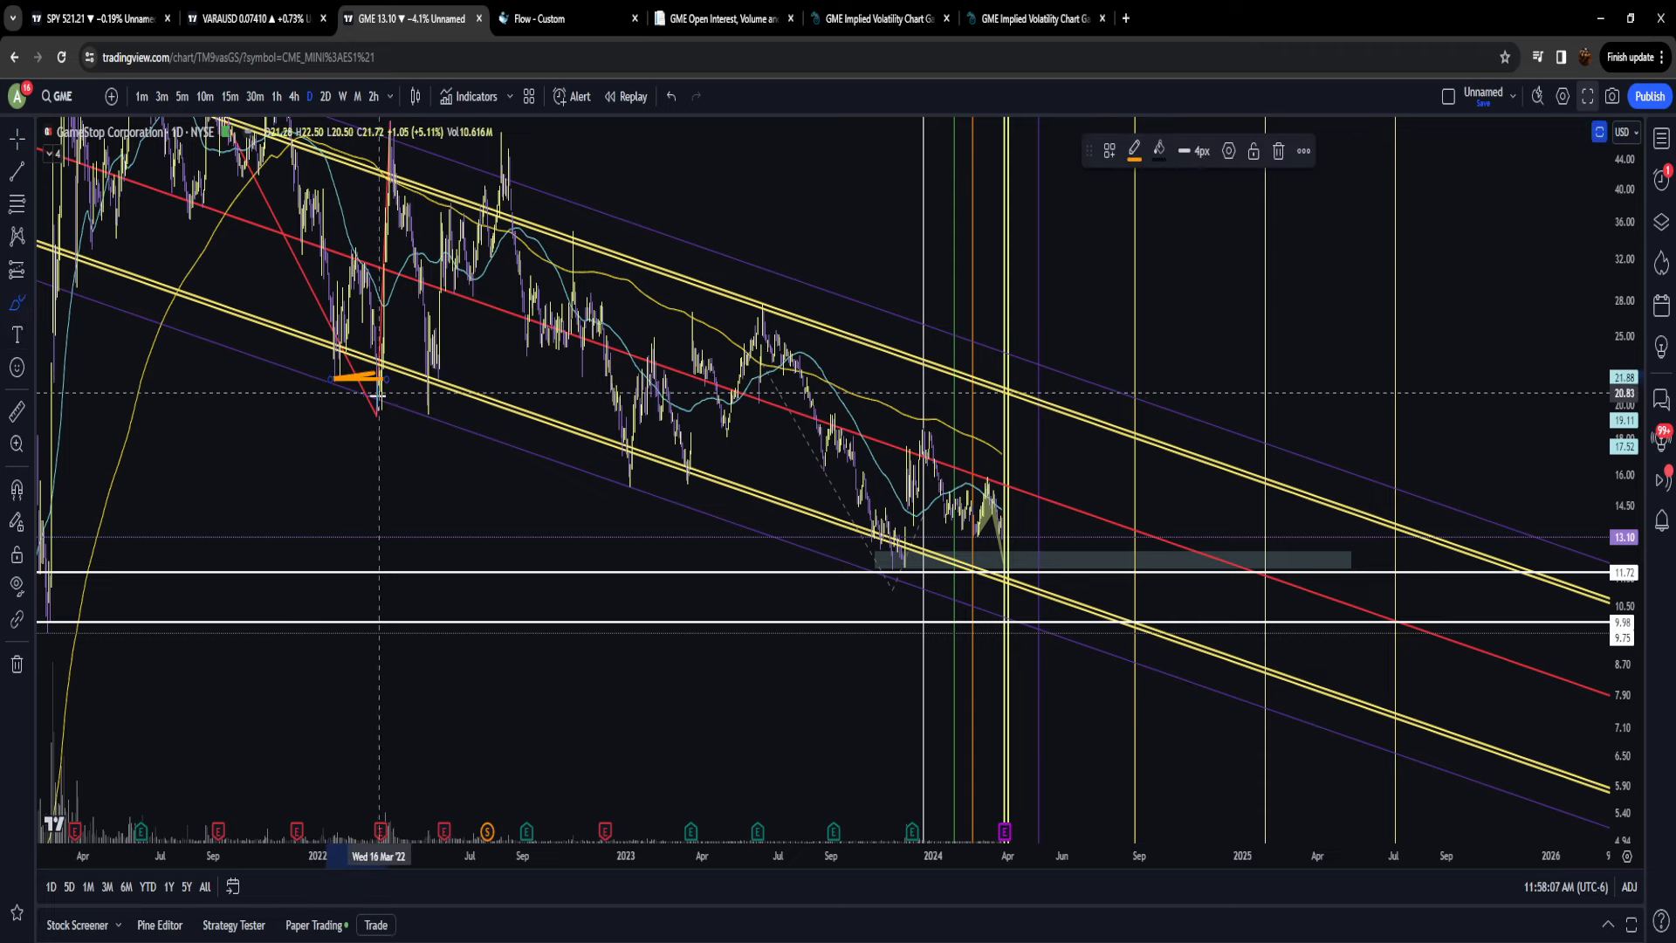
{"action": "left_click_drag", "start_coordinate": [352, 382], "coordinate": [428, 382]}
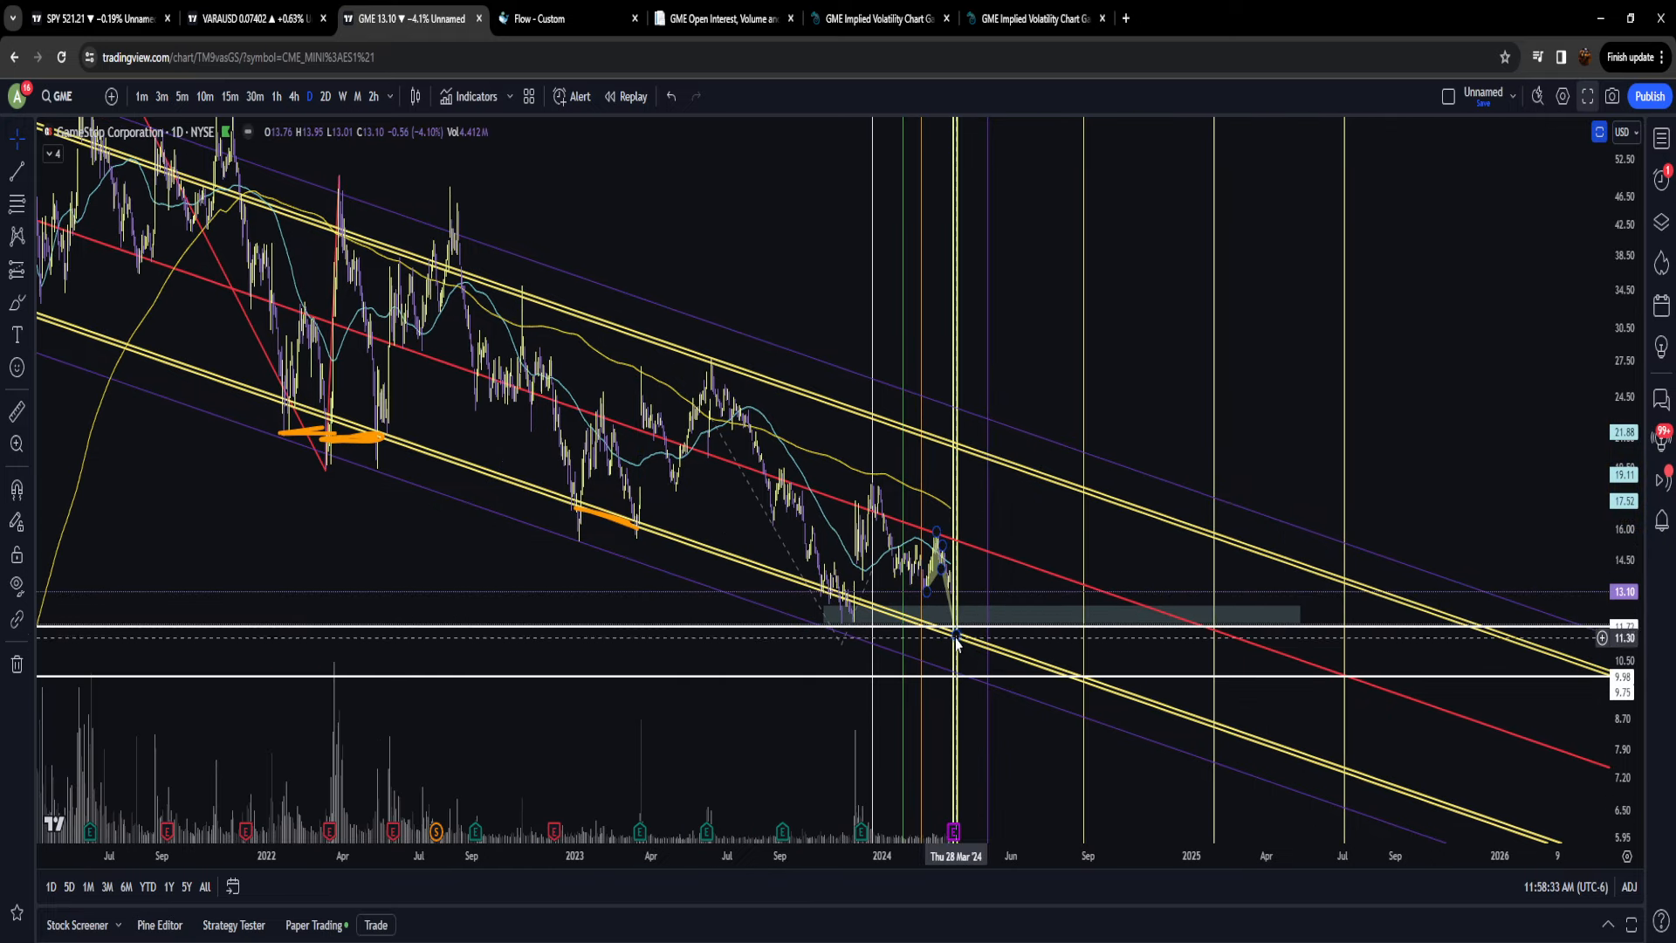
{"action": "mouse_move", "coordinate": [957, 636]}
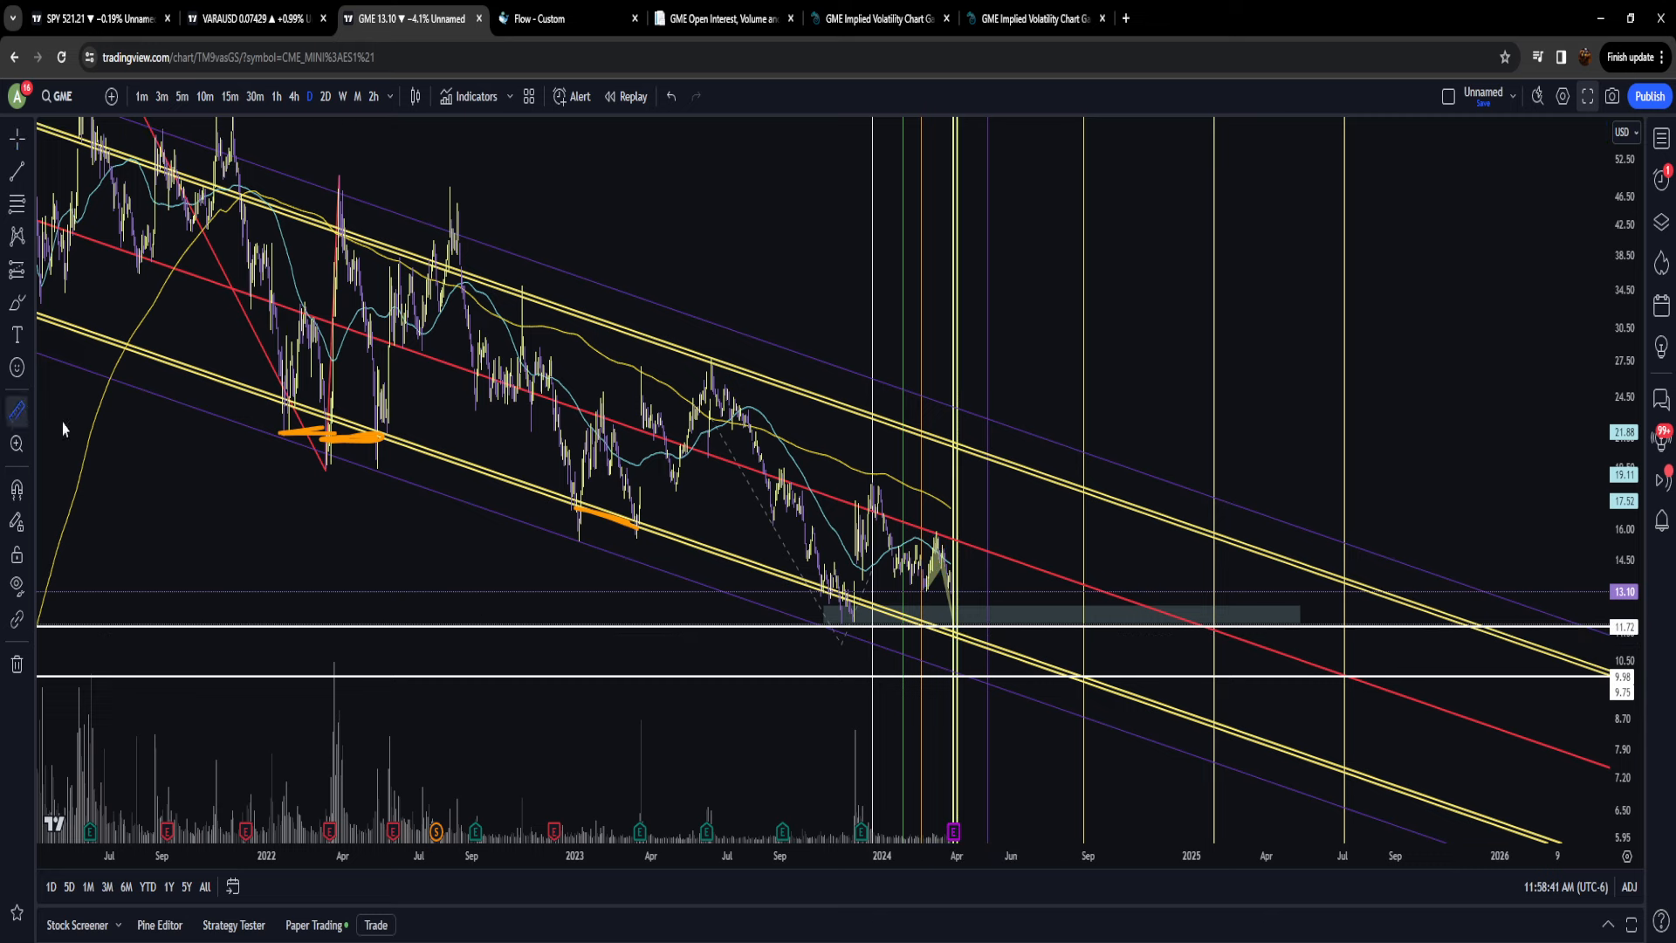
{"action": "left_click", "coordinate": [957, 635]}
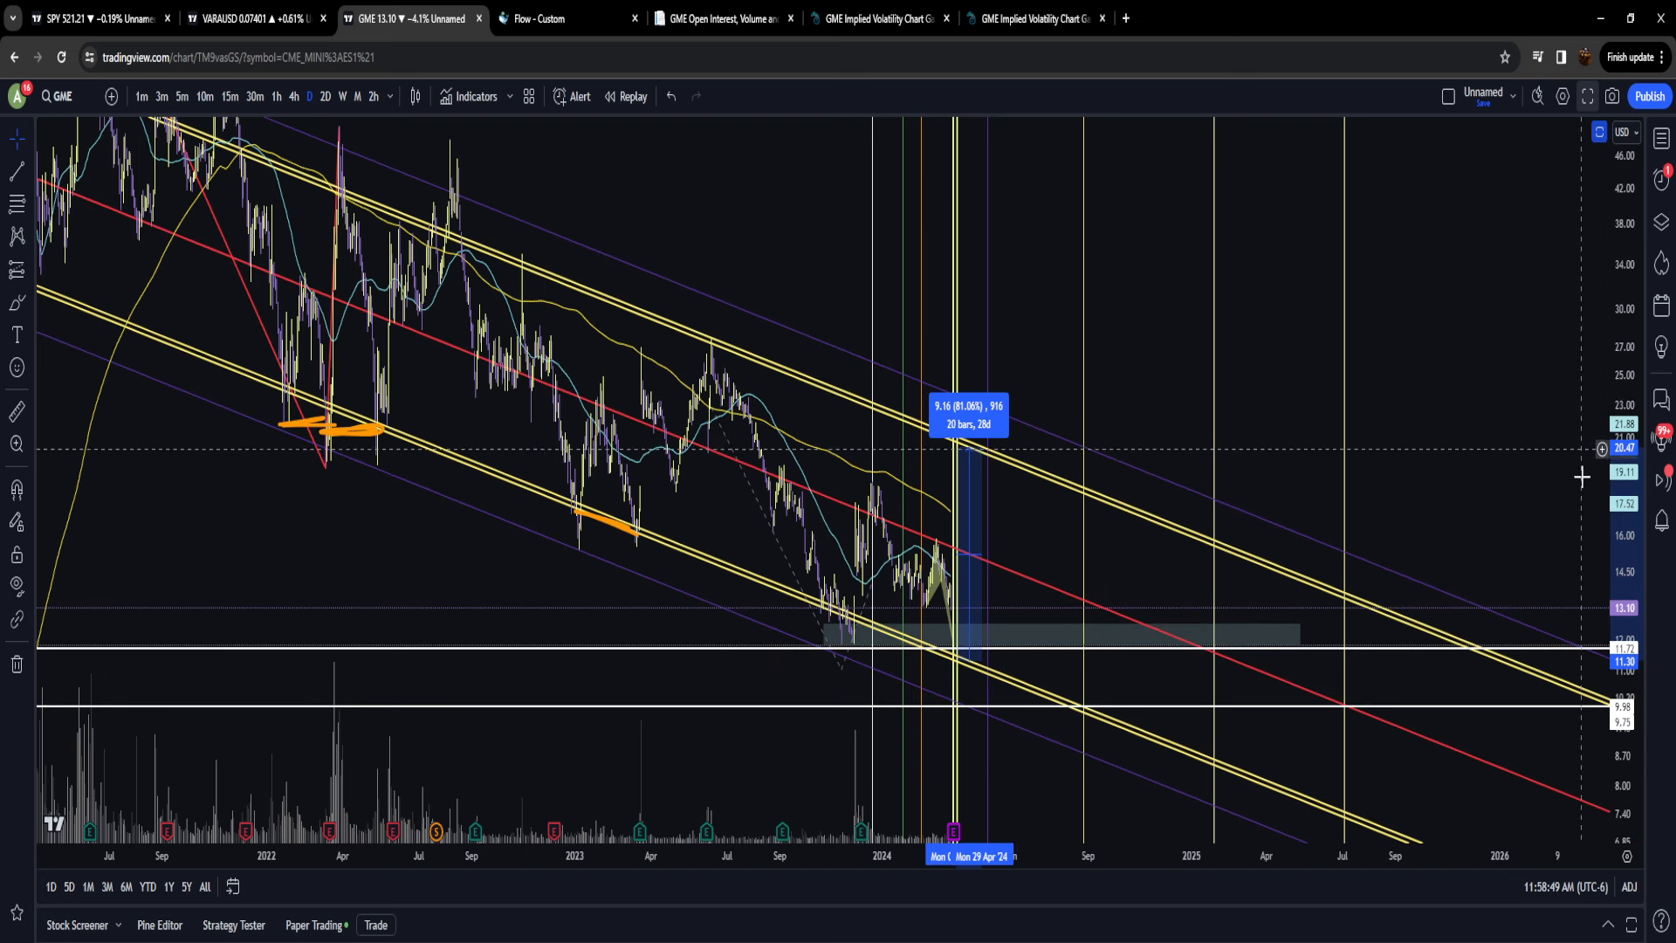
{"action": "mouse_move", "coordinate": [1619, 475]}
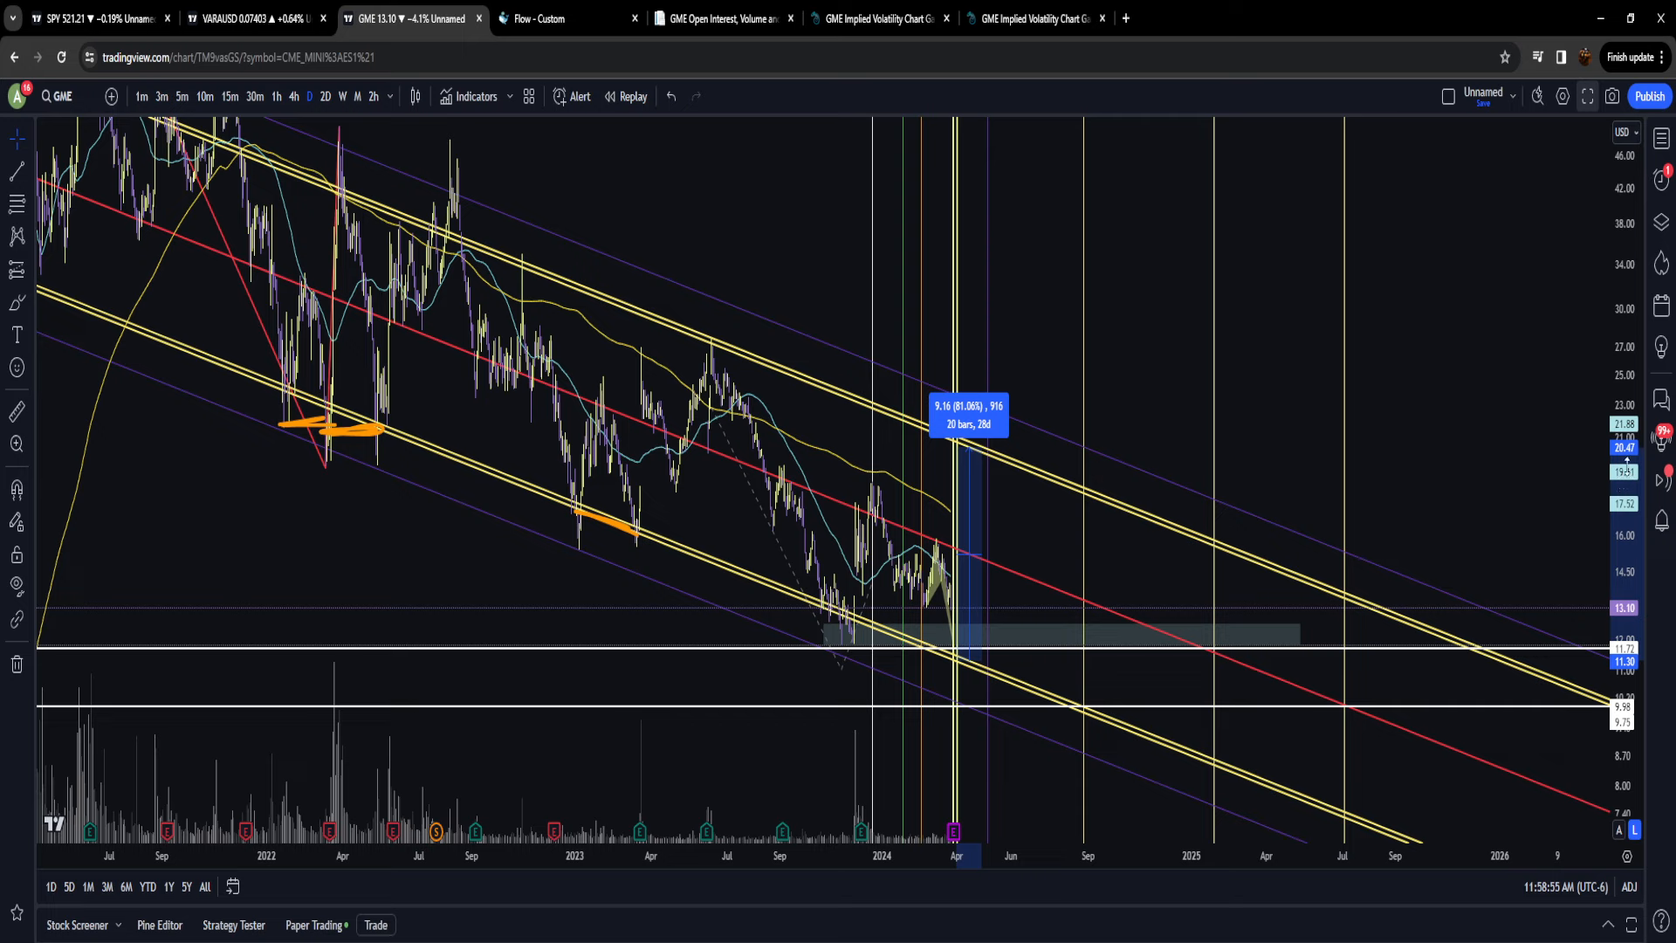
{"action": "mouse_move", "coordinate": [1570, 470]}
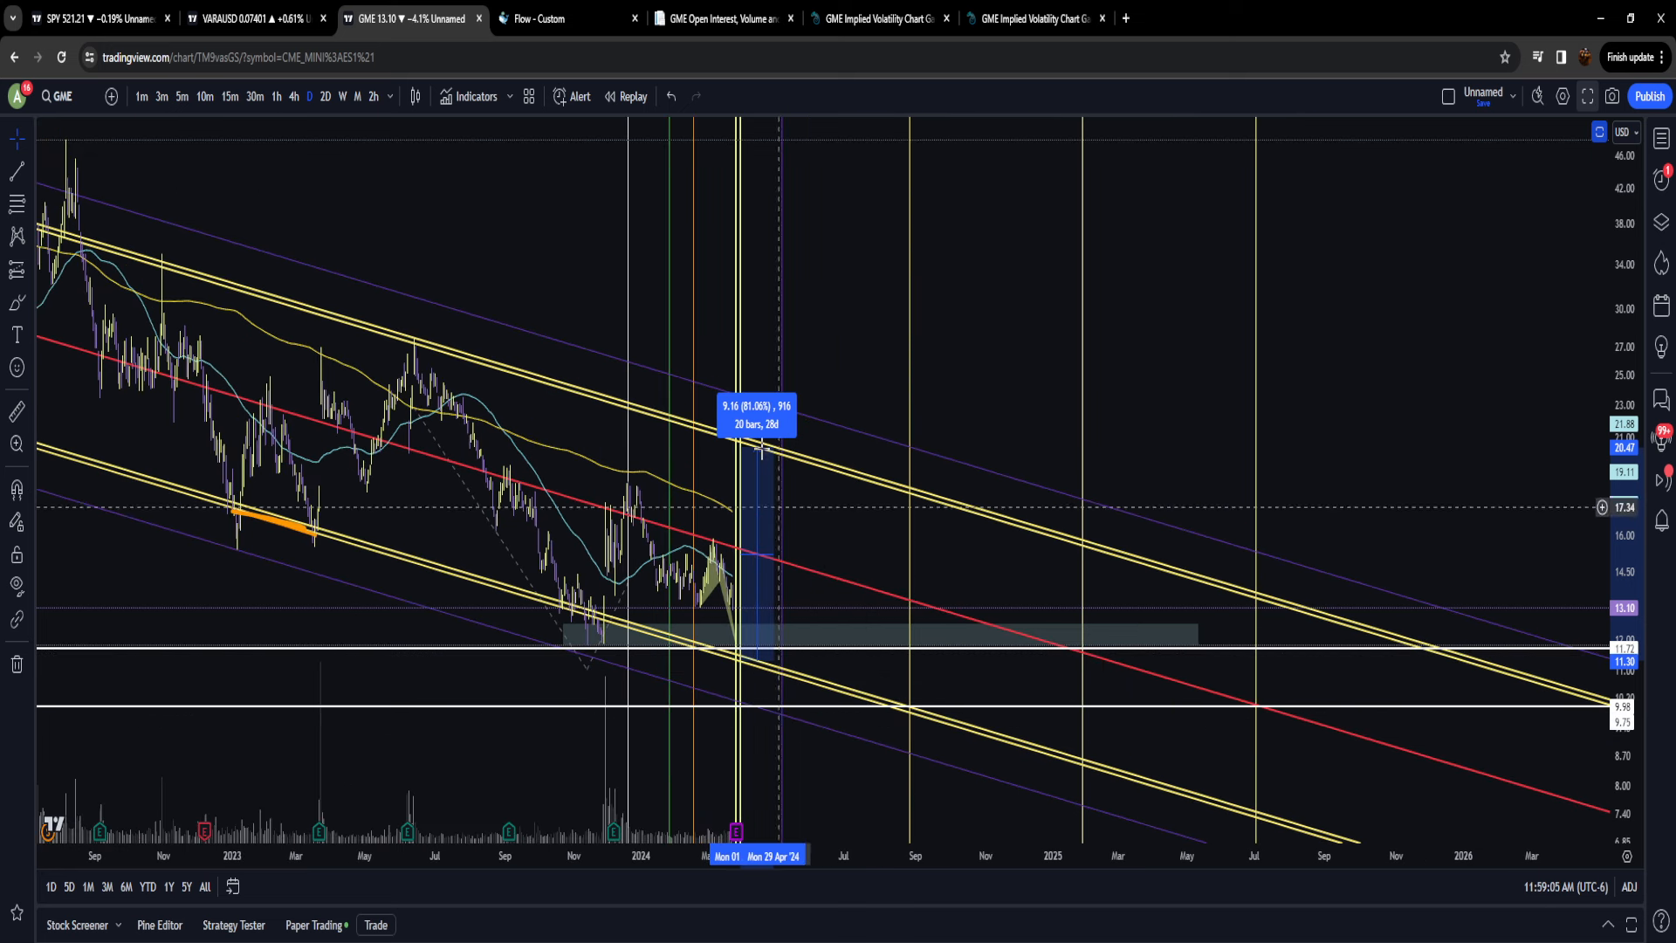
Step: Dismiss the 81%-over-20-bars price measurement from the chart
{"action": "left_click", "coordinate": [1259, 150]}
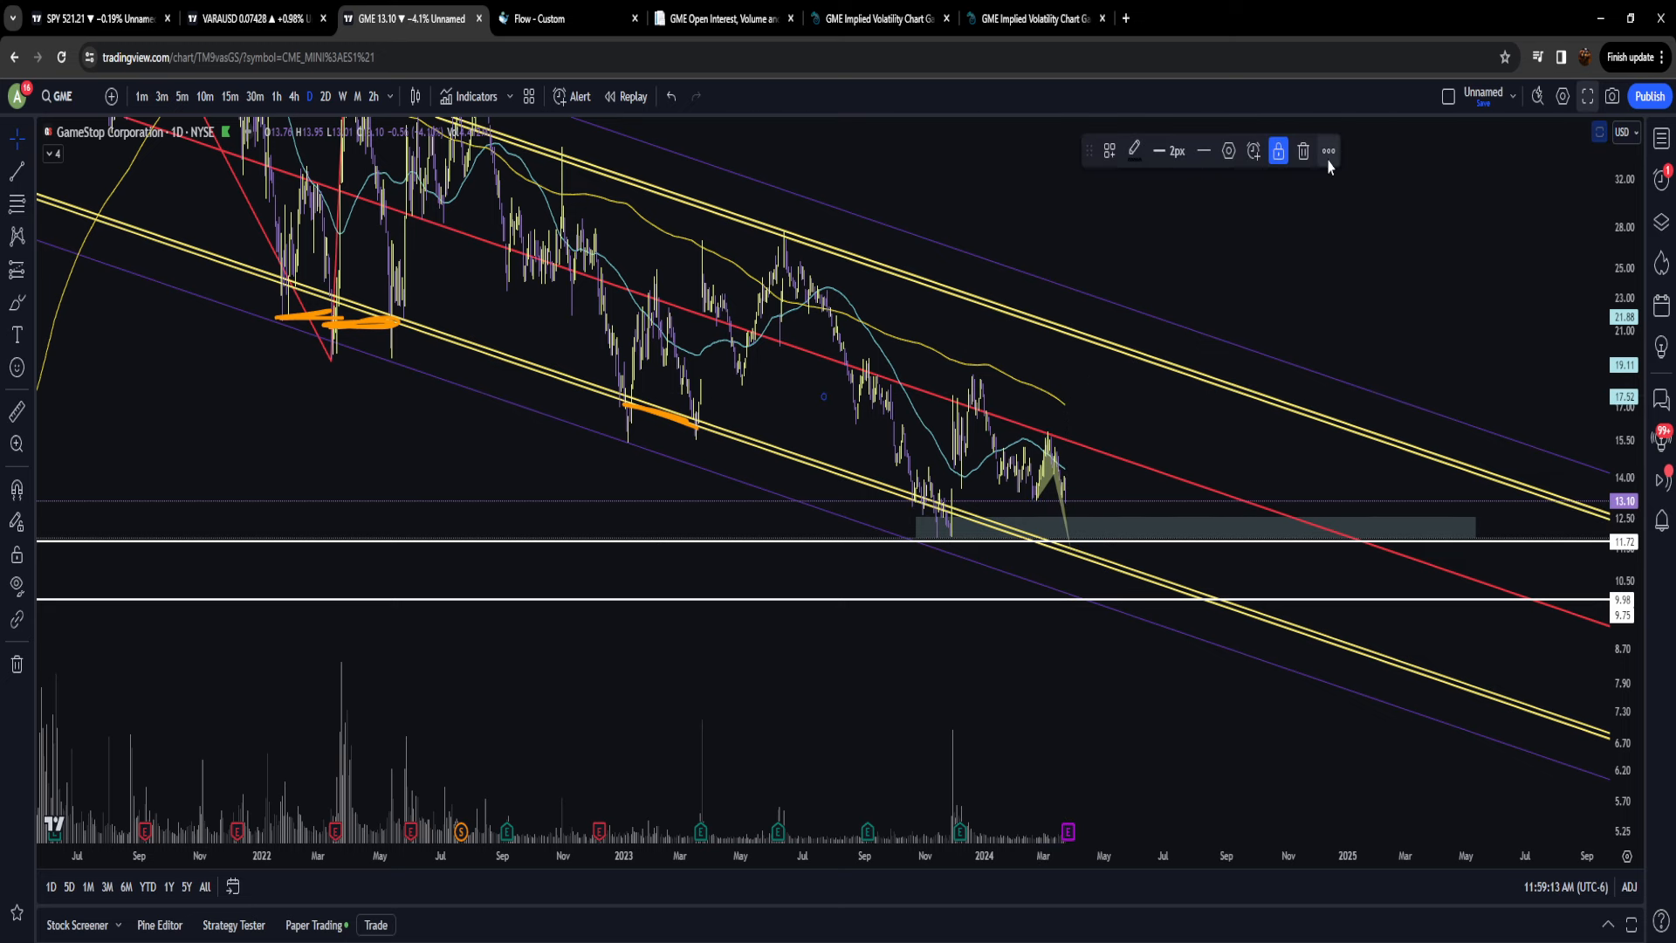
{"action": "left_click", "coordinate": [1662, 227]}
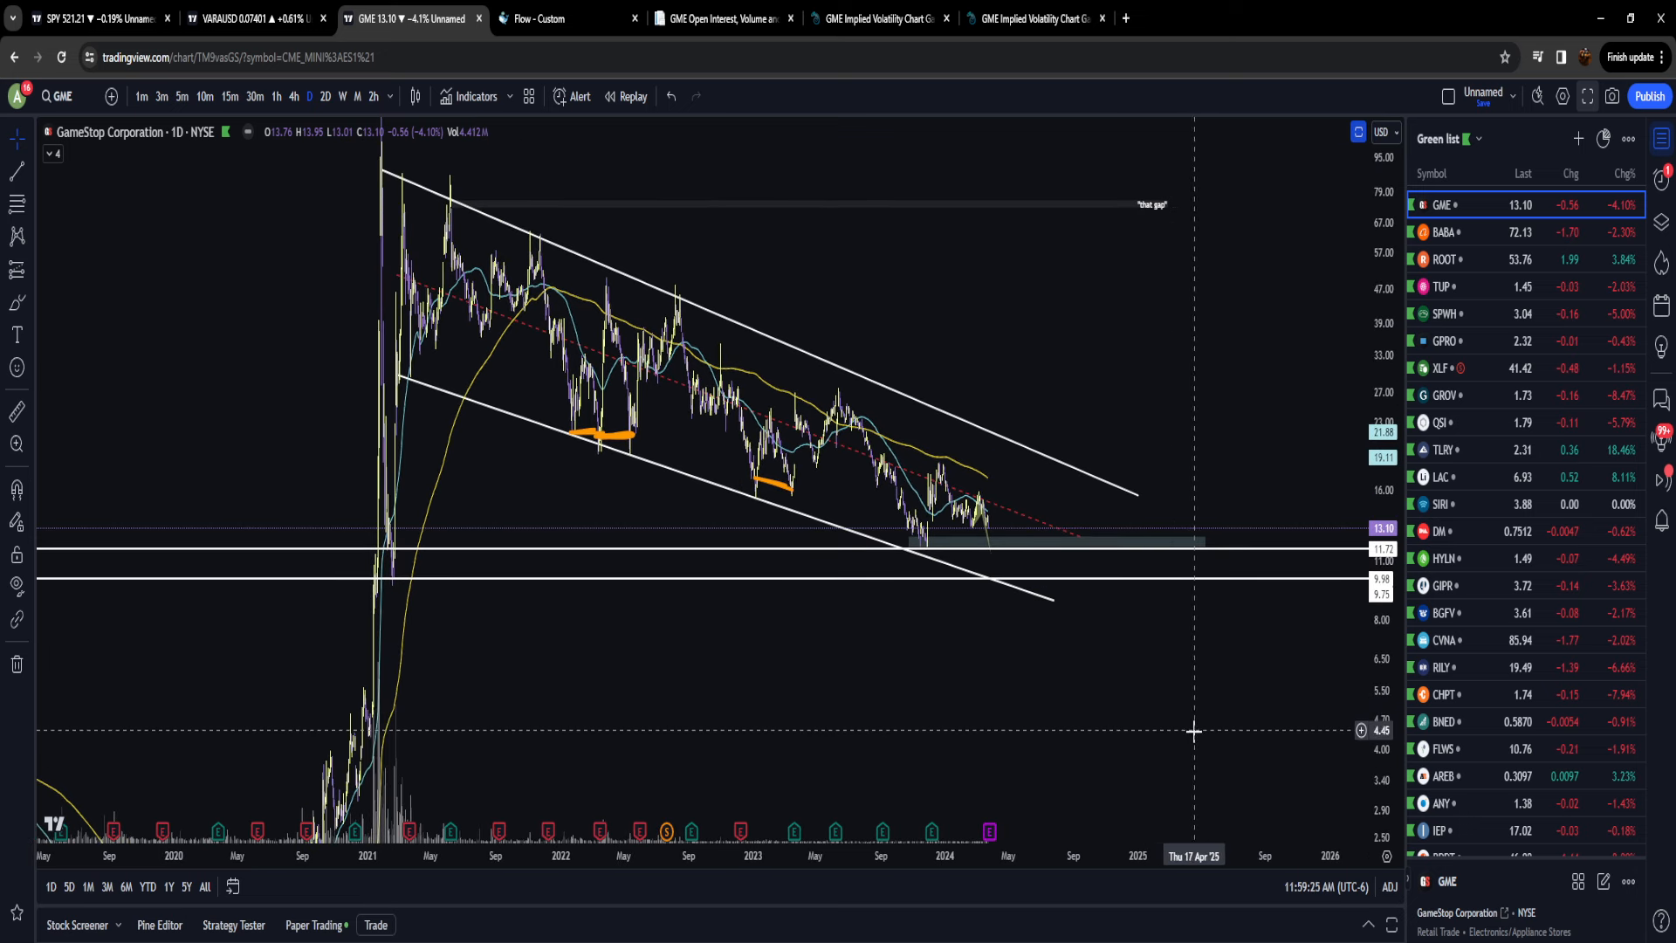
{"action": "mouse_move", "coordinate": [419, 216]}
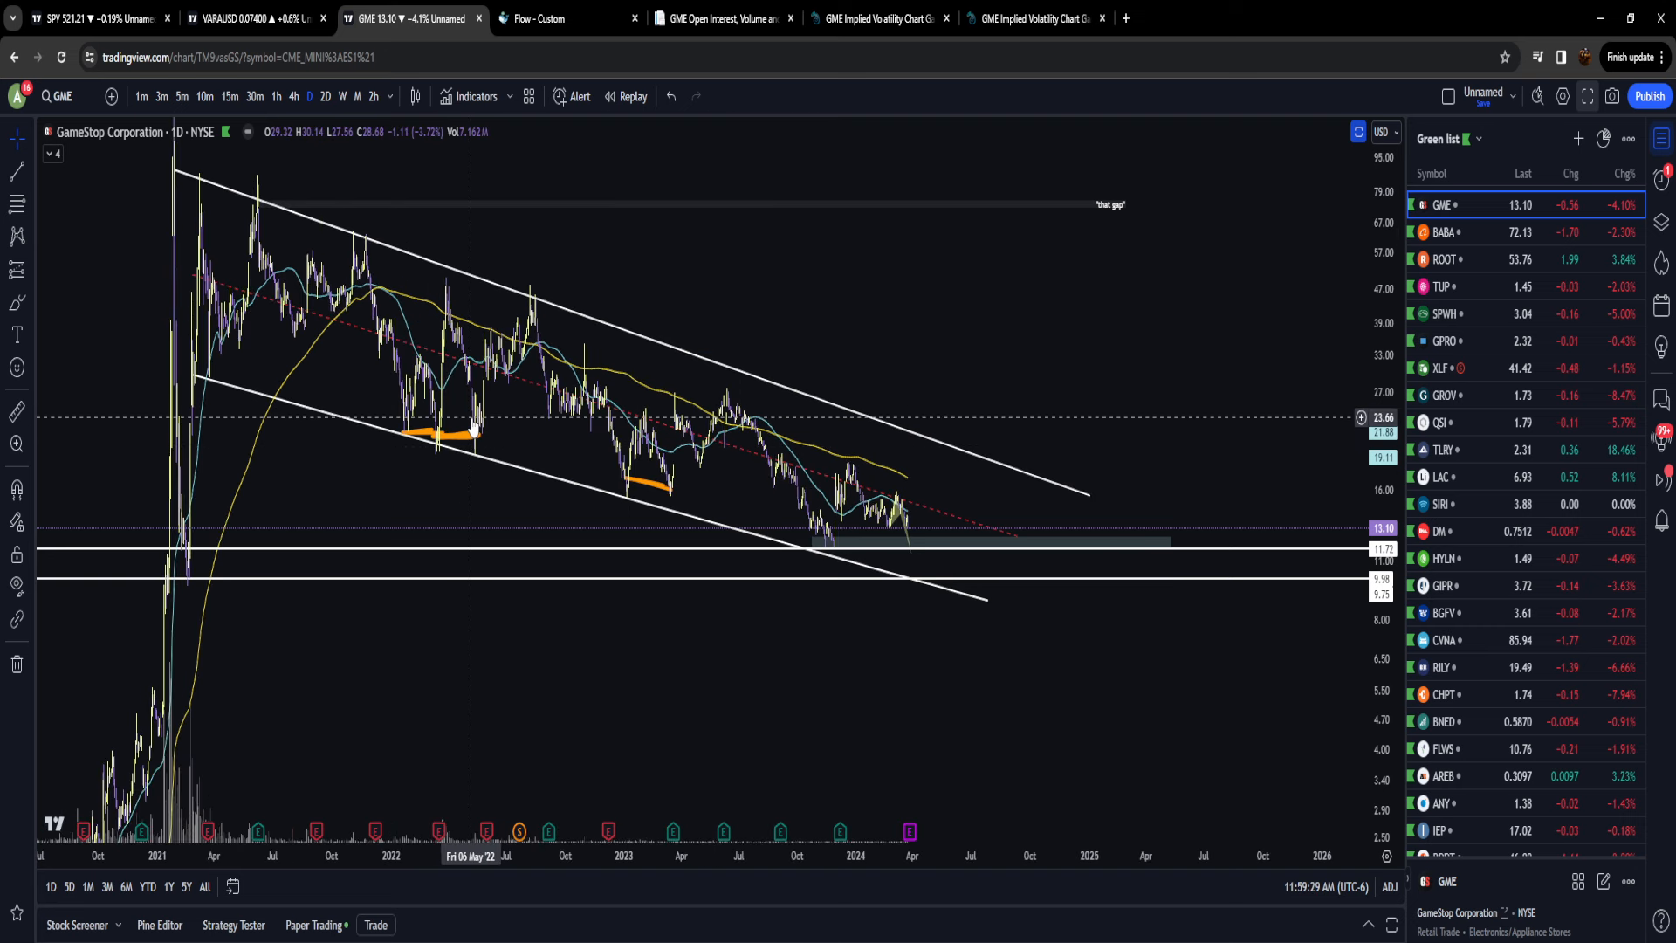
{"action": "mouse_move", "coordinate": [432, 492]}
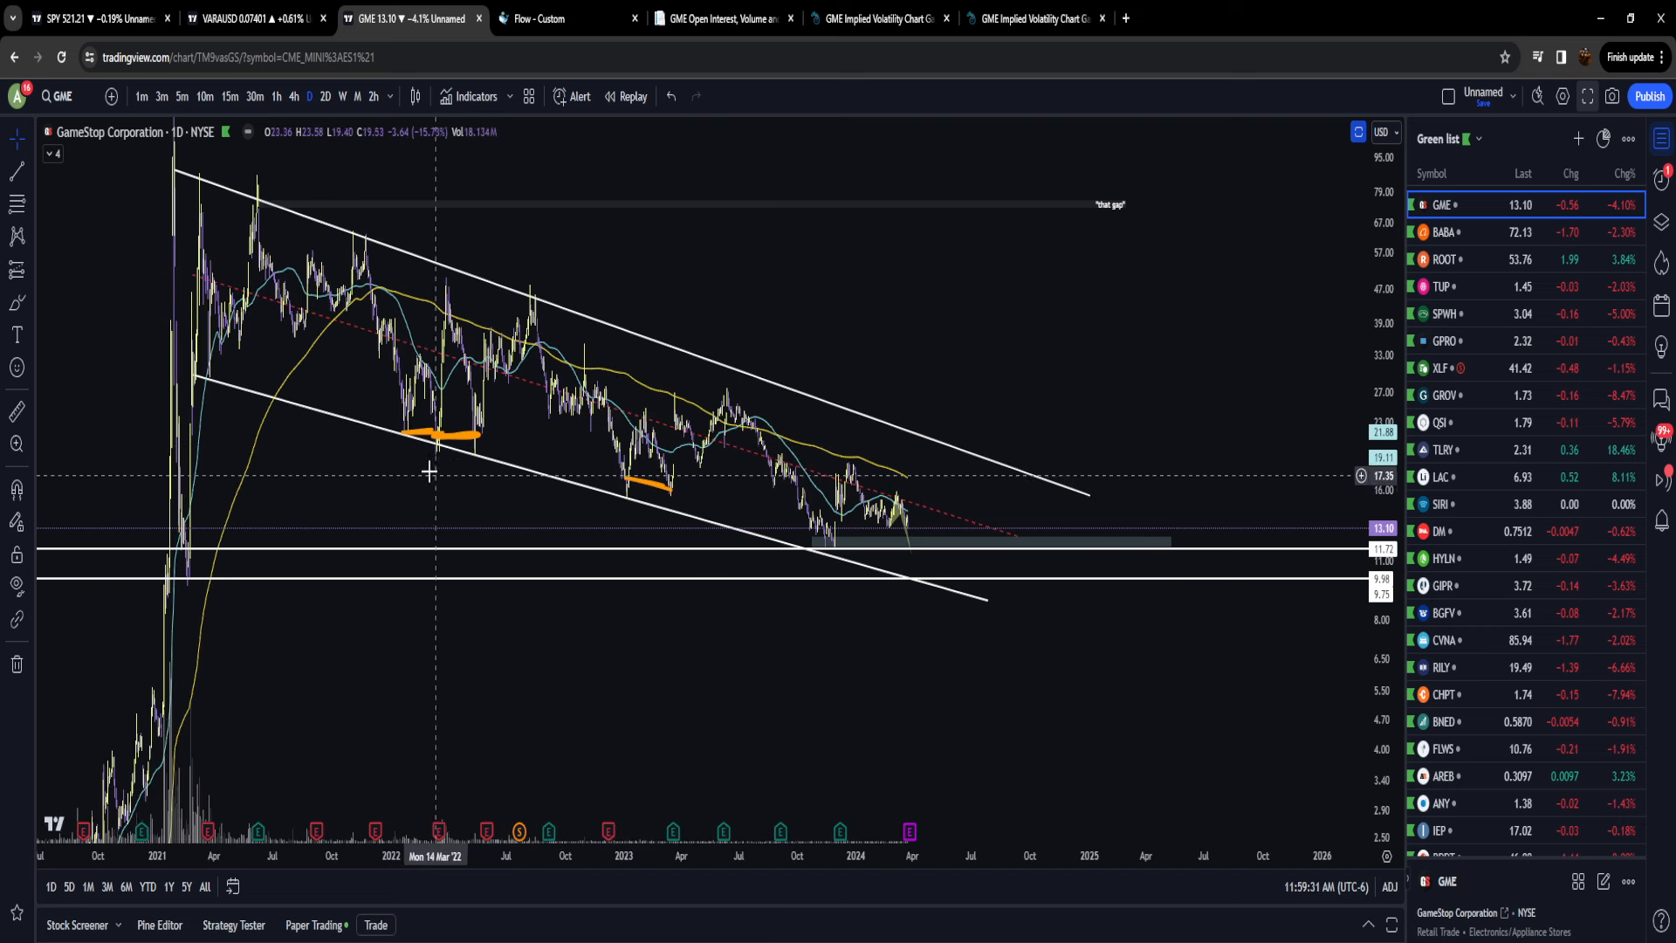
{"action": "mouse_move", "coordinate": [450, 365]}
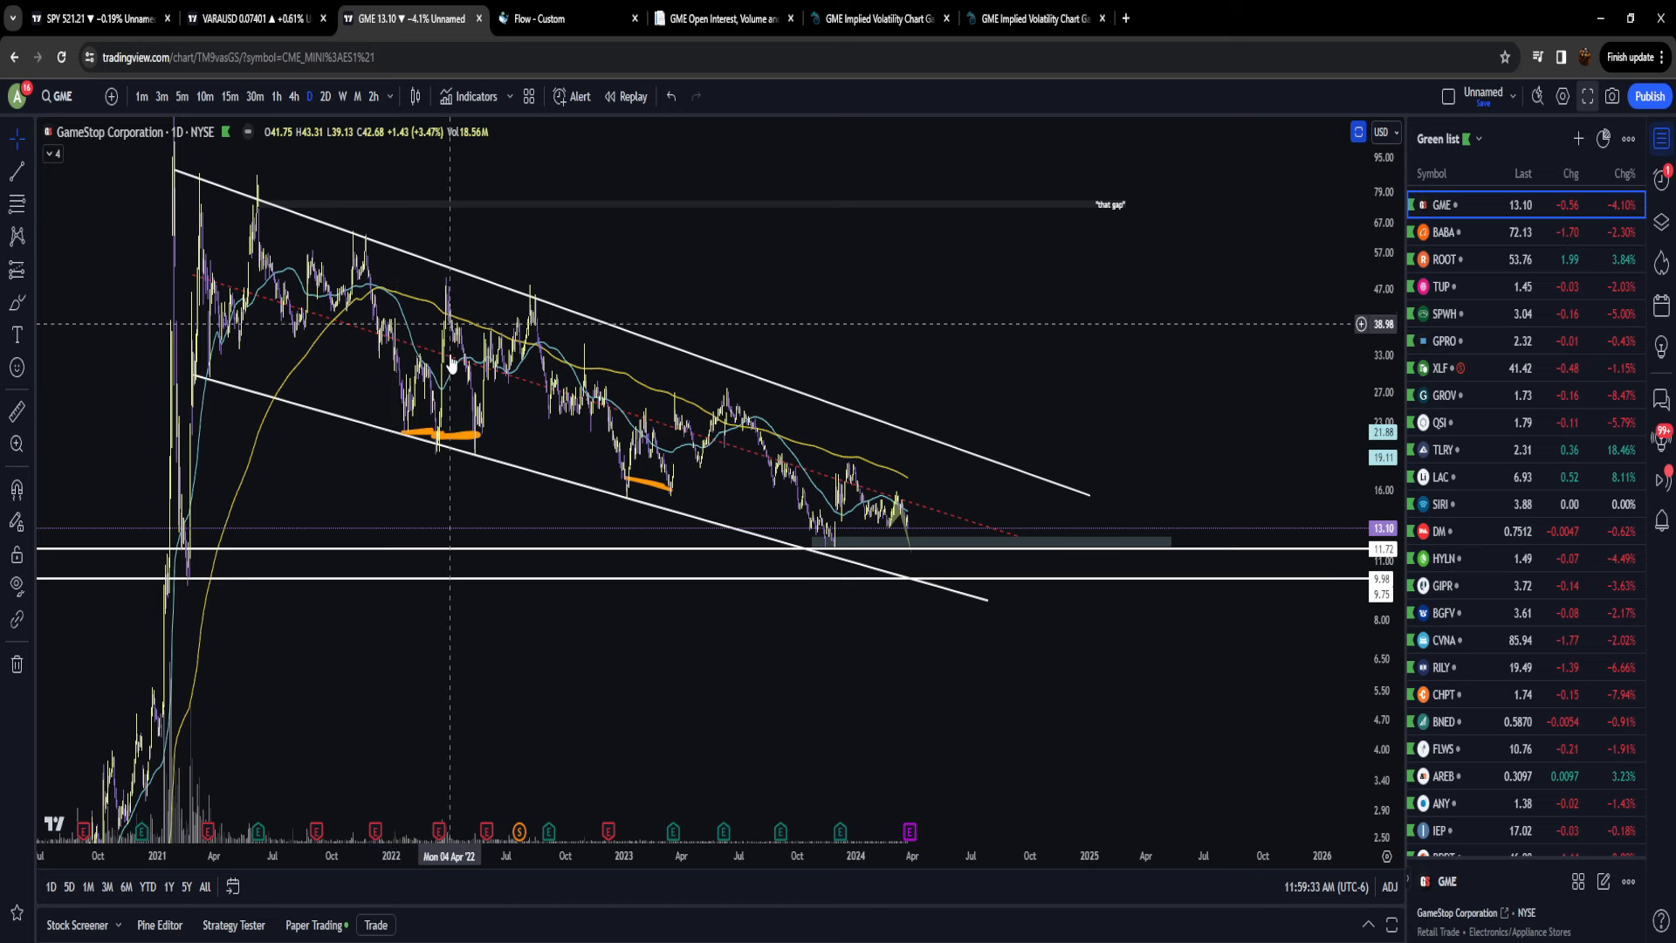
{"action": "mouse_move", "coordinate": [492, 402]}
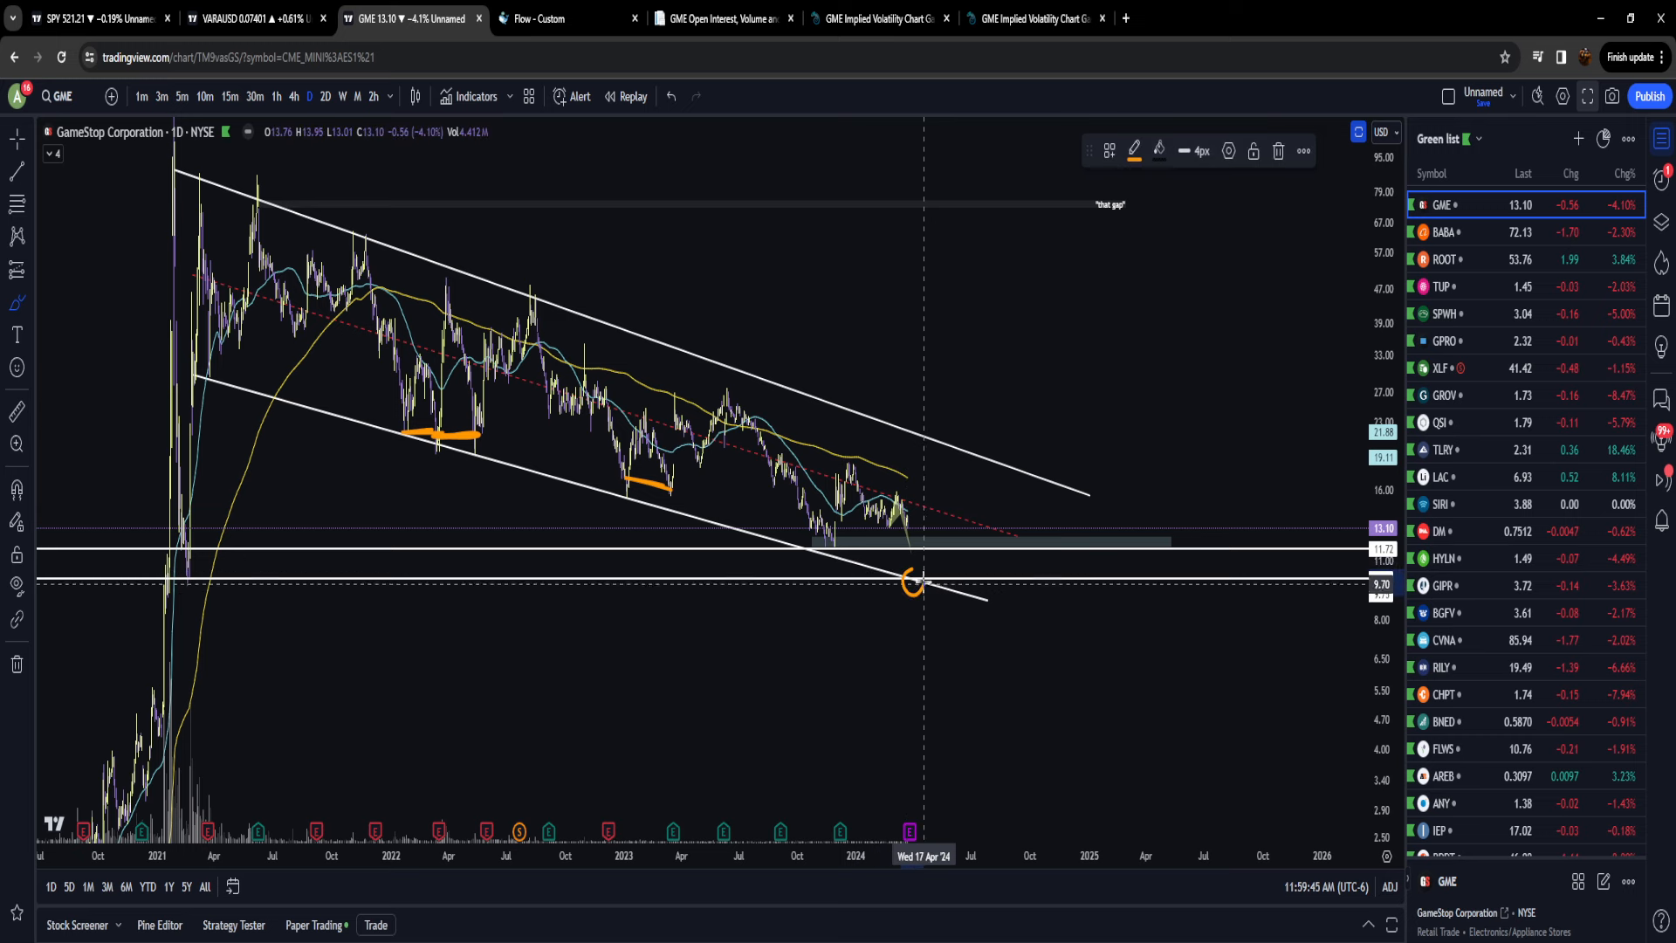
Step: Circle where price meets the lower channel line with an orange stroke
{"action": "left_click_drag", "start_coordinate": [316, 437], "coordinate": [700, 555]}
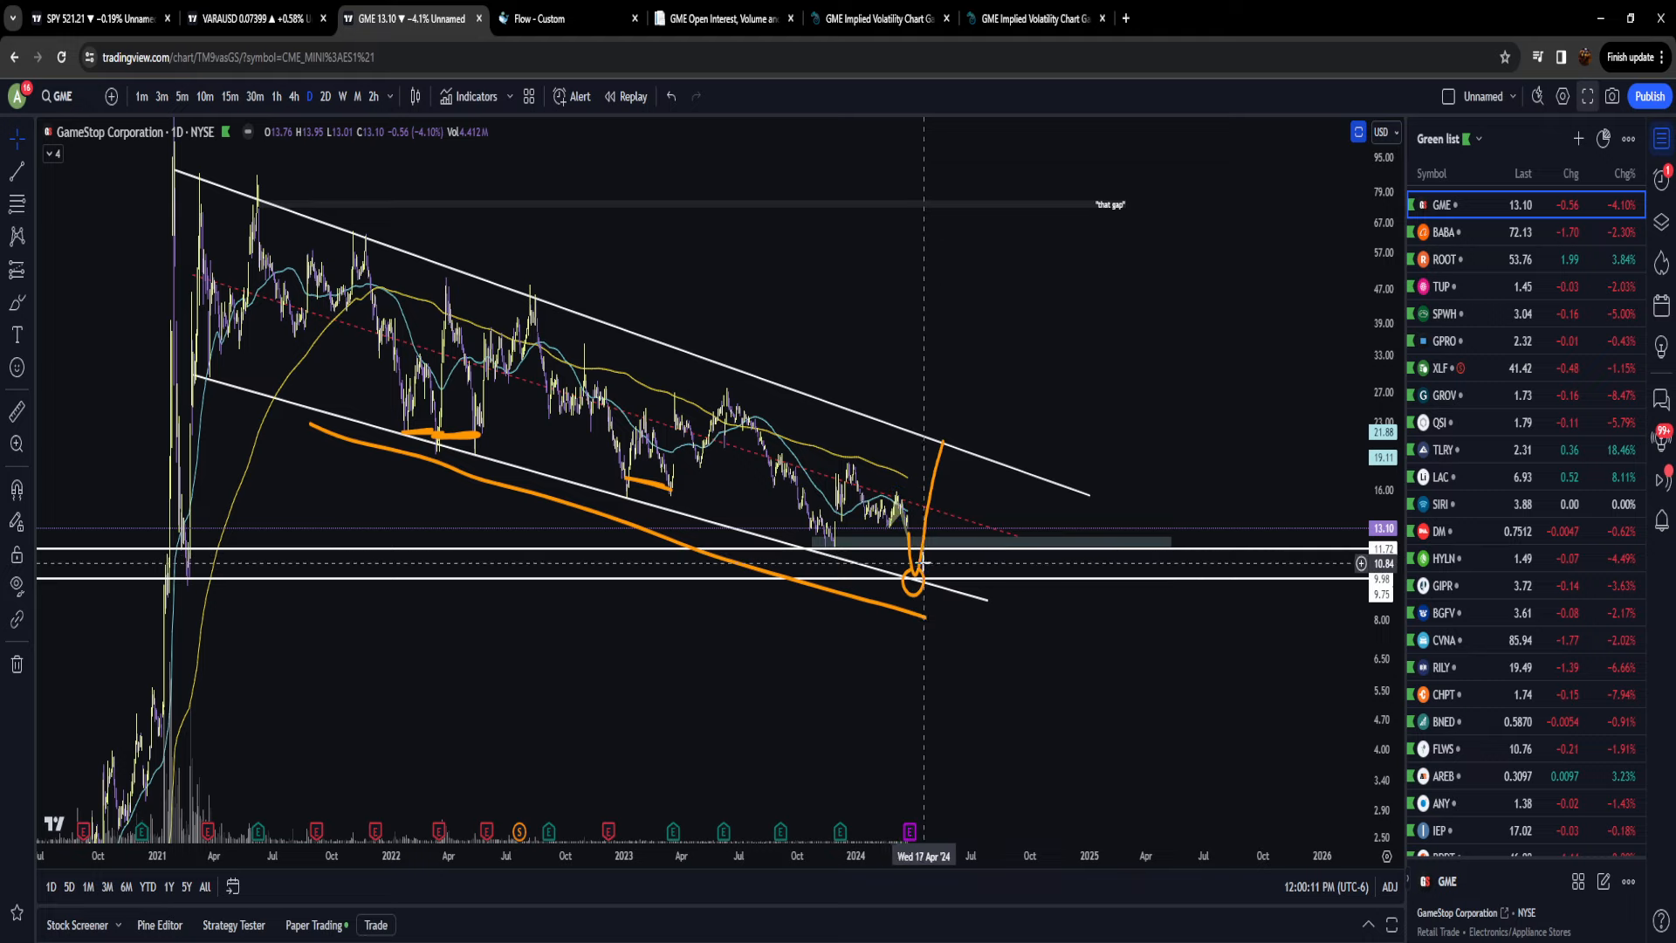
{"action": "mouse_move", "coordinate": [863, 557]}
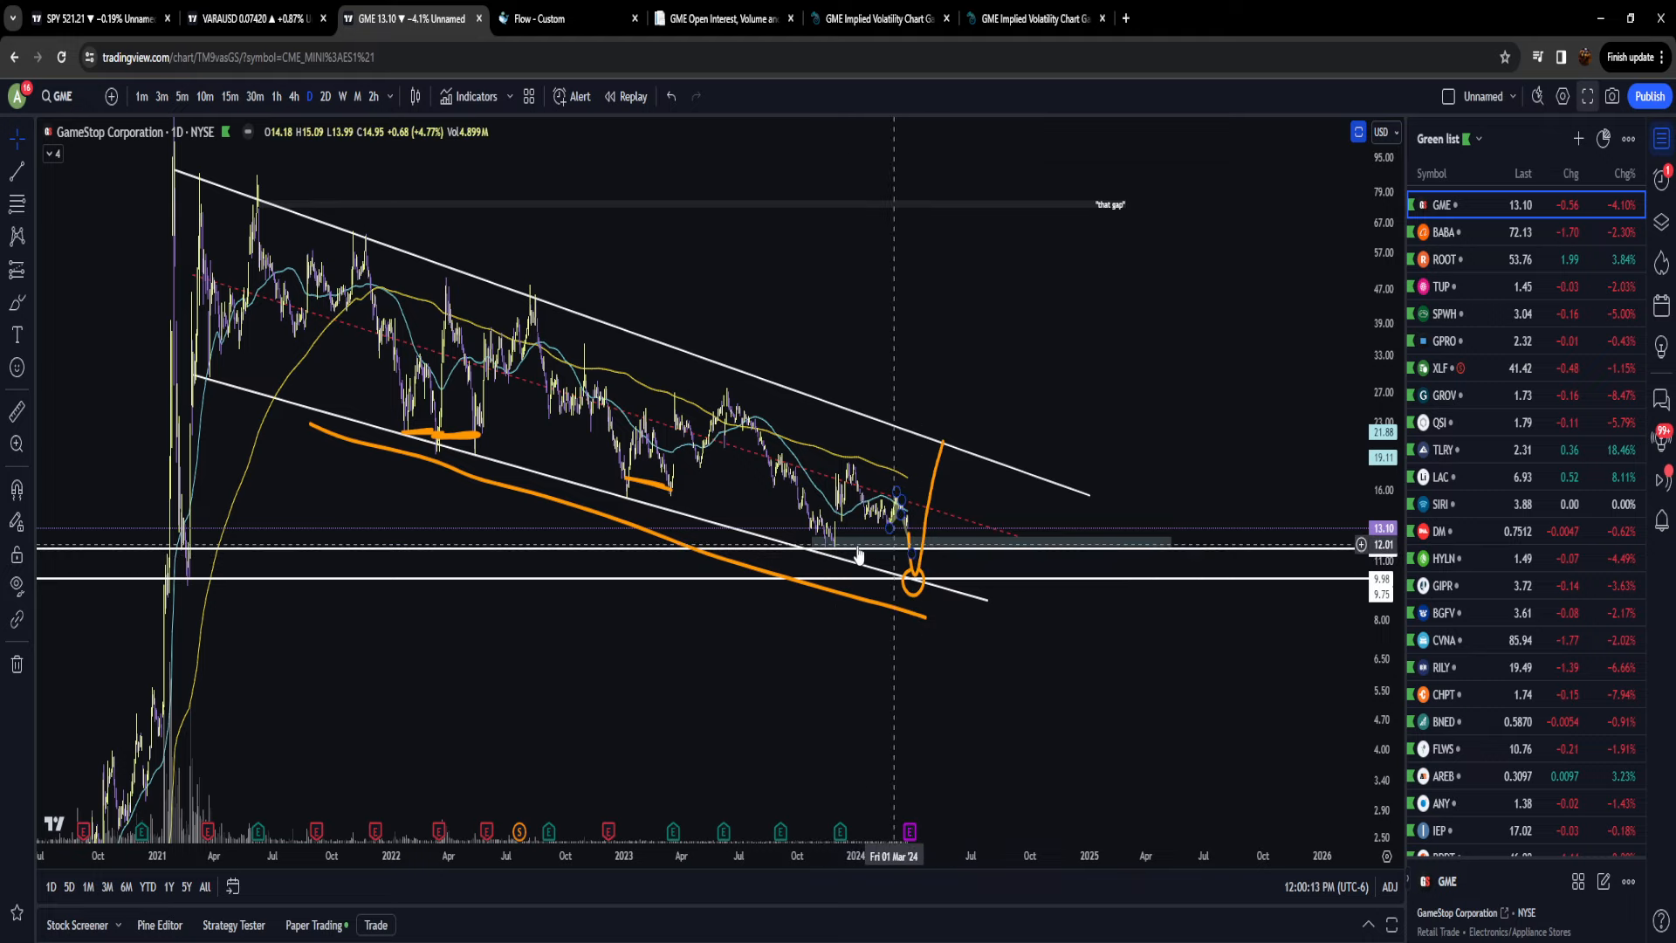
{"action": "mouse_move", "coordinate": [912, 580]}
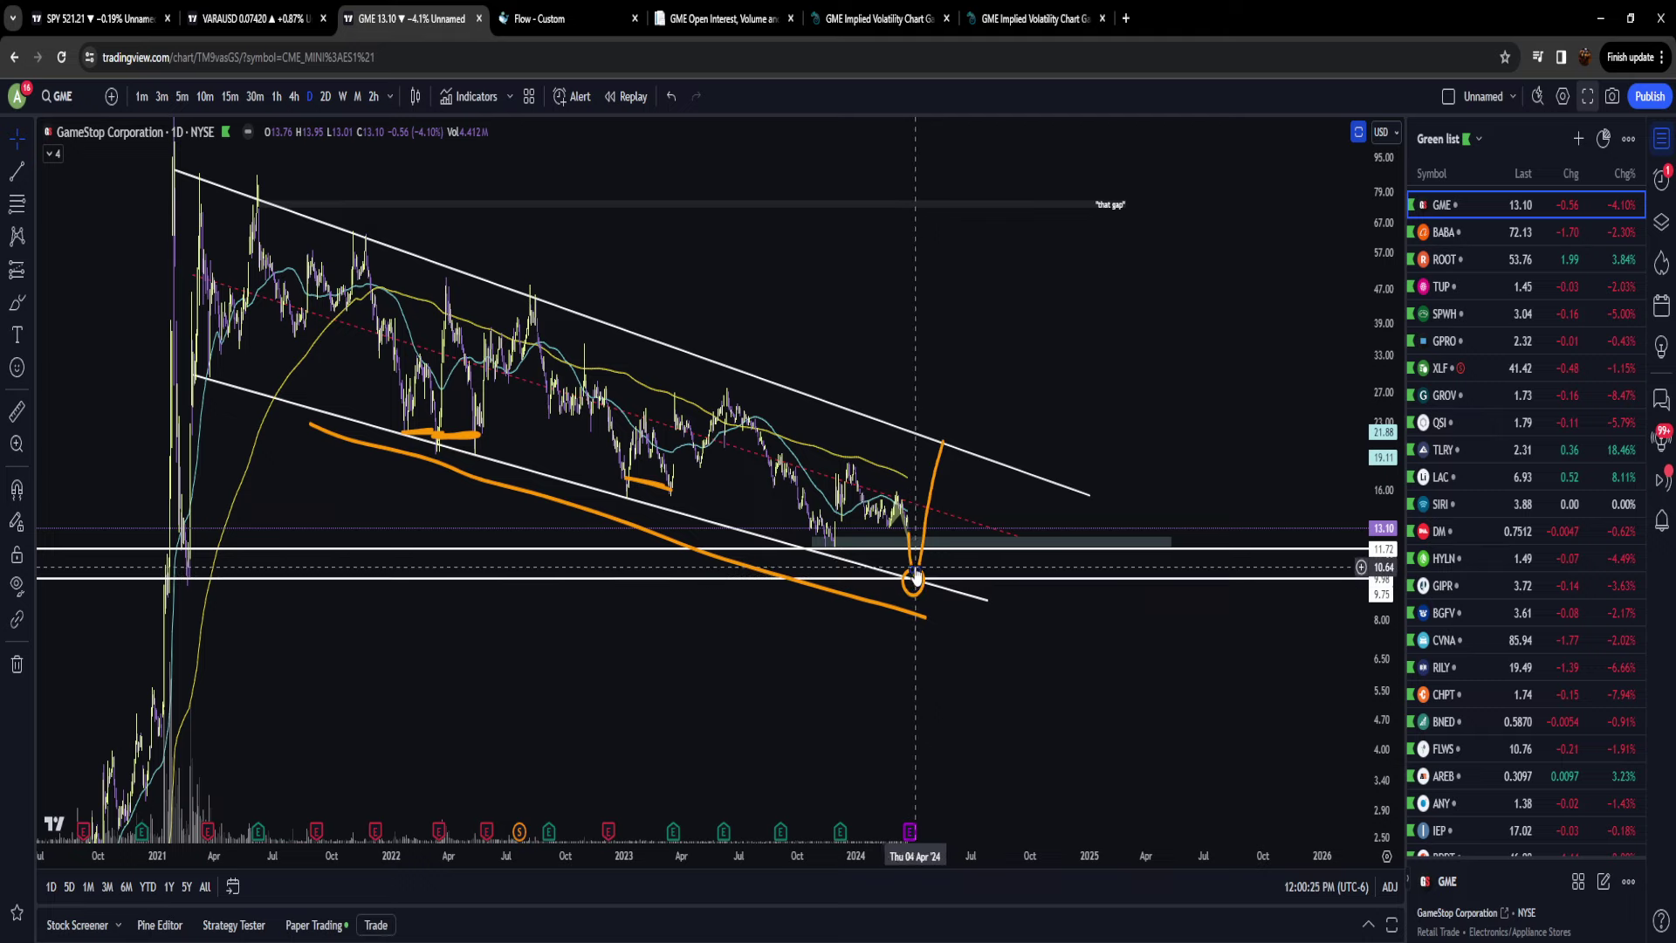
{"action": "mouse_move", "coordinate": [926, 557]}
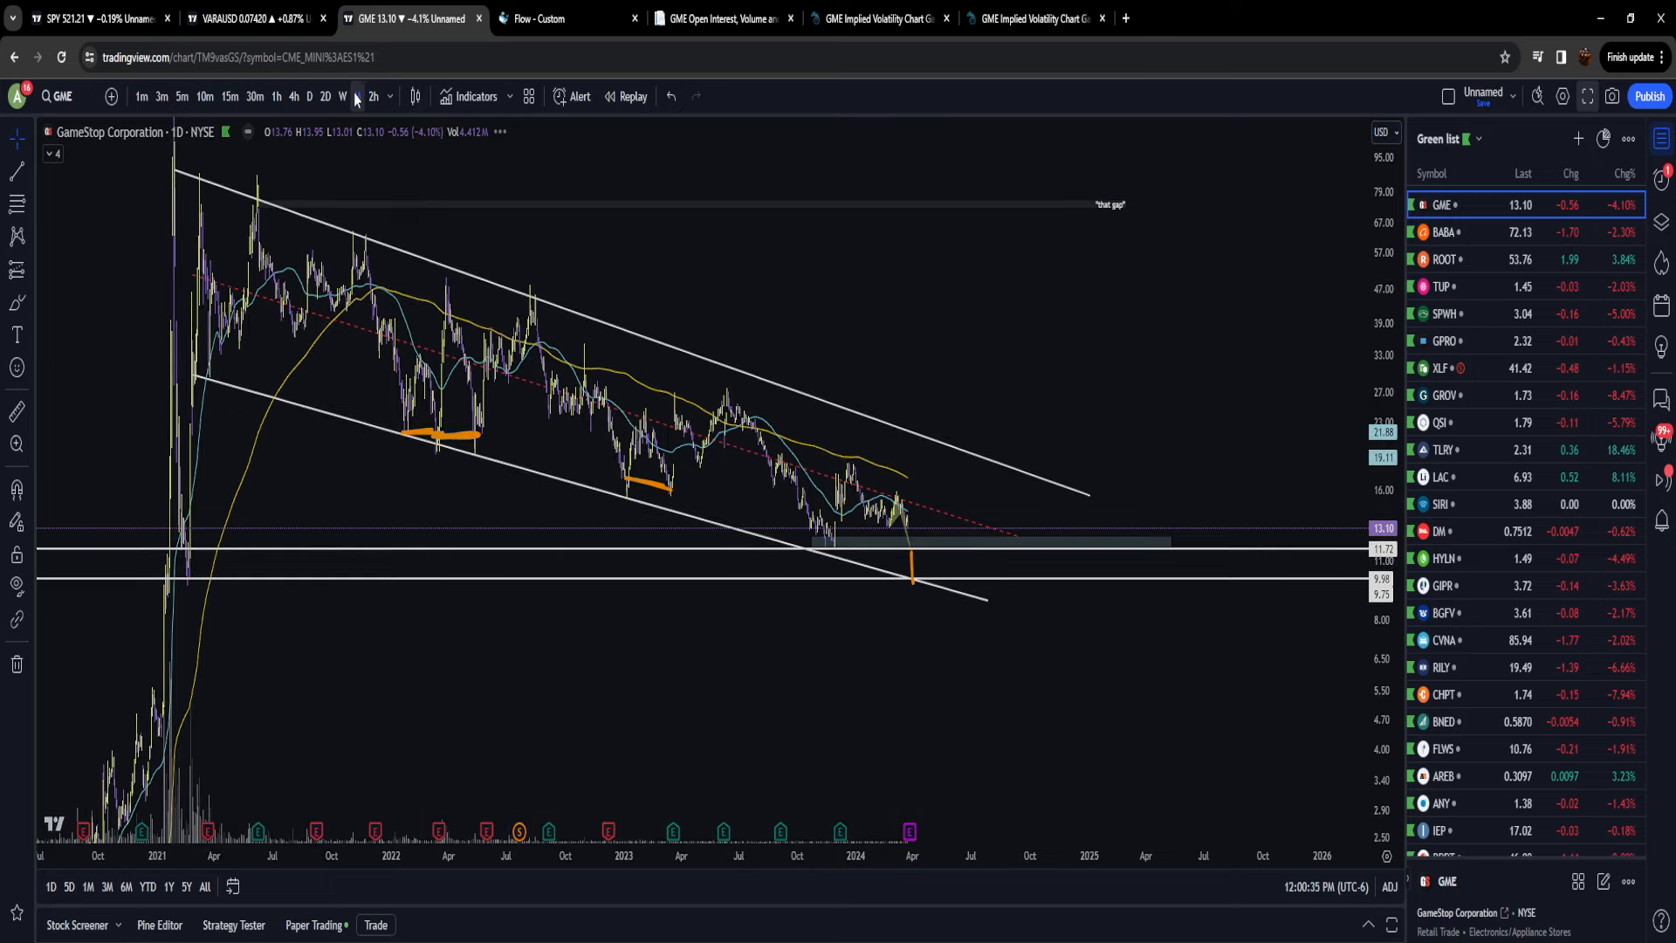
Step: Check the GME chart on monthly candles, then return to daily candles
{"action": "left_click", "coordinate": [342, 96]}
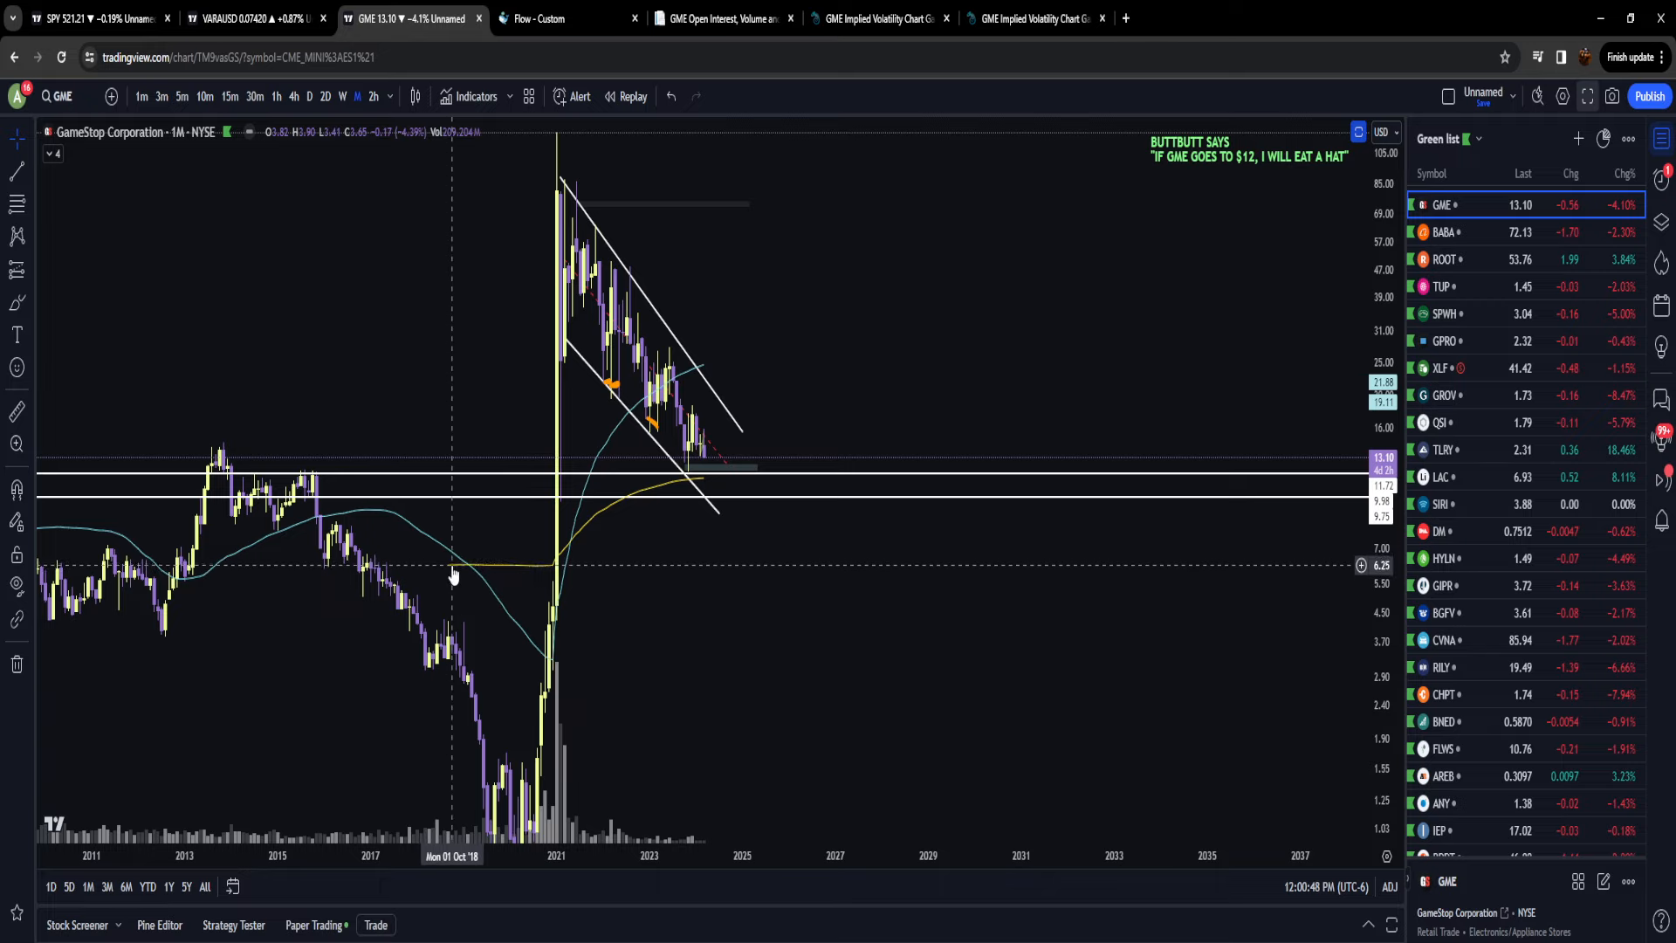
{"action": "mouse_move", "coordinate": [440, 576]}
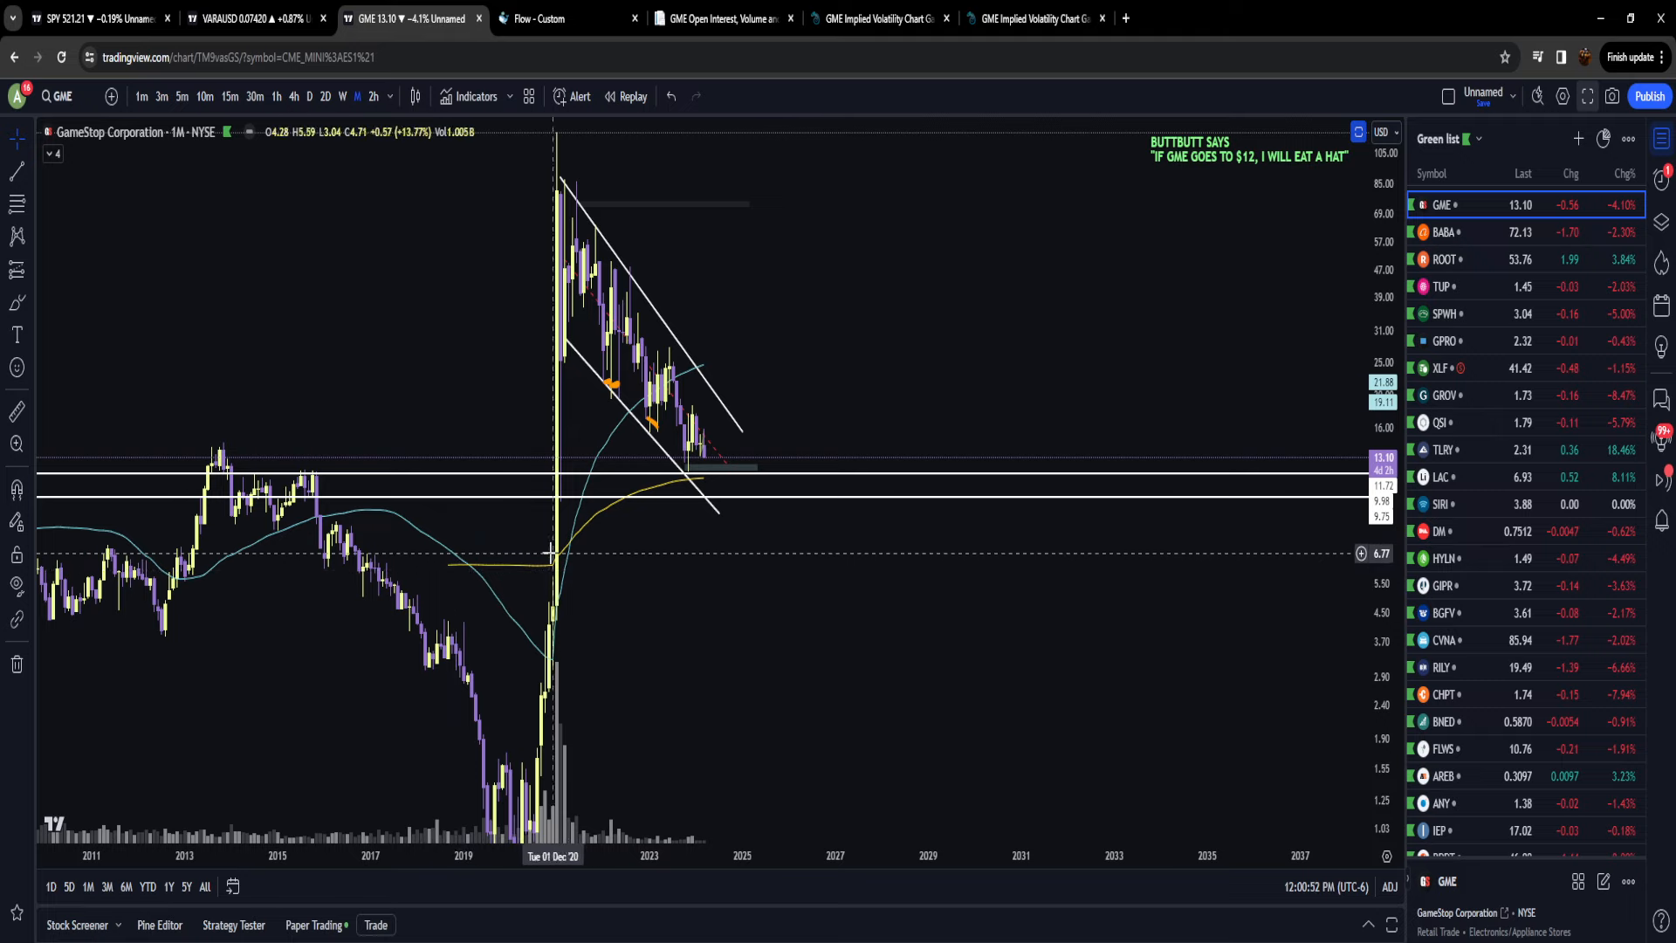
{"action": "mouse_move", "coordinate": [576, 537]}
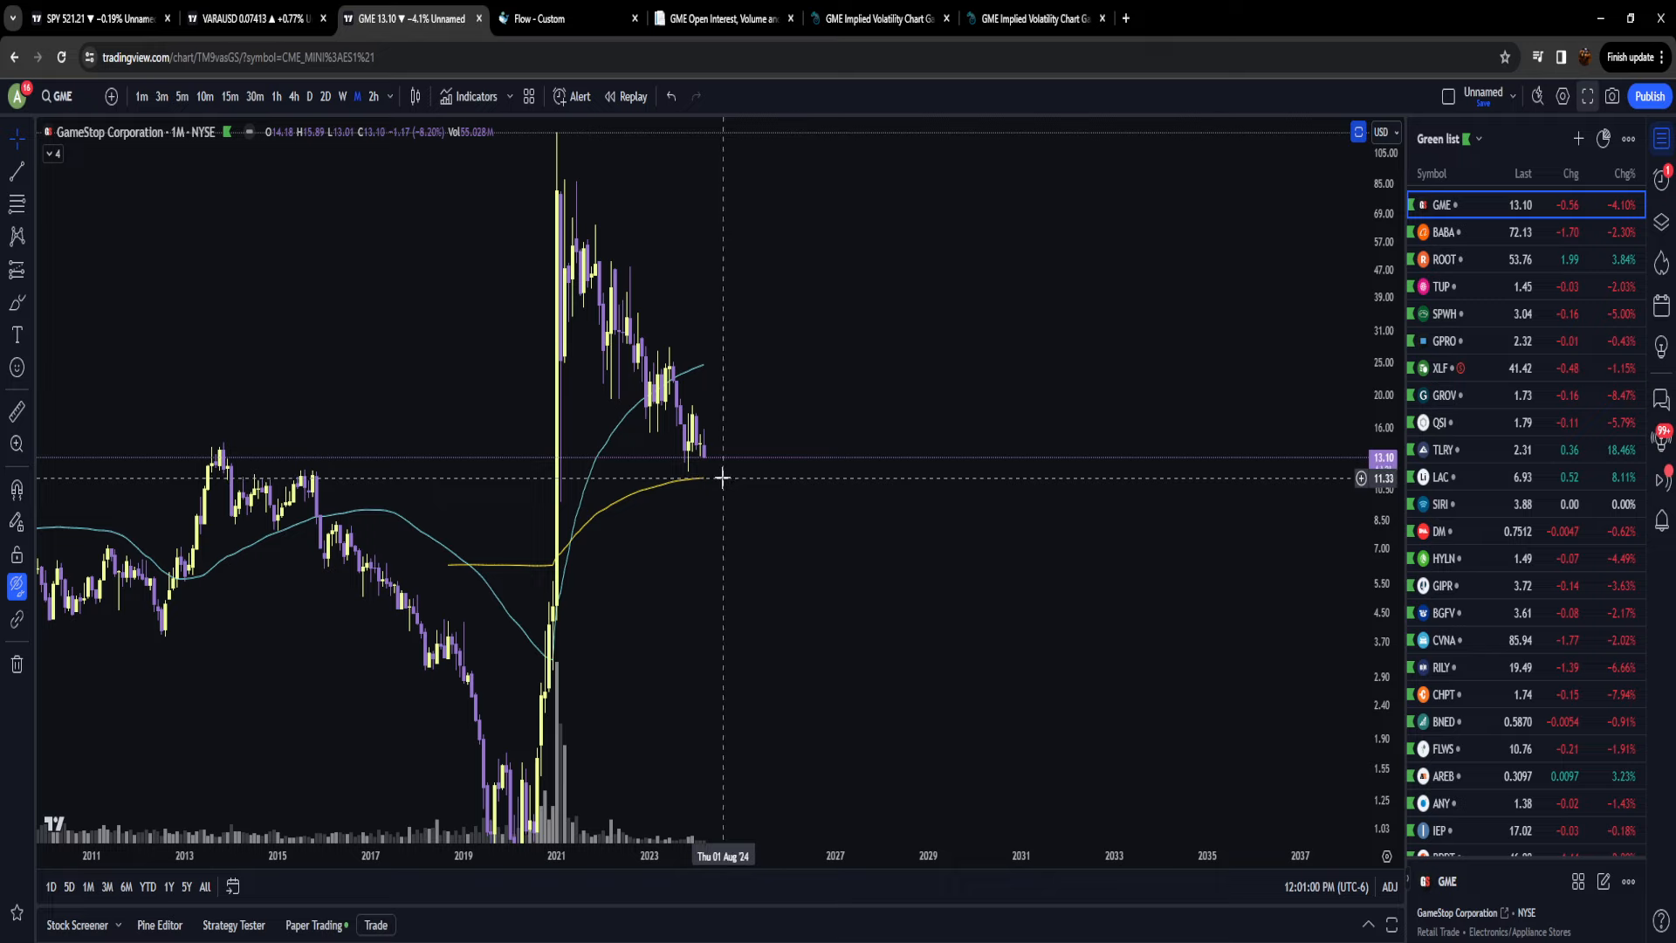
{"action": "mouse_move", "coordinate": [712, 478]}
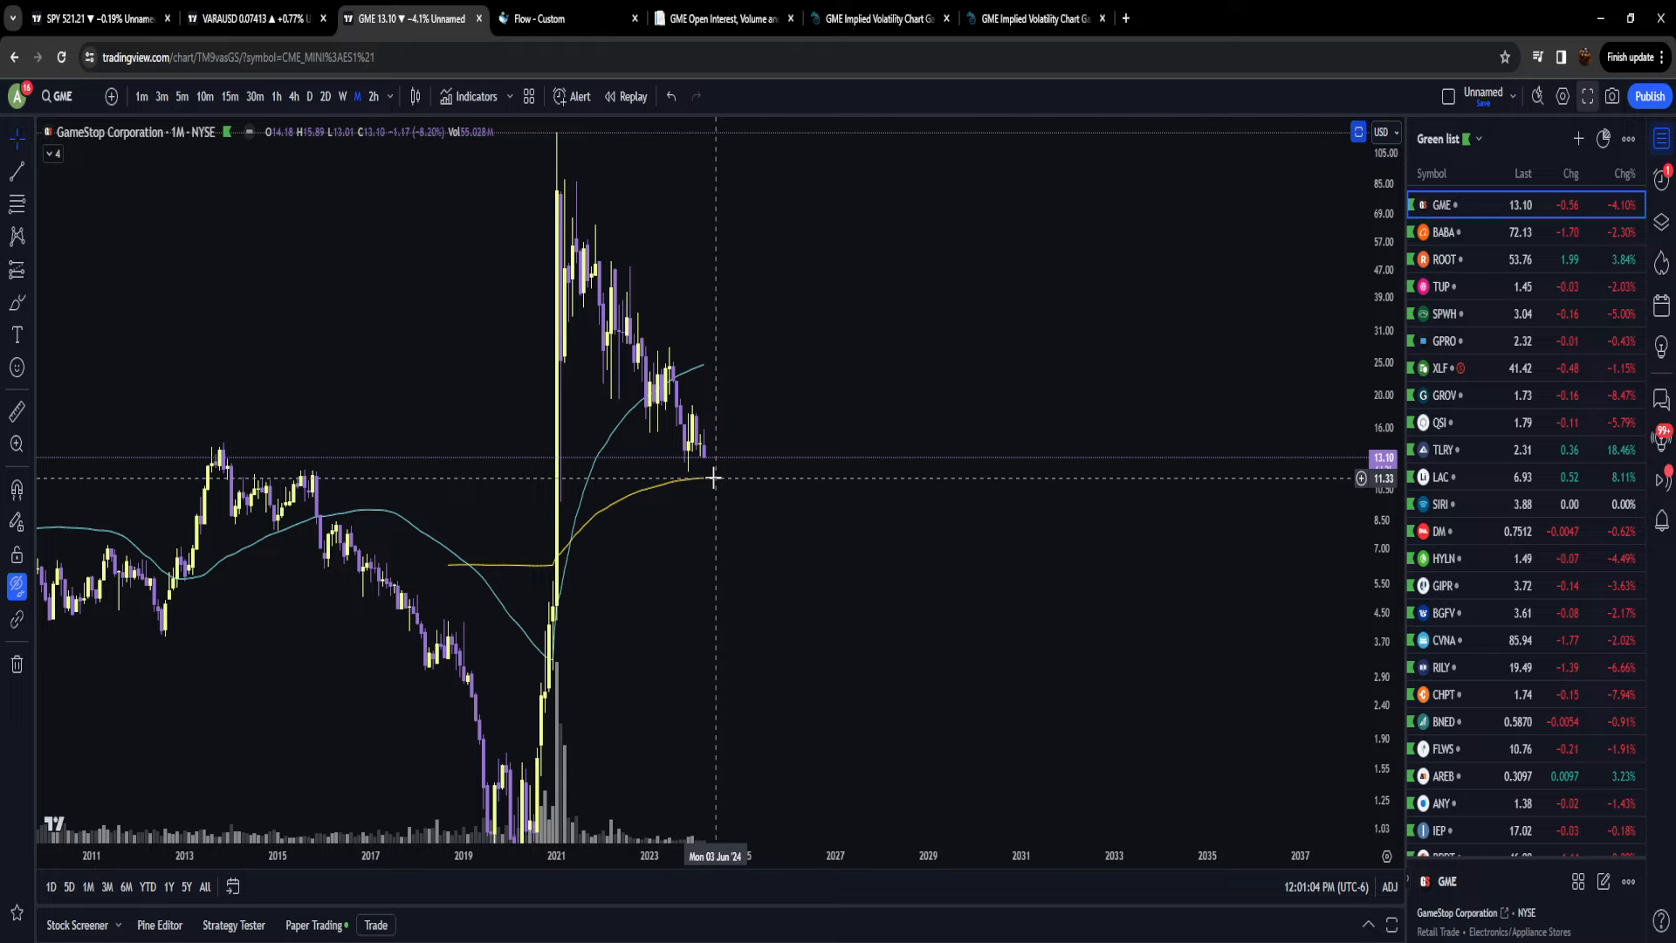
{"action": "mouse_move", "coordinate": [738, 496]}
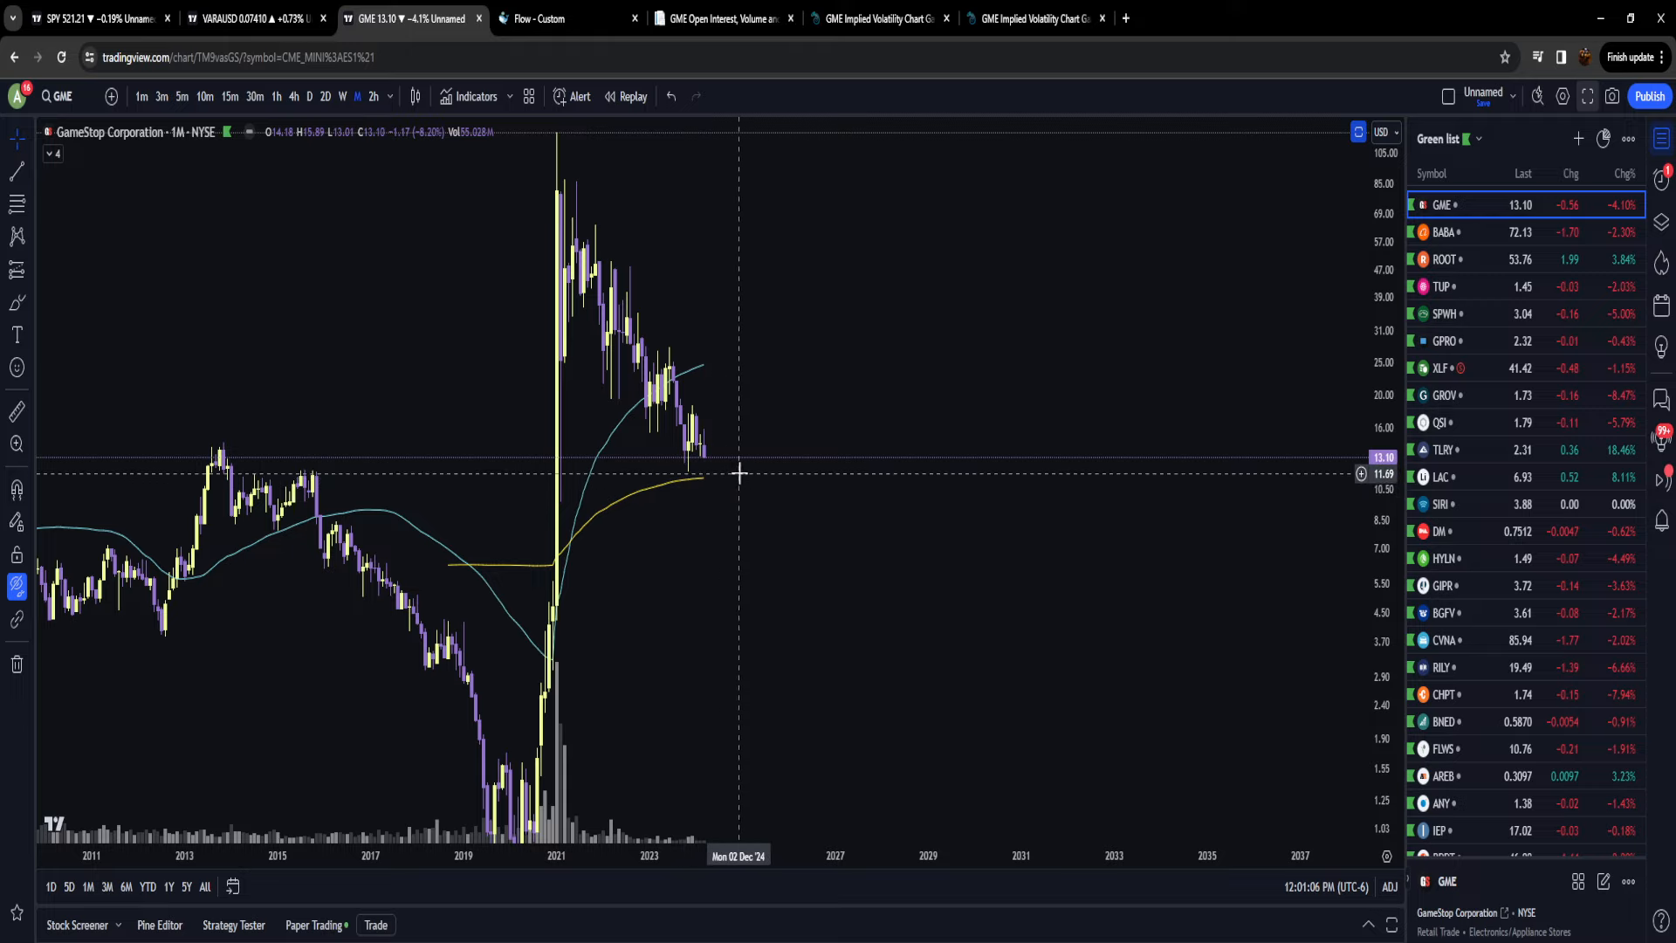
{"action": "mouse_move", "coordinate": [717, 475]}
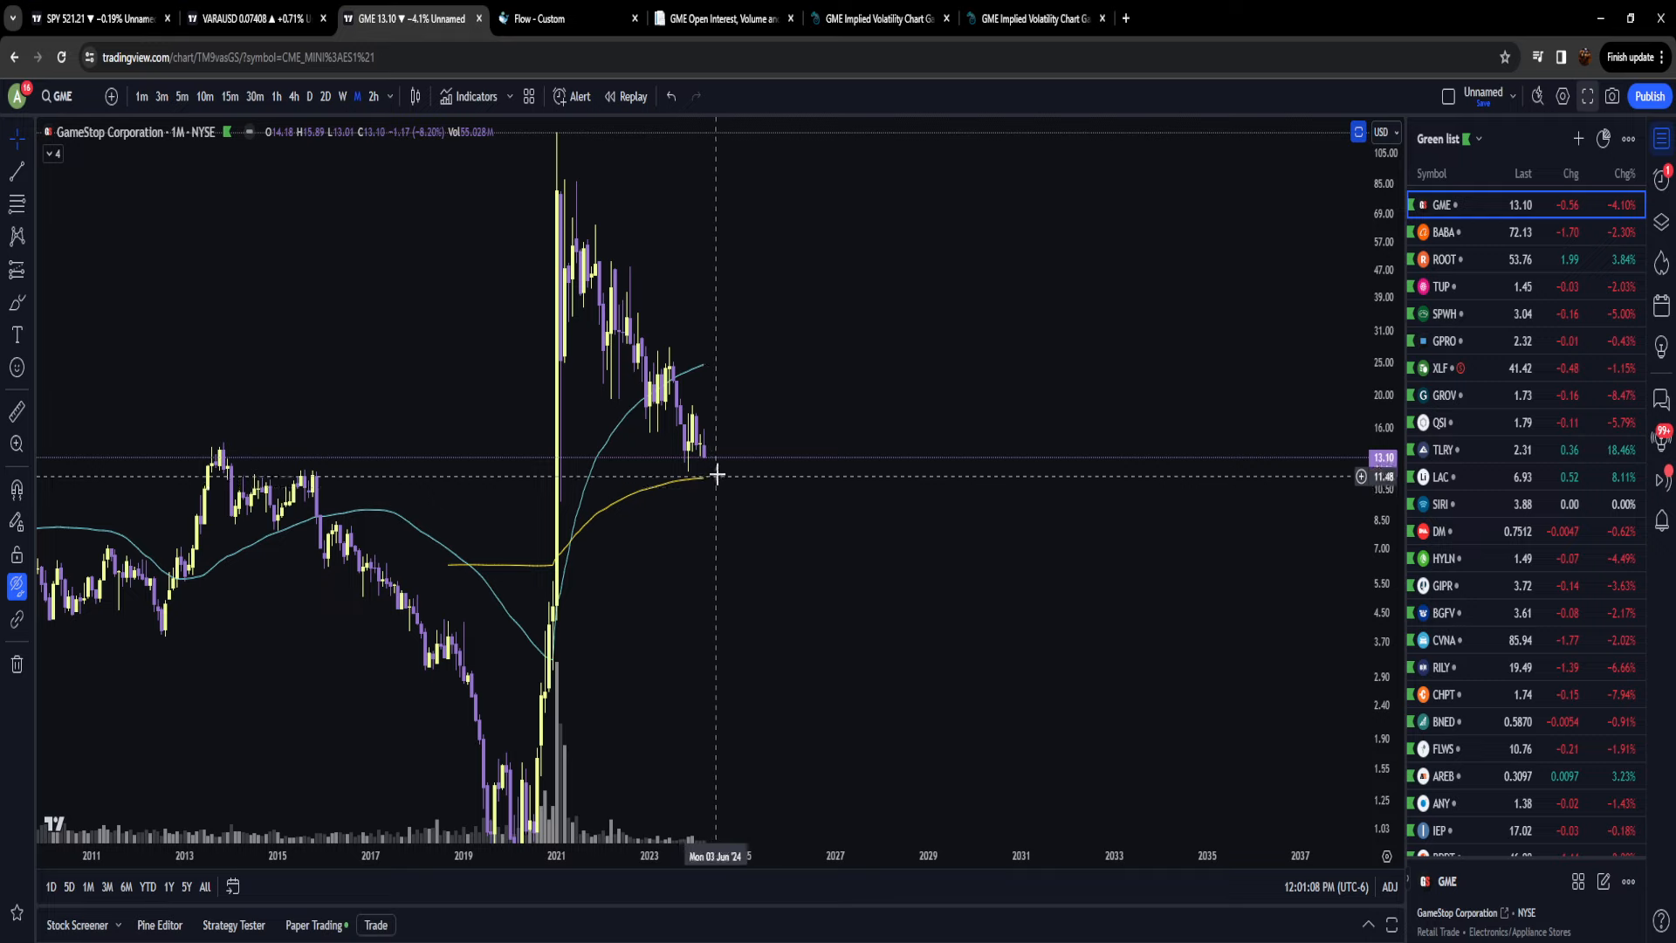
{"action": "mouse_move", "coordinate": [717, 501]}
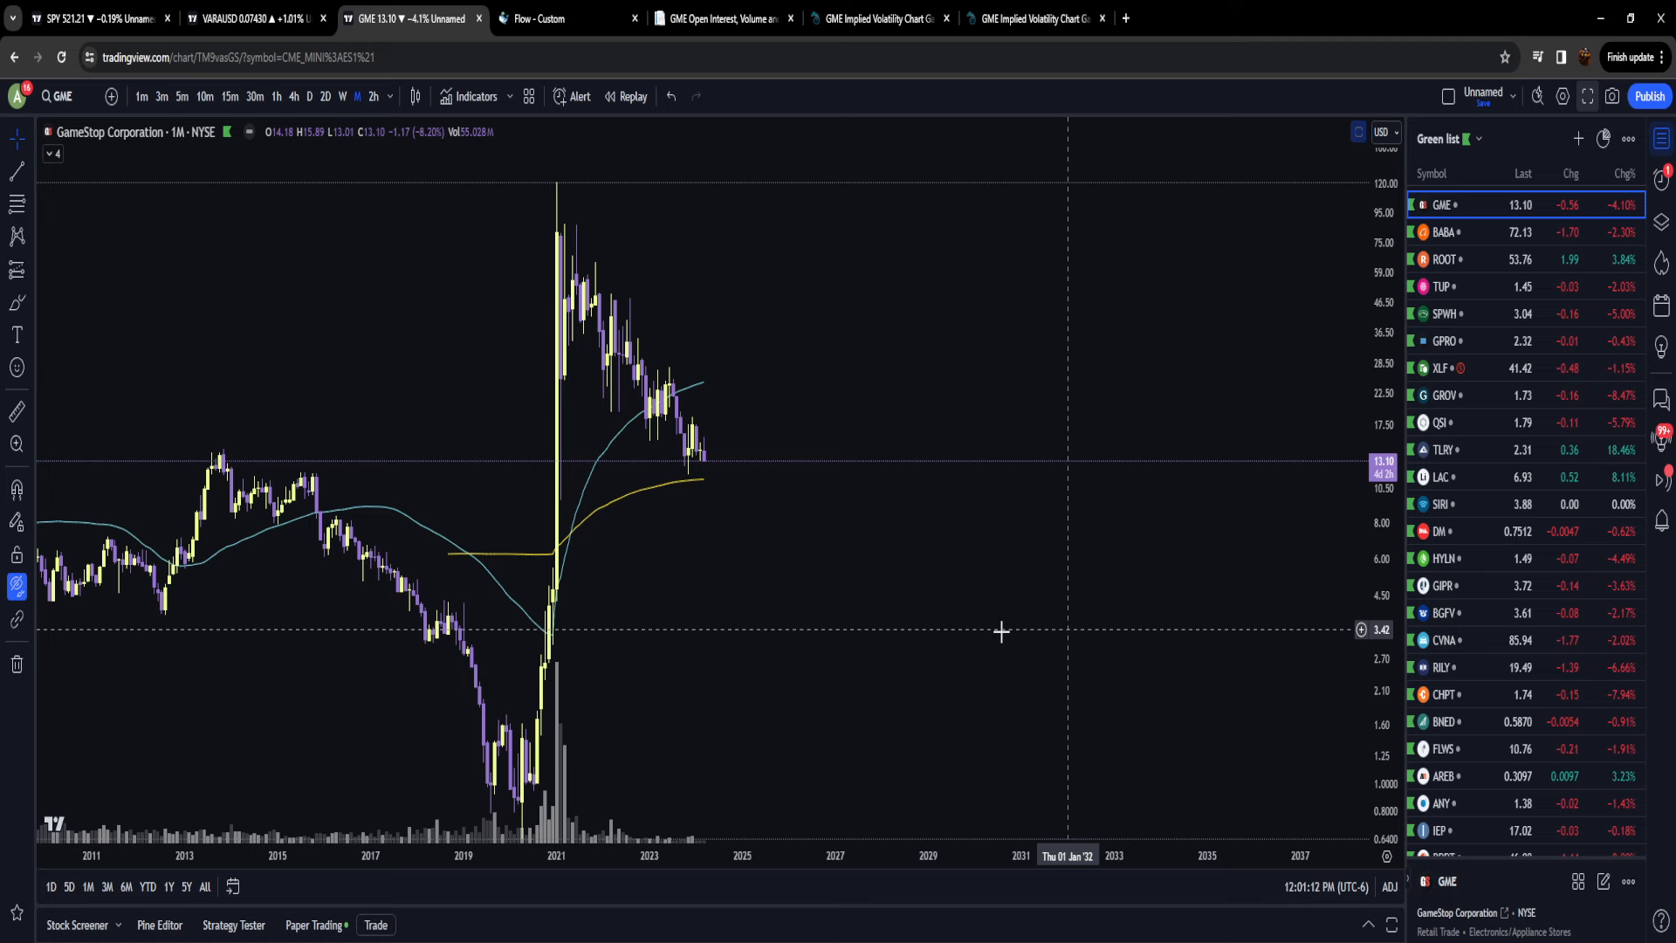
{"action": "mouse_move", "coordinate": [672, 478]}
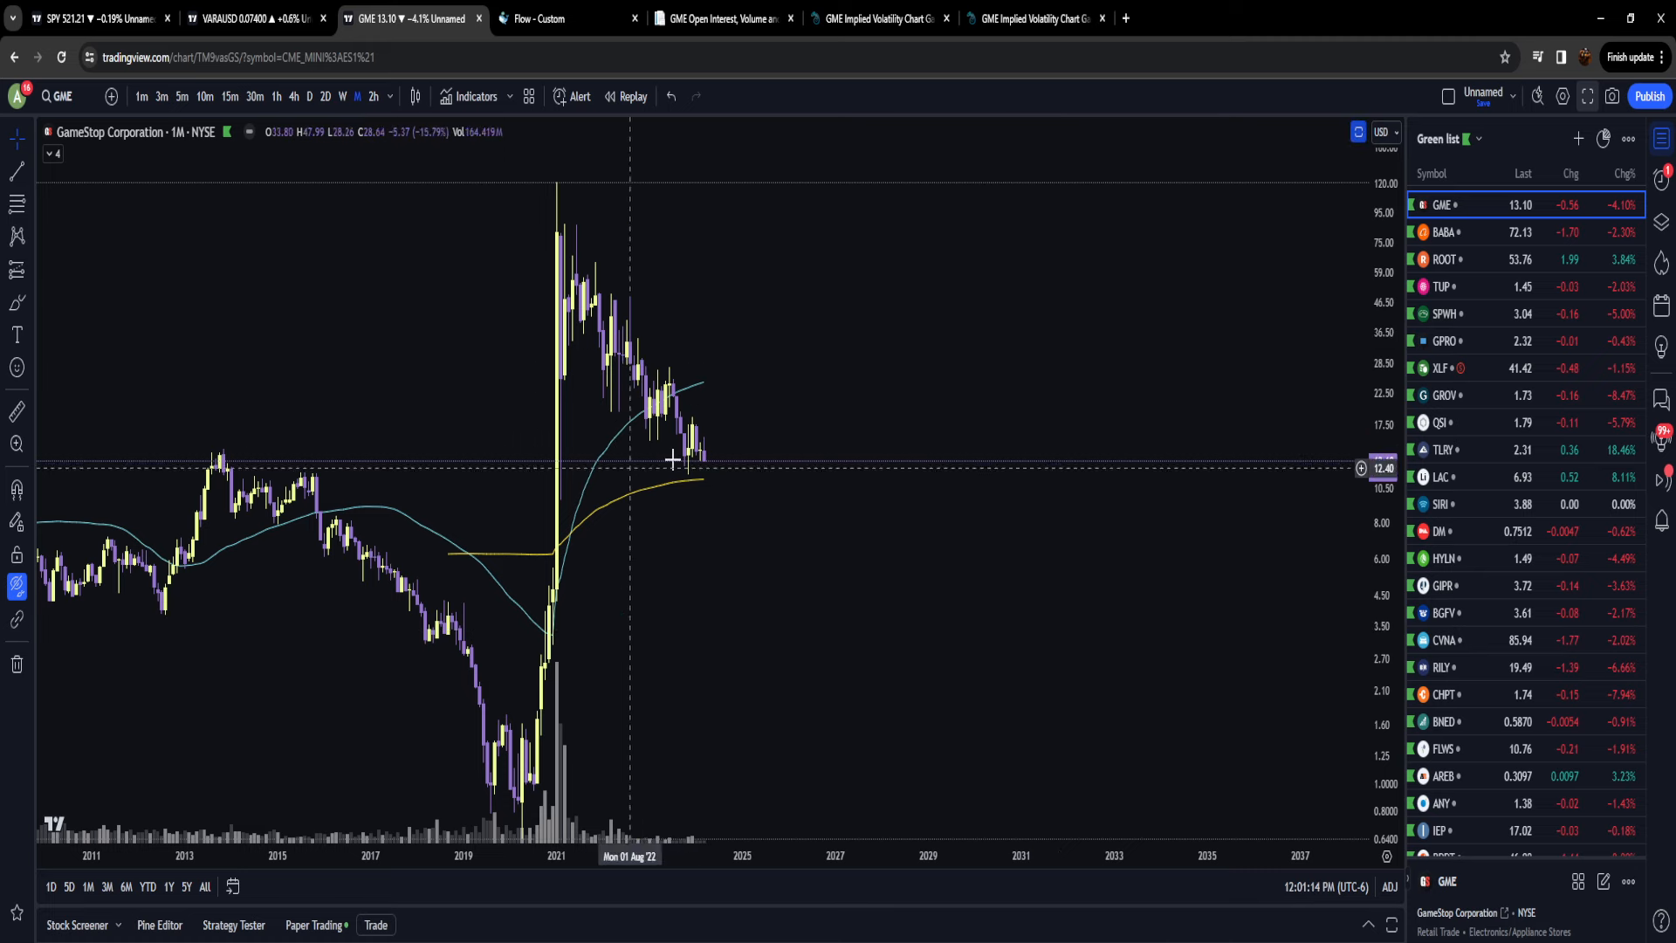
{"action": "mouse_move", "coordinate": [709, 481]}
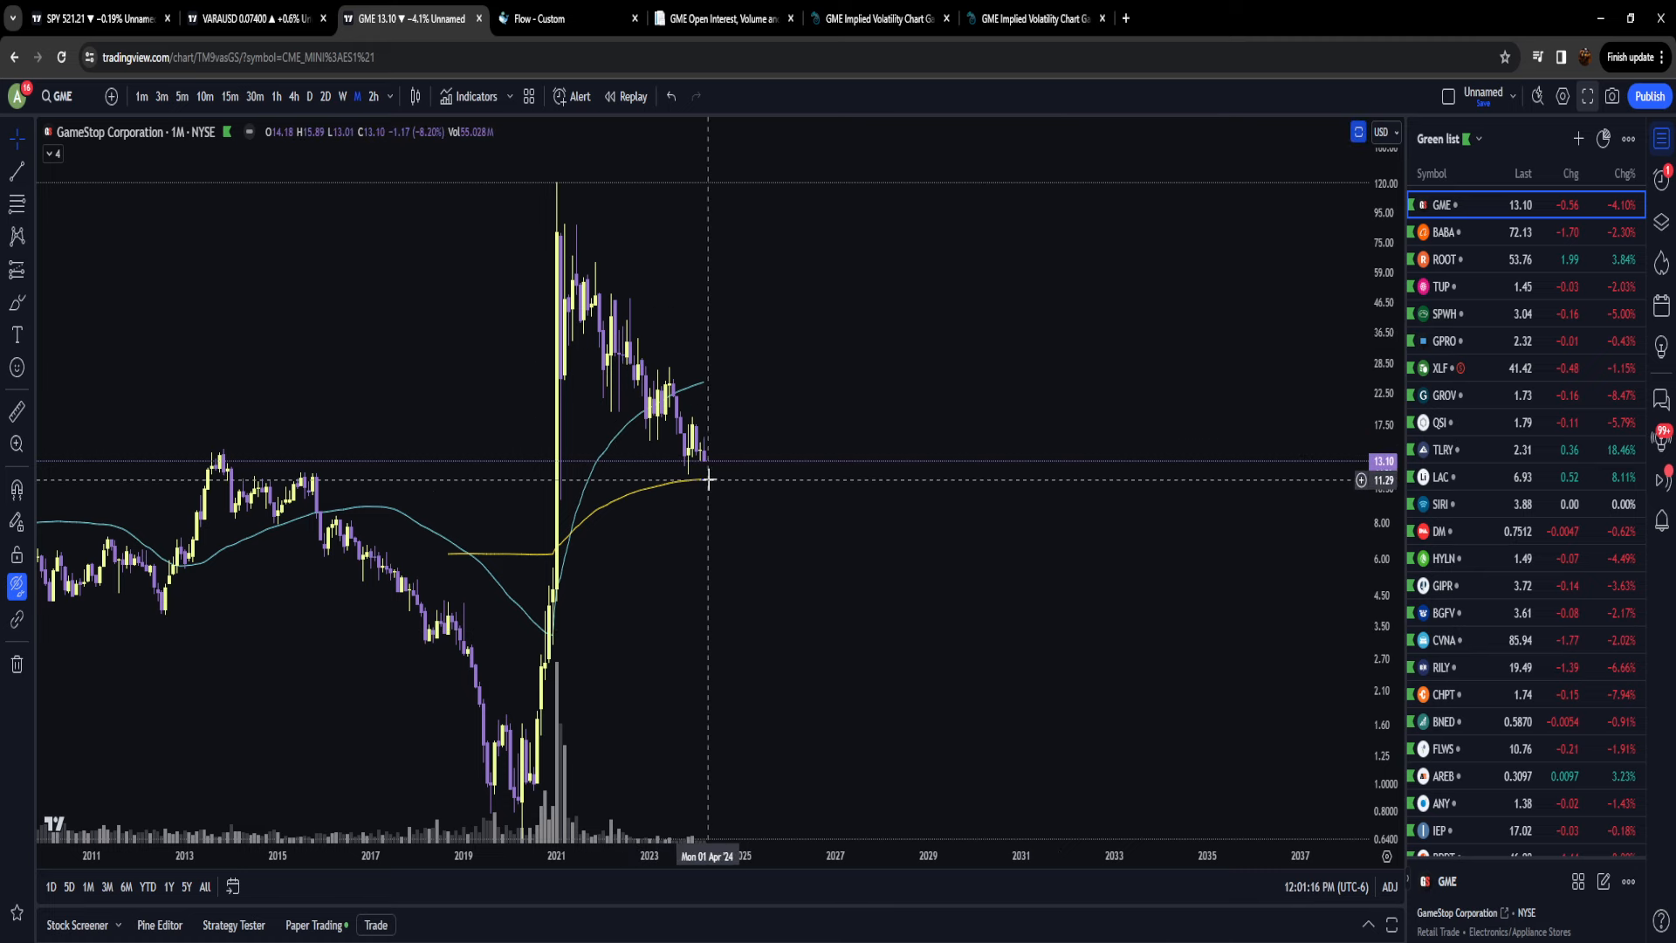
{"action": "mouse_move", "coordinate": [723, 476]}
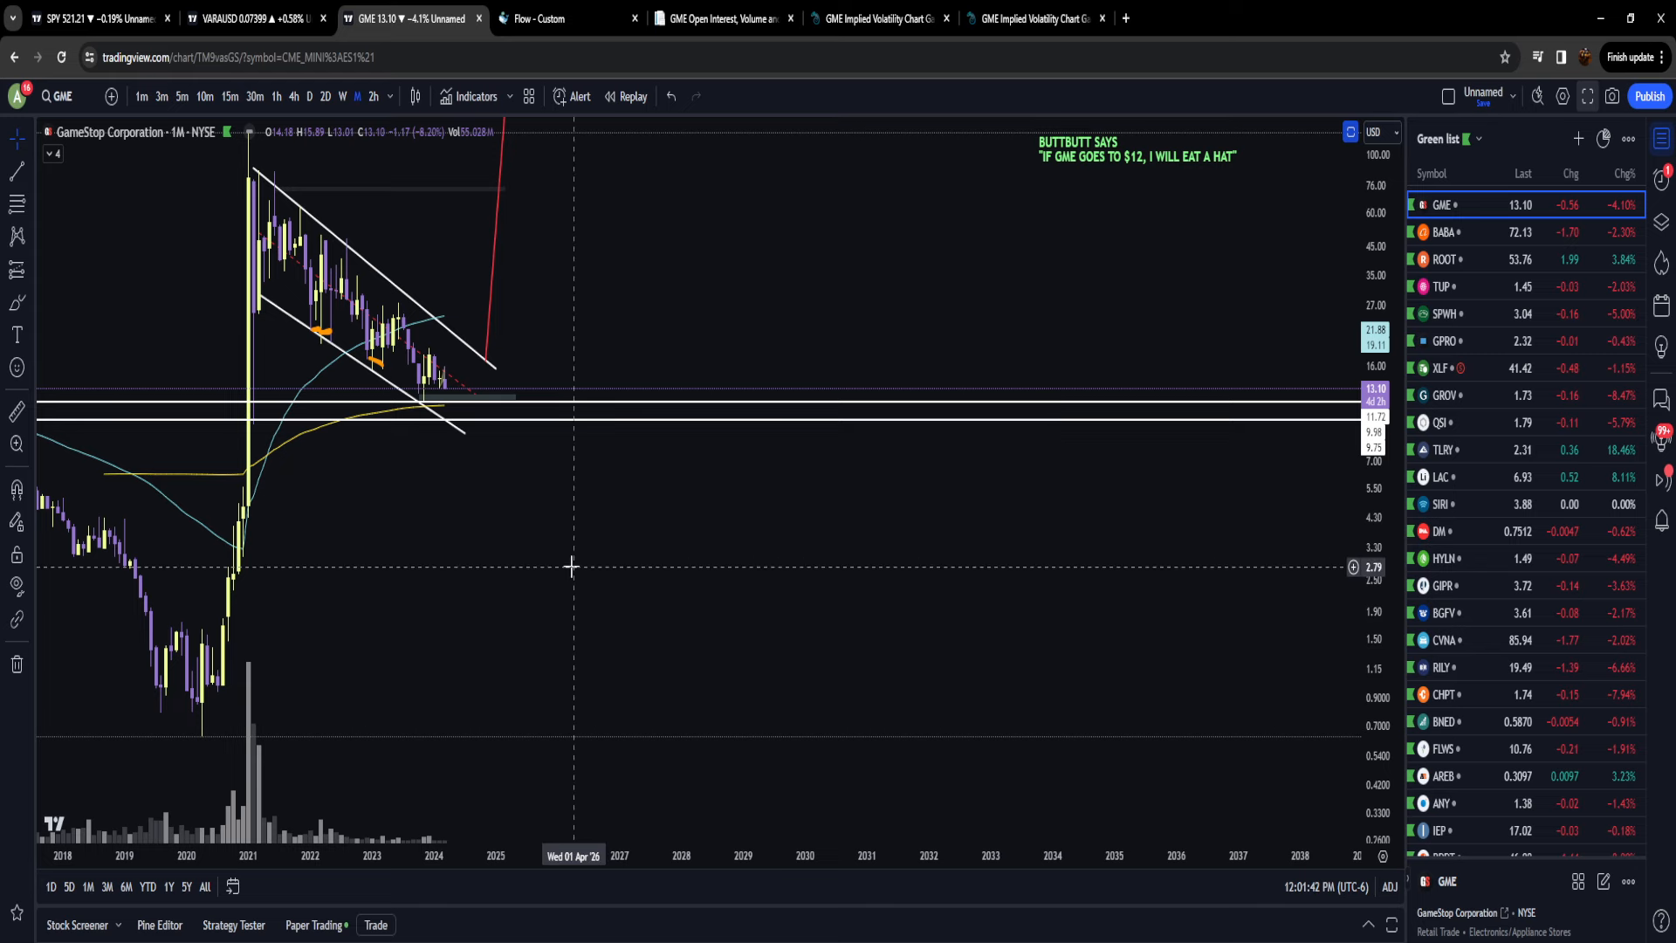
{"action": "left_click", "coordinate": [305, 96]}
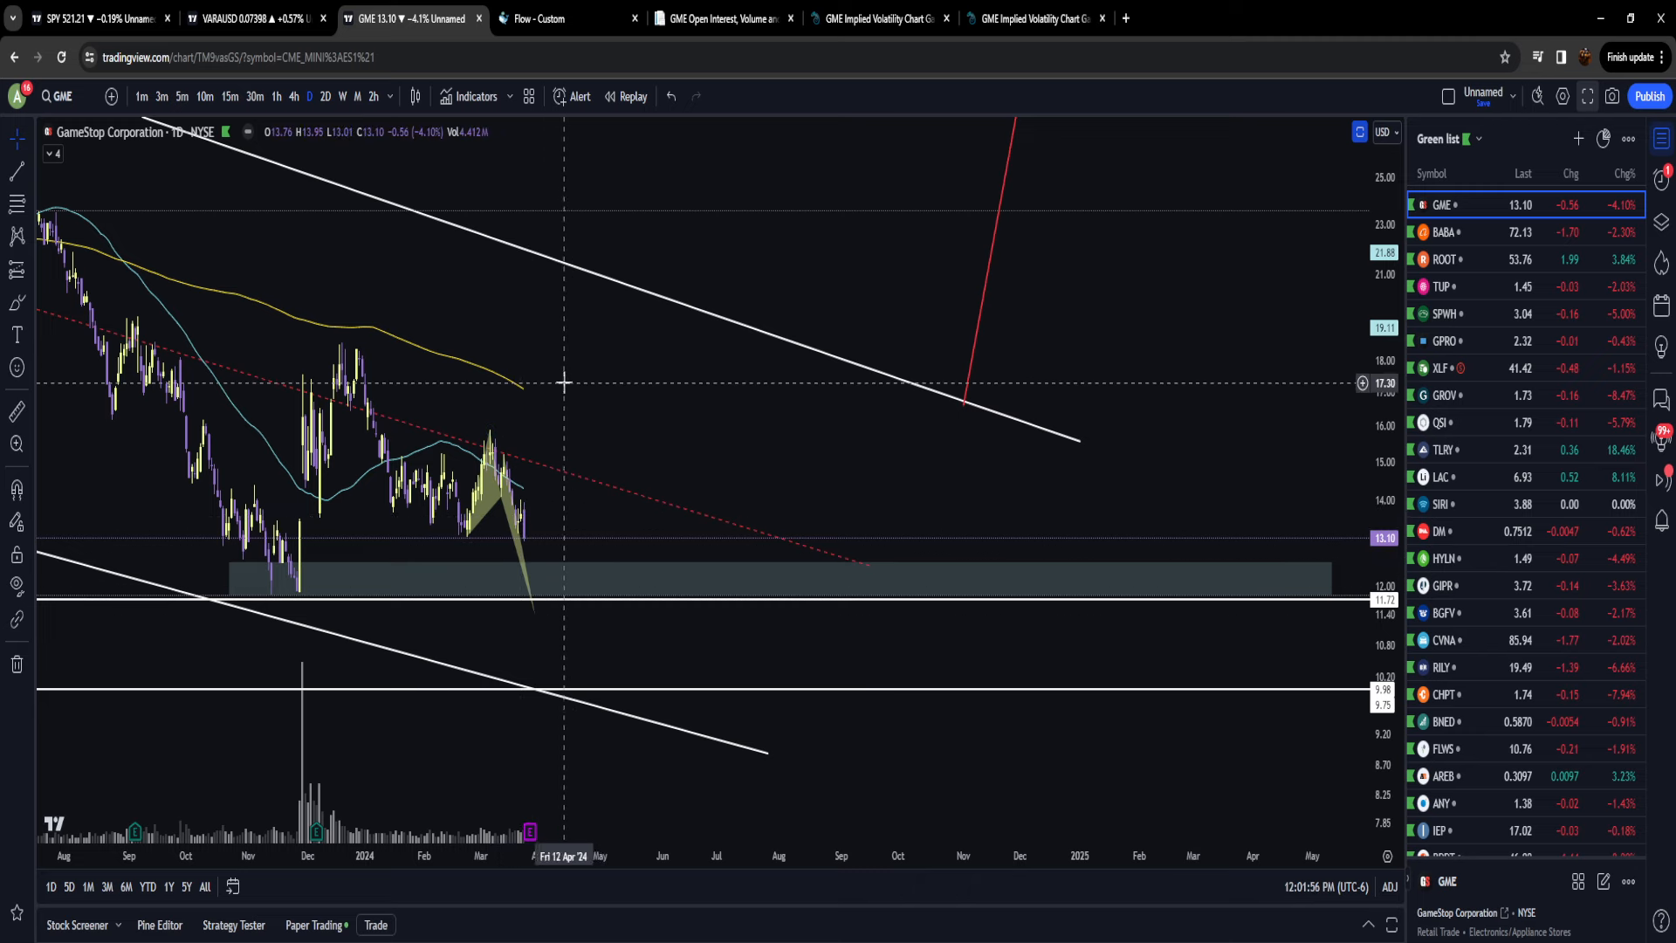
{"action": "mouse_move", "coordinate": [520, 398]}
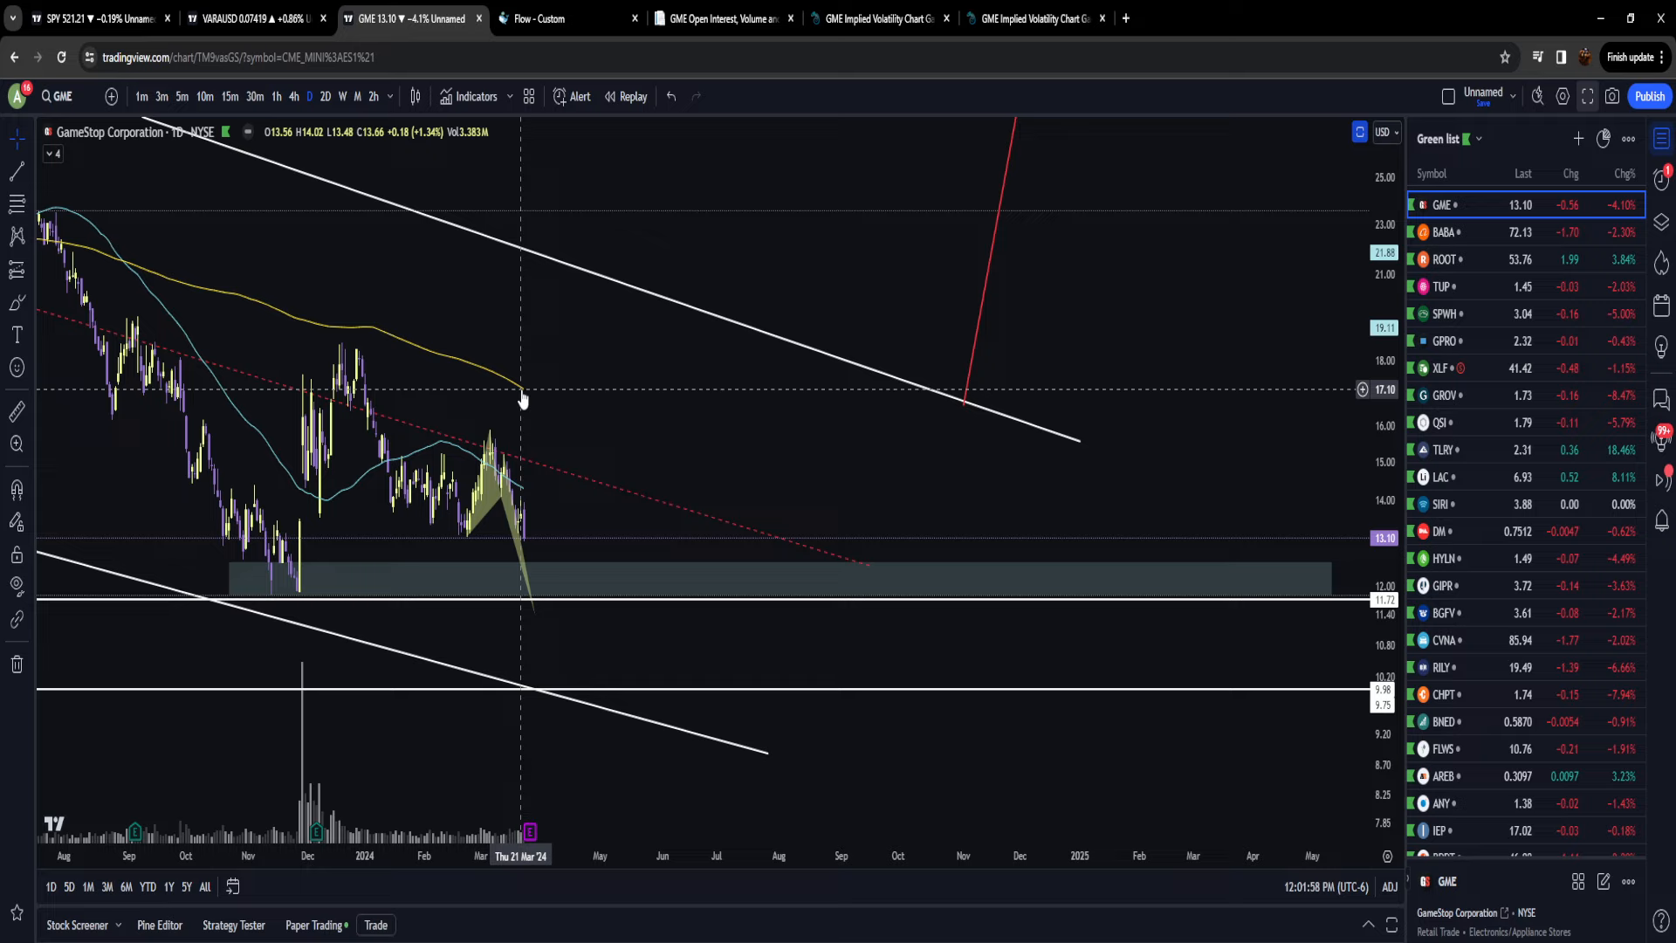
{"action": "mouse_move", "coordinate": [525, 389]}
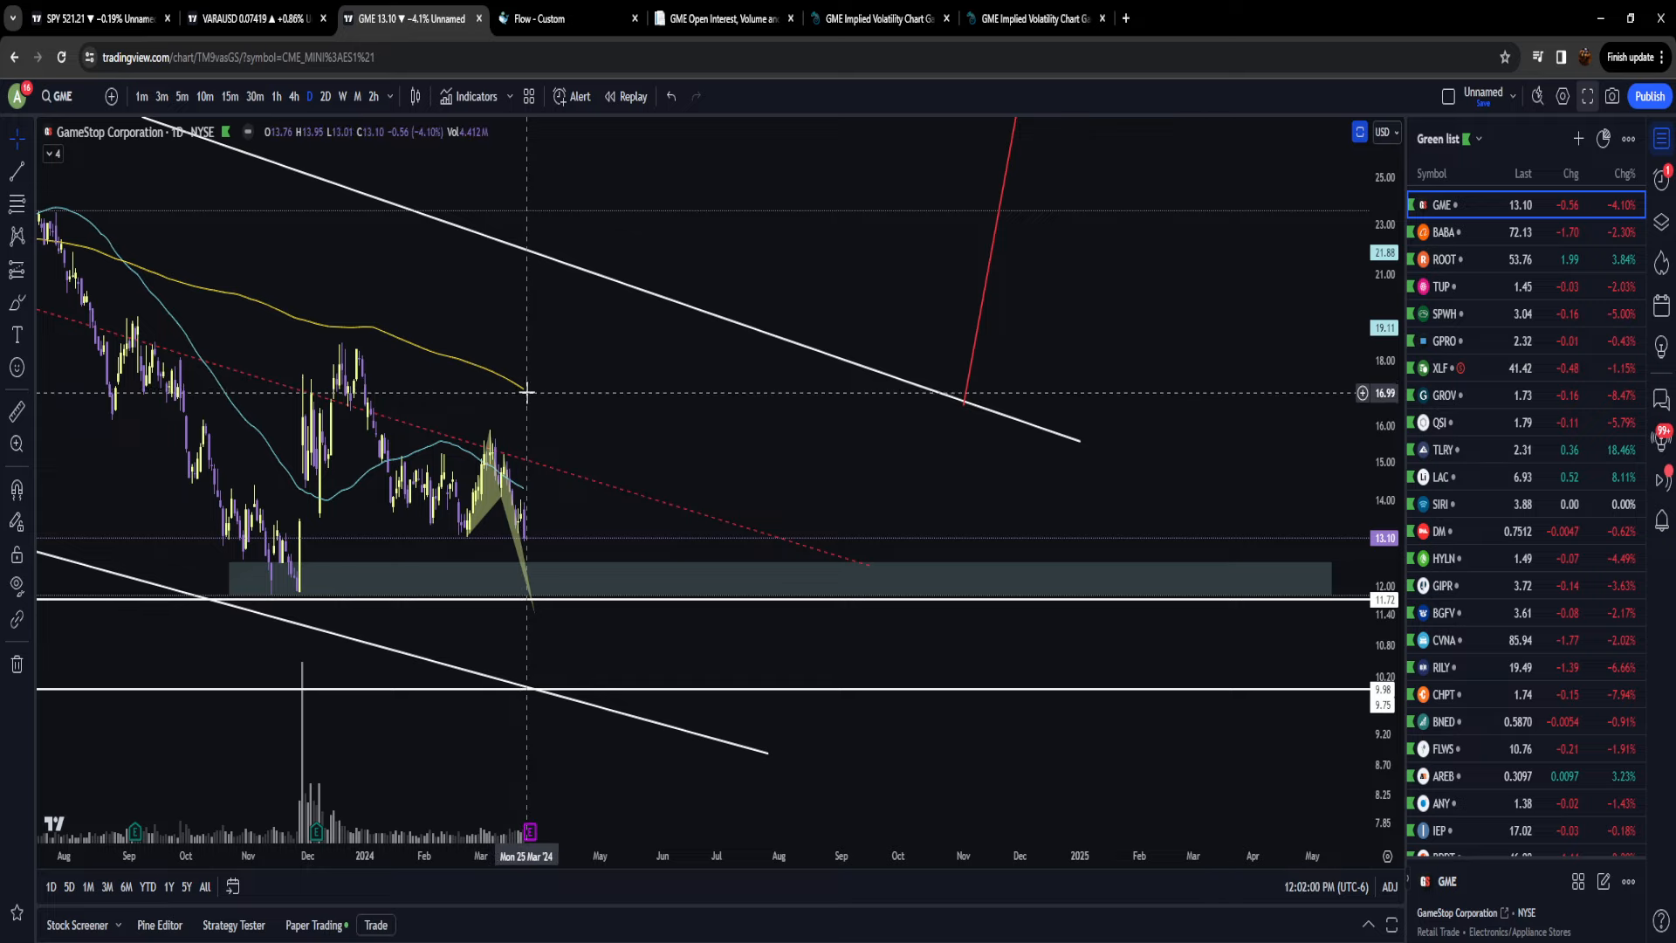
{"action": "mouse_move", "coordinate": [529, 388]}
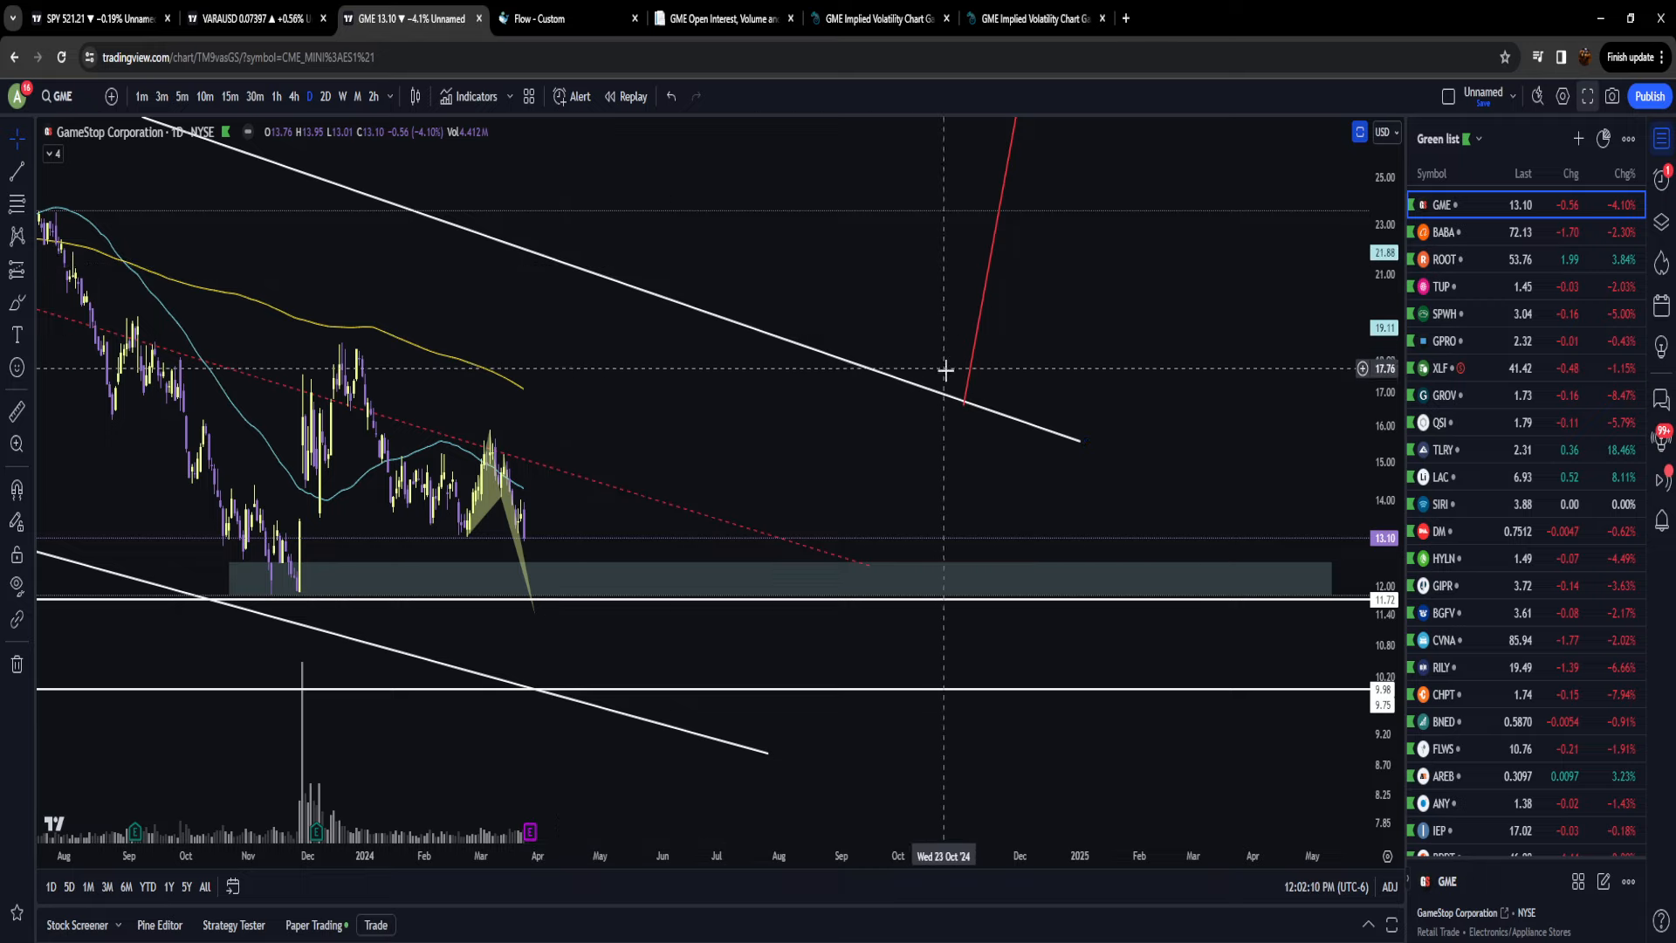
Step: Switch the GME chart to weekly candles
{"action": "left_click", "coordinate": [342, 96]}
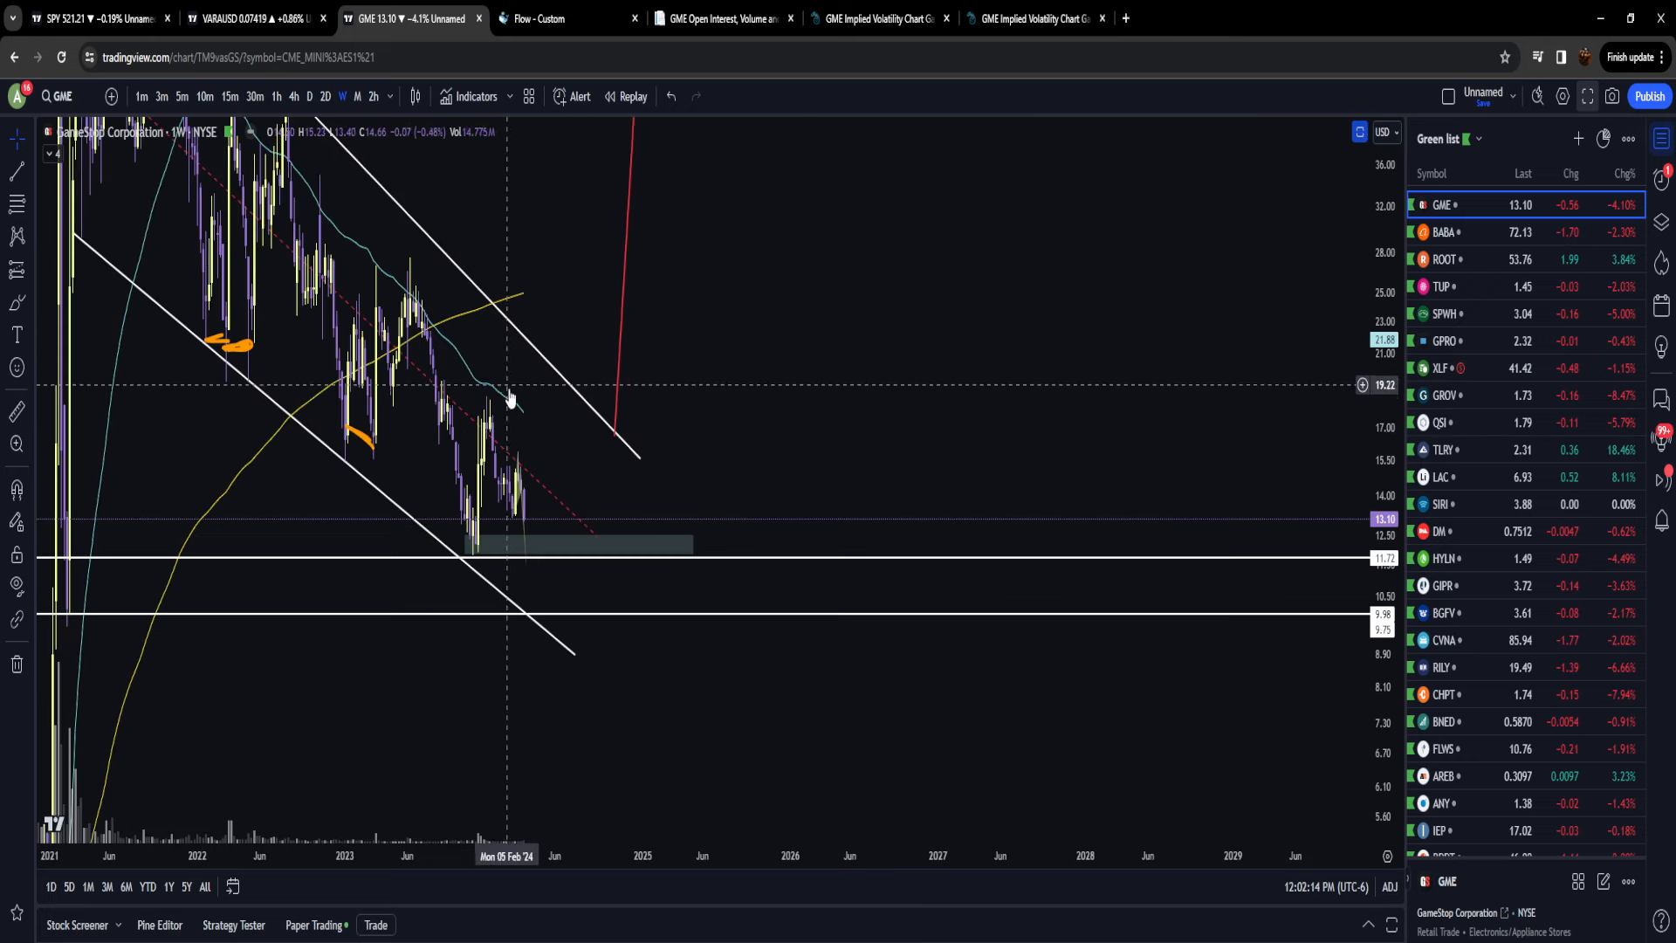
{"action": "mouse_move", "coordinate": [551, 295]}
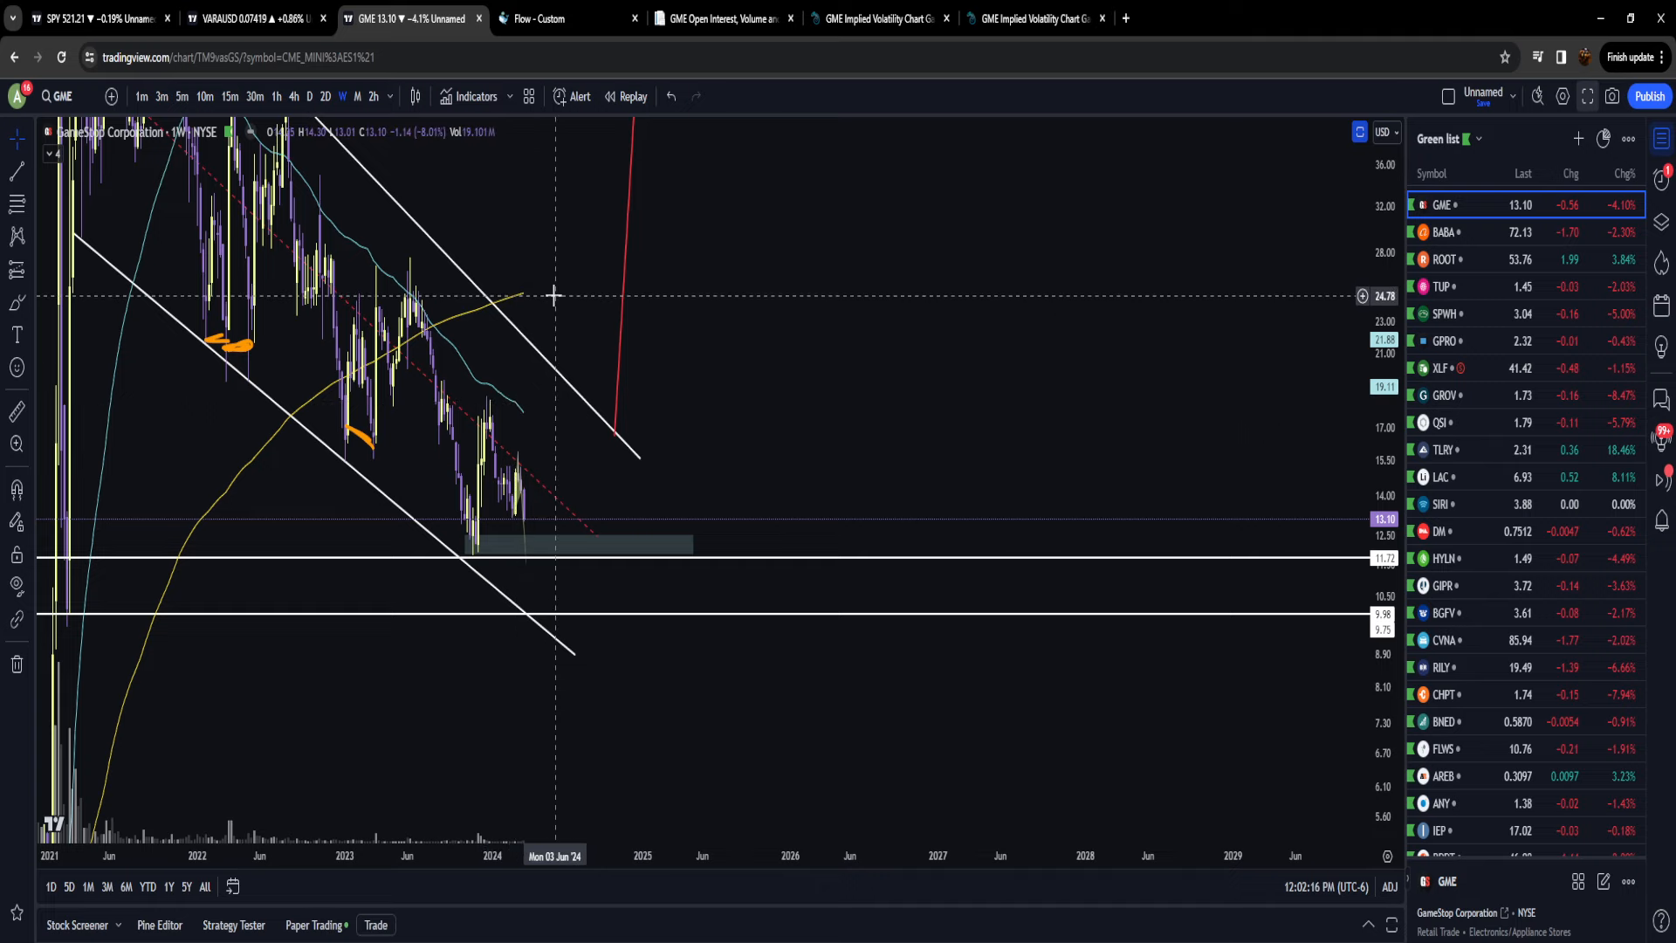
{"action": "mouse_move", "coordinate": [559, 293]}
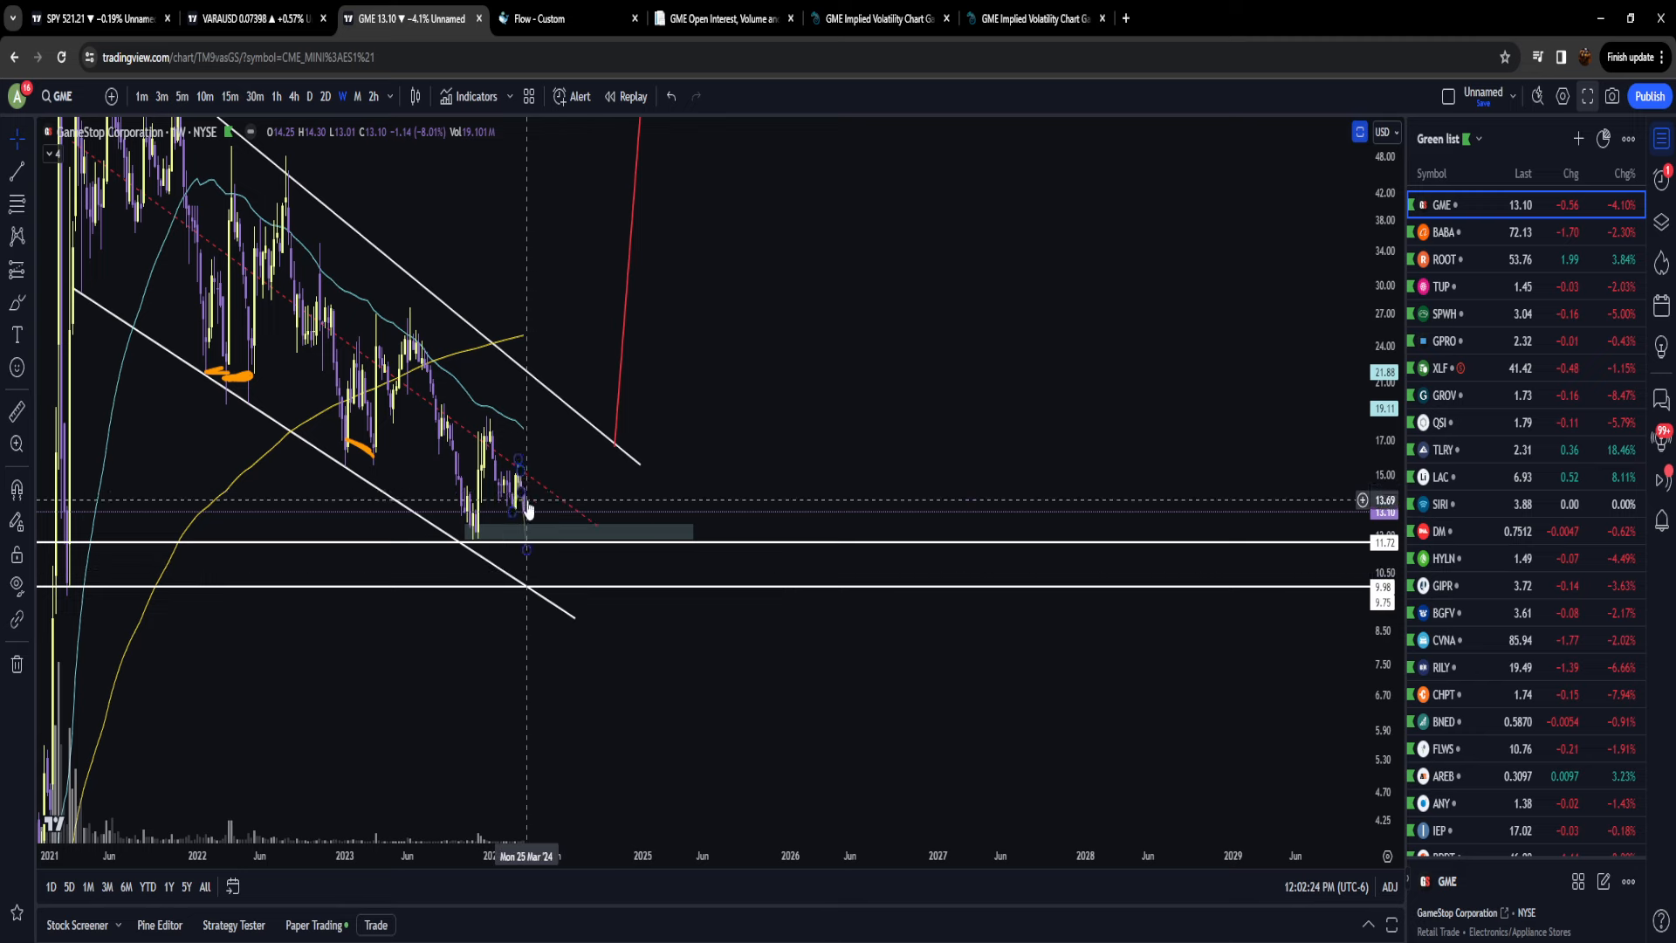
{"action": "mouse_move", "coordinate": [555, 319]}
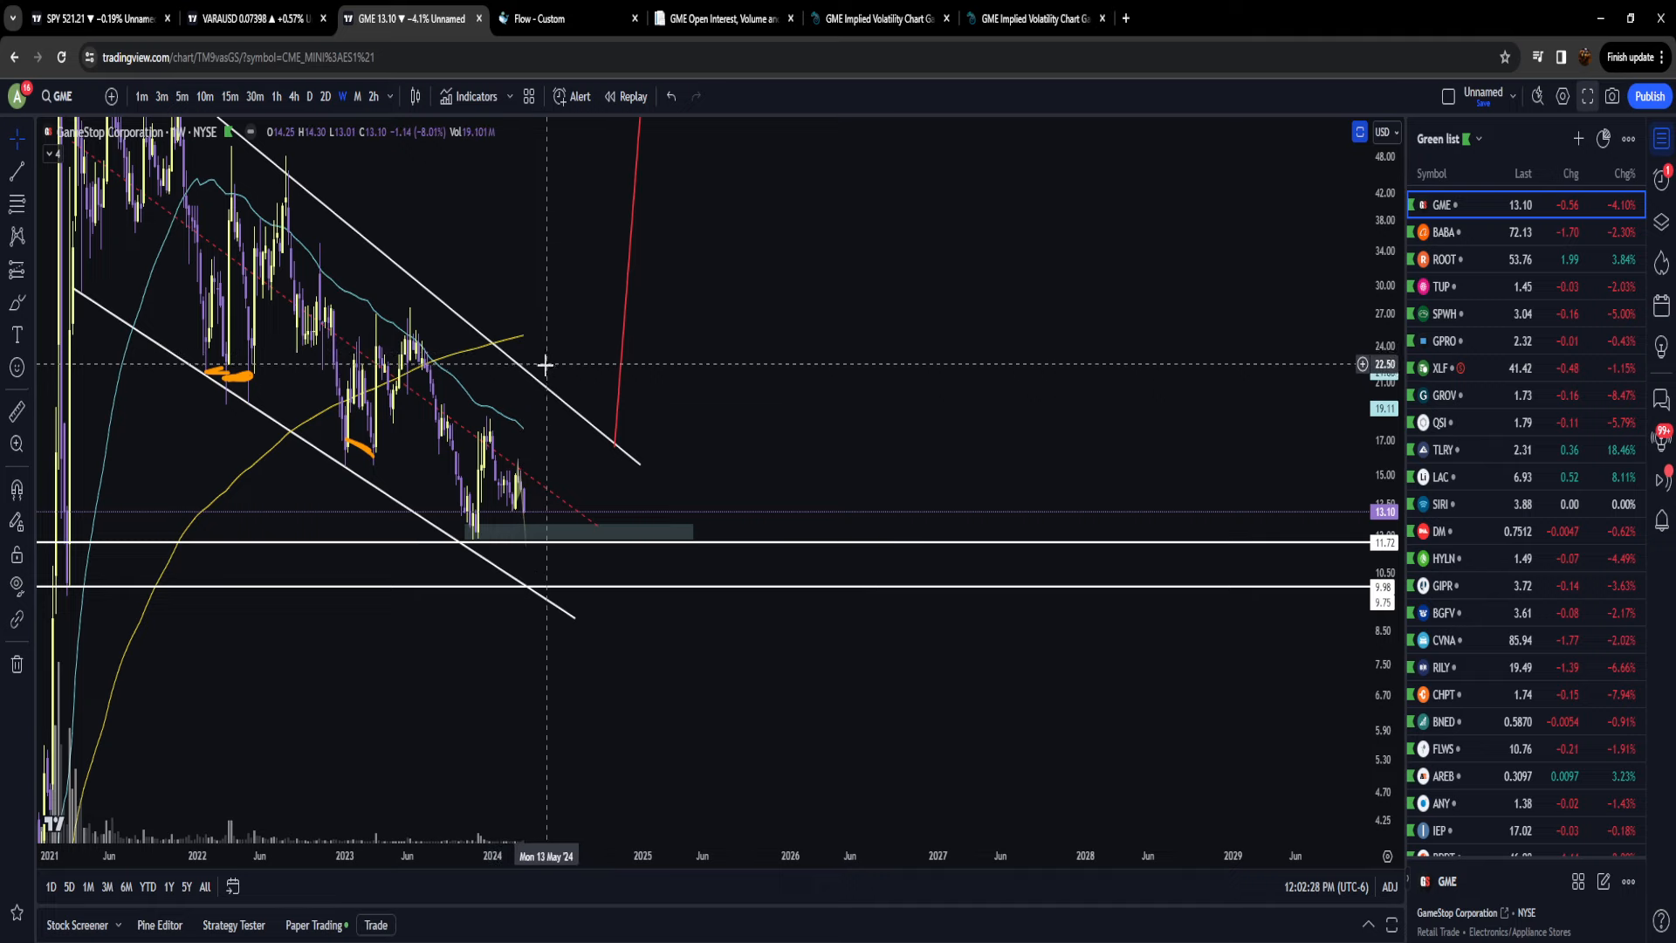
{"action": "mouse_move", "coordinate": [565, 356]}
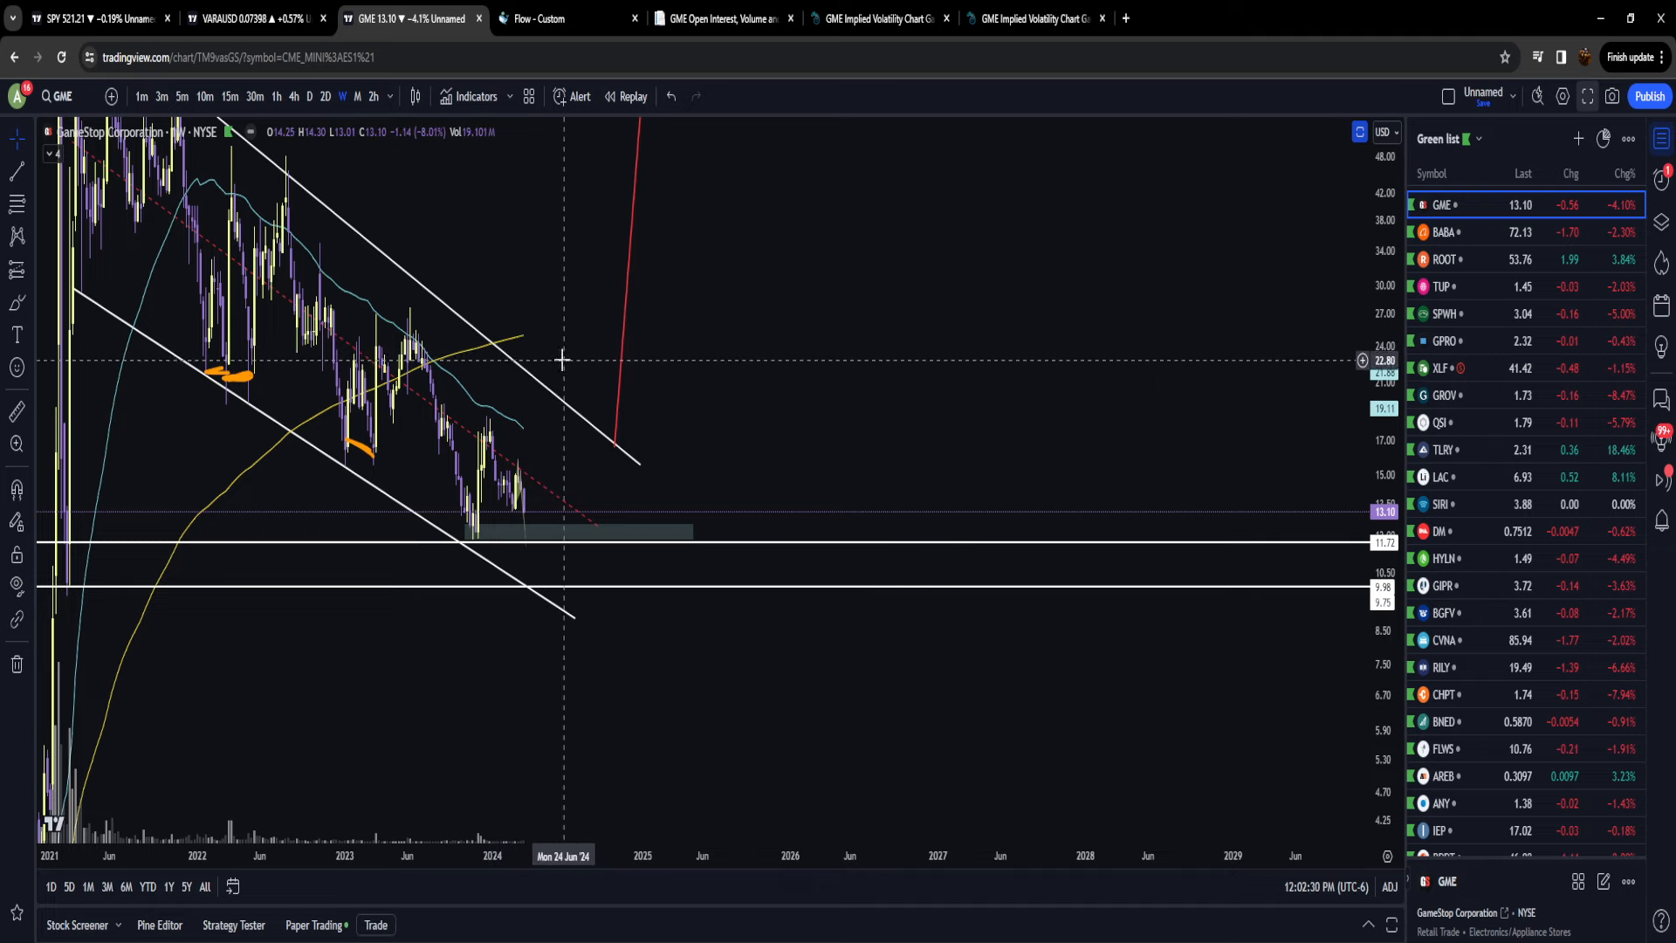
{"action": "mouse_move", "coordinate": [538, 331]}
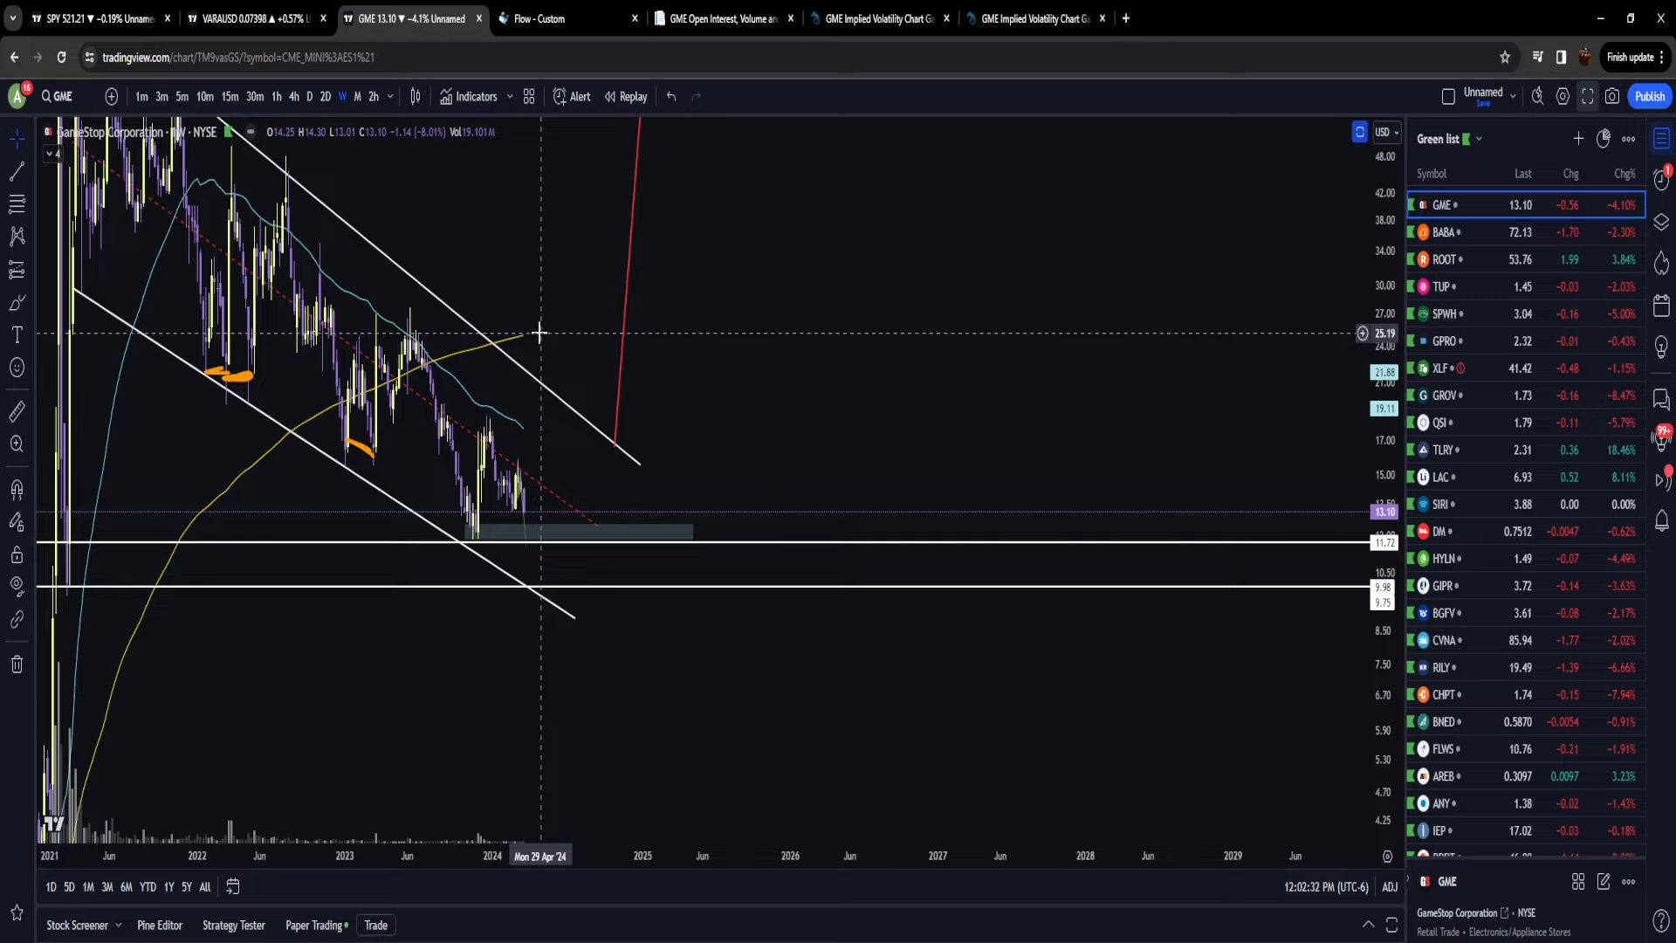
{"action": "mouse_move", "coordinate": [465, 325]}
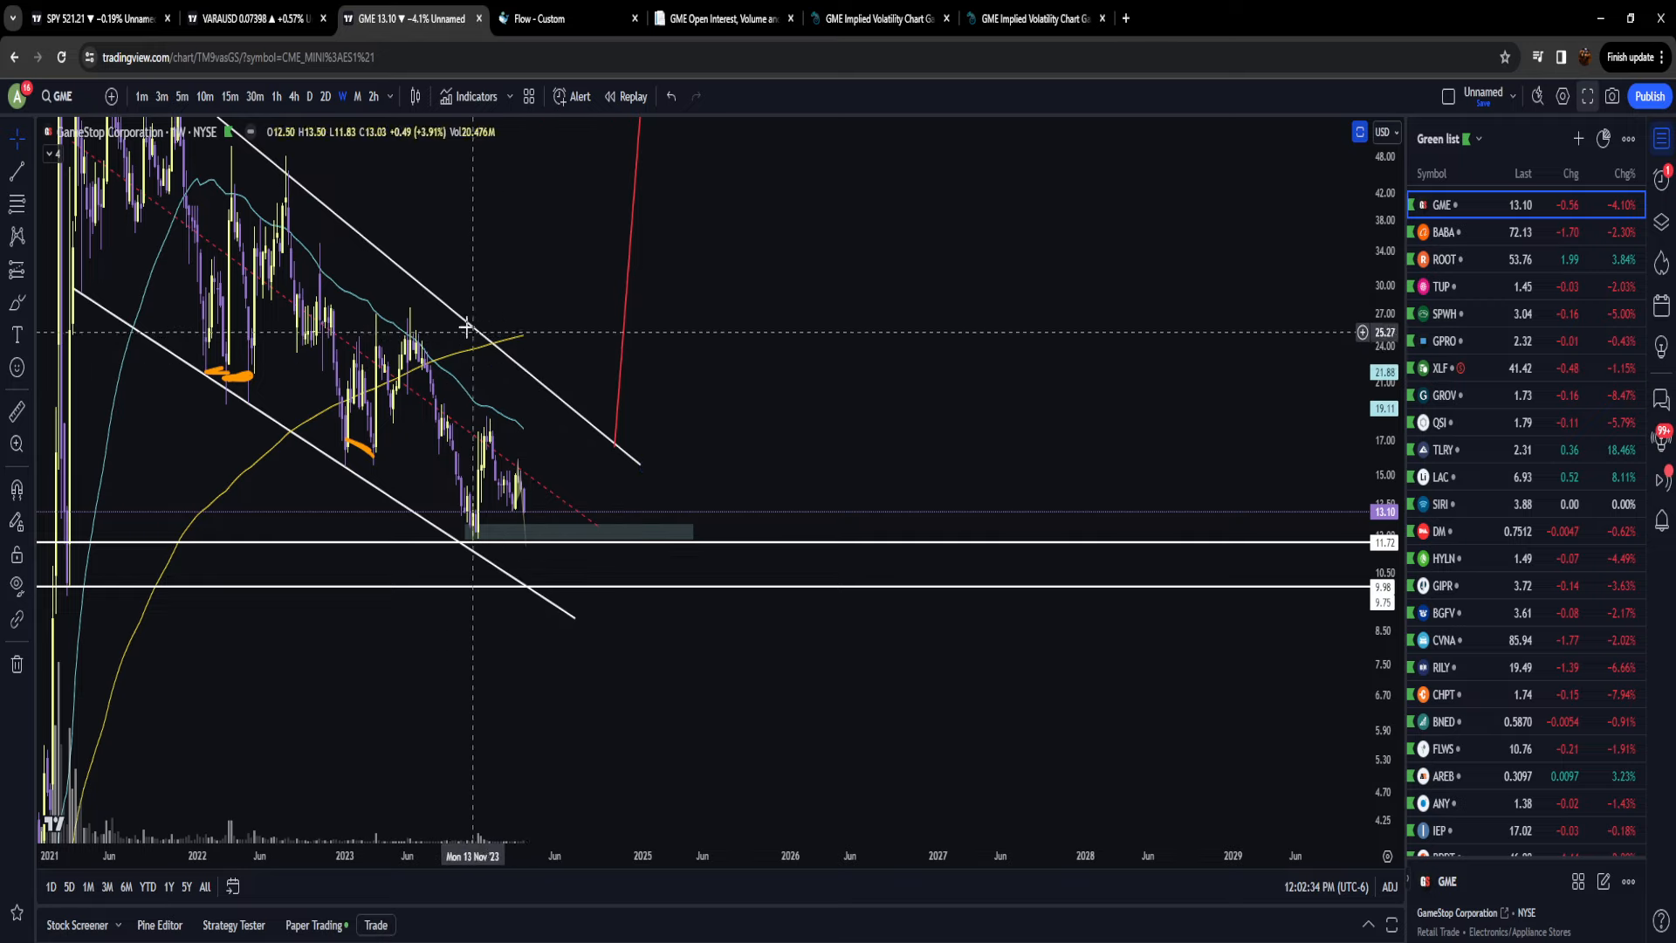
{"action": "mouse_move", "coordinate": [545, 392]}
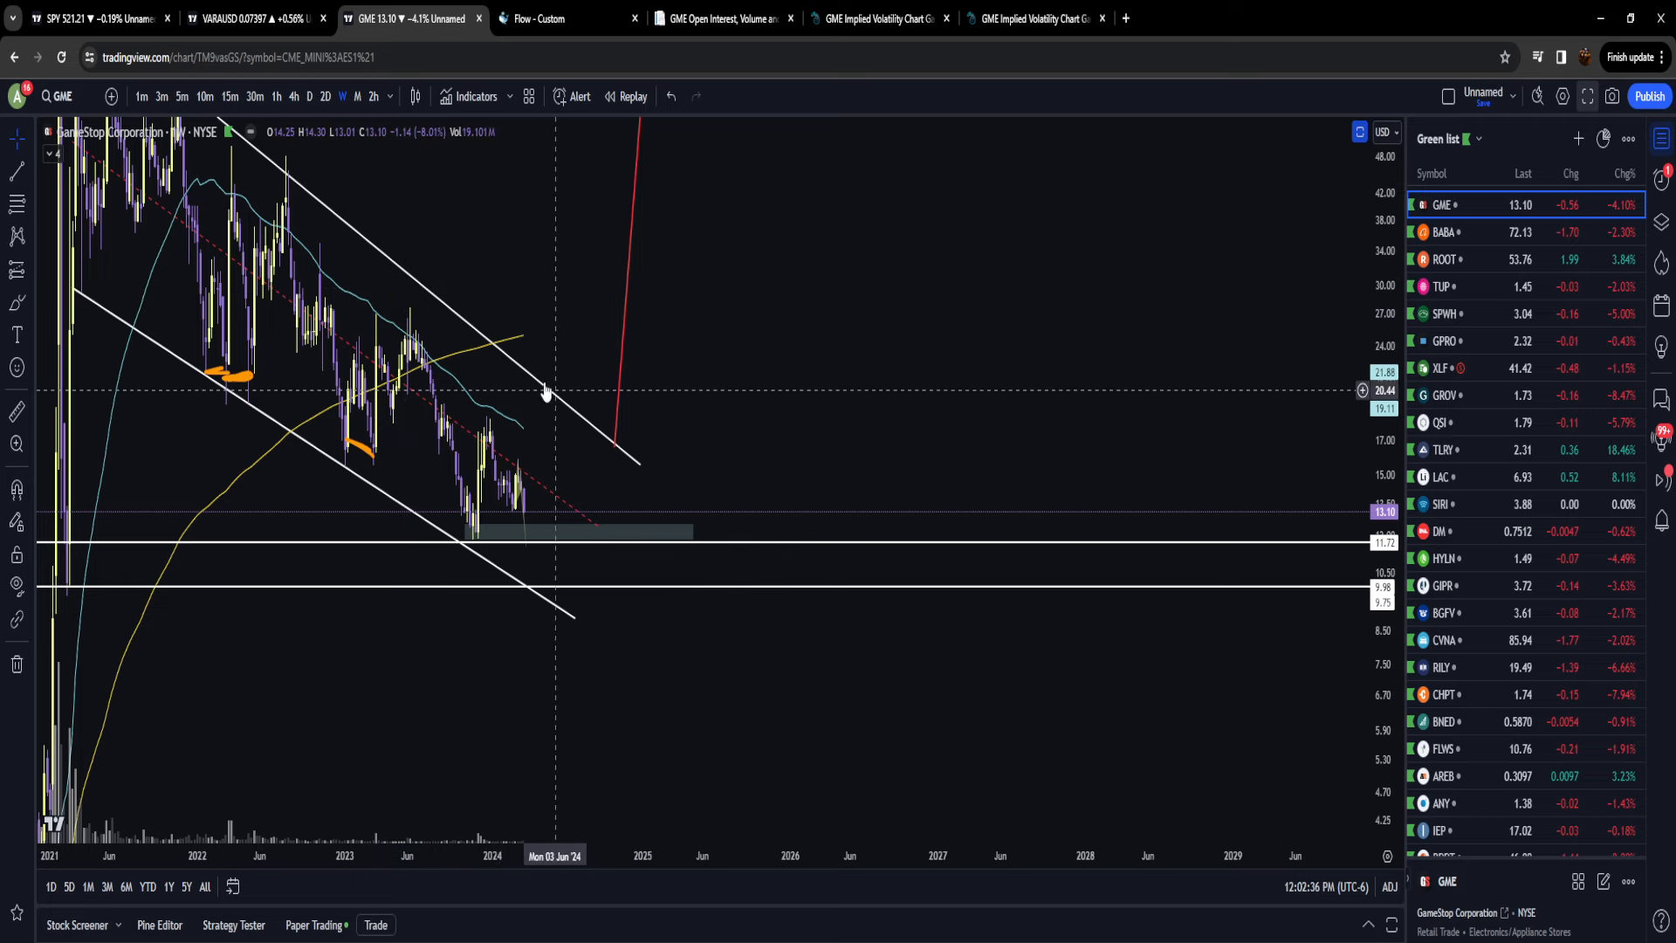
Step: Back on daily candles, draw a Fibonacci retracement upward from the support line
{"action": "left_click", "coordinate": [311, 96]}
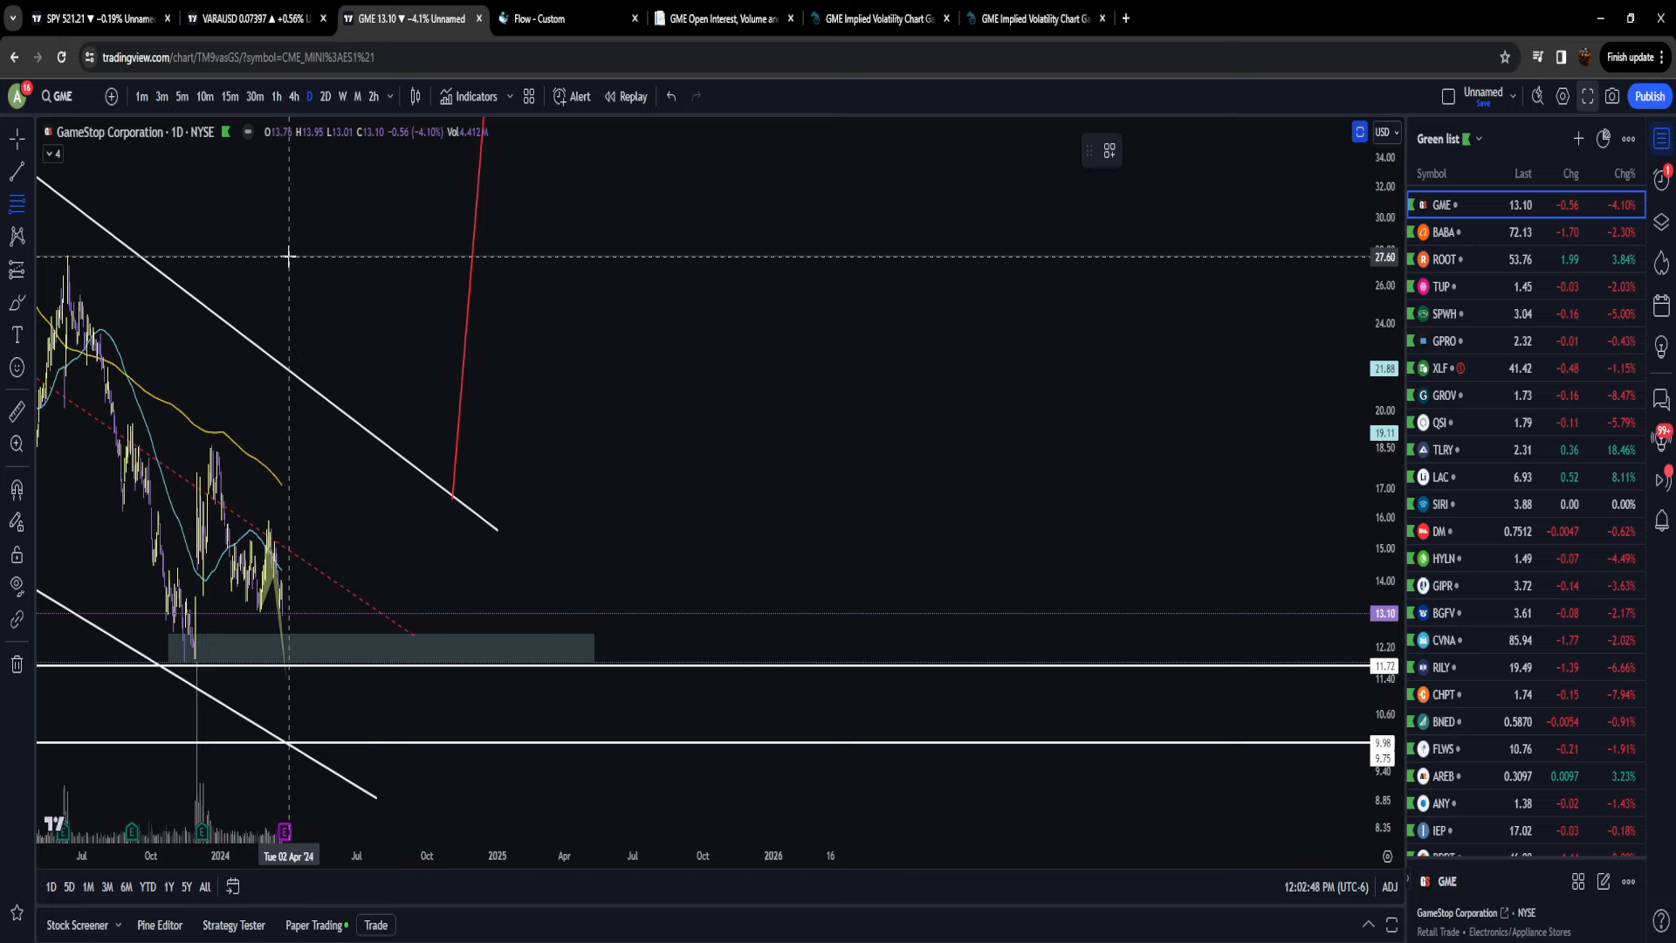
{"action": "left_click_drag", "start_coordinate": [274, 255], "coordinate": [349, 665]}
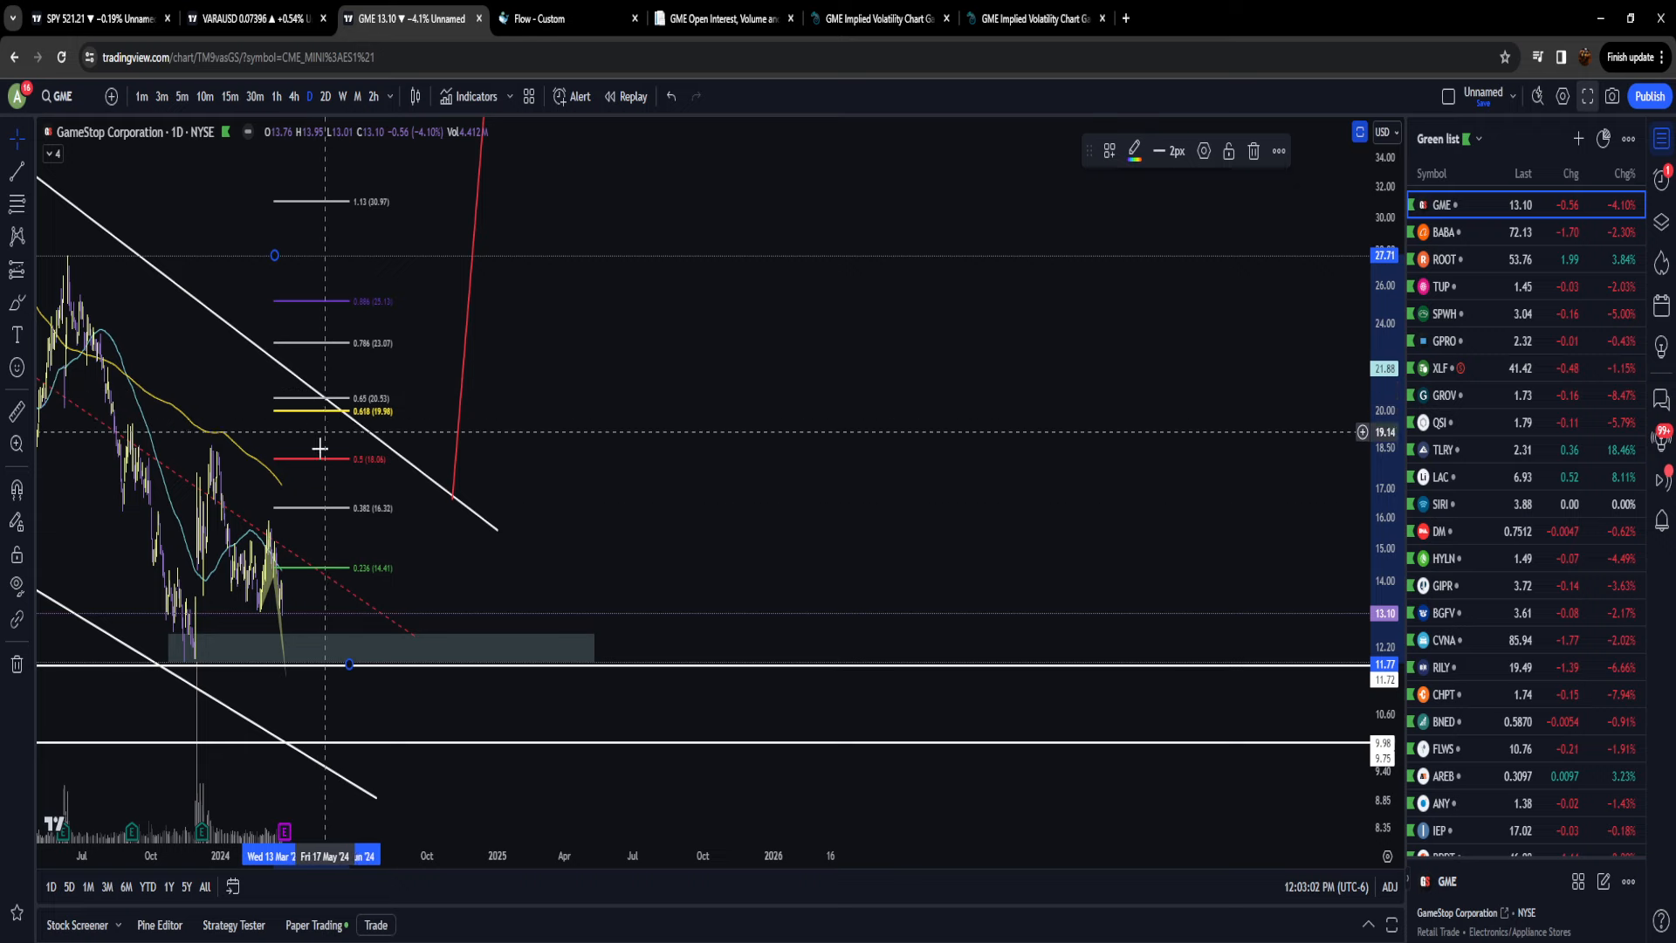
{"action": "mouse_move", "coordinate": [336, 573]}
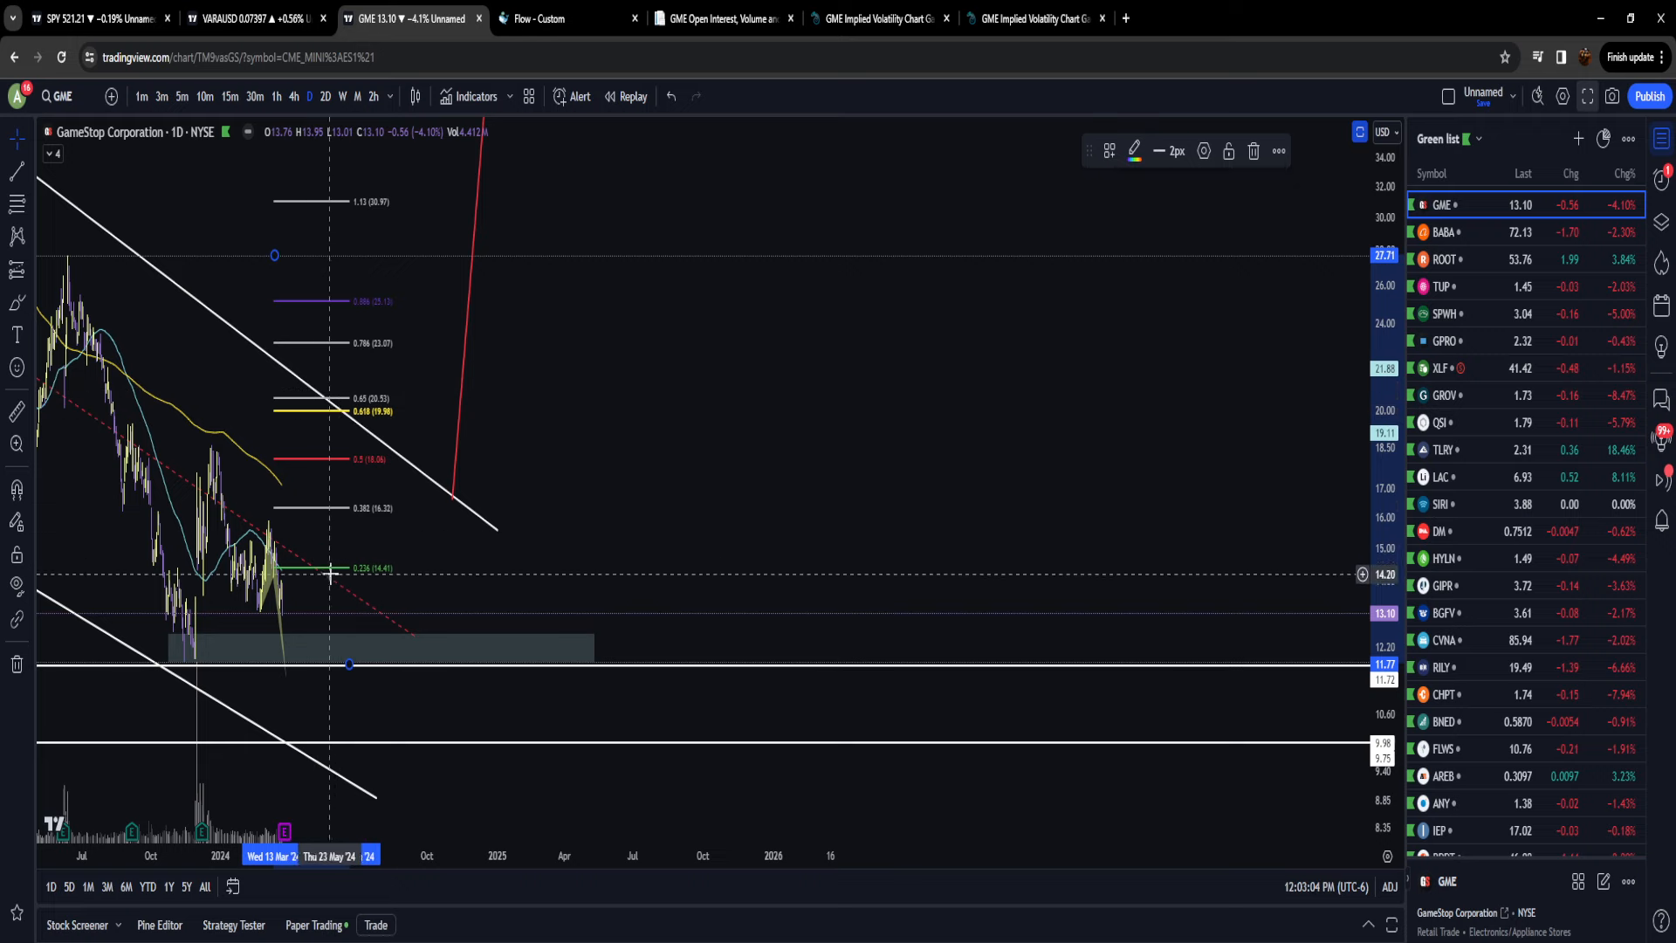
{"action": "mouse_move", "coordinate": [412, 555]}
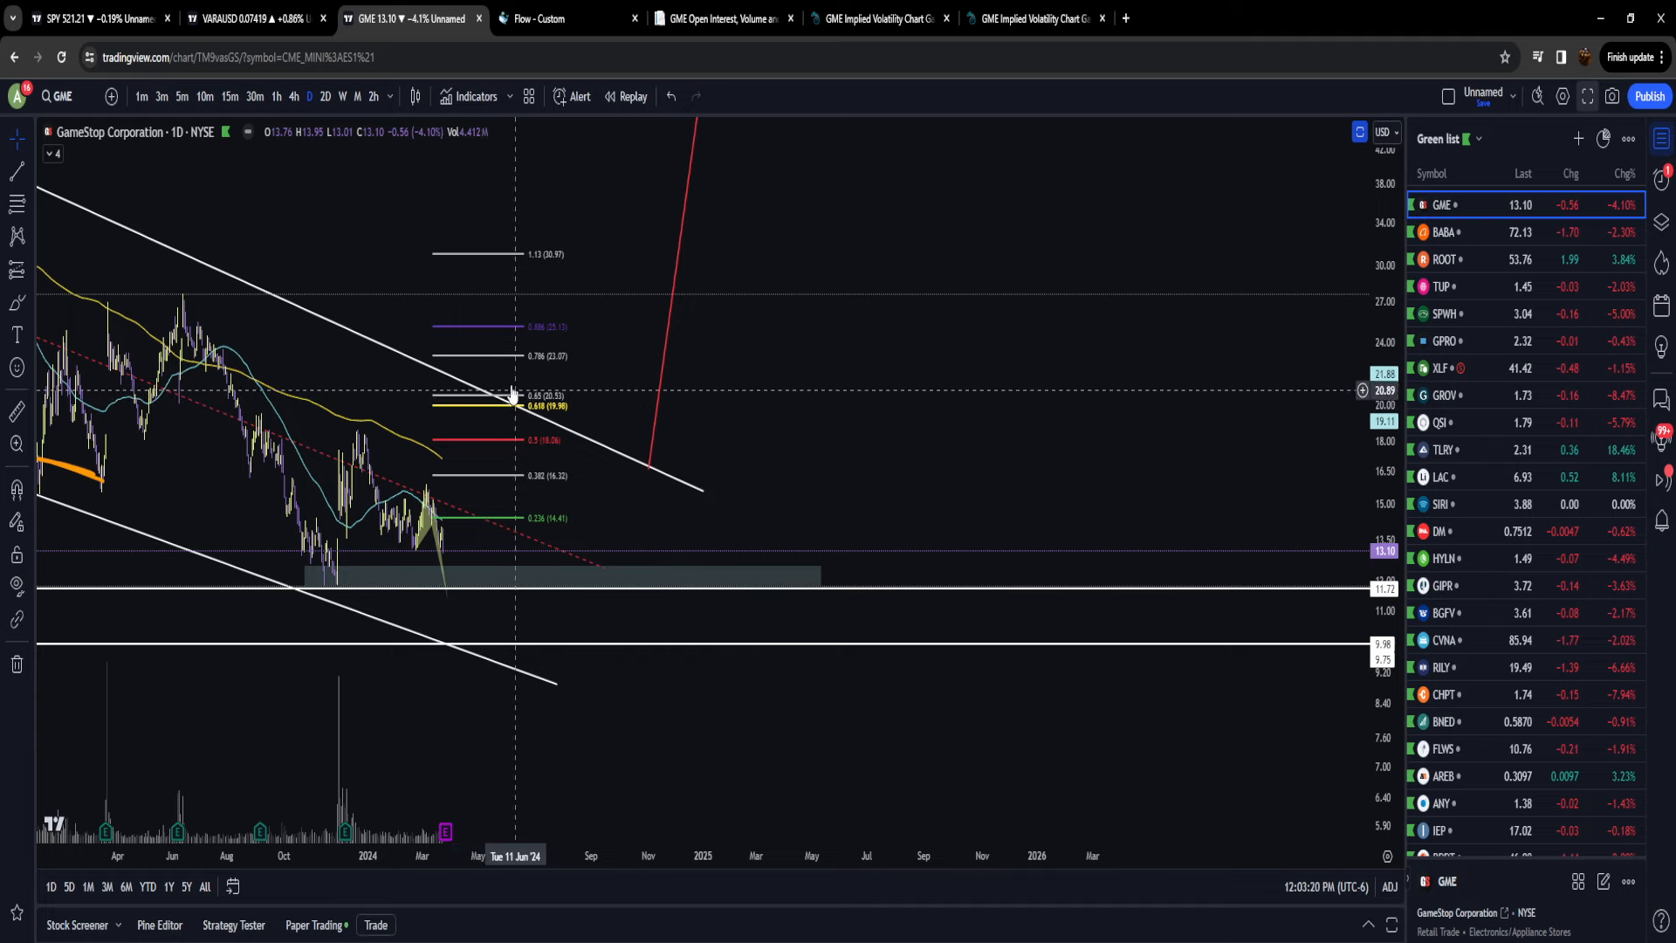
{"action": "mouse_move", "coordinate": [629, 433]}
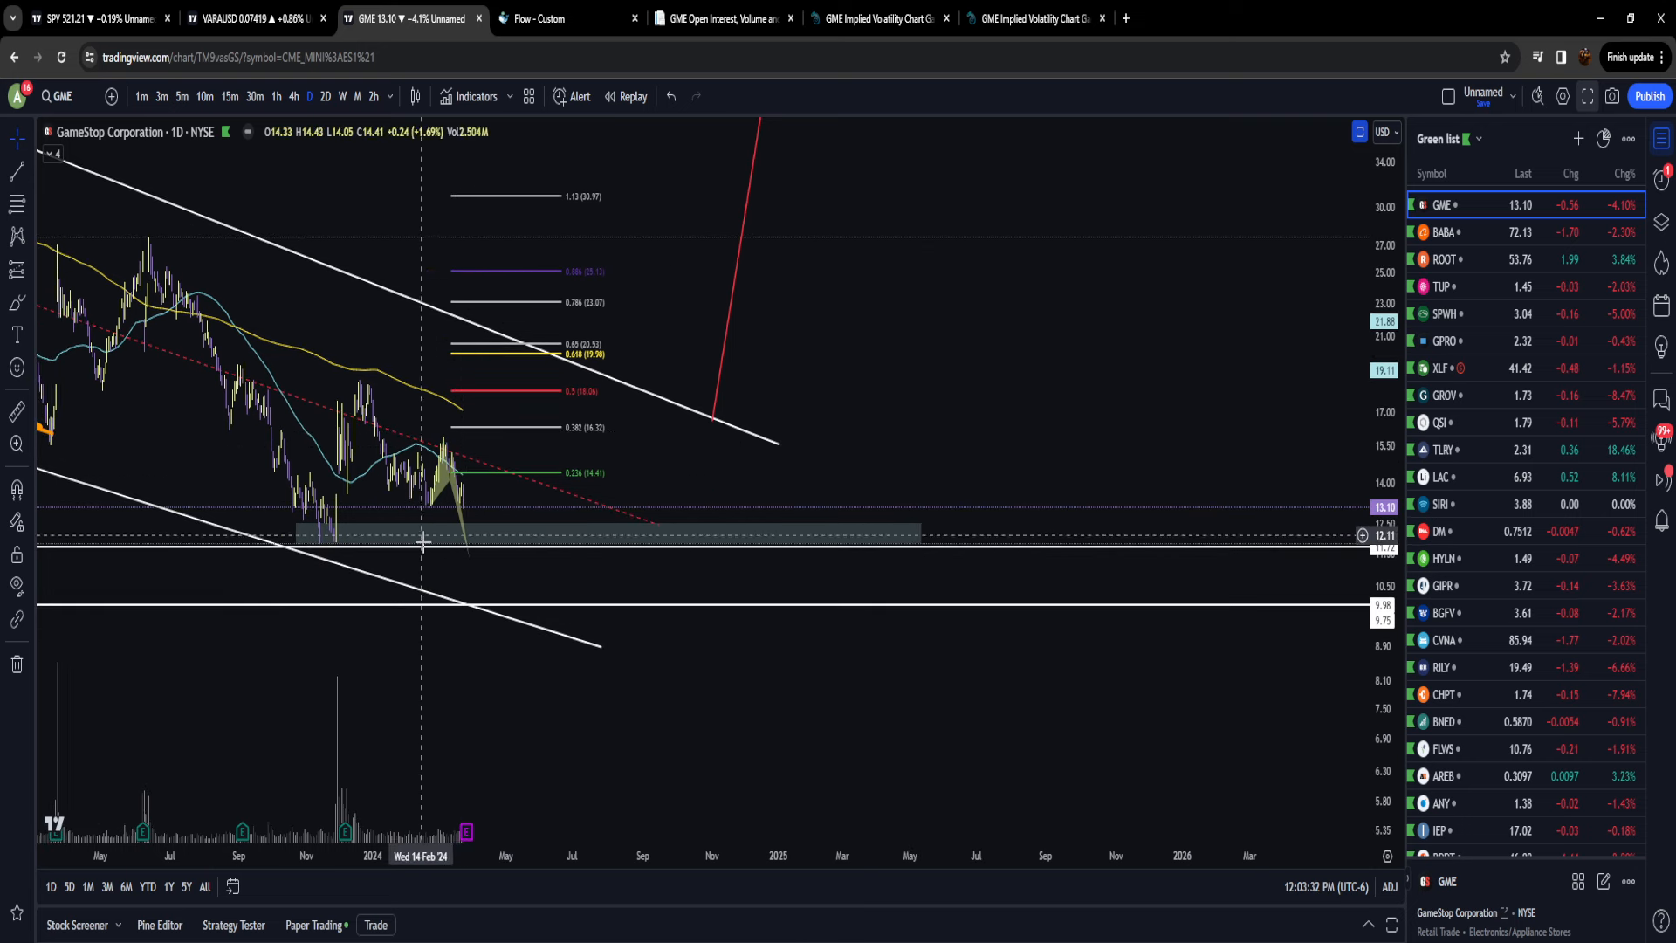
{"action": "mouse_move", "coordinate": [534, 356]}
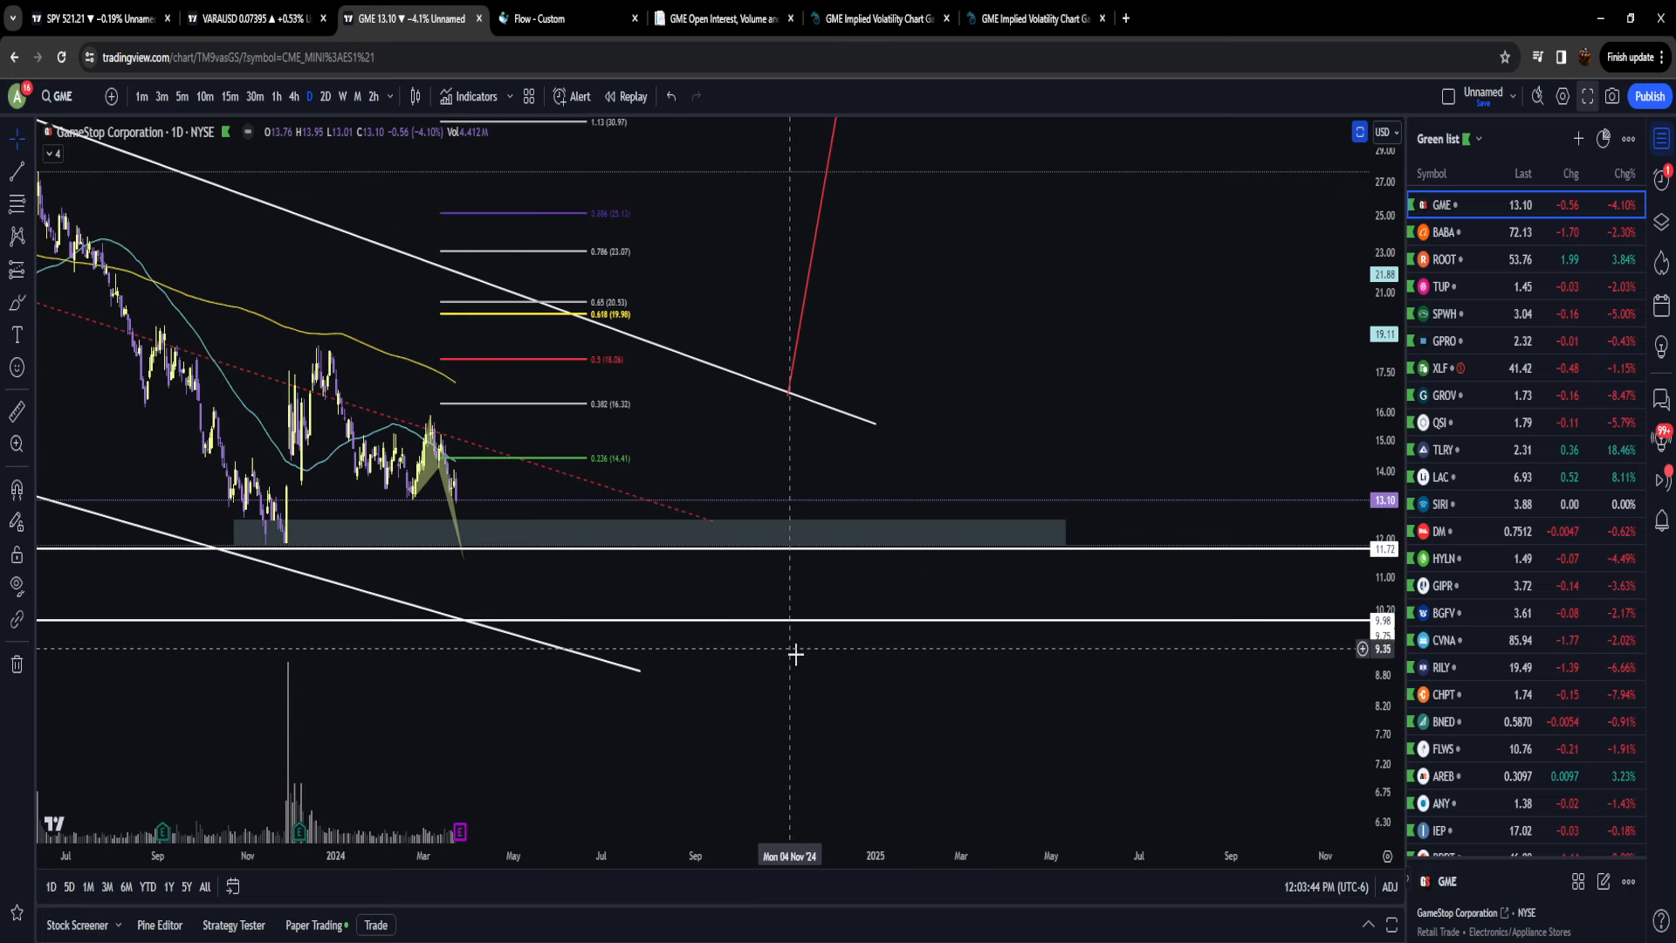
Step: On the Market Chameleon GME volatility page, highlight the '99% percentile rank' phrase
{"action": "left_click", "coordinate": [1034, 18]}
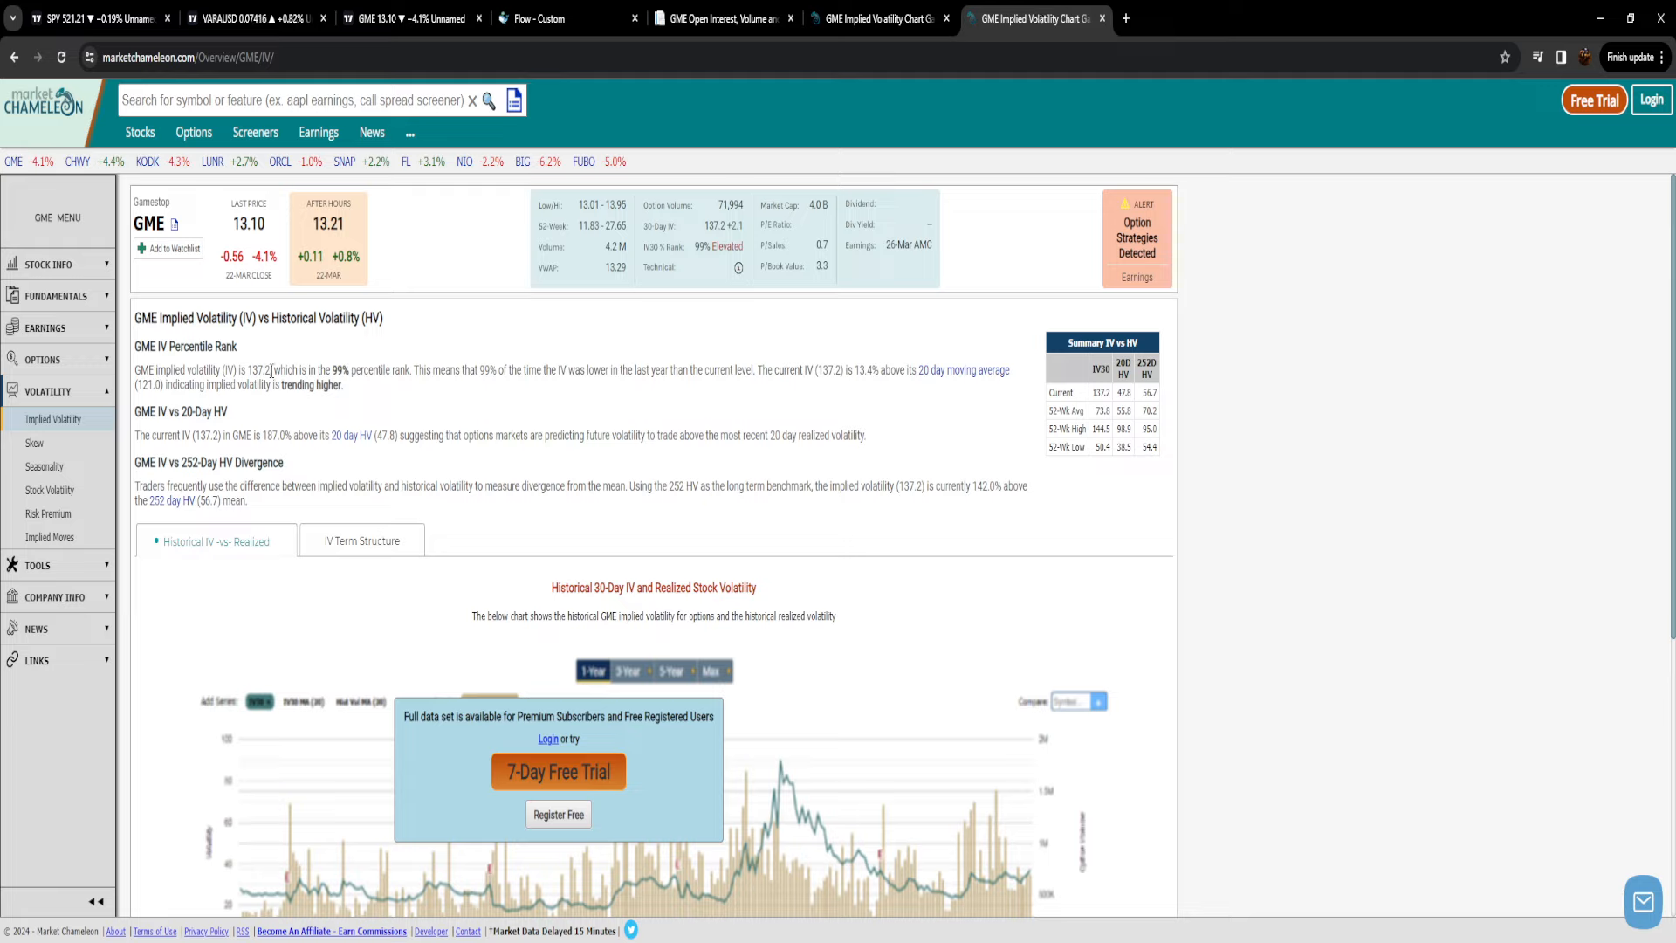
{"action": "left_click_drag", "start_coordinate": [274, 370], "coordinate": [409, 370]}
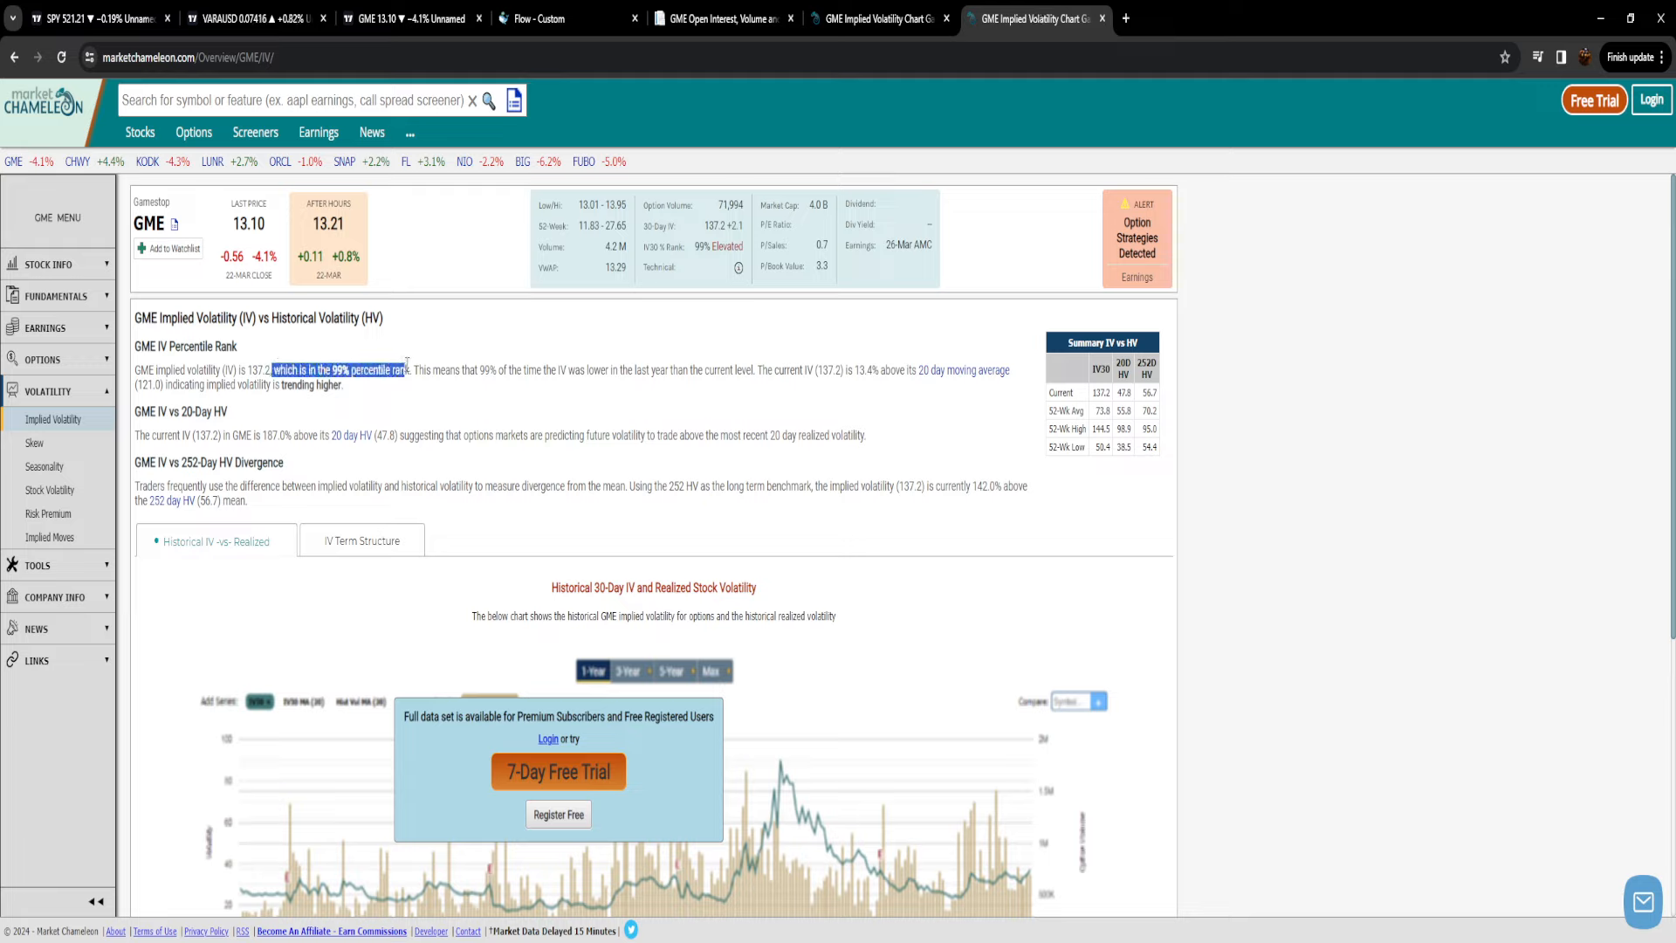
Step: Return to the GME TradingView chart tab
{"action": "left_click", "coordinate": [402, 17]}
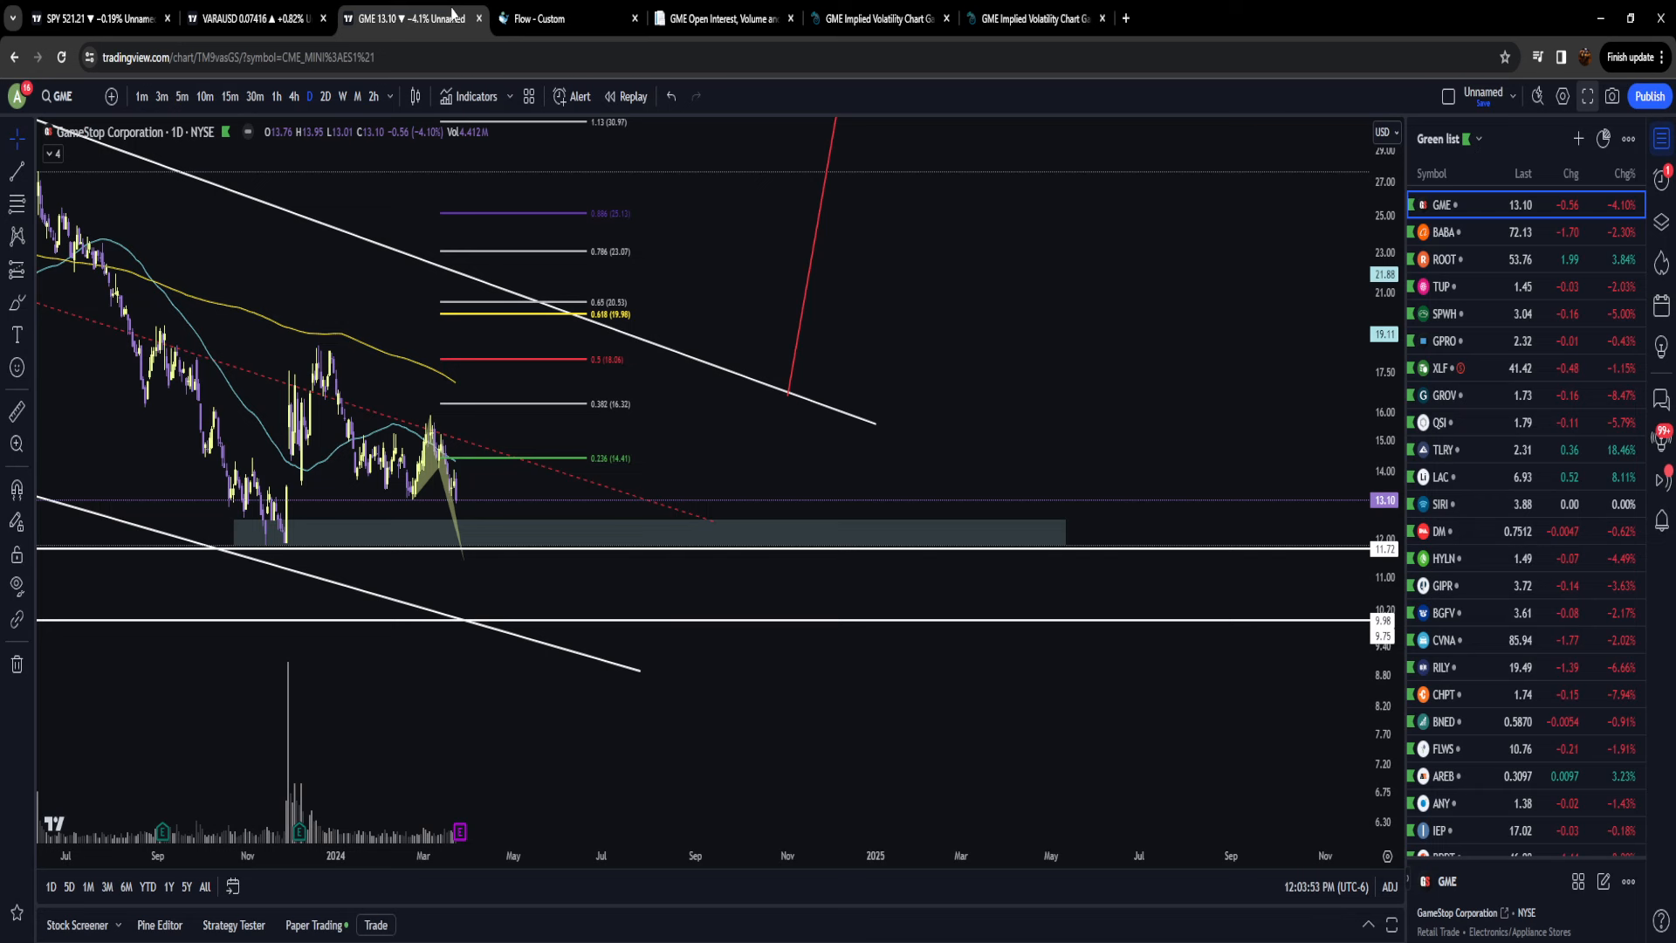
{"action": "mouse_move", "coordinate": [586, 593]}
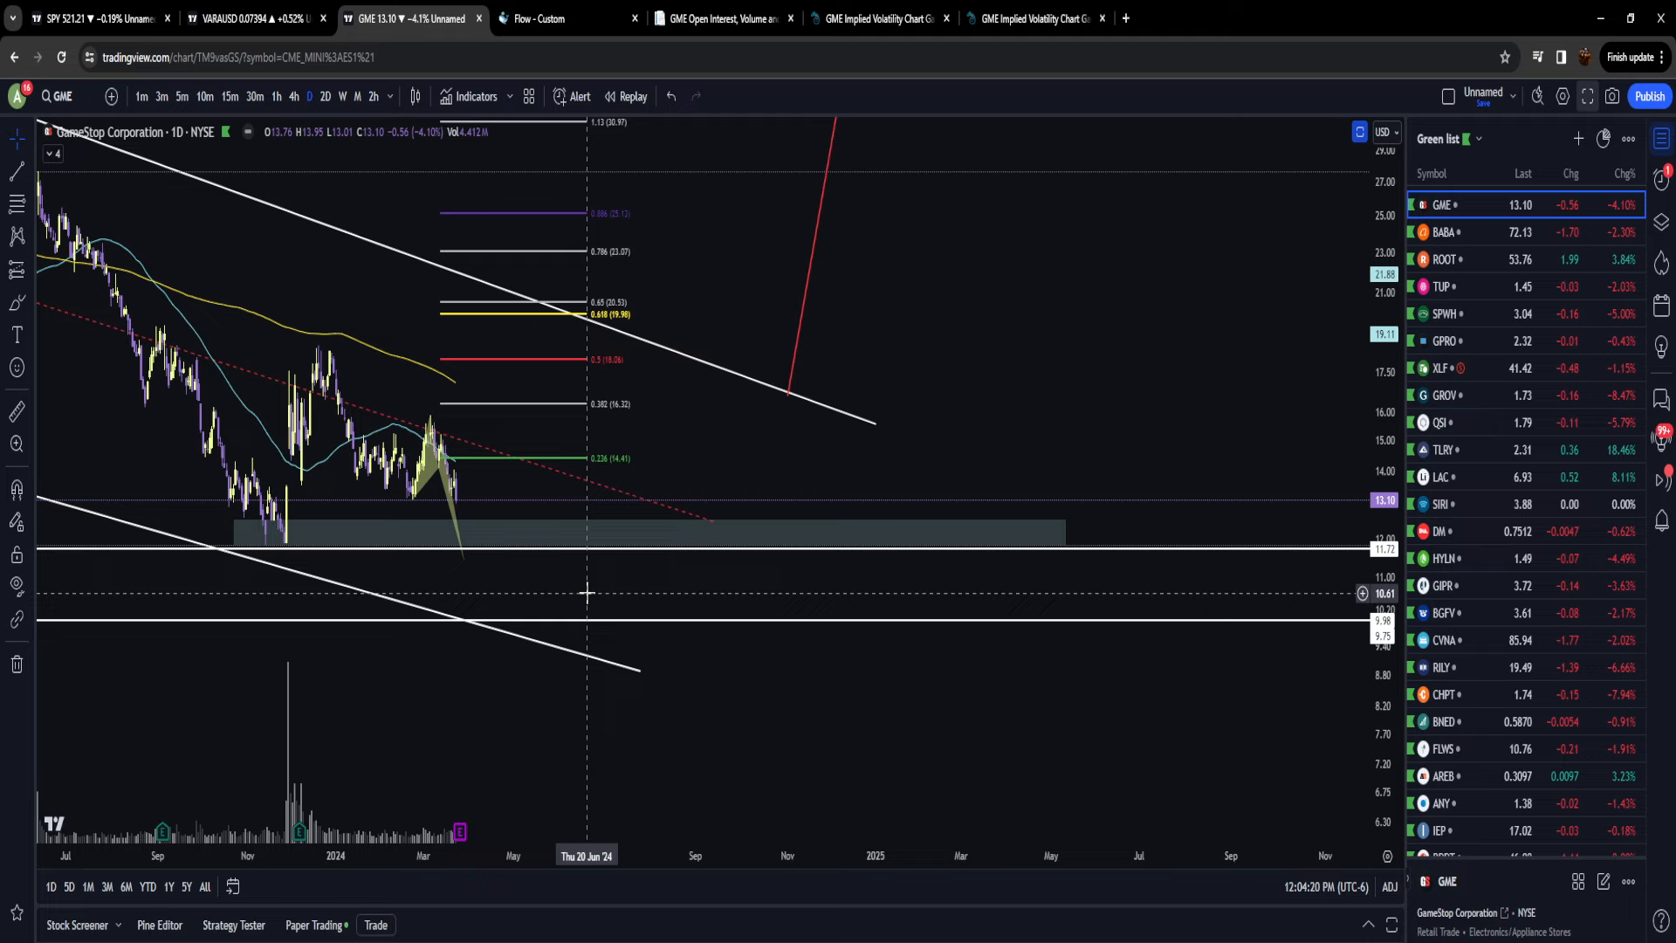
{"action": "mouse_move", "coordinate": [465, 492]}
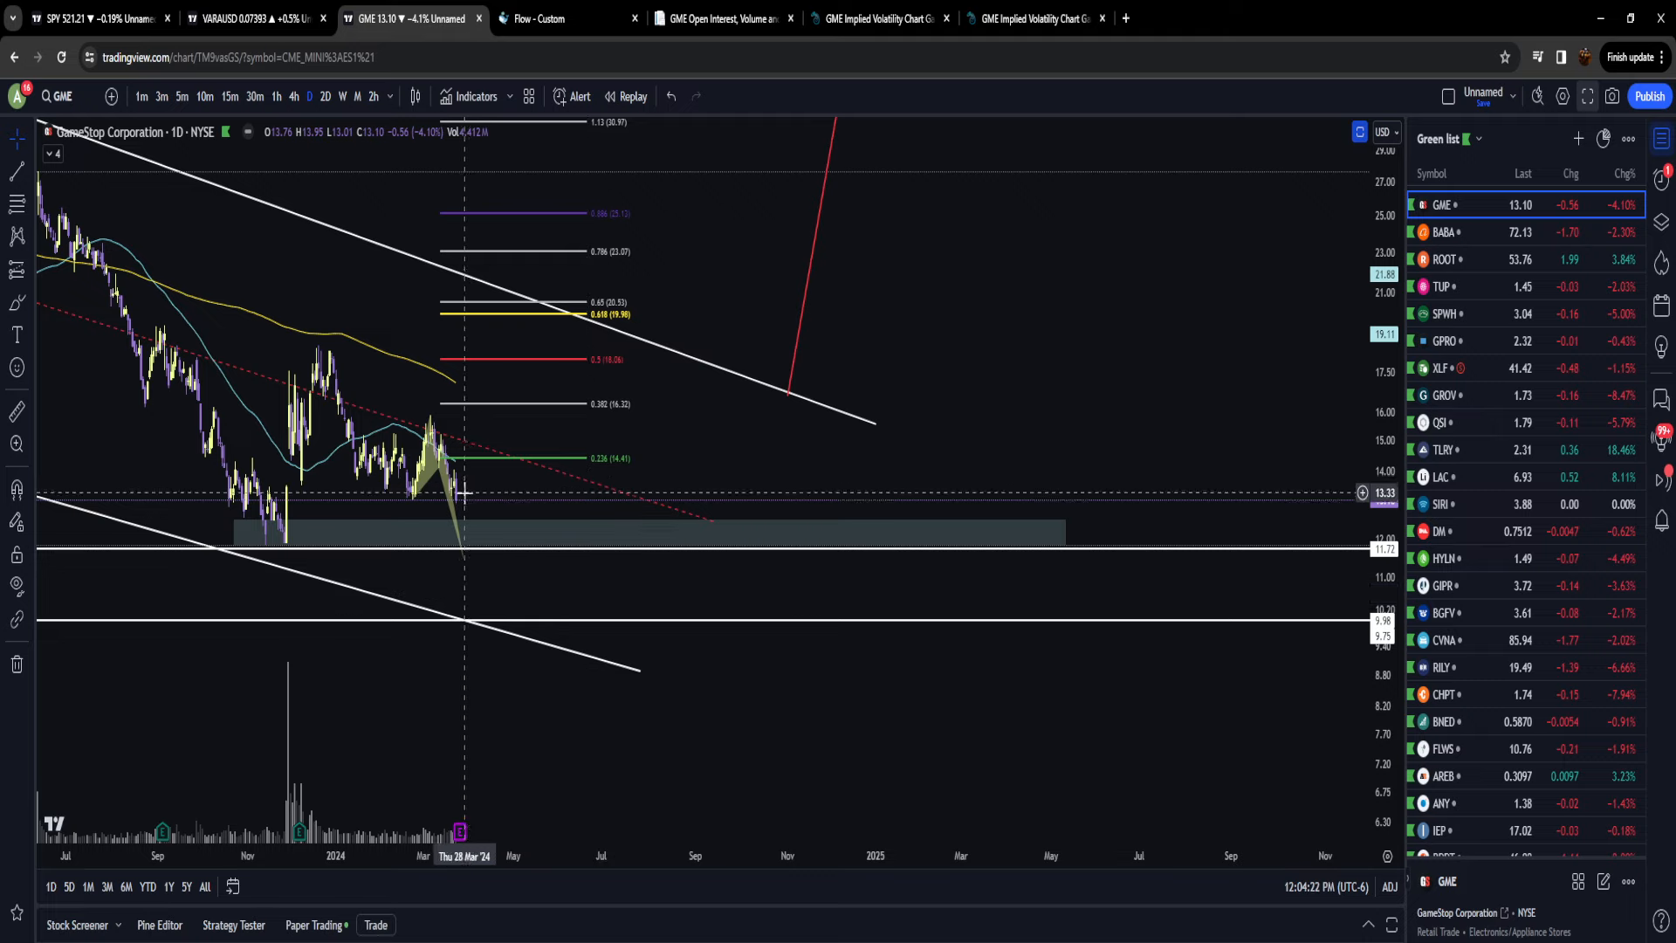
{"action": "mouse_move", "coordinate": [485, 508]}
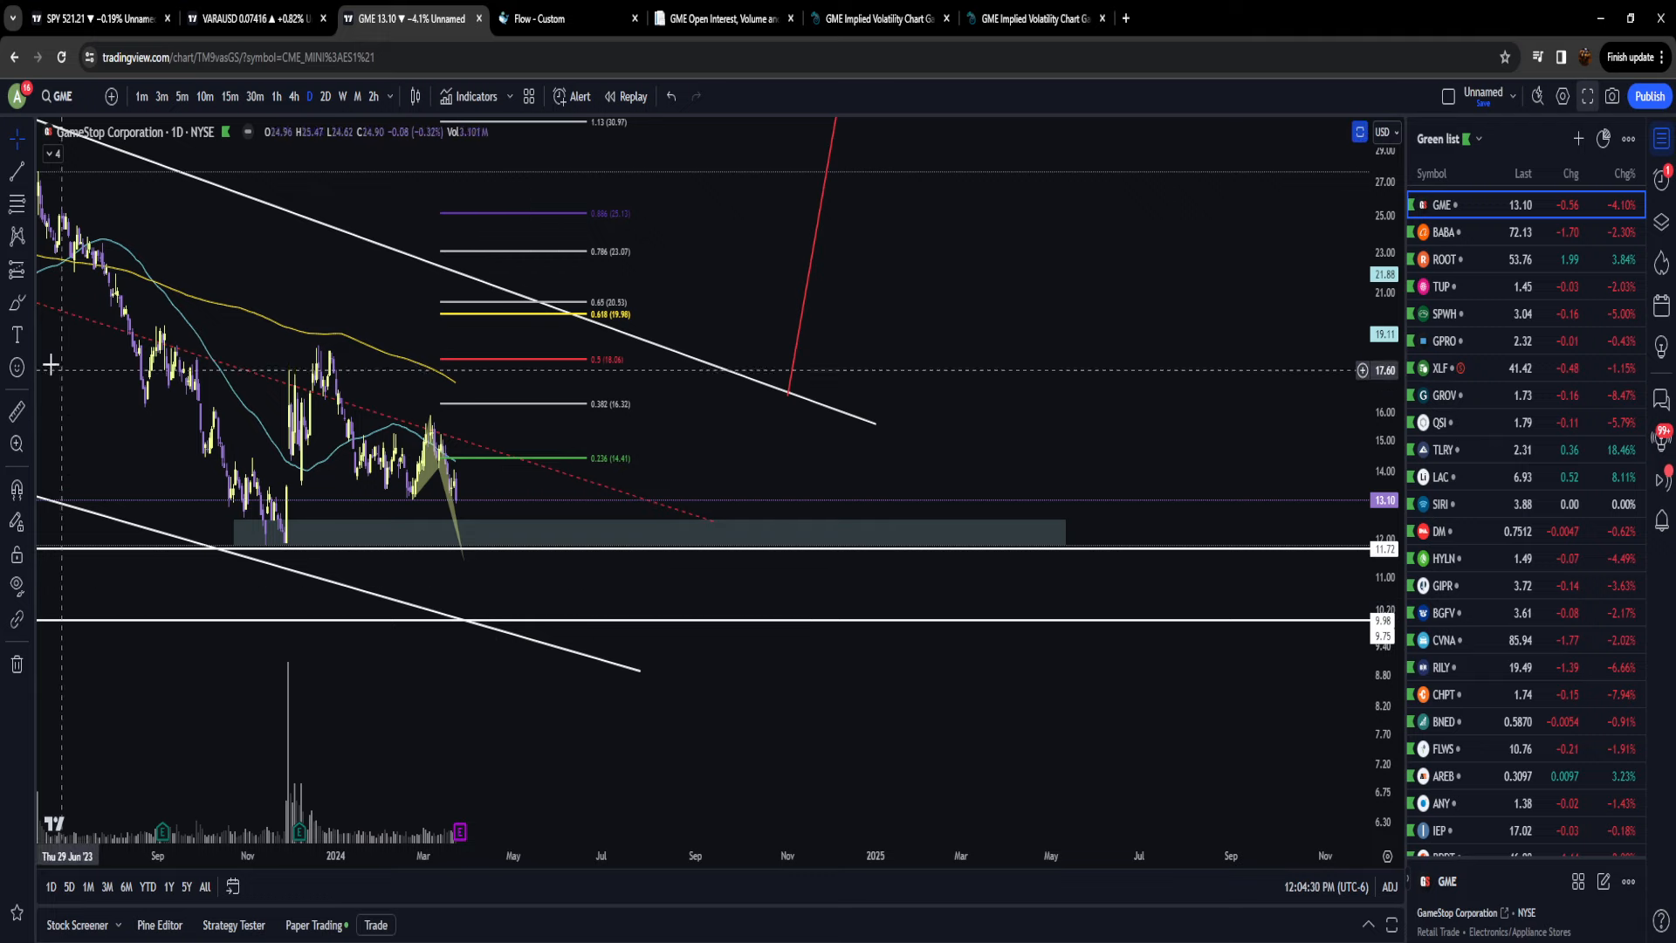
{"action": "mouse_move", "coordinate": [485, 569]}
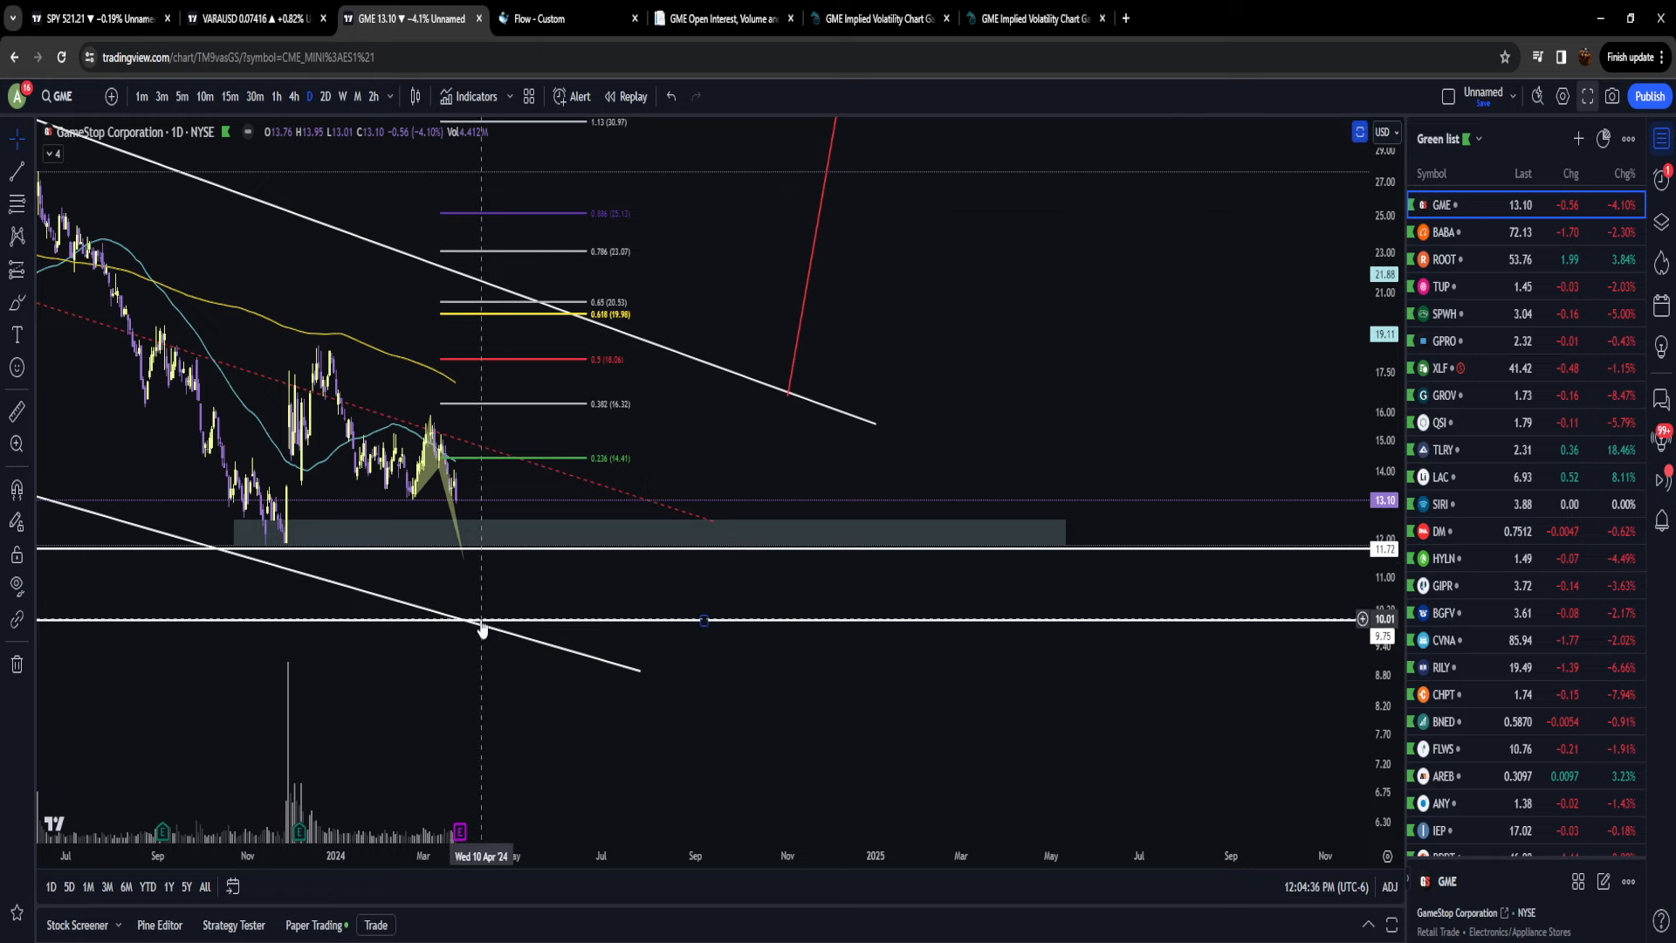
{"action": "mouse_move", "coordinate": [445, 629]}
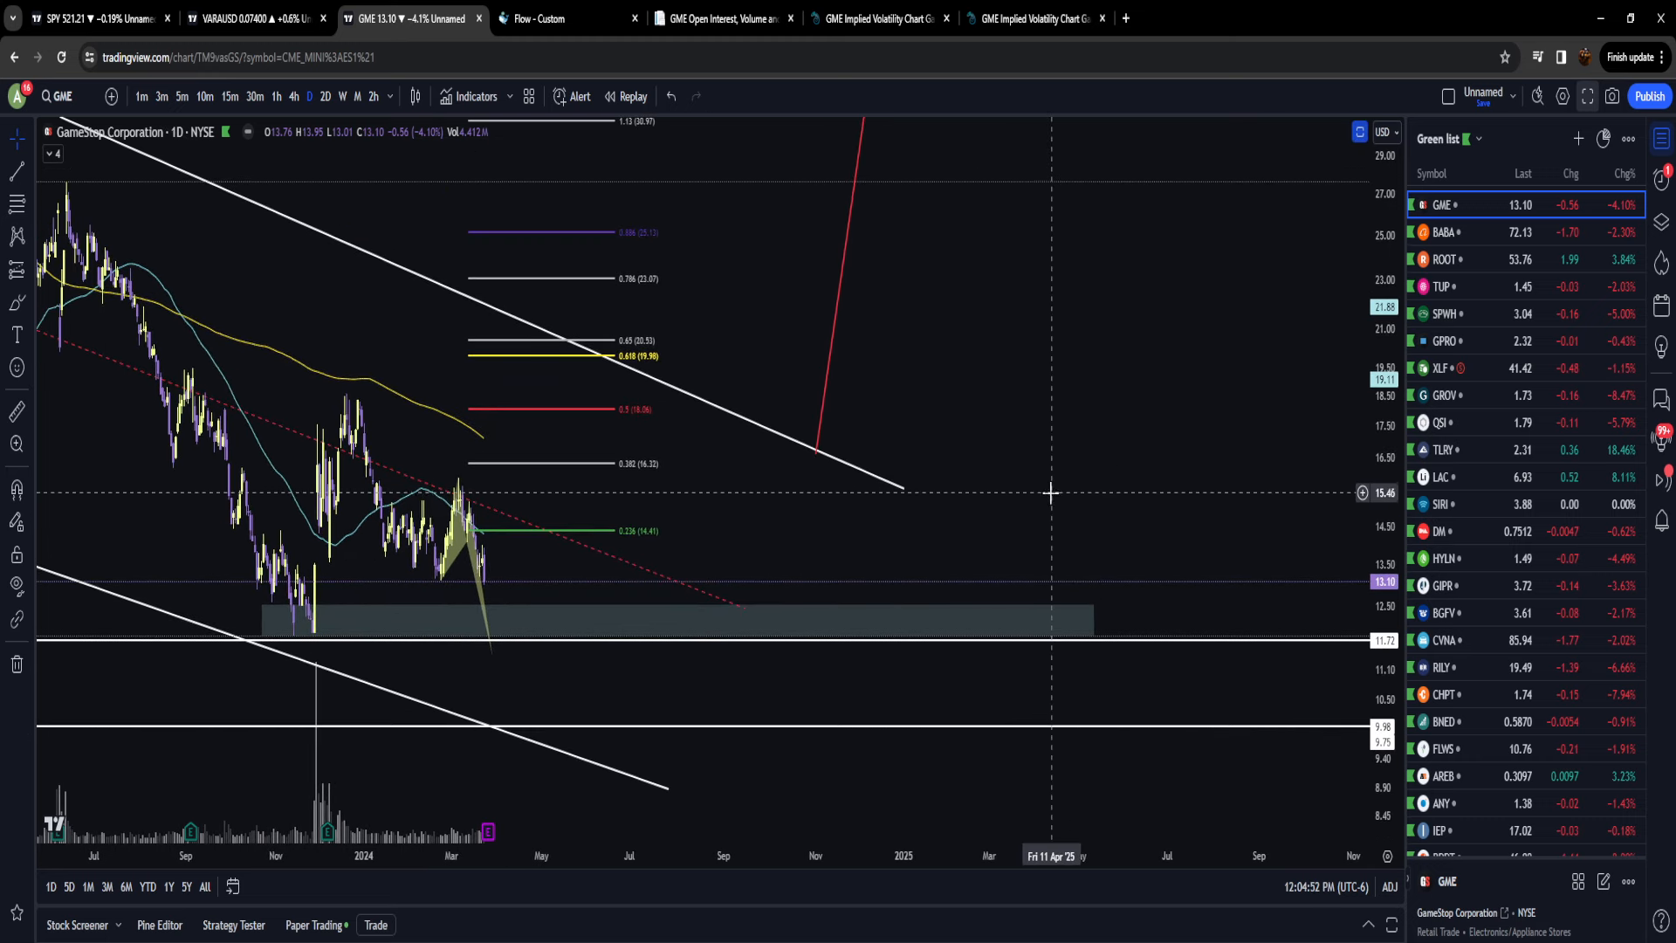
{"action": "mouse_move", "coordinate": [1056, 471]}
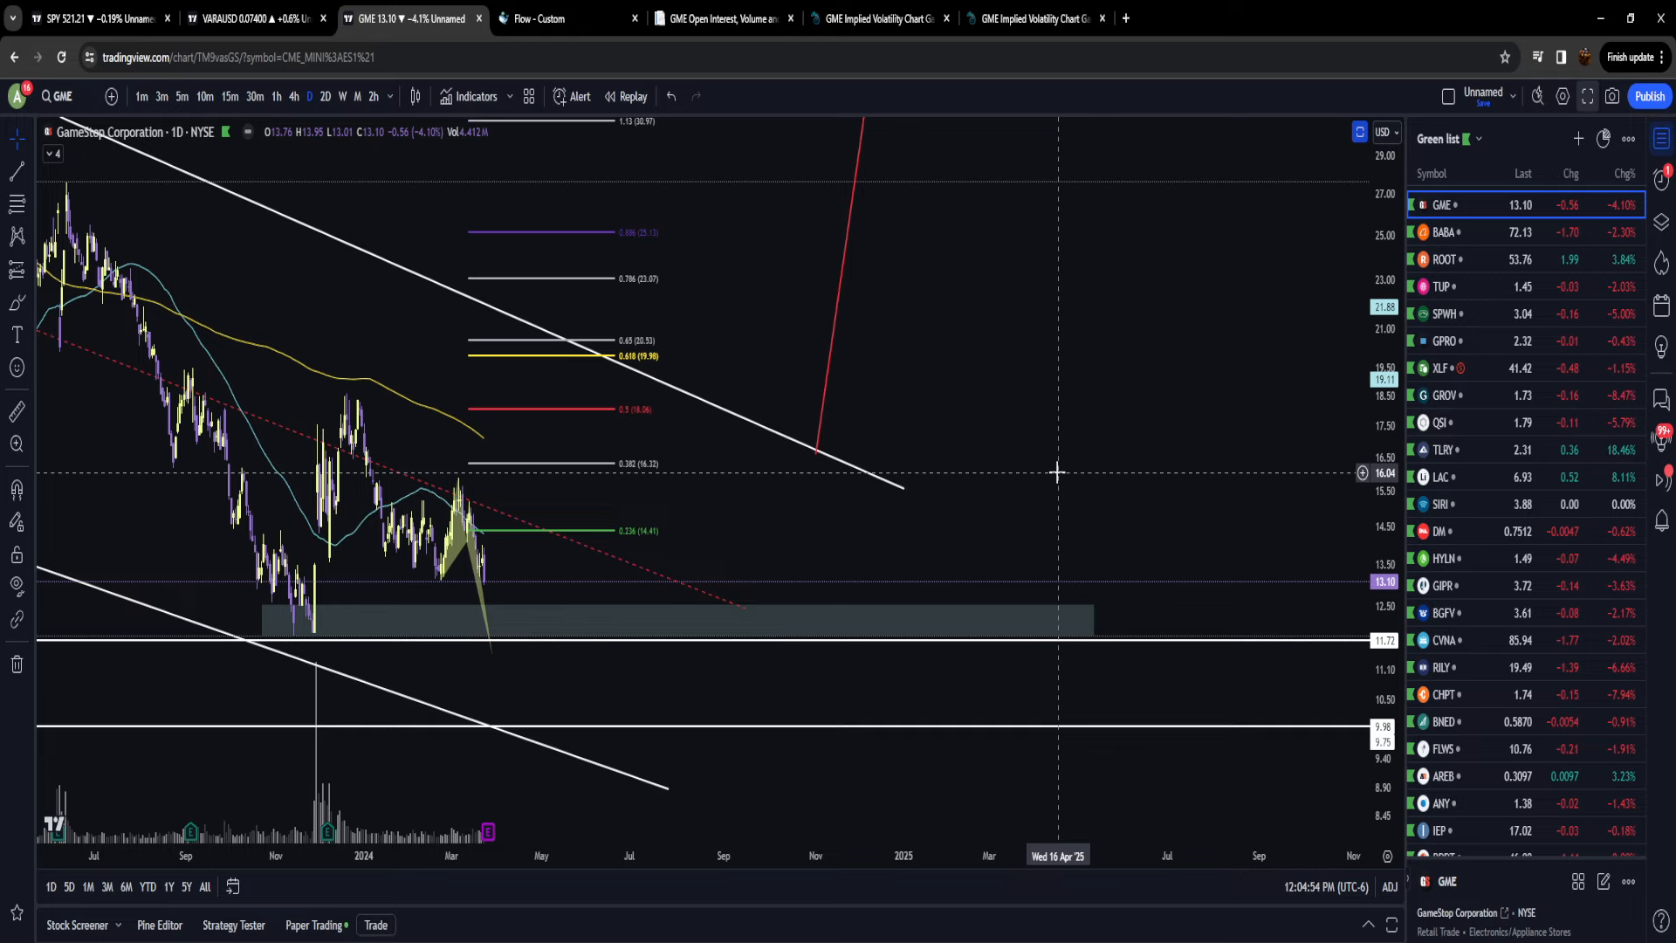
{"action": "mouse_move", "coordinate": [947, 524]}
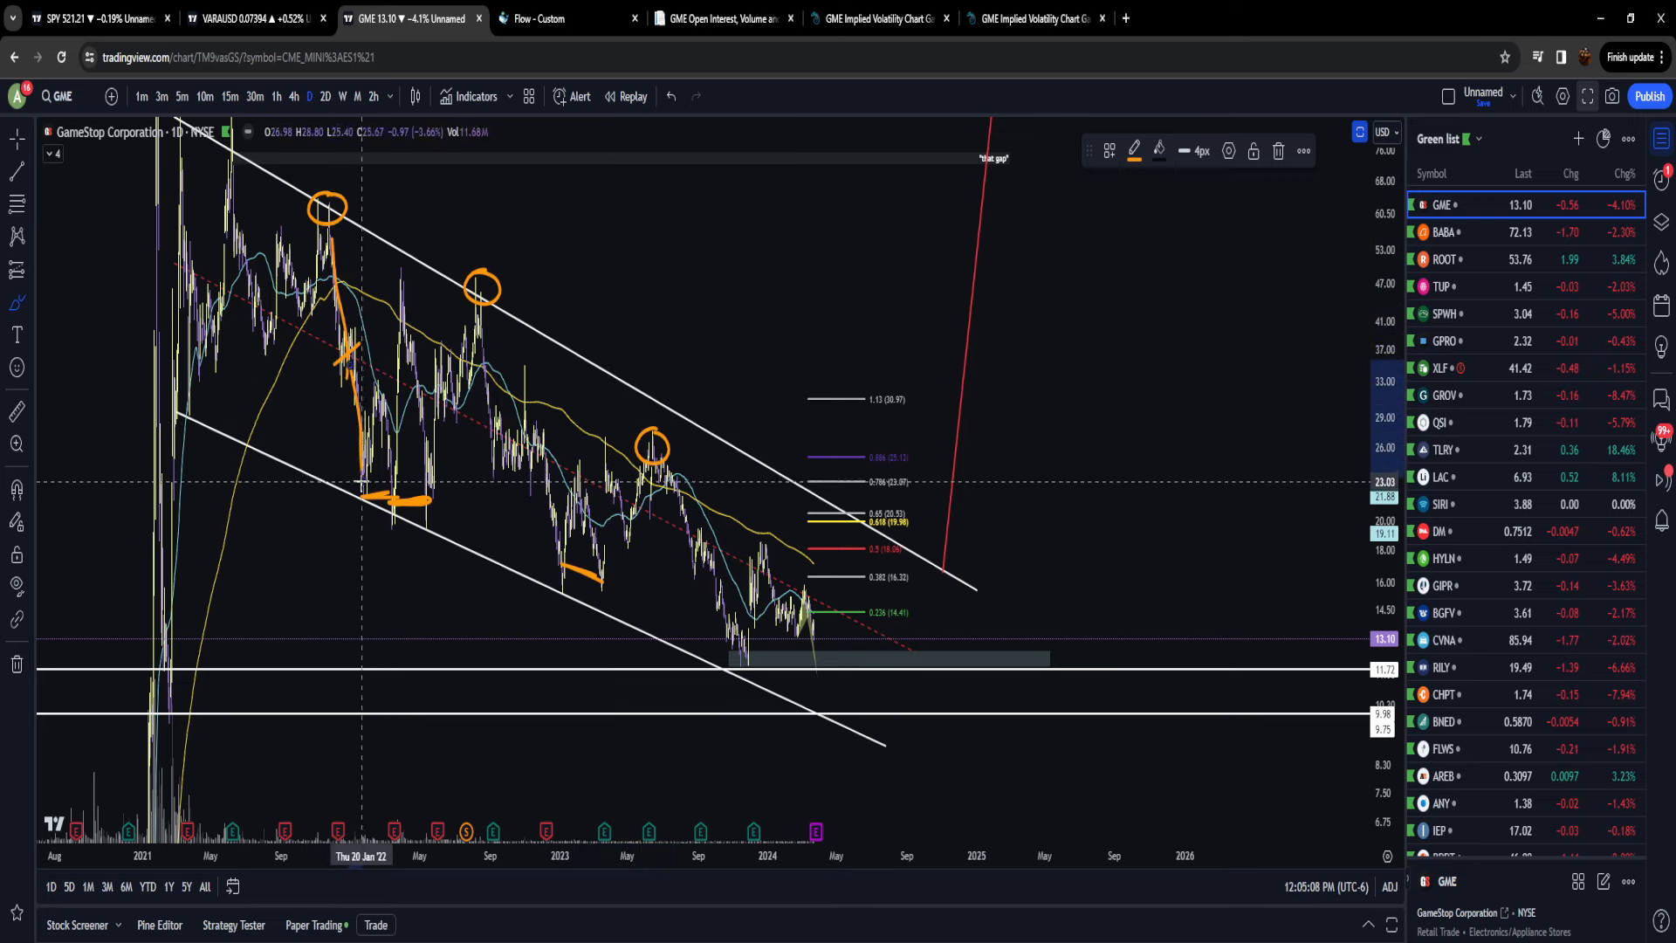
{"action": "mouse_move", "coordinate": [475, 288]}
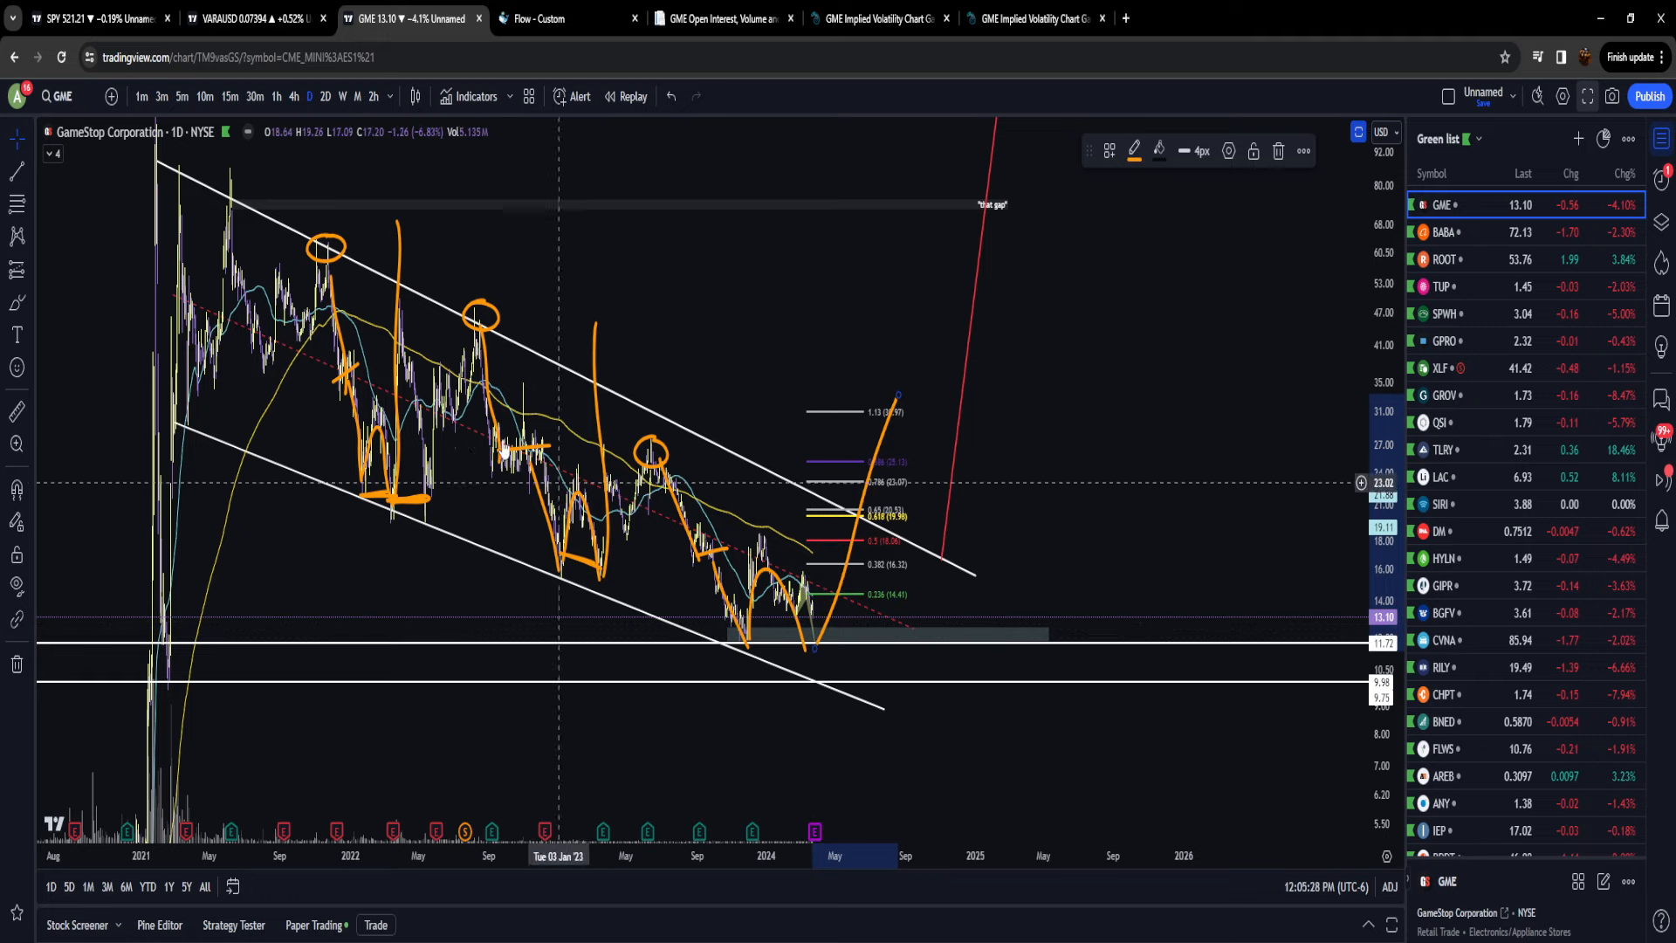
{"action": "mouse_move", "coordinate": [398, 339]}
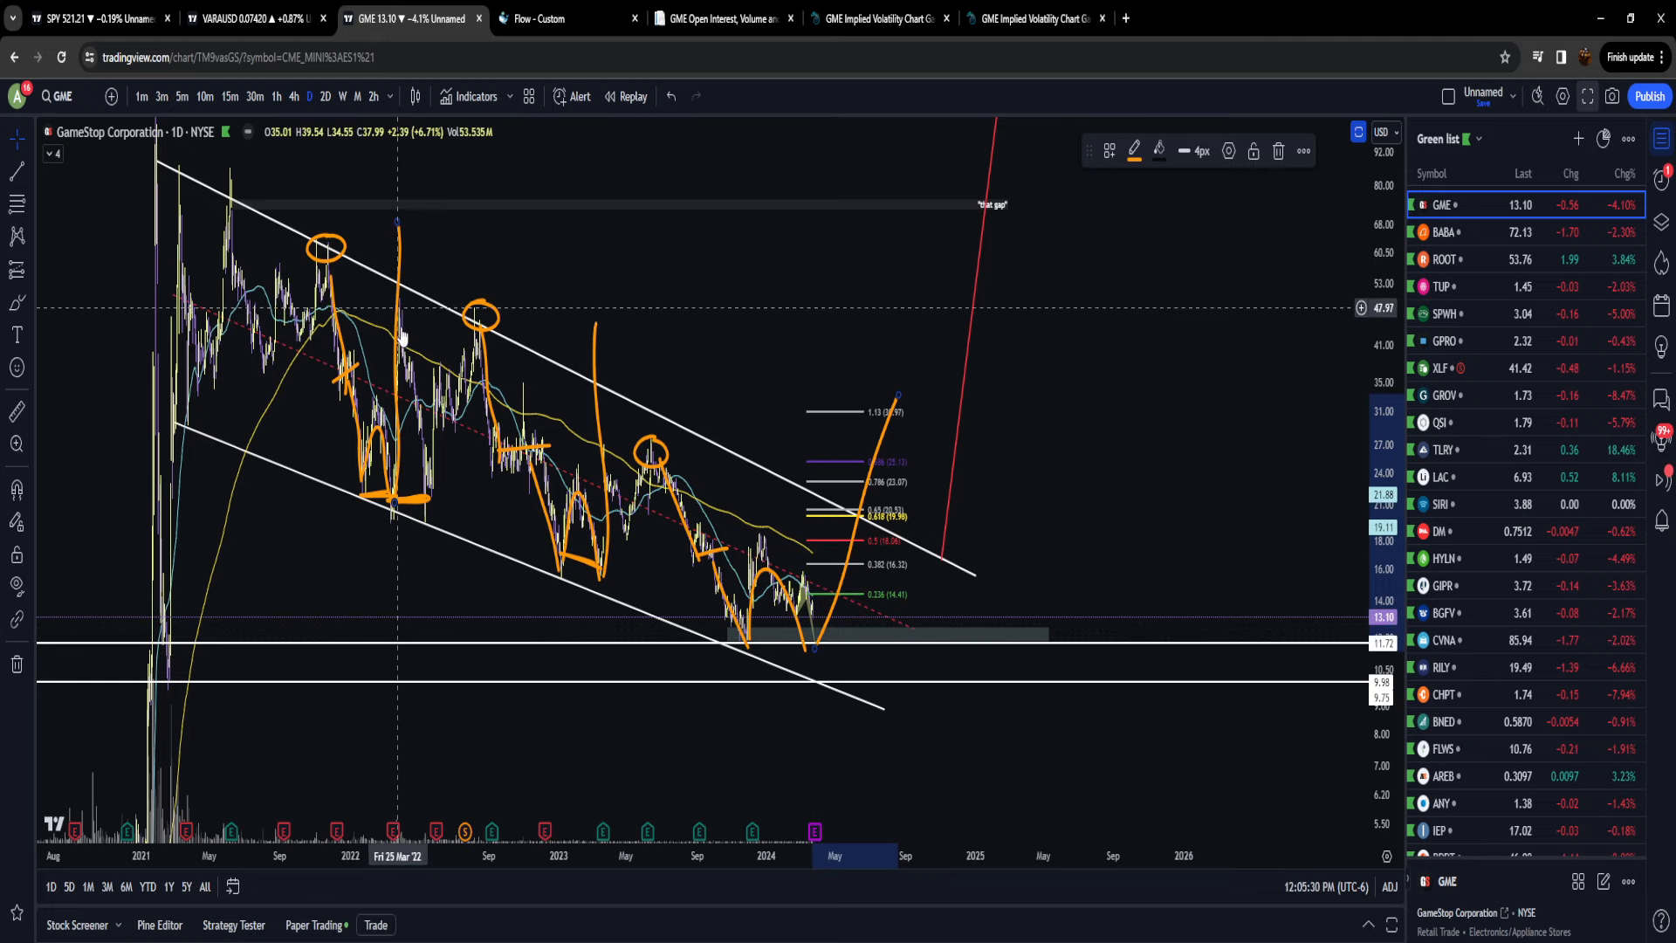
{"action": "mouse_move", "coordinate": [611, 474]}
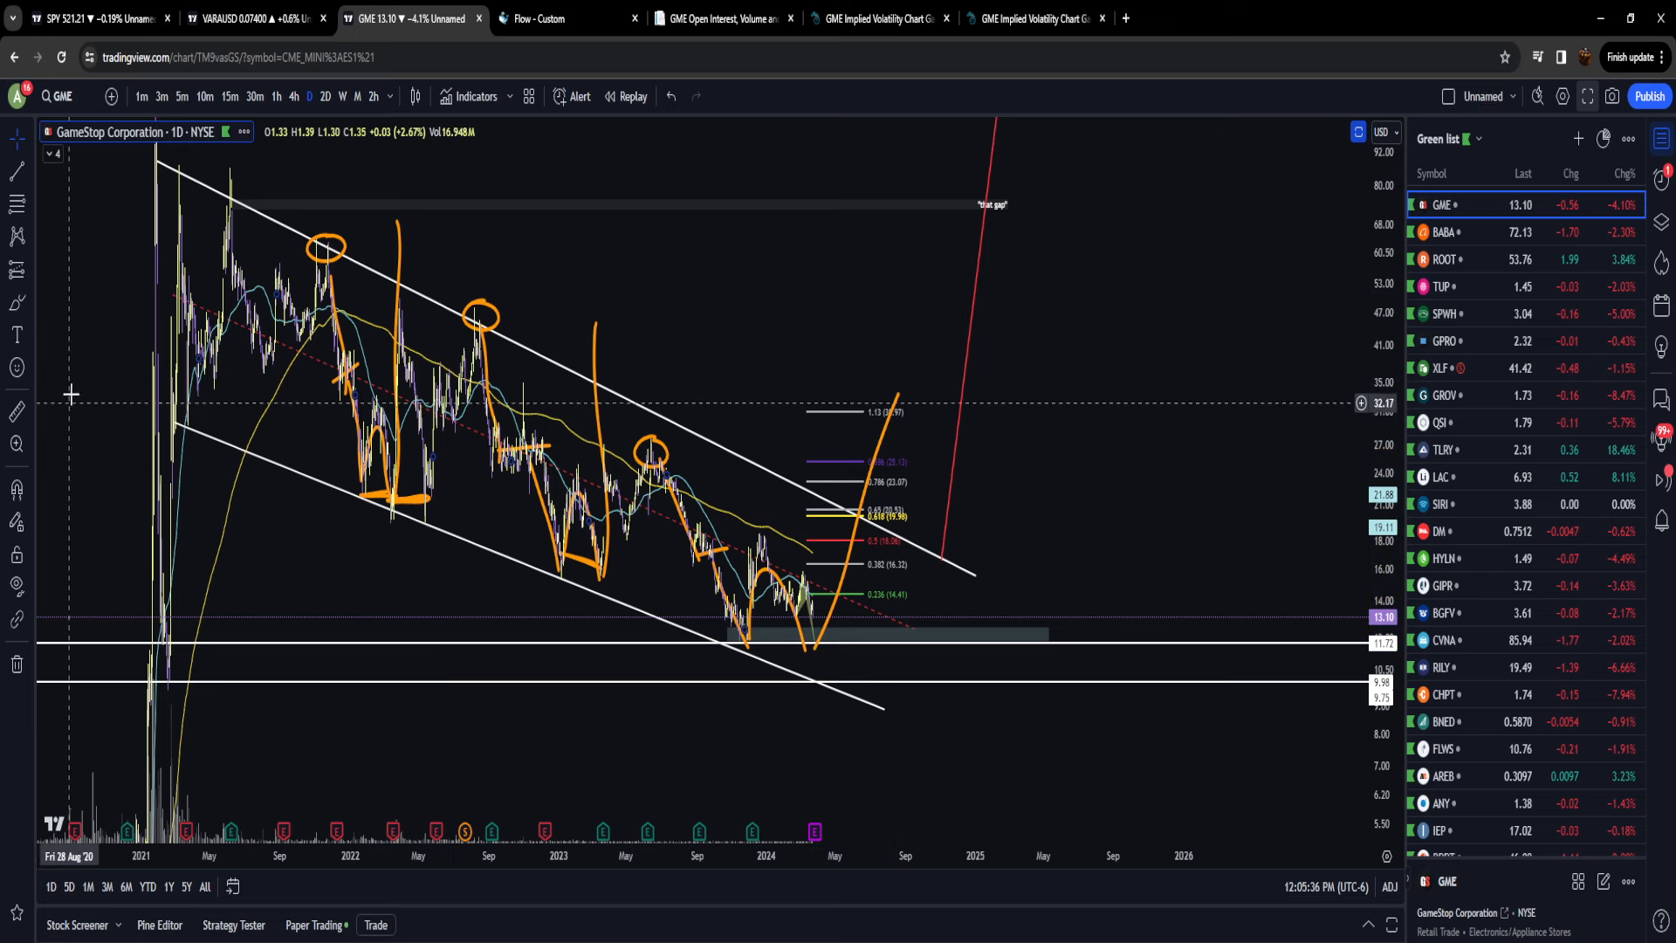
Step: Measure the 2023 decline's percentage drop with Price Range and sketch the projected orange spike from the current low
{"action": "left_click_drag", "start_coordinate": [376, 311], "coordinate": [422, 520]}
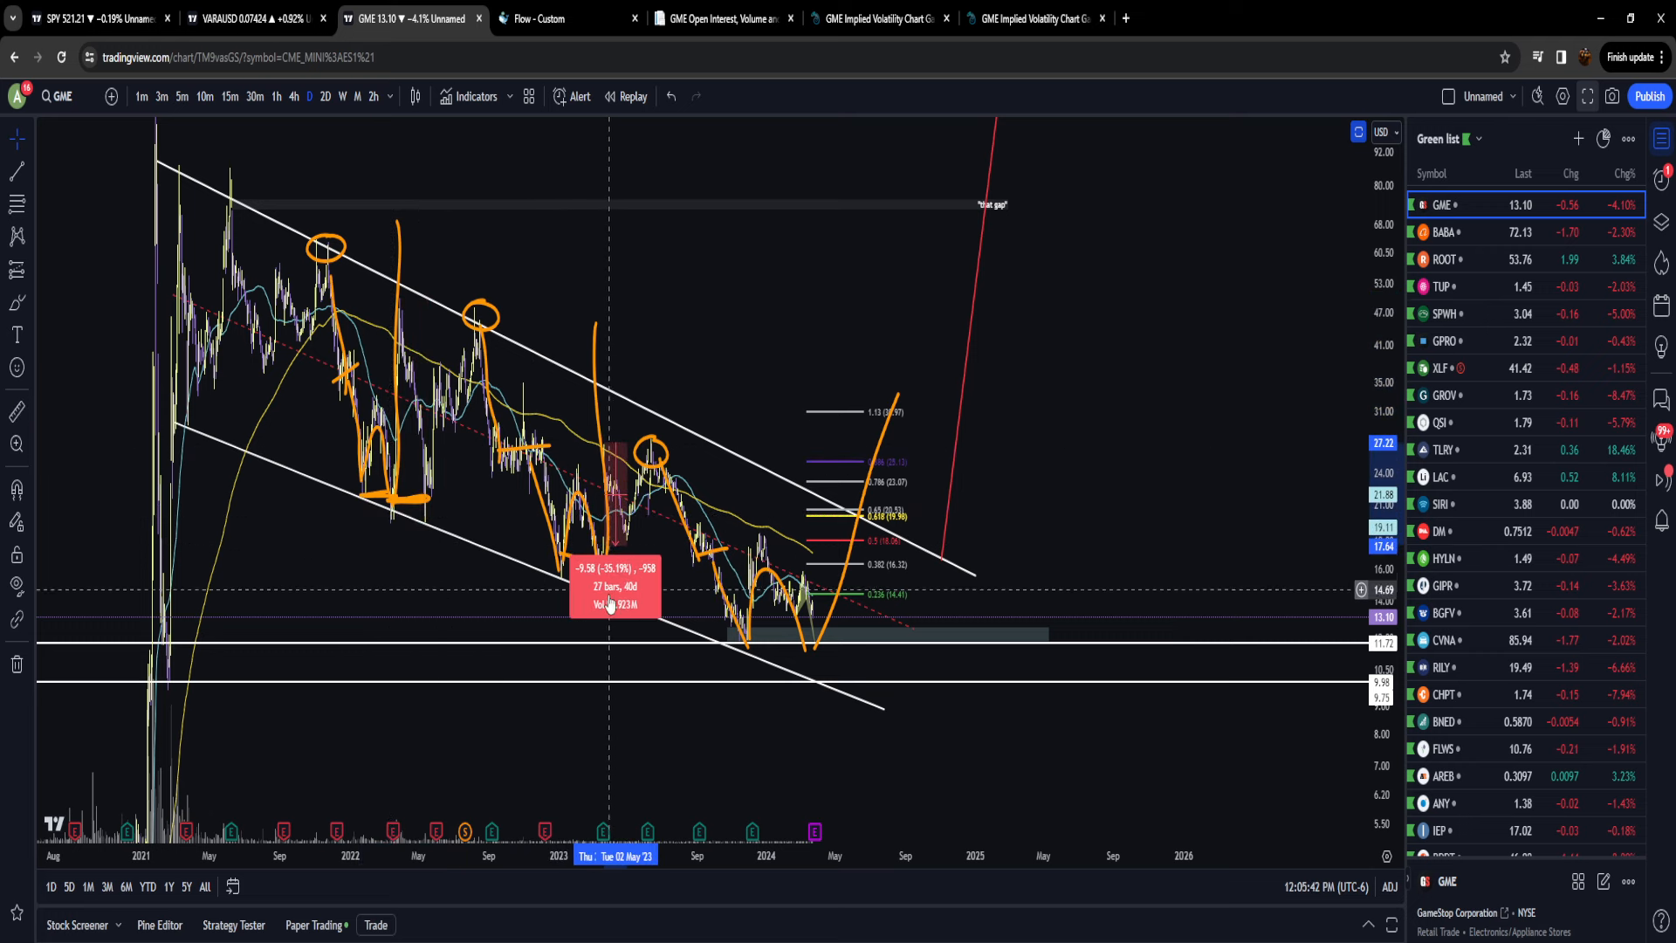
{"action": "mouse_move", "coordinate": [16, 363]}
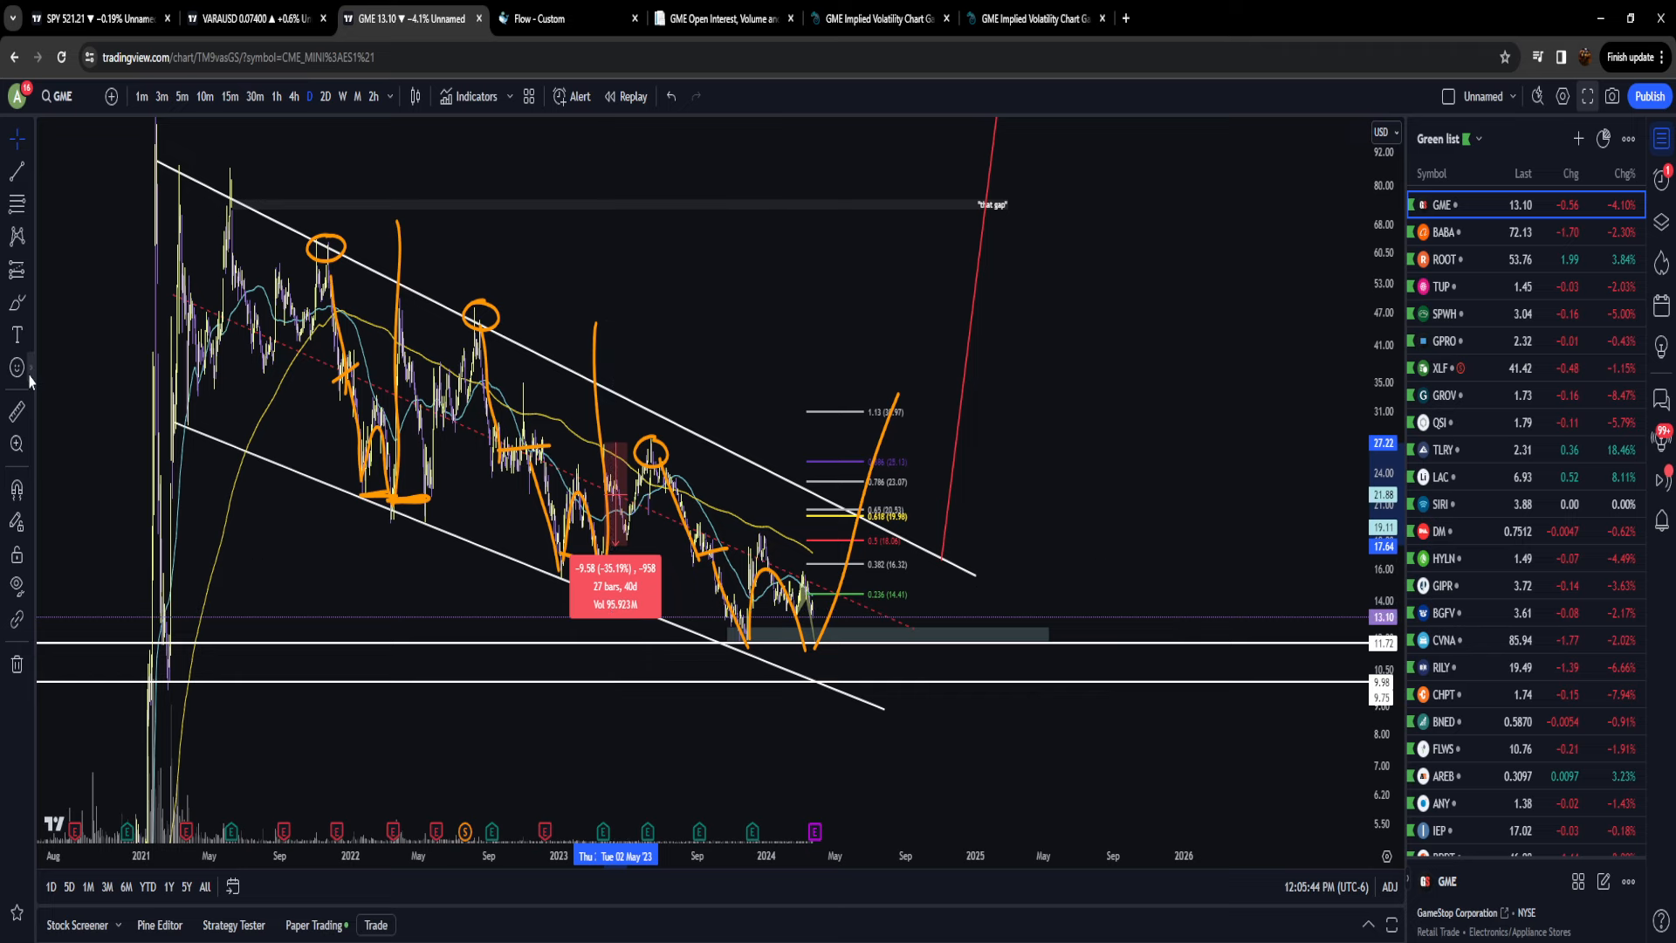
{"action": "mouse_move", "coordinate": [842, 510]}
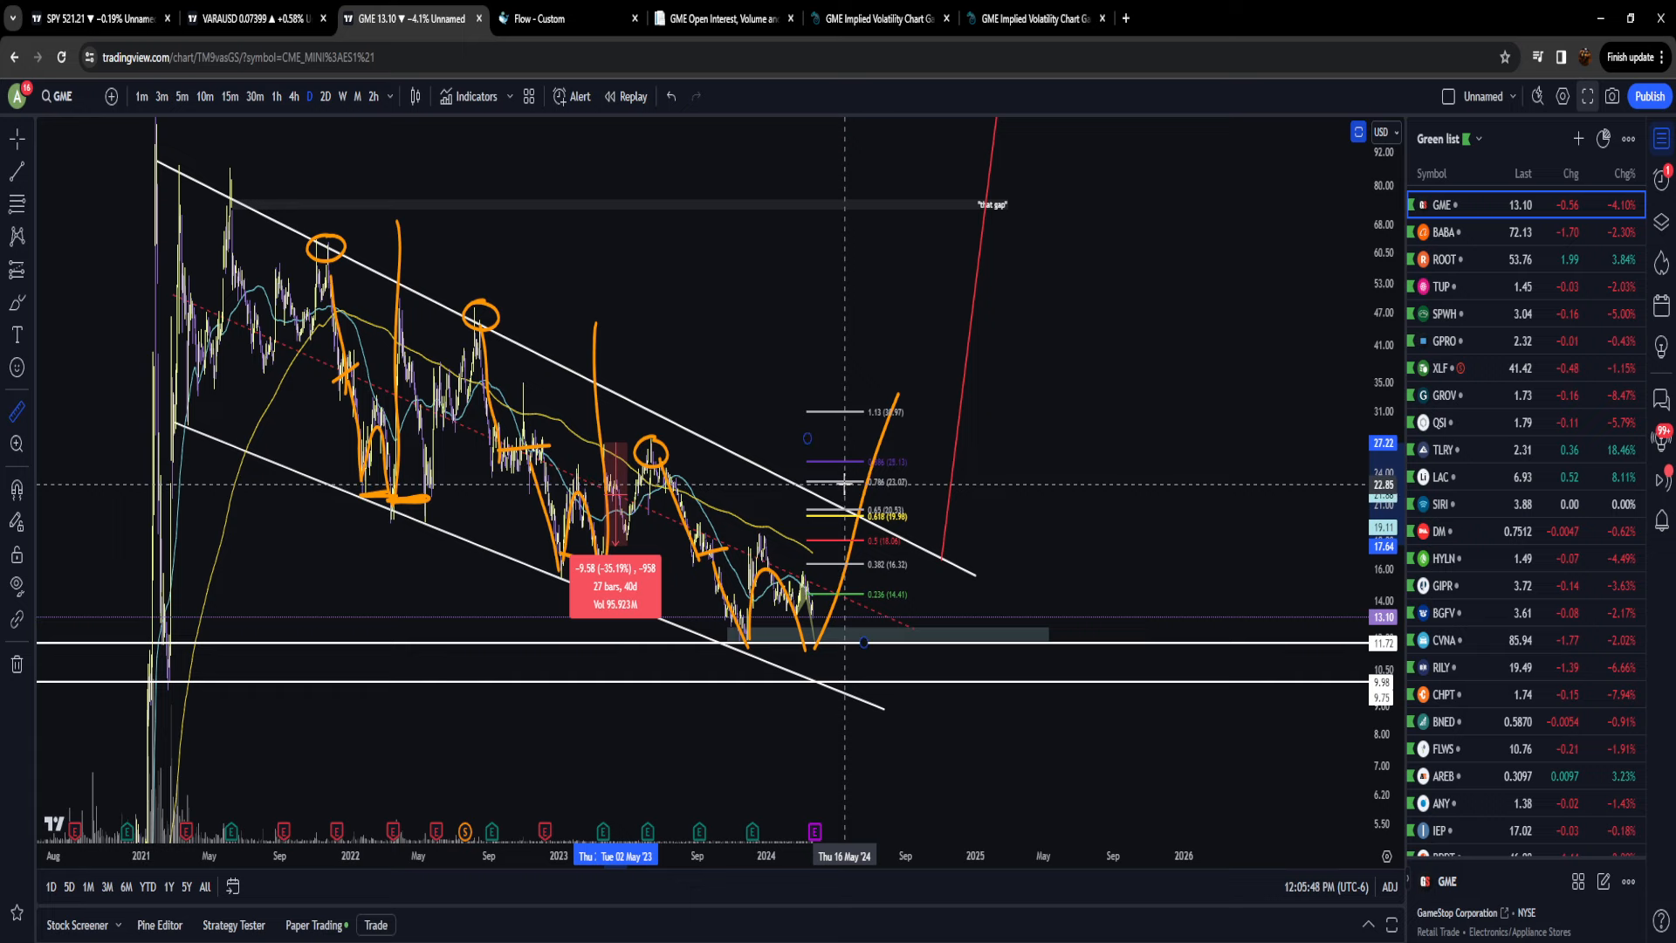
{"action": "left_click_drag", "start_coordinate": [865, 641], "coordinate": [877, 625]}
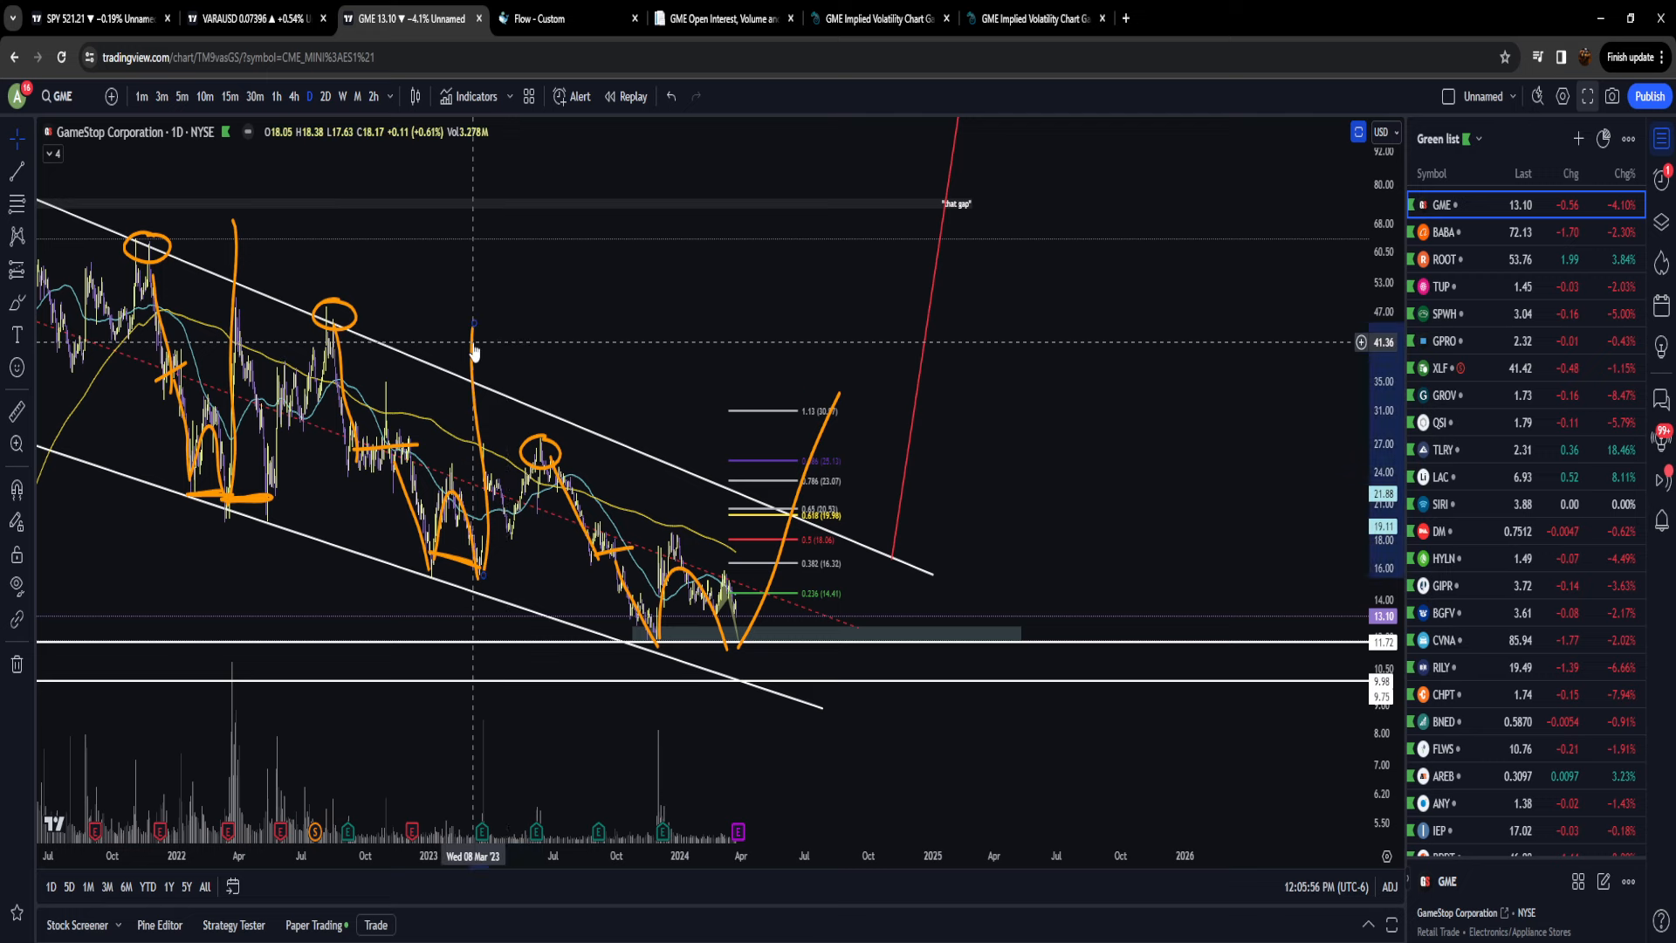
{"action": "mouse_move", "coordinate": [813, 465]}
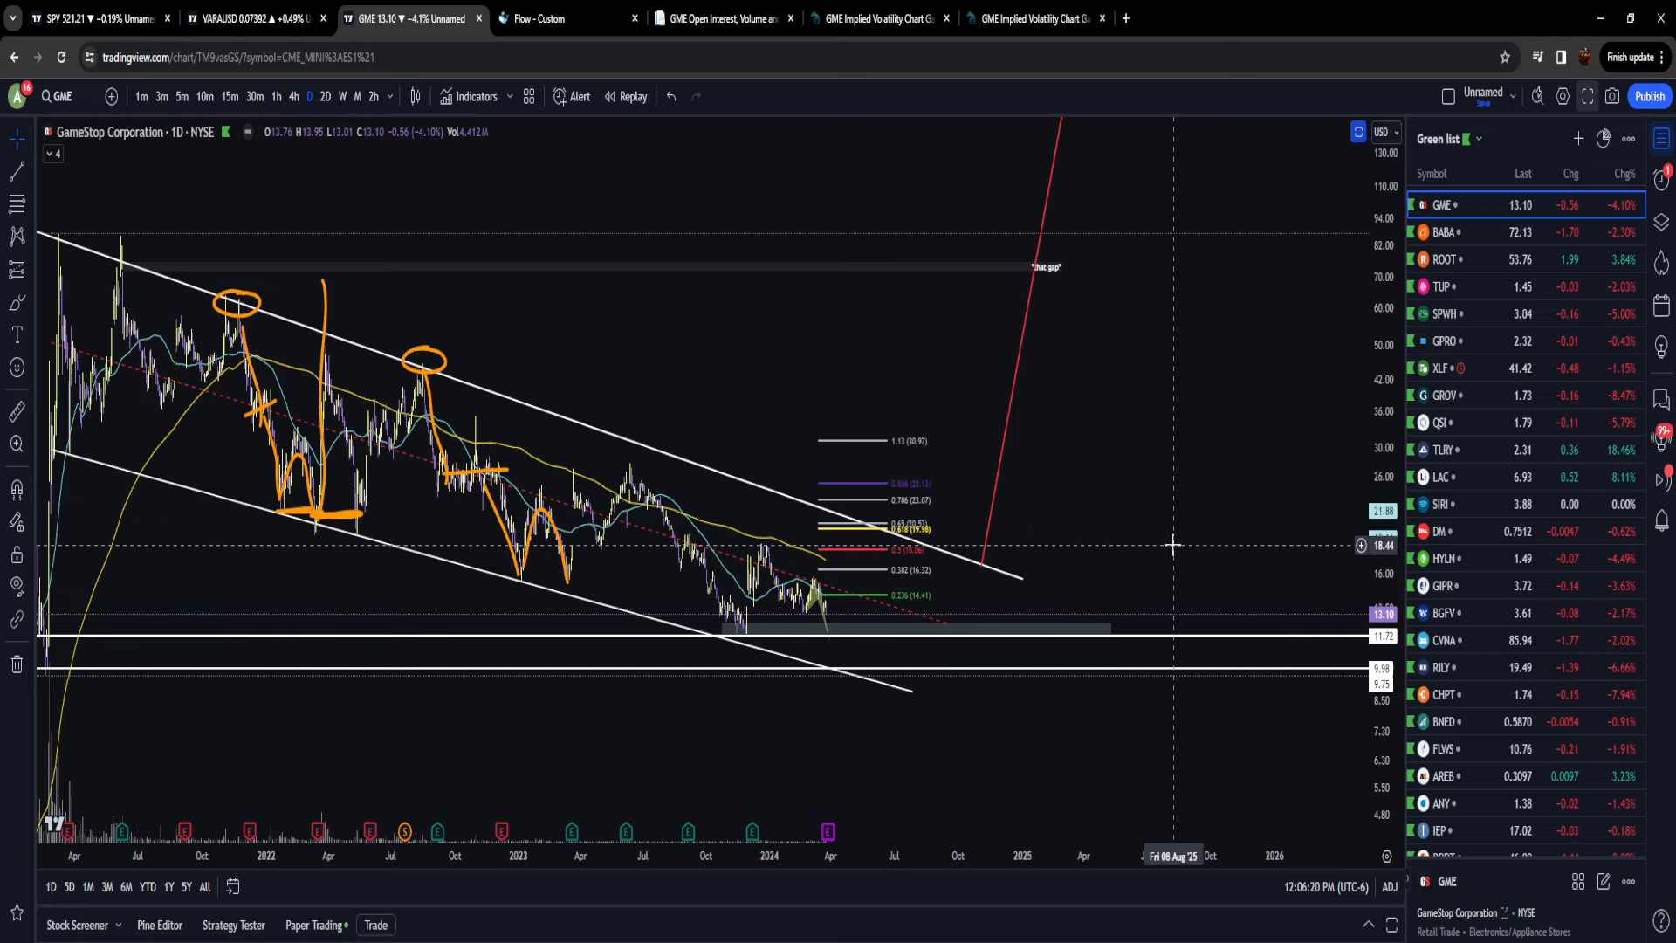
{"action": "mouse_move", "coordinate": [1168, 545]}
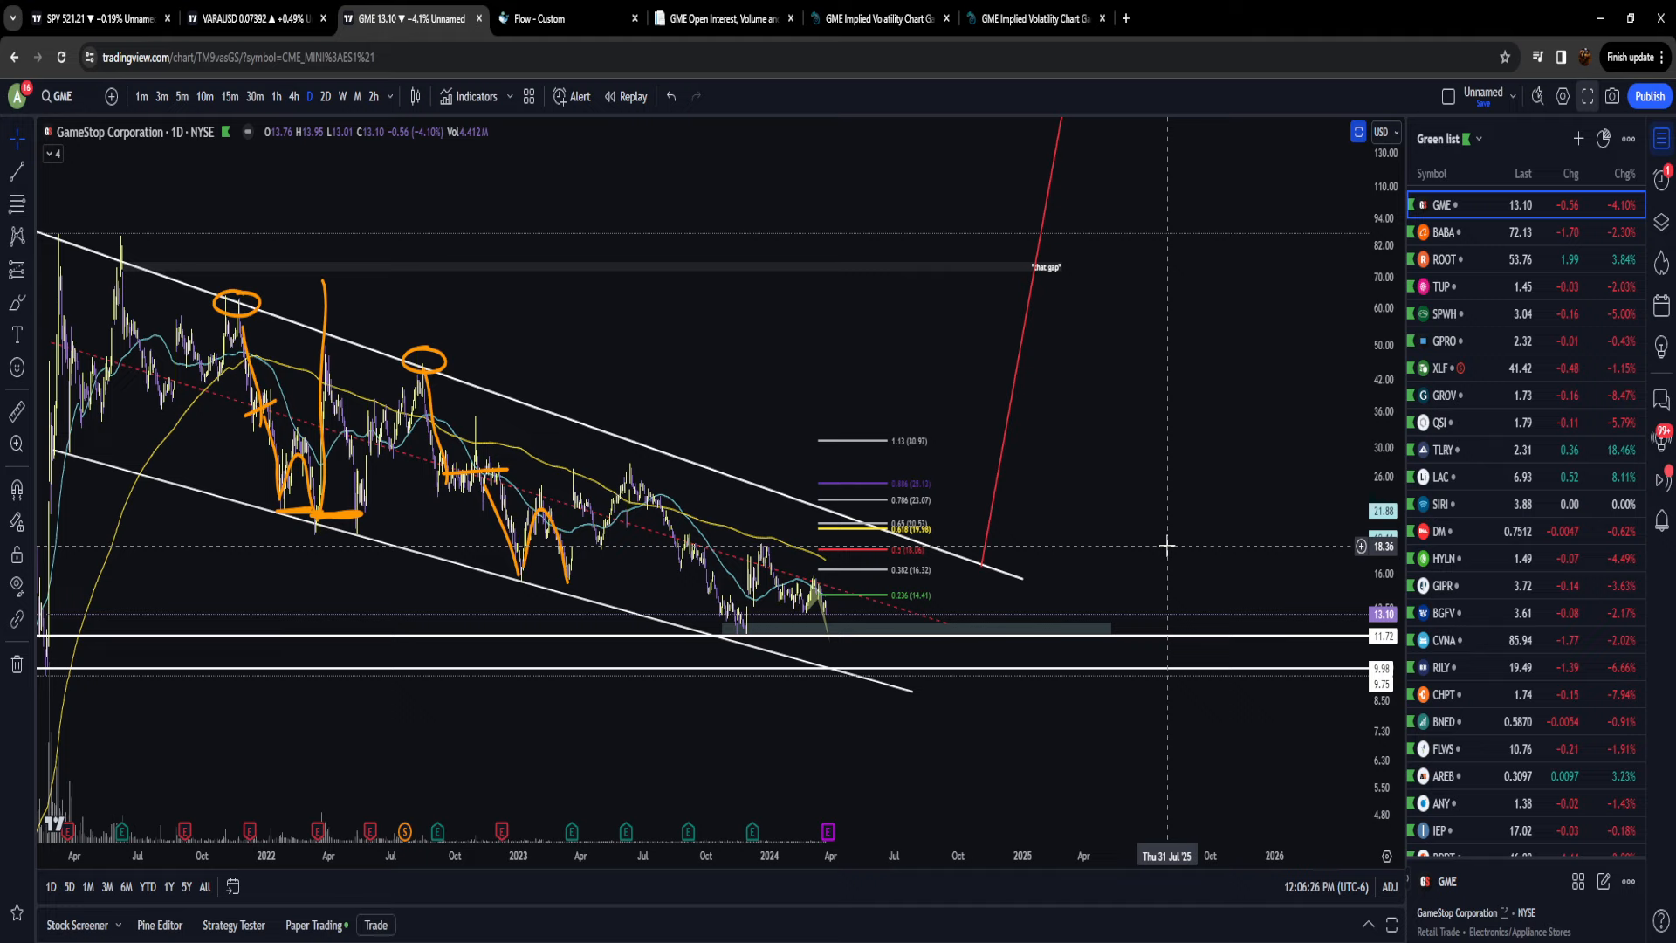
{"action": "mouse_move", "coordinate": [1110, 383]}
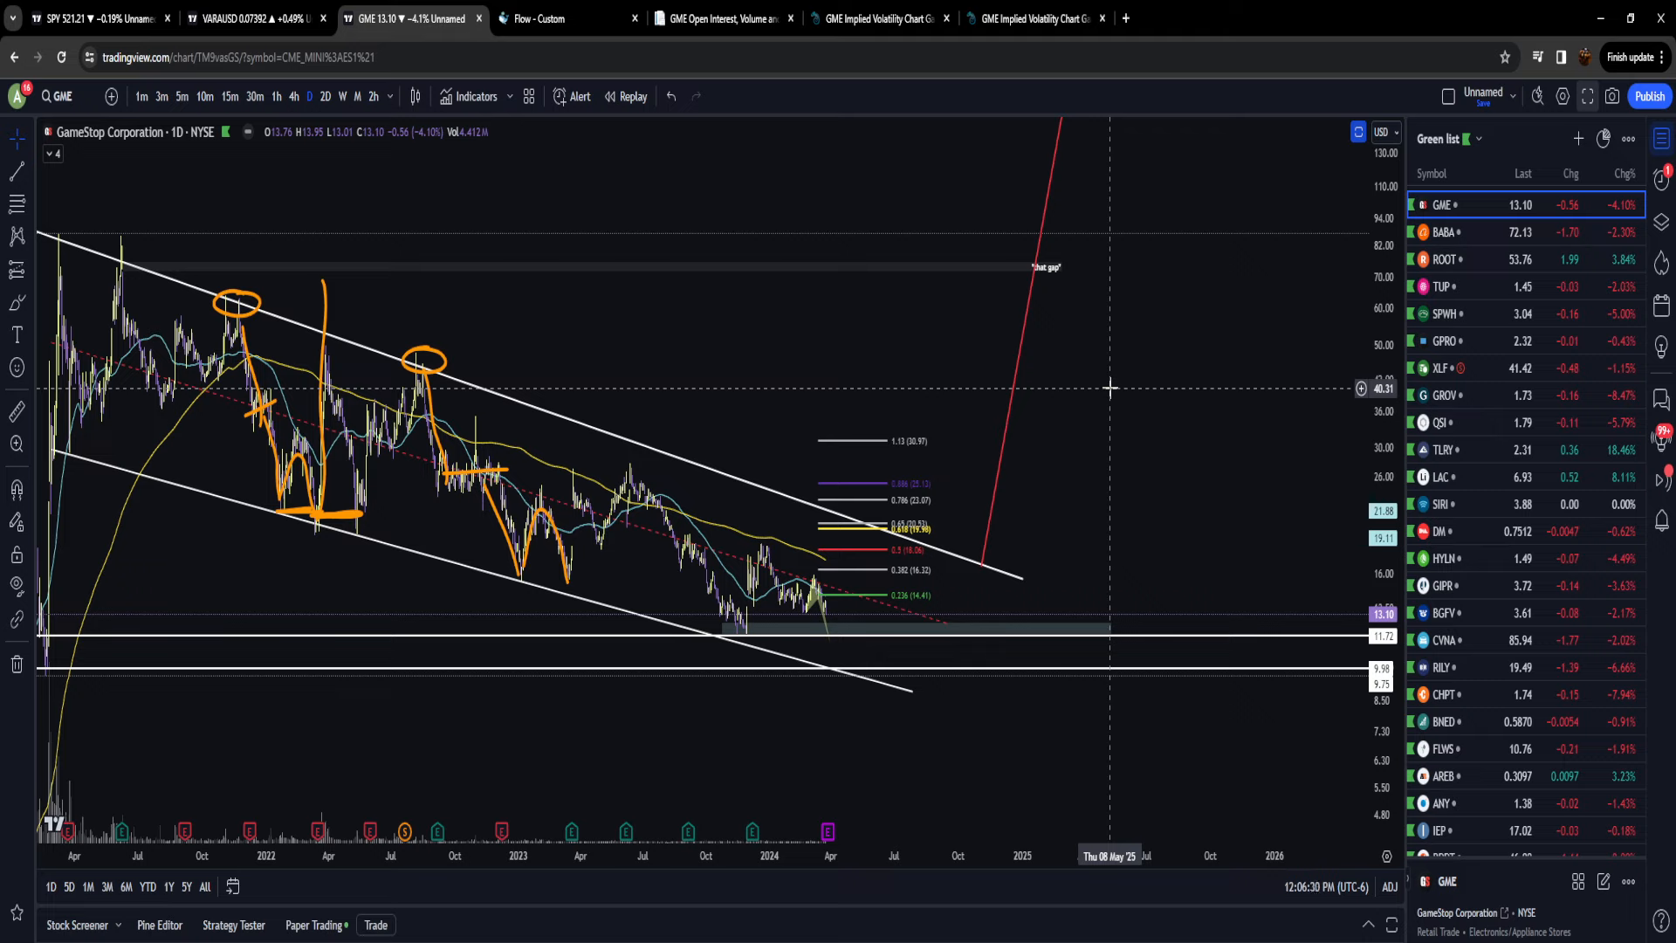
{"action": "mouse_move", "coordinate": [1114, 374]}
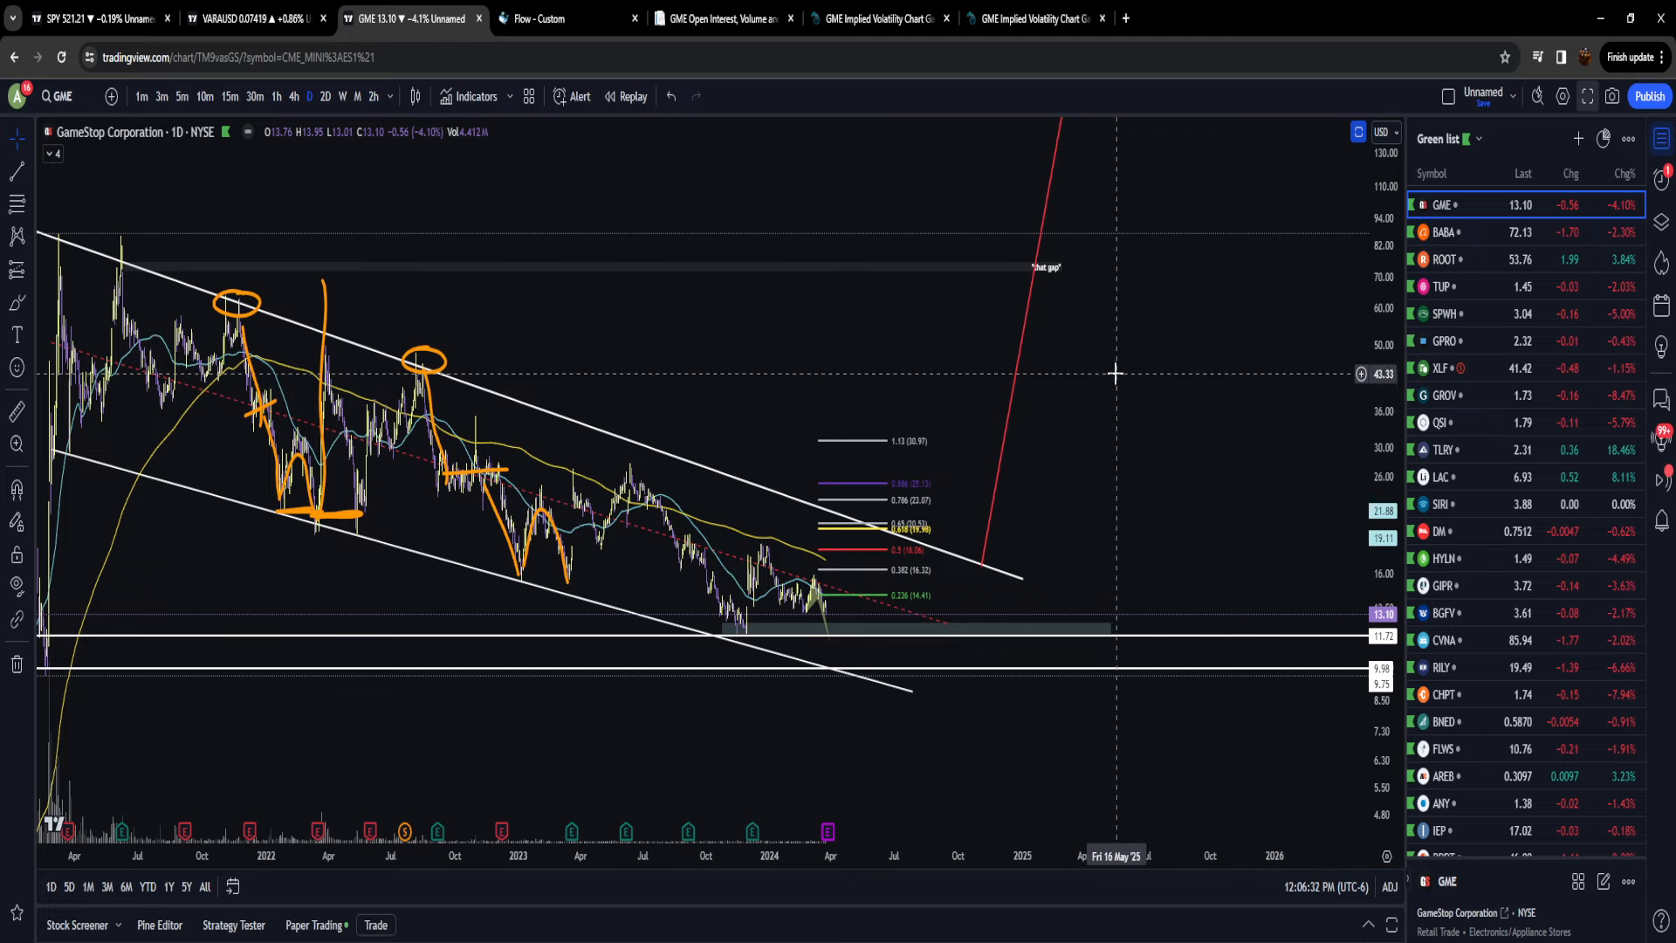
{"action": "mouse_move", "coordinate": [893, 855]}
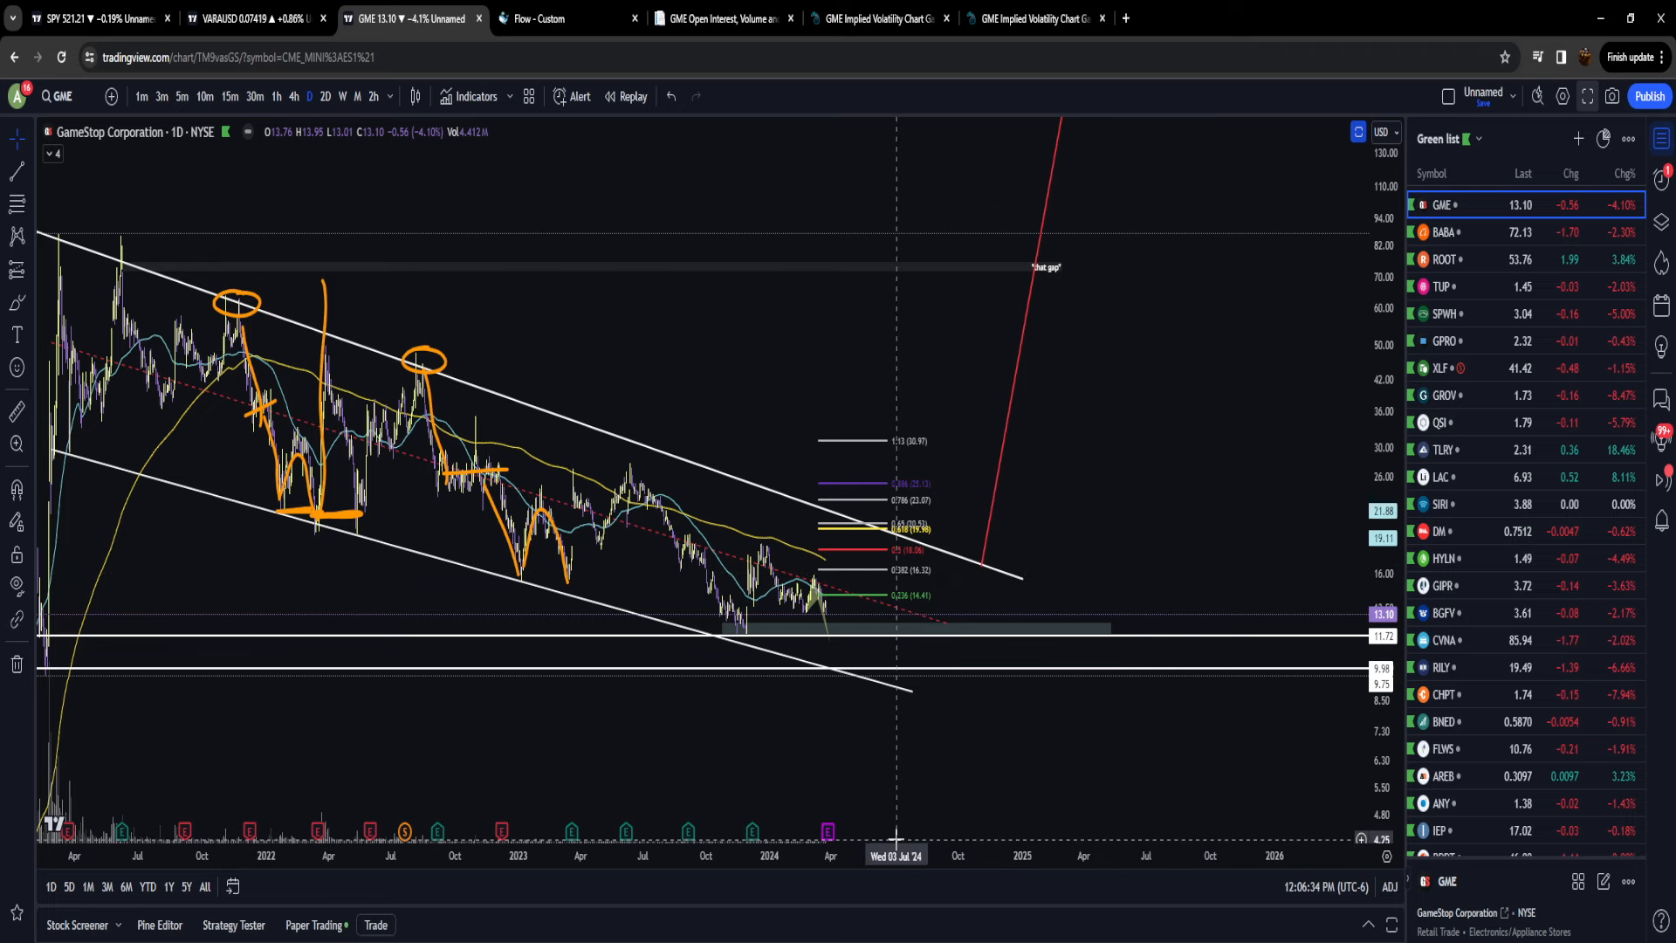
{"action": "mouse_move", "coordinate": [794, 708]}
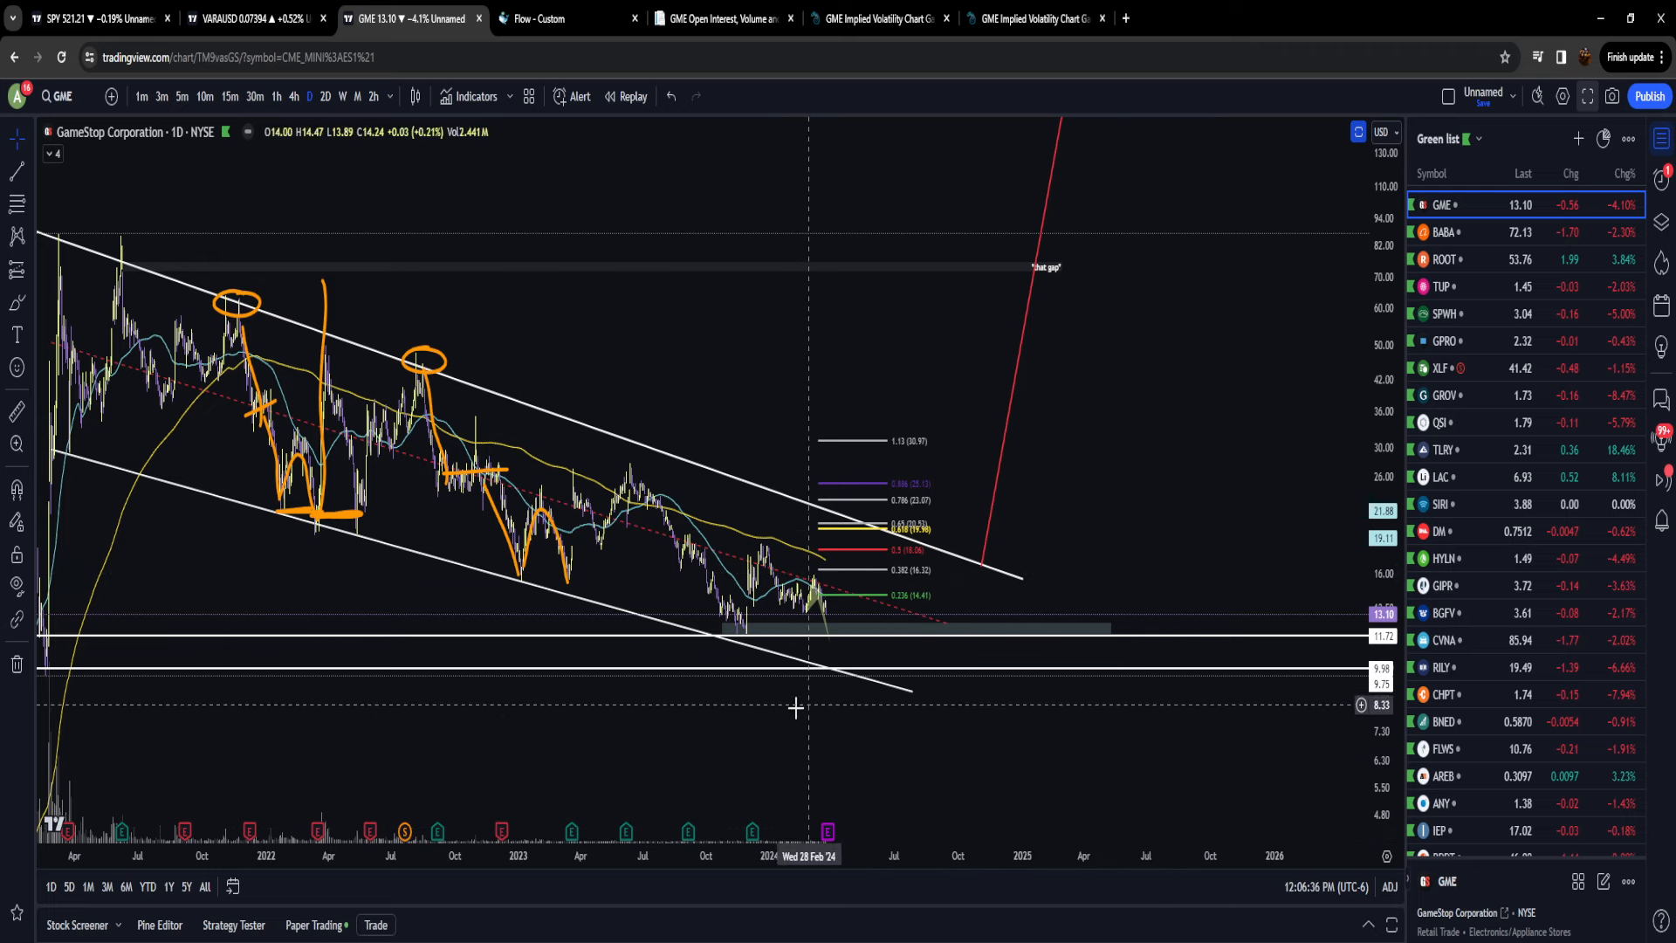